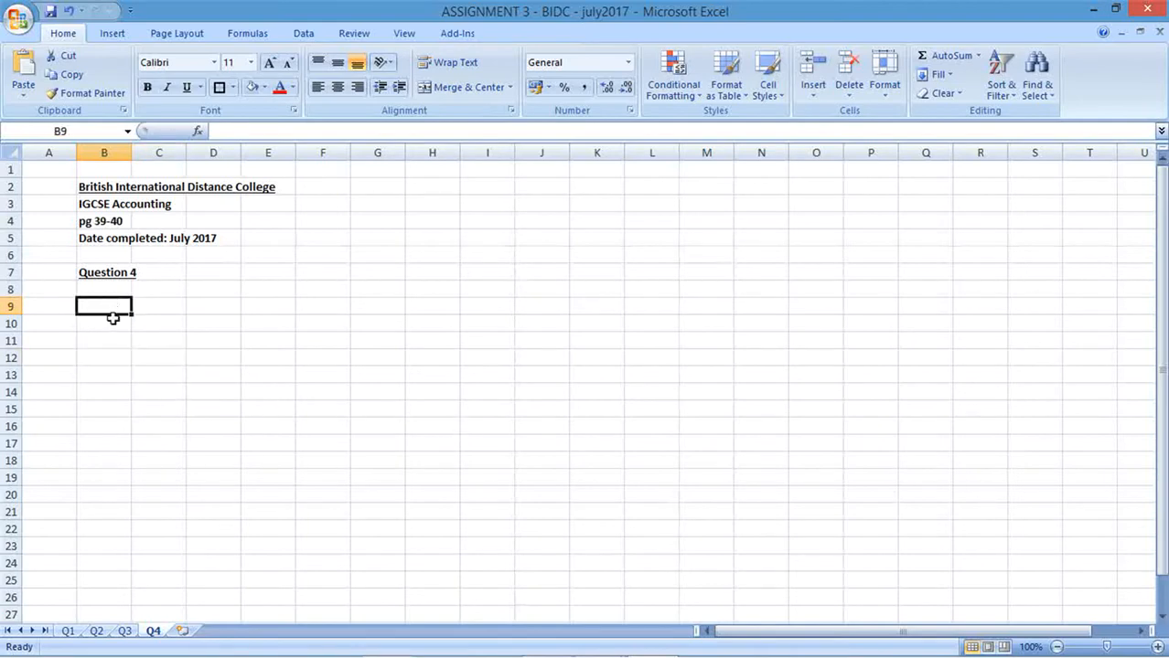
Label B9 '4a)', C9 '1)' and D9 'Capital Expenditure ='.
{"action": "type", "text": "4"}
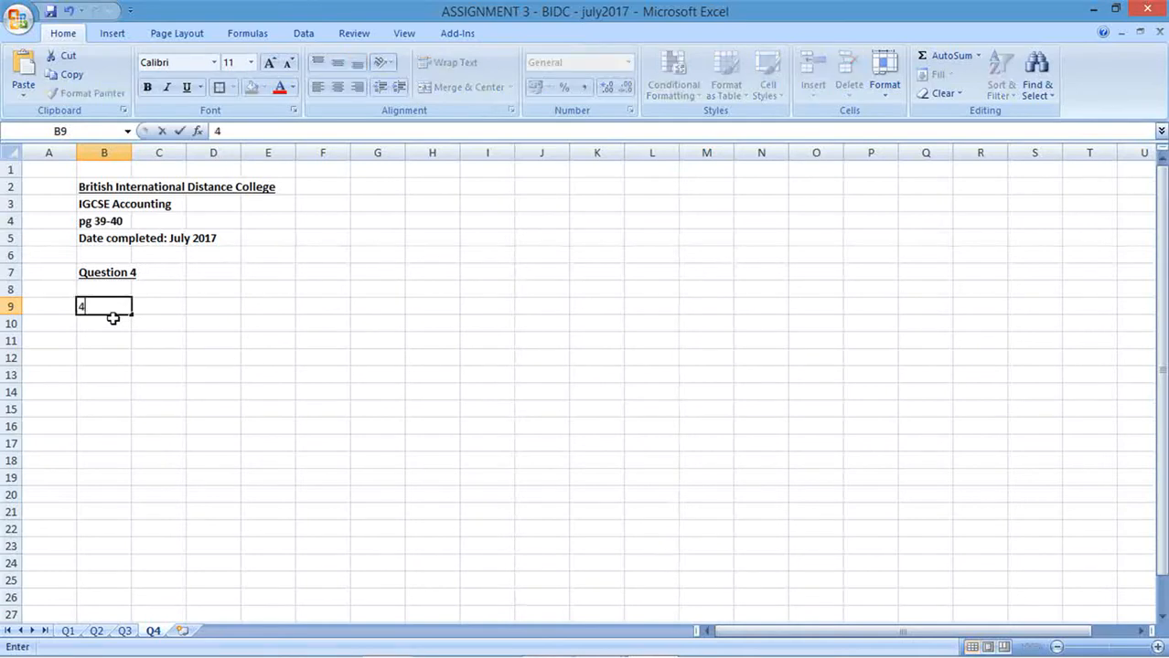
{"action": "type", "text": "a)"}
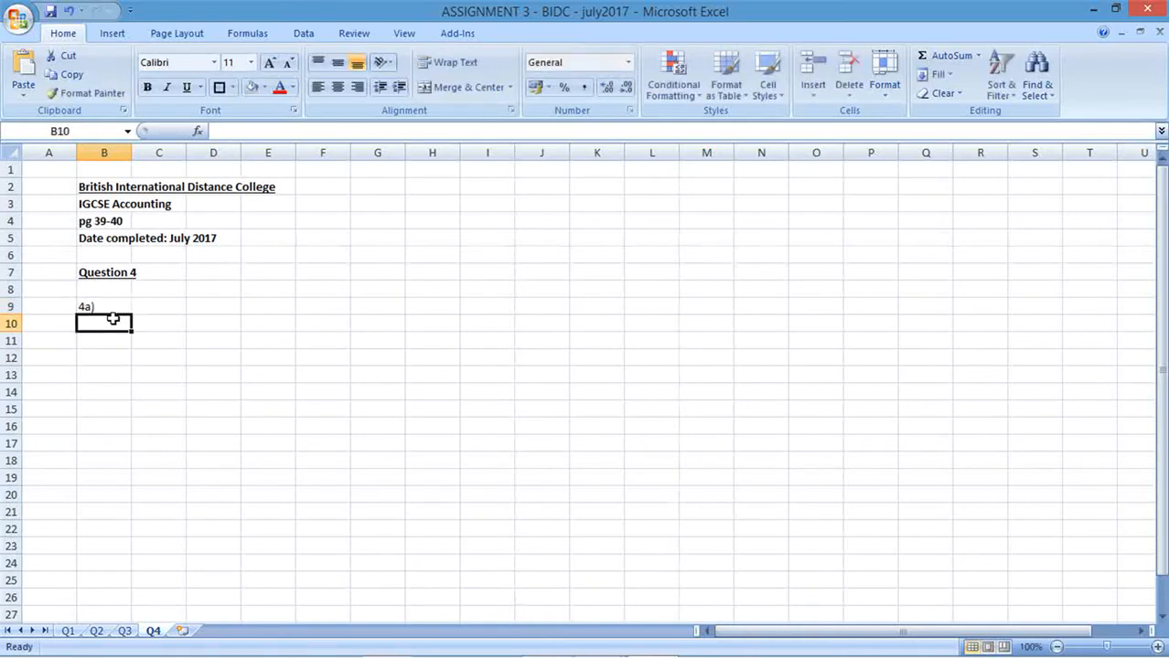
{"action": "type", "text": "1)"}
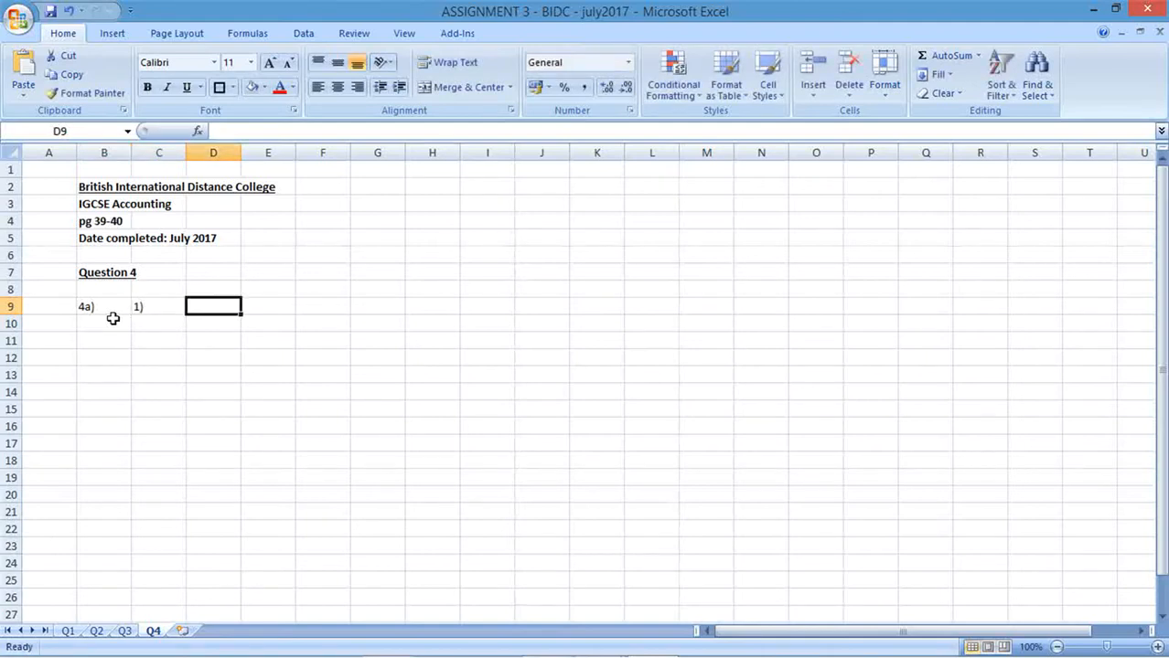
{"action": "type", "text": "C"}
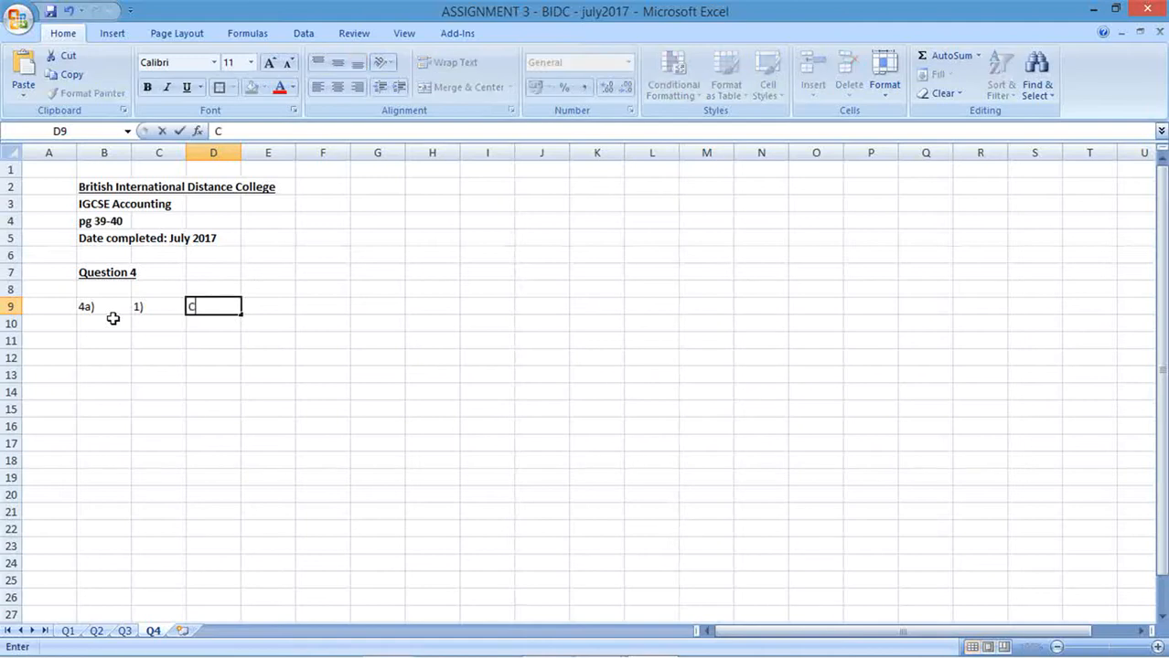
{"action": "type", "text": "apital Expenditure"}
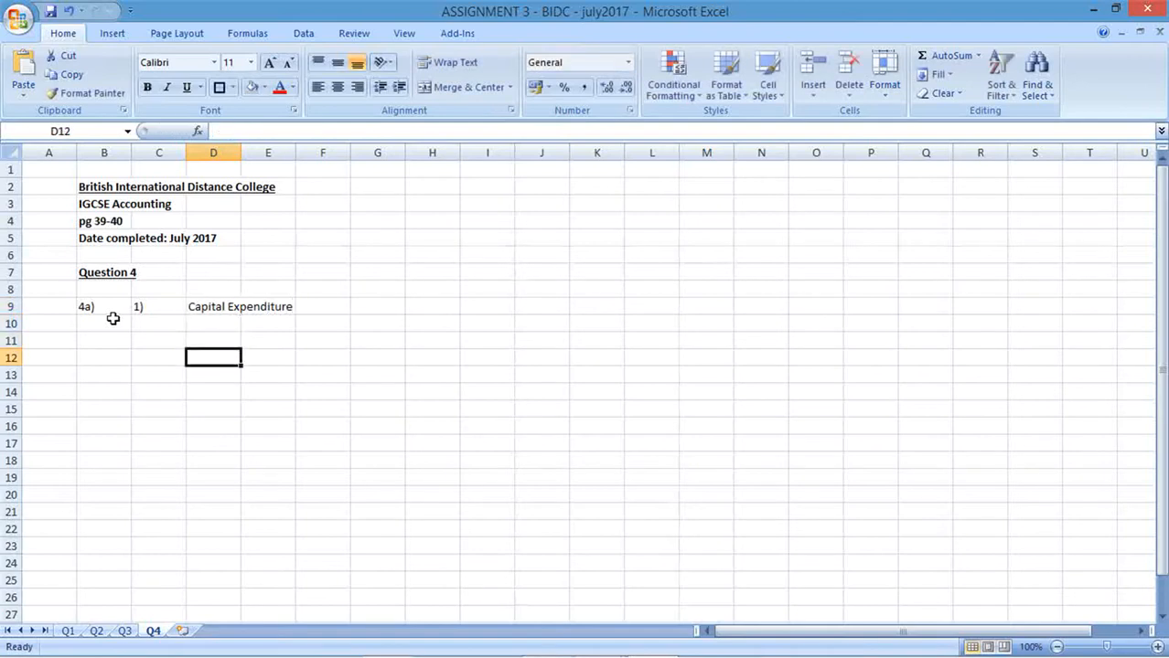
Add the 'Revenue Expenditure =' label in D12 and review both expenditure labels.
{"action": "type", "text": "Ren"}
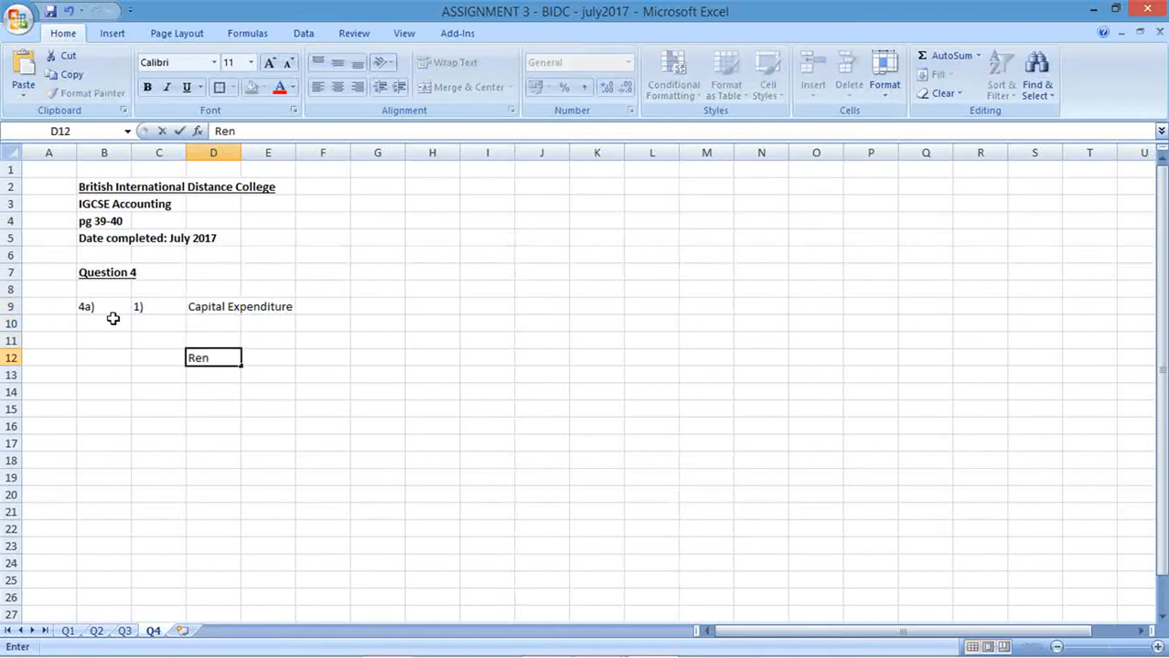
{"action": "type", "text": "evenue"}
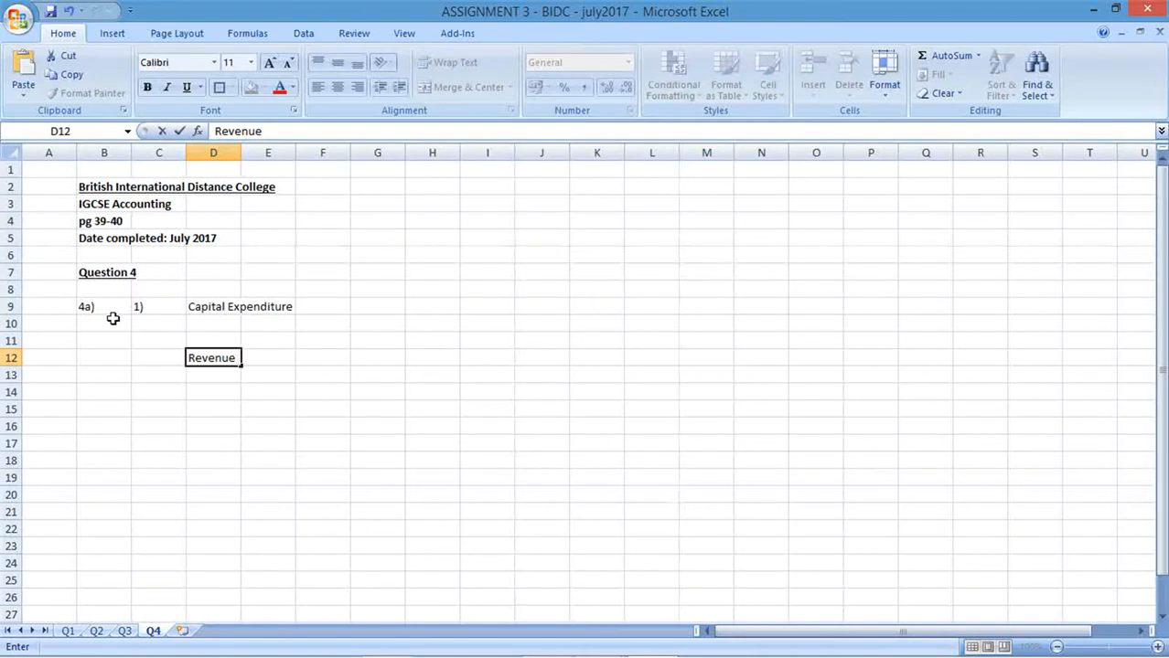
{"action": "type", "text": "Expendit"}
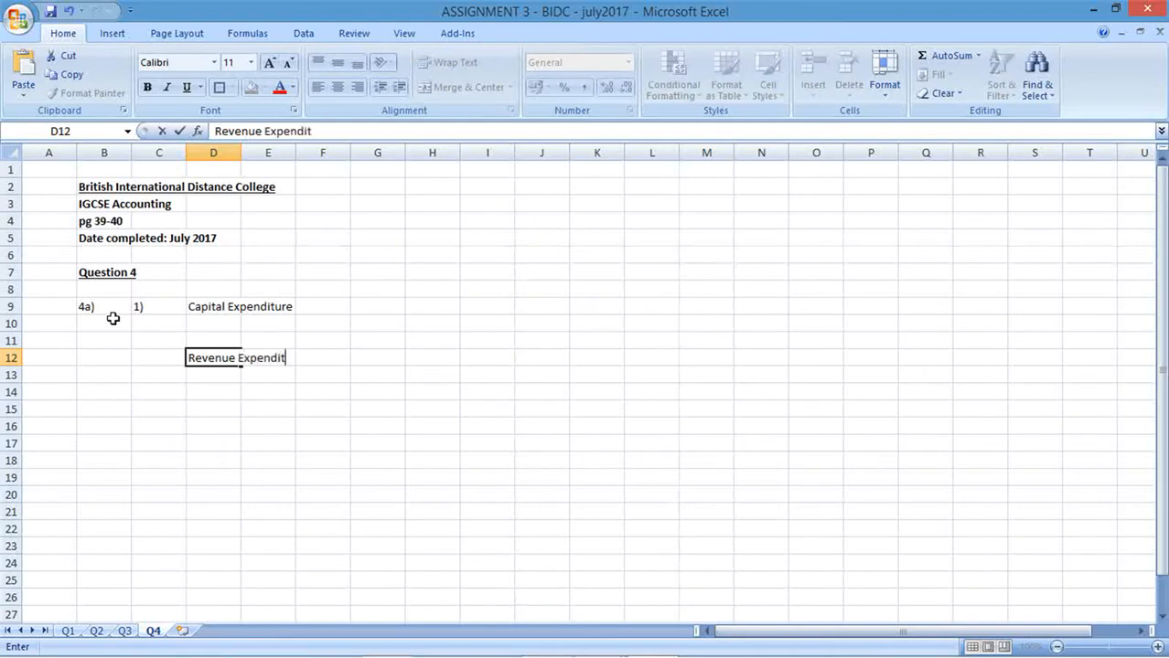
{"action": "type", "text": "ure ="}
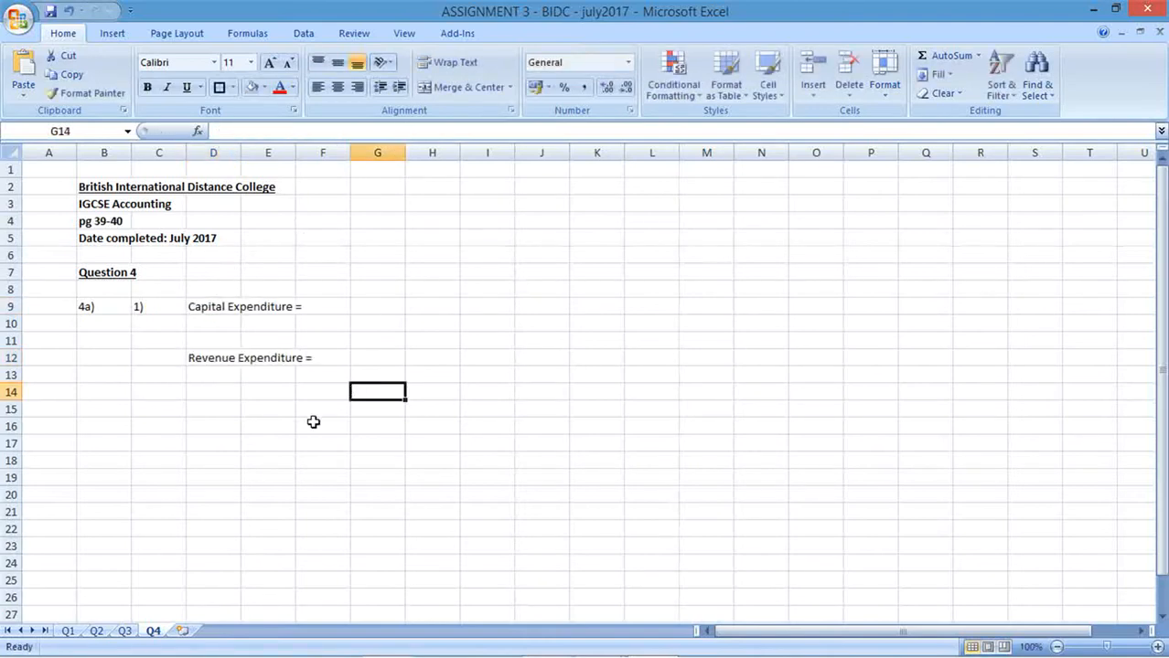
{"action": "left_click", "coordinate": [213, 306]}
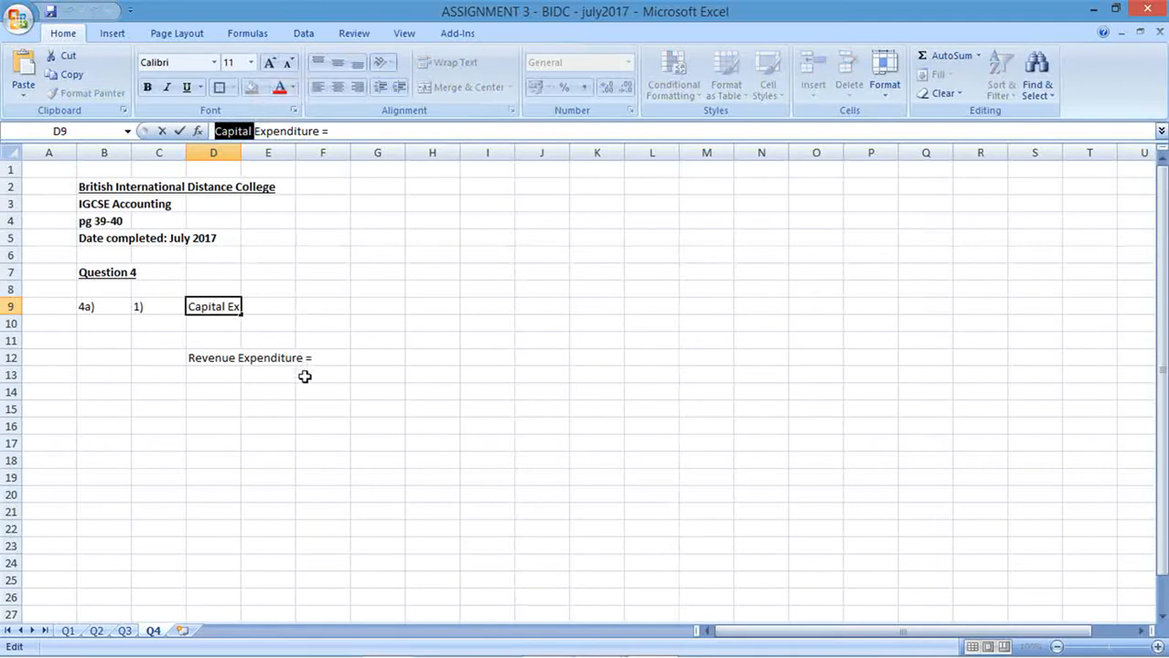
{"action": "left_click", "coordinate": [268, 358]}
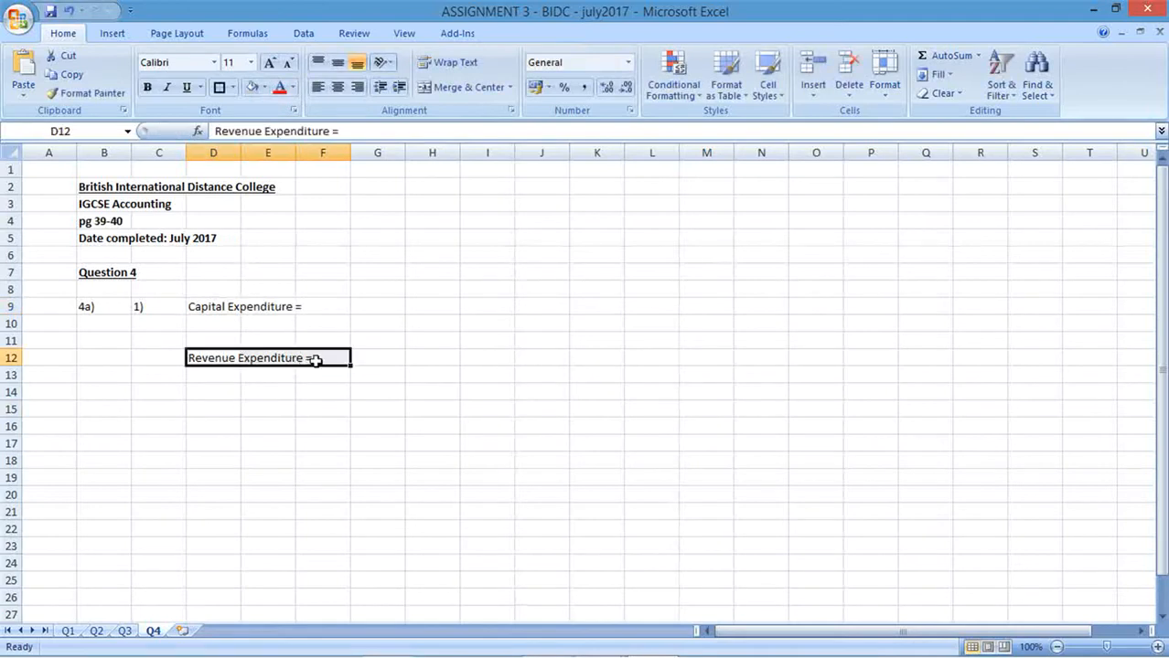
{"action": "left_click", "coordinate": [213, 306]}
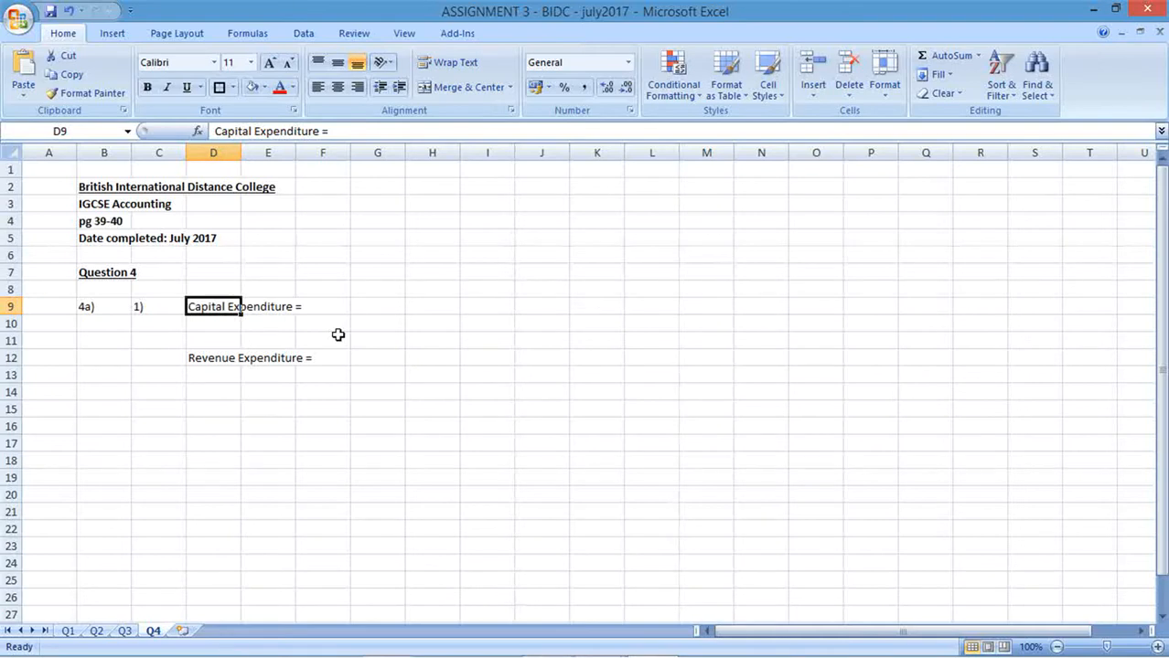
{"action": "mouse_move", "coordinate": [349, 334]}
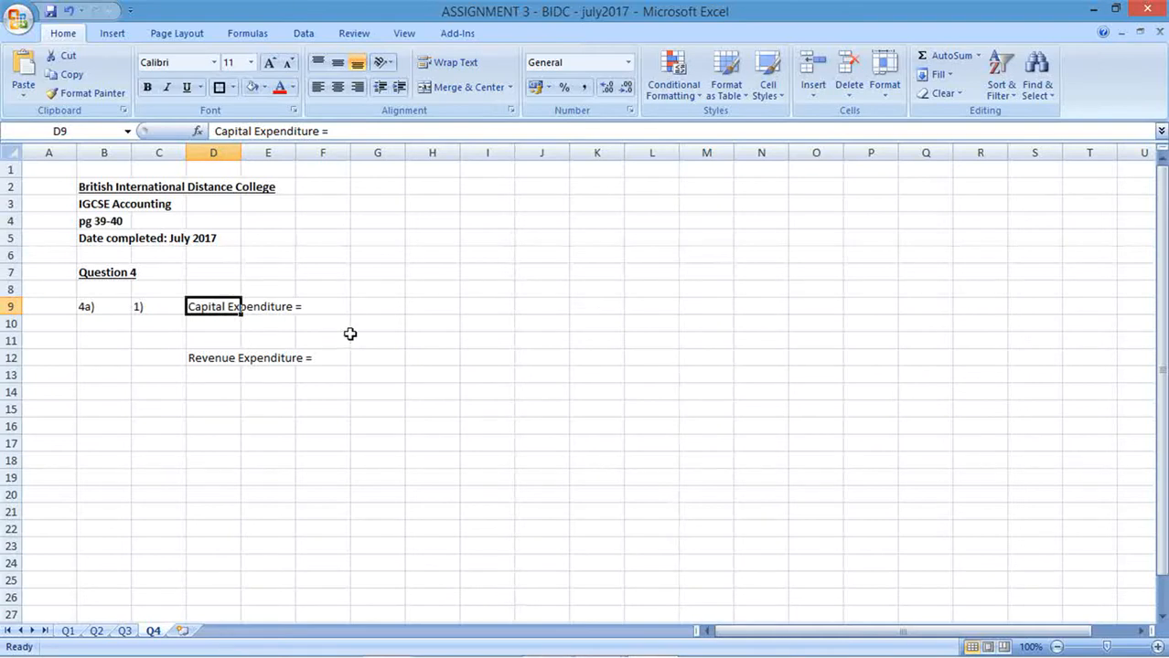
Define Capital Expenditure in G9 as purchasing long-term productive assets used for operations.
{"action": "left_click", "coordinate": [377, 306]}
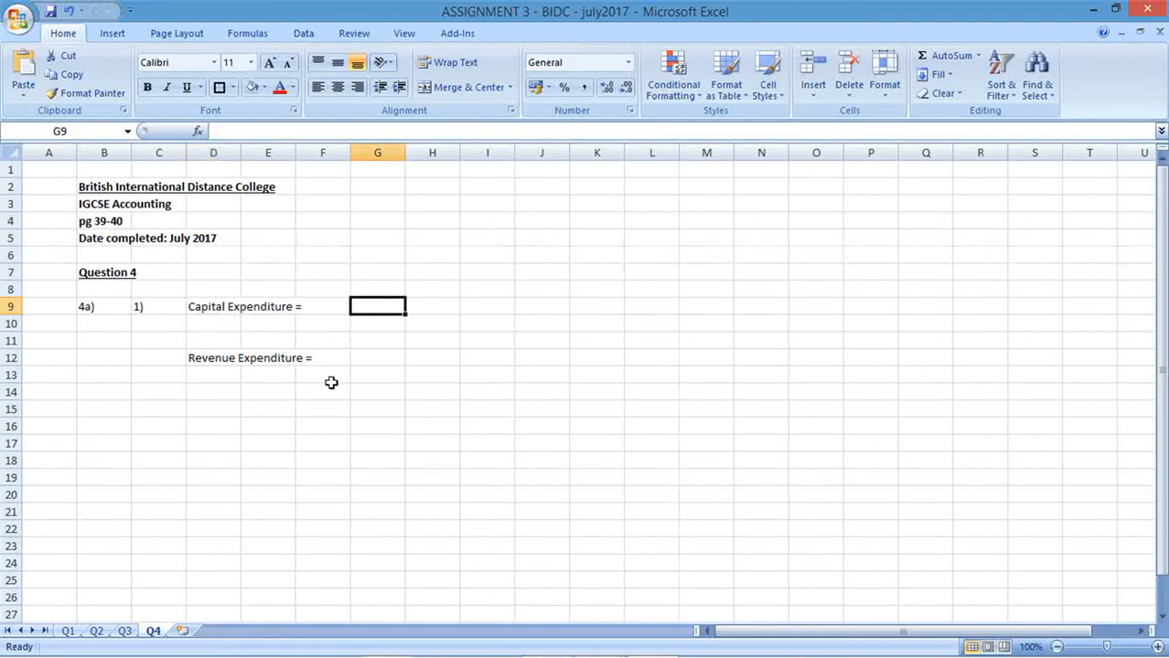
{"action": "type", "text": "looking at purcha"}
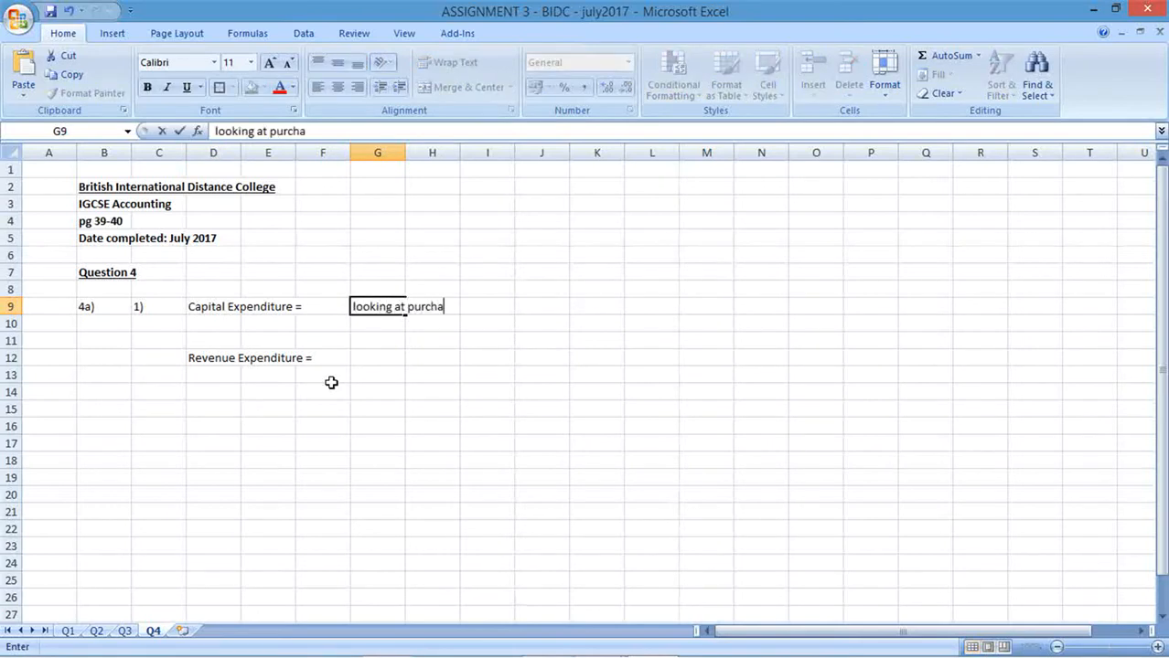
{"action": "type", "text": "sing long-"}
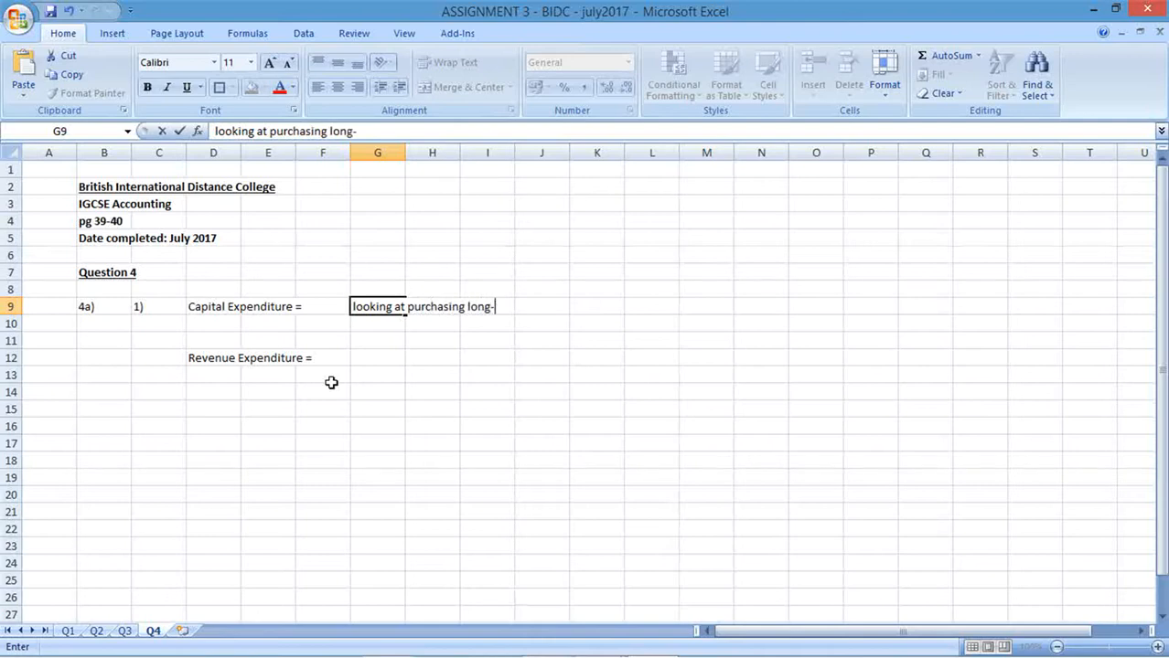
{"action": "type", "text": "term \""}
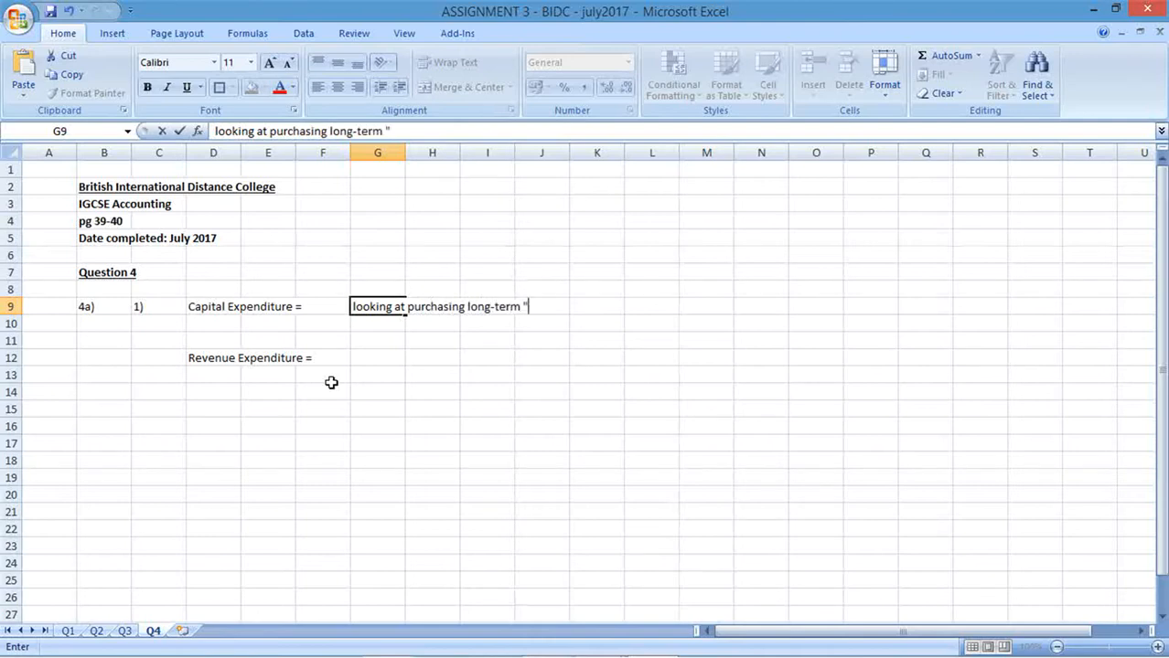
{"action": "type", "text": "product"}
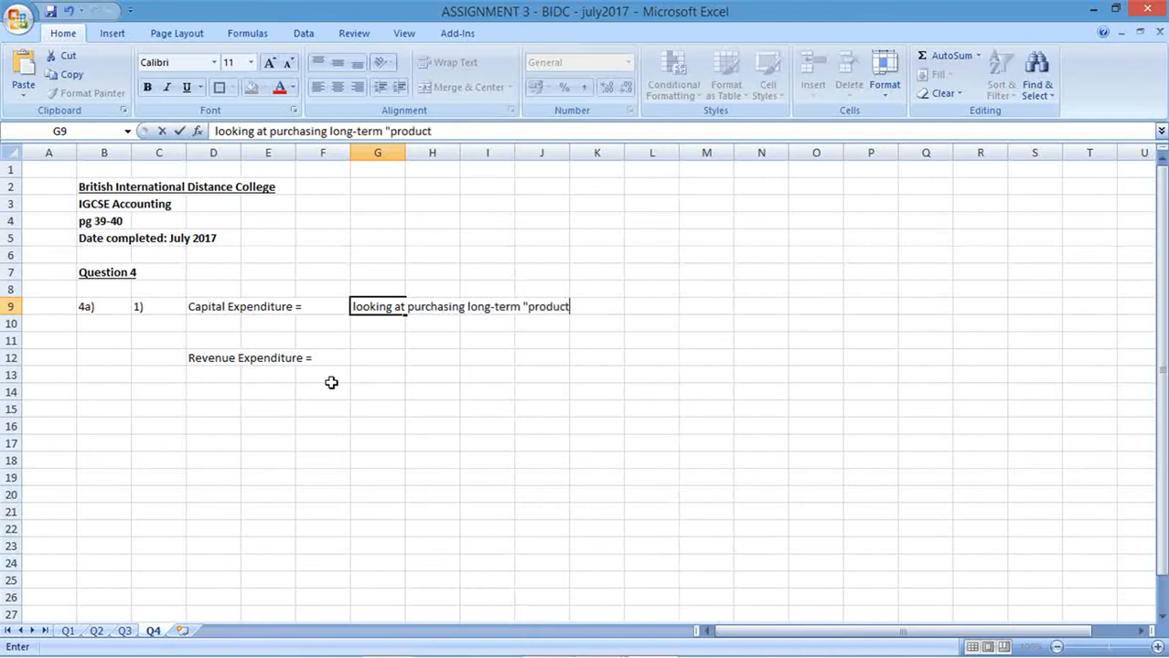
{"action": "type", "text": "ive\""}
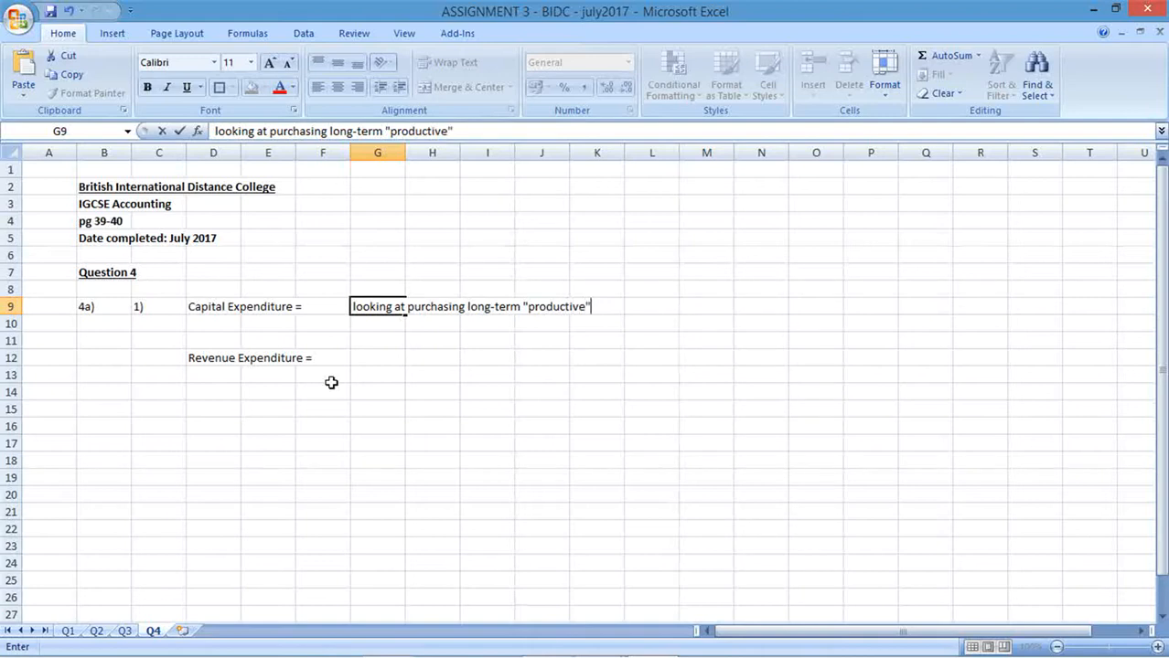
{"action": "type", "text": "assets that help g"}
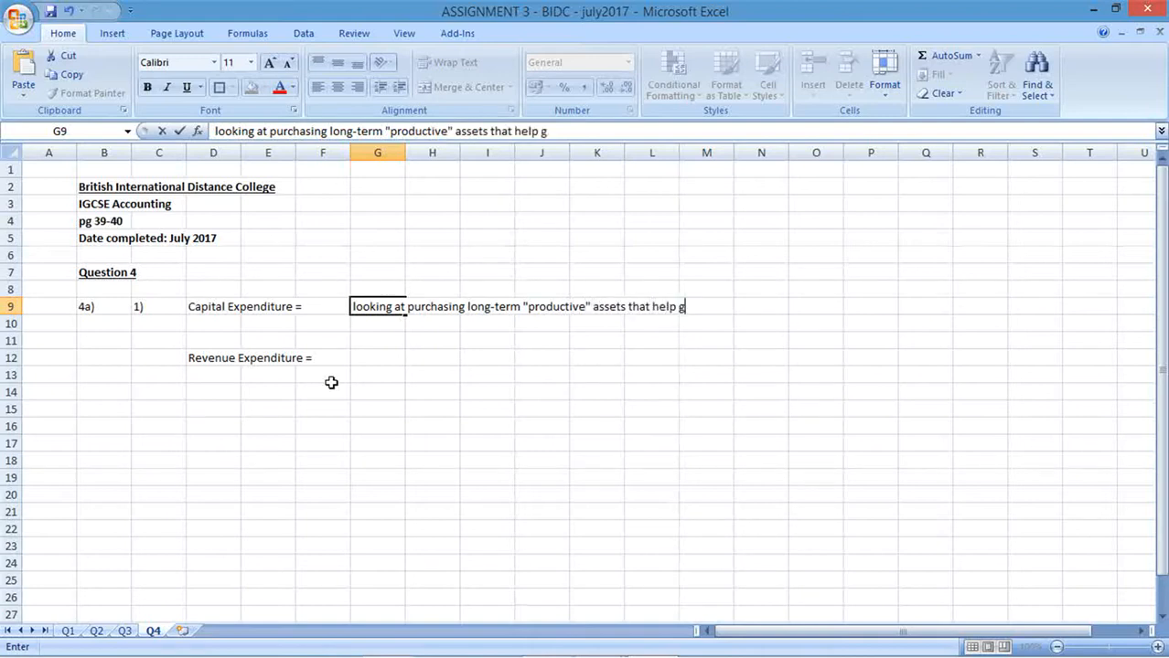
{"action": "type", "text": "enerate"}
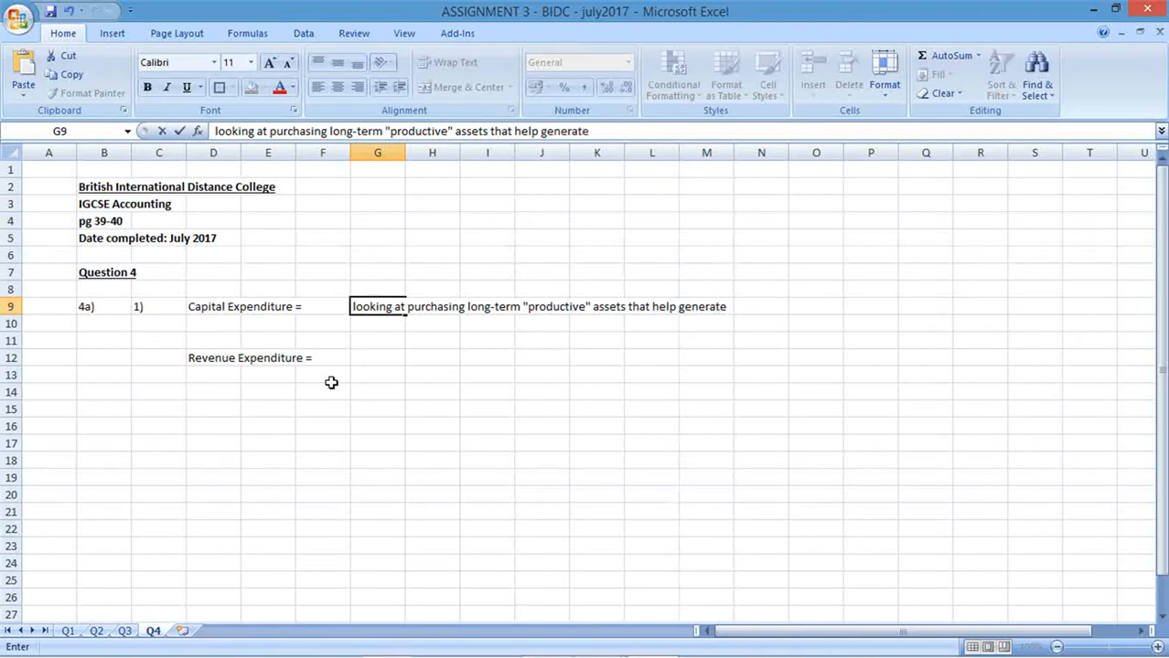
{"action": "type", "text": "revenue.."}
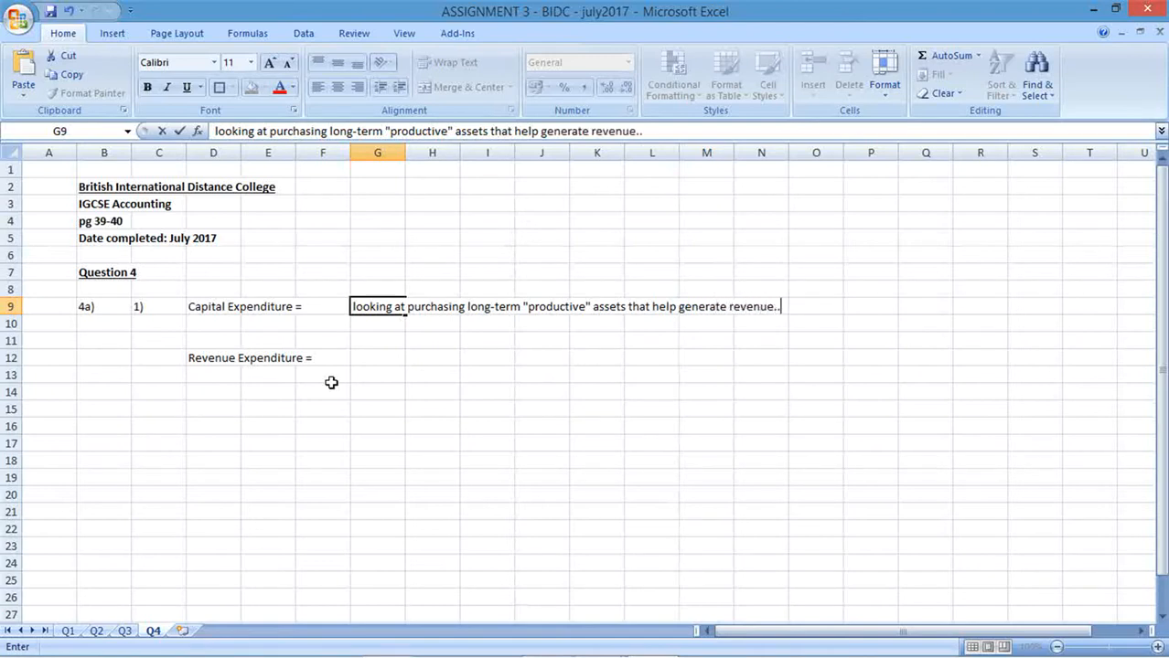
{"action": "type", "text": ".. Used for"}
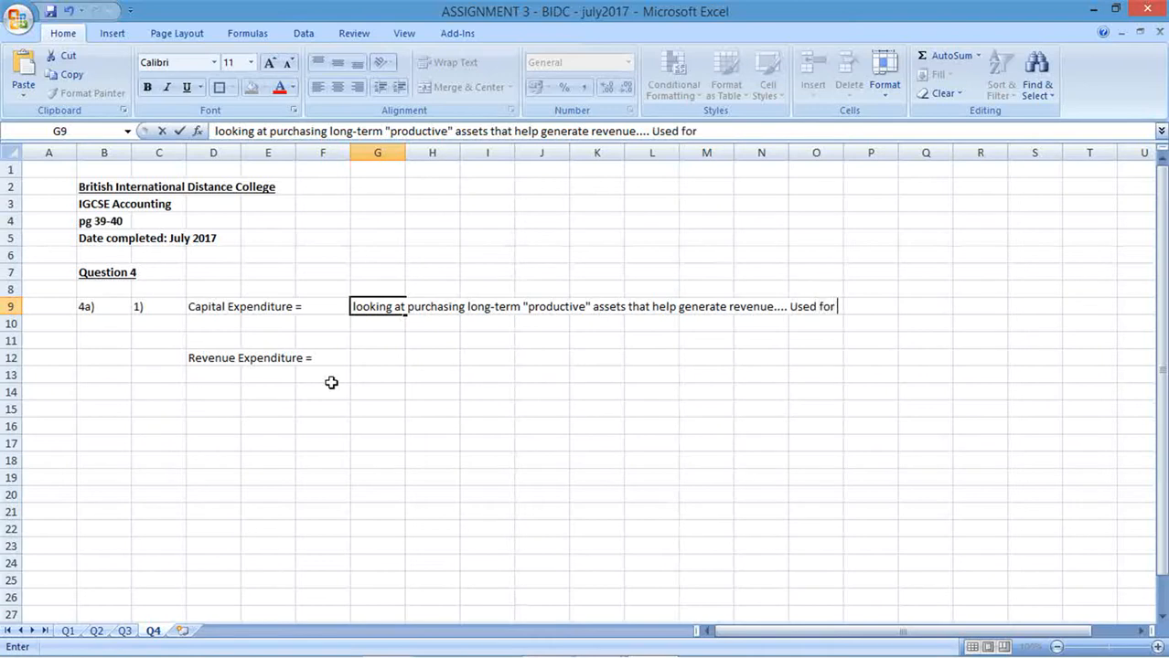
{"action": "type", "text": "operat"}
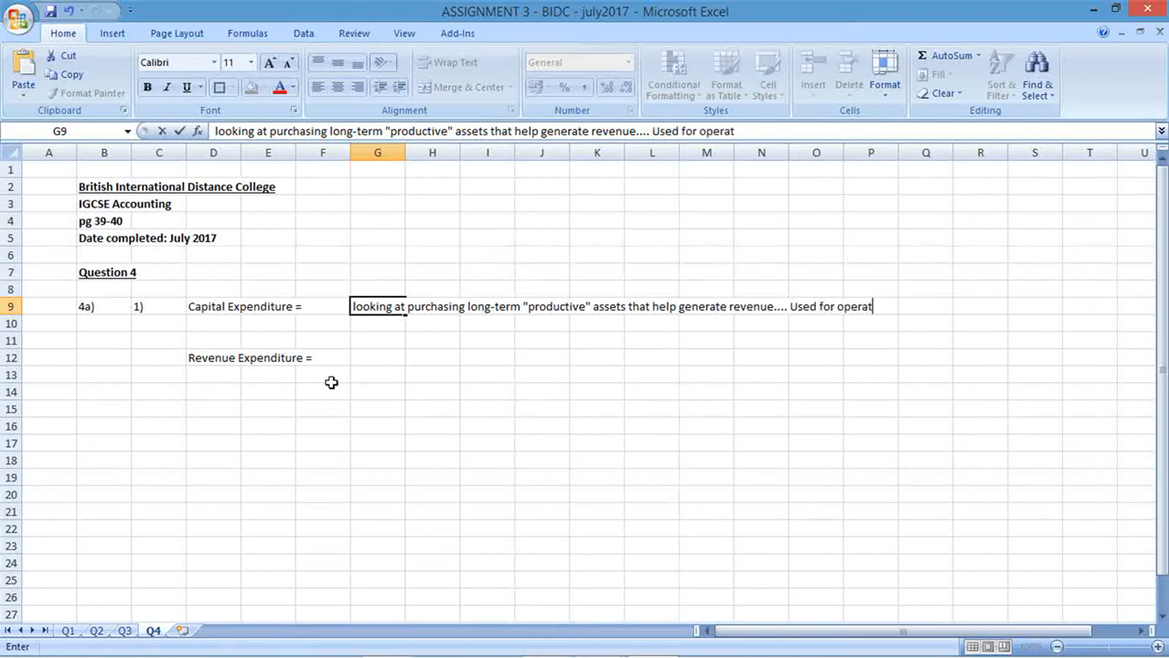
{"action": "type", "text": "ions..."}
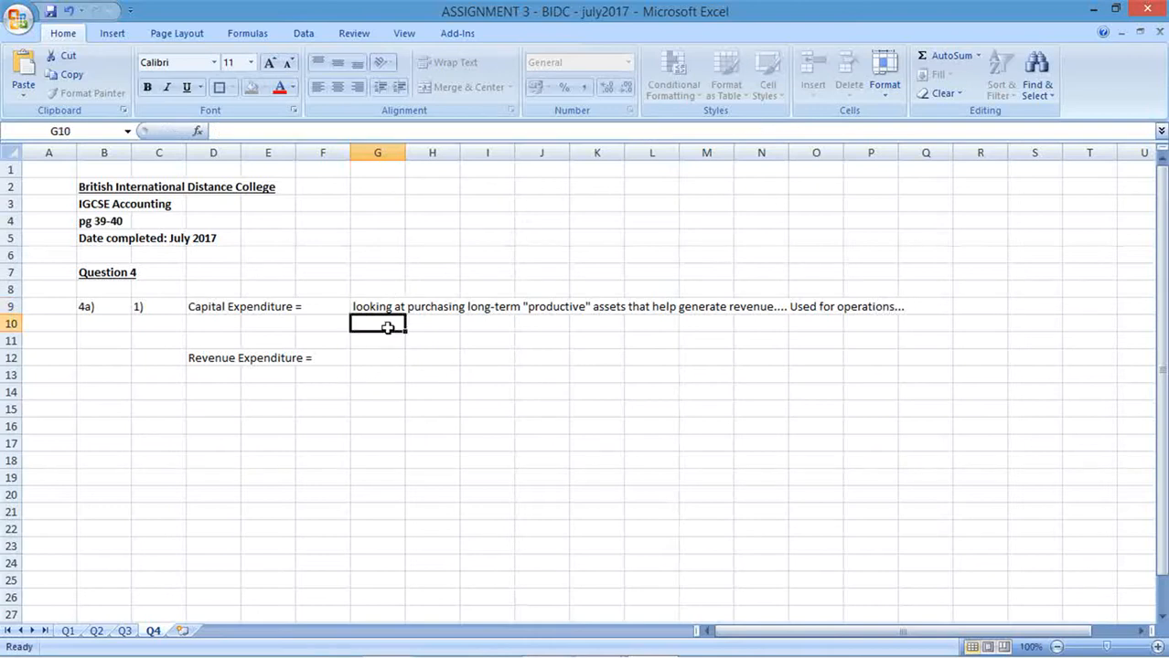
List Capital Expenditure examples in G10: equipment, land, buildings, machinery.
{"action": "type", "text": "Eg"}
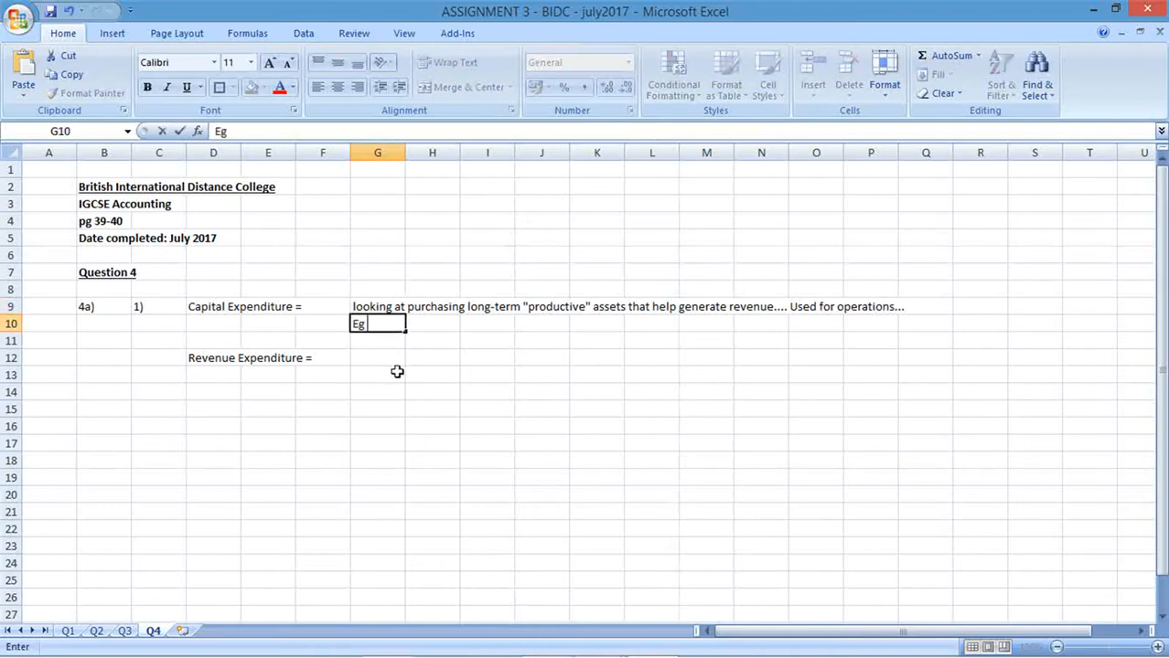
{"action": "type", "text": "equipment/ l"}
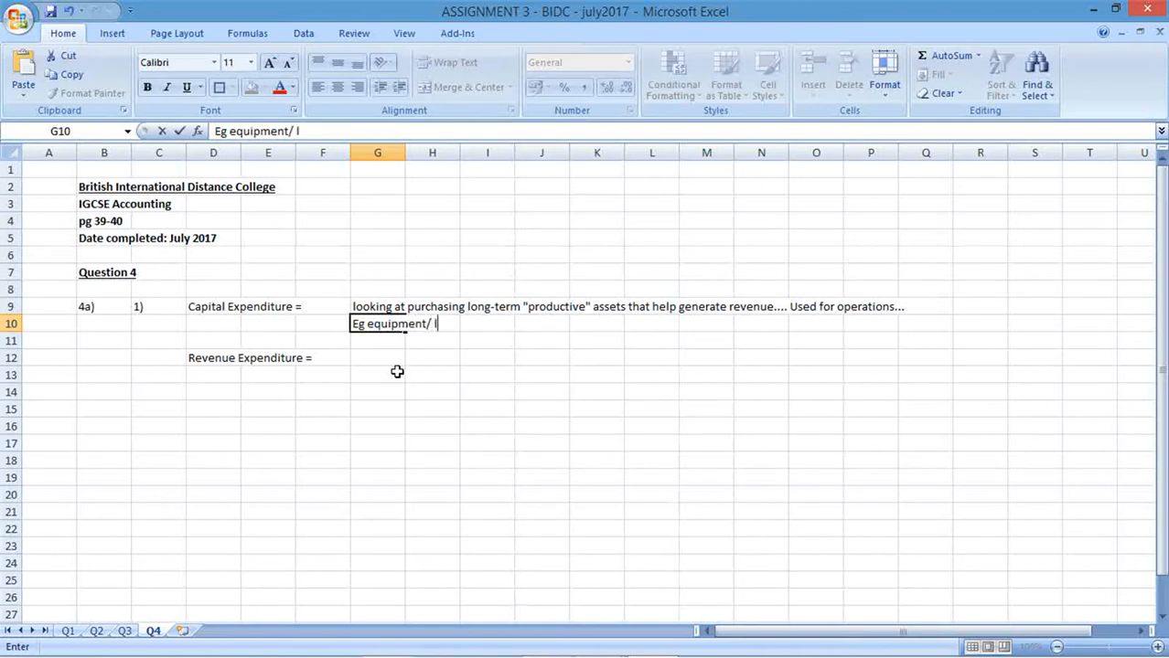
{"action": "type", "text": "and / bu"}
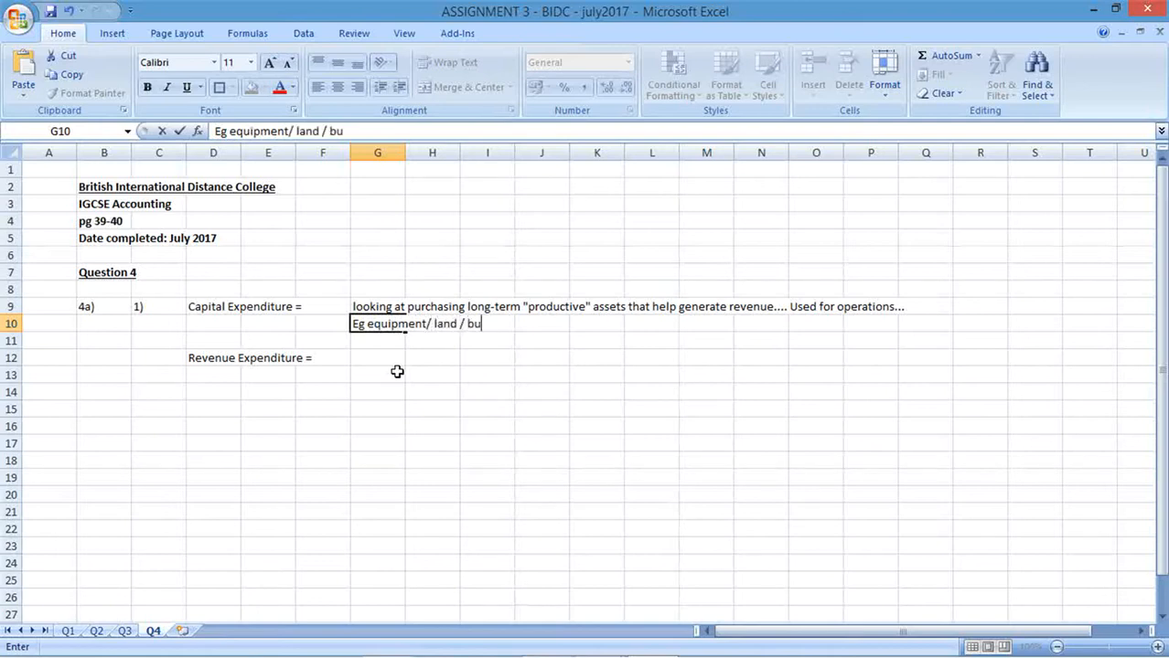
{"action": "type", "text": "ildings /"}
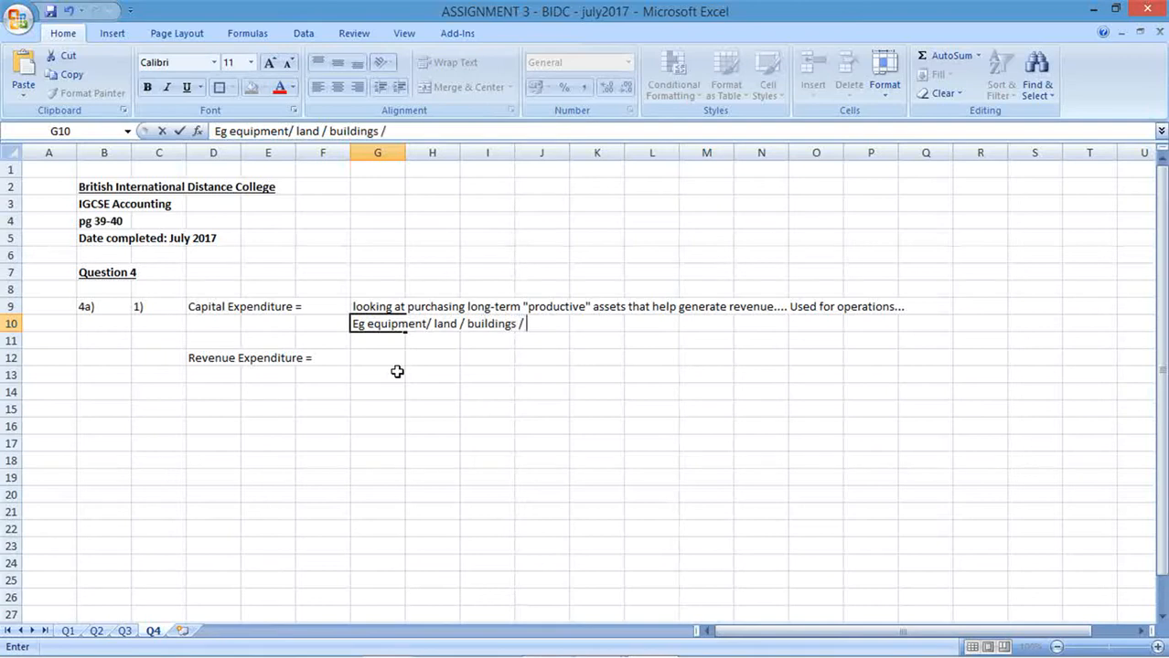
{"action": "type", "text": "machinery etc..."}
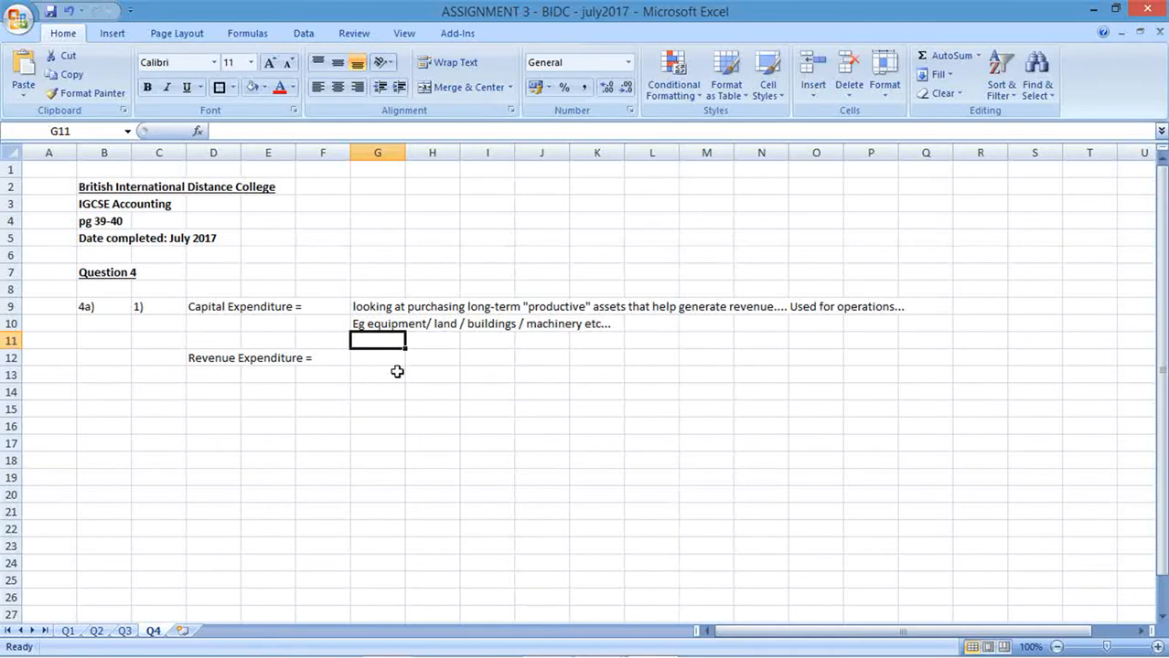
{"action": "mouse_move", "coordinate": [510, 355]}
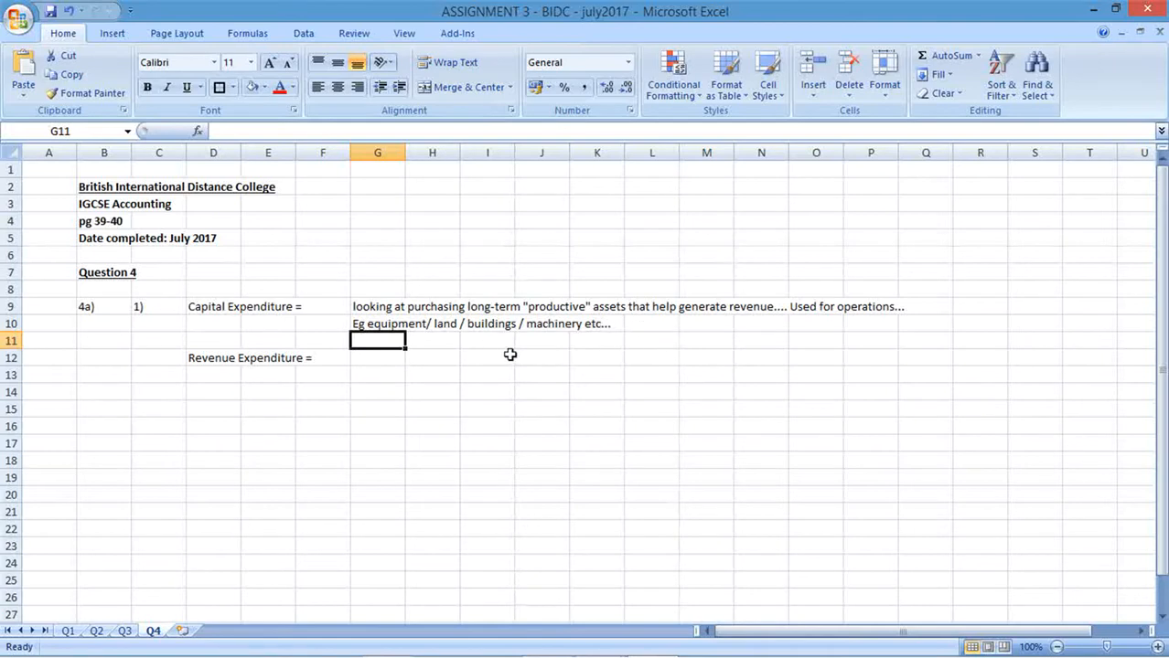
{"action": "mouse_move", "coordinate": [576, 392]}
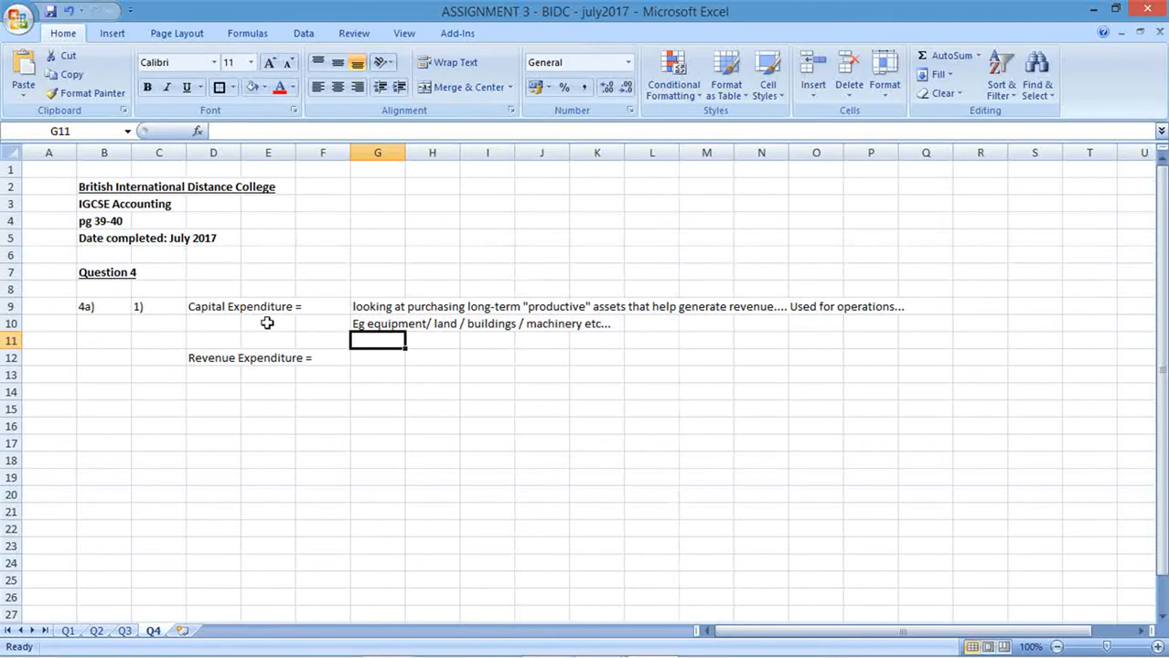
Define Revenue Expenditure as operating costs, i.e. the 'running' costs of conducting business.
{"action": "left_click", "coordinate": [242, 306]}
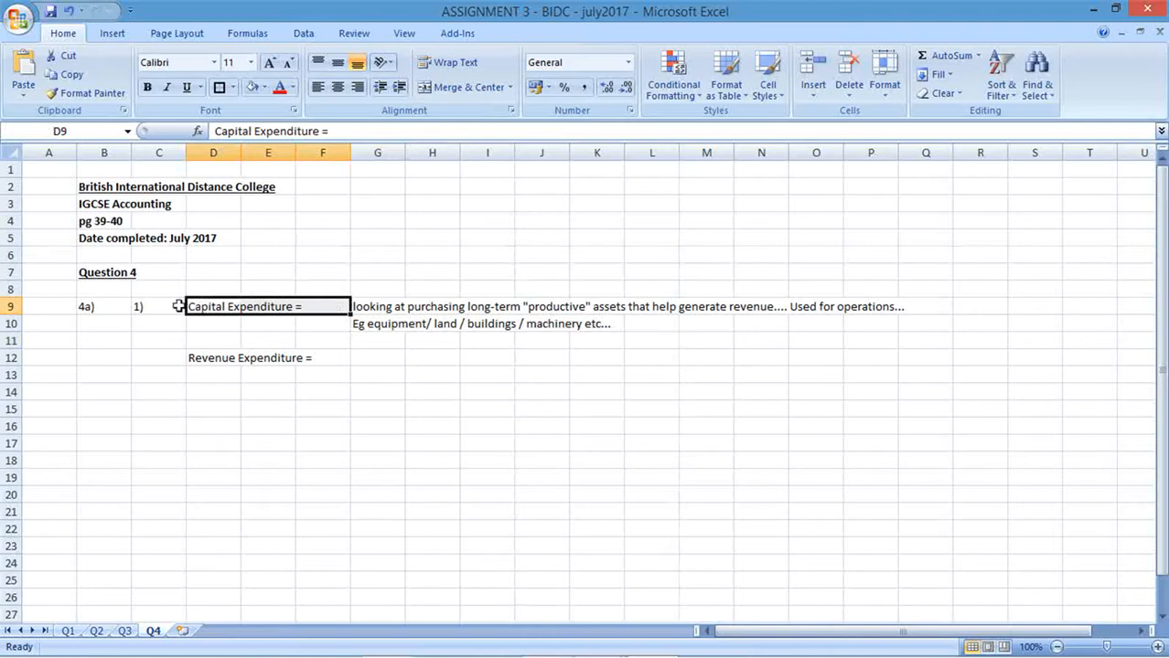
{"action": "mouse_move", "coordinate": [439, 329]}
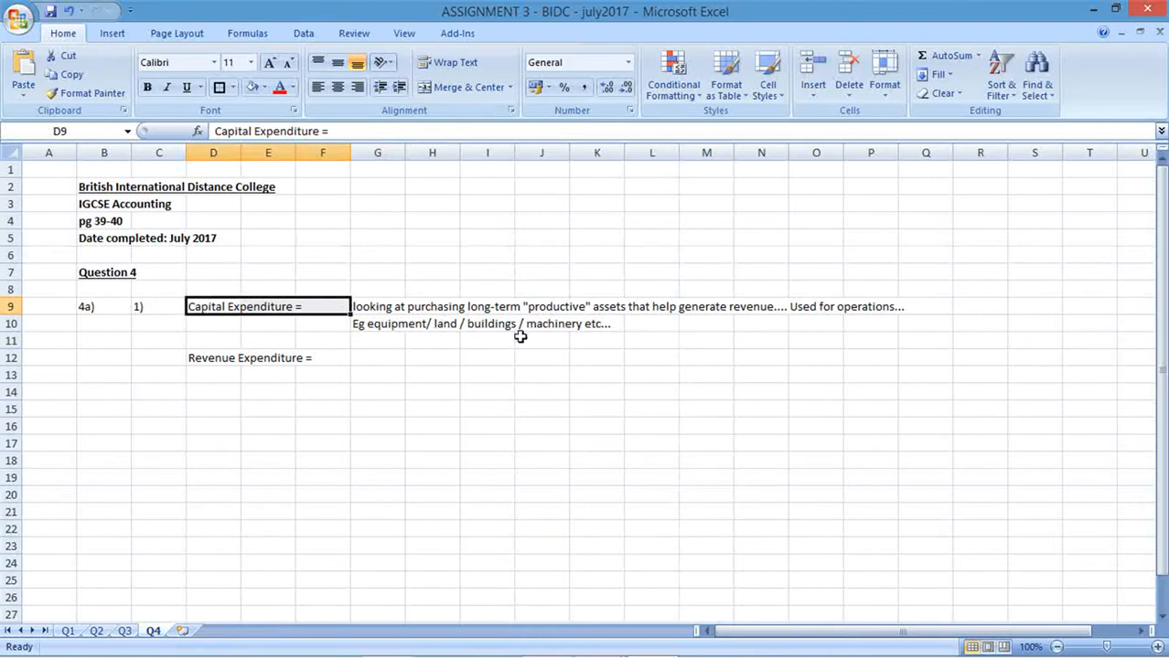
{"action": "mouse_move", "coordinate": [372, 334]}
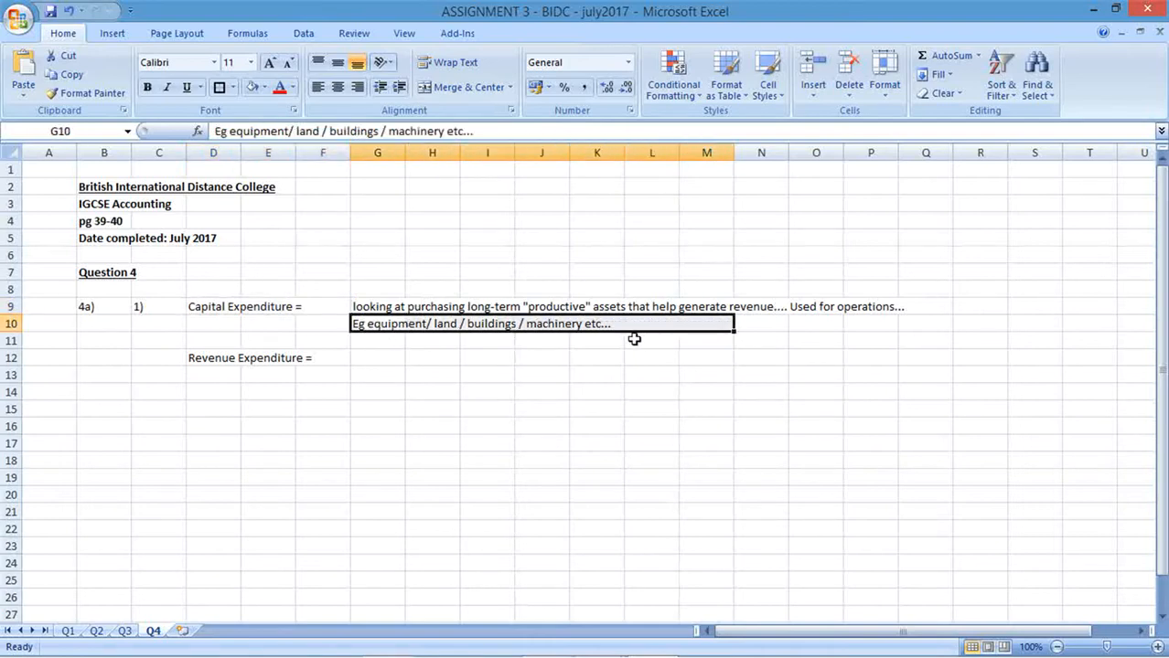
{"action": "mouse_move", "coordinate": [520, 394]}
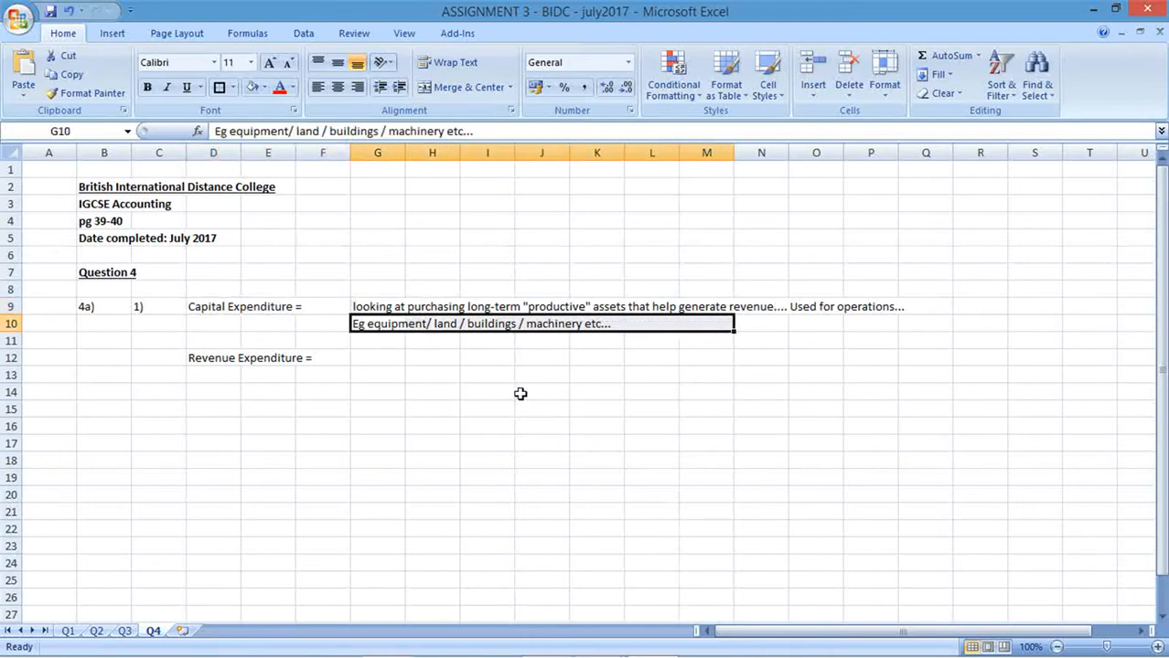
{"action": "mouse_move", "coordinate": [373, 383]}
{"action": "type", "text": "t"}
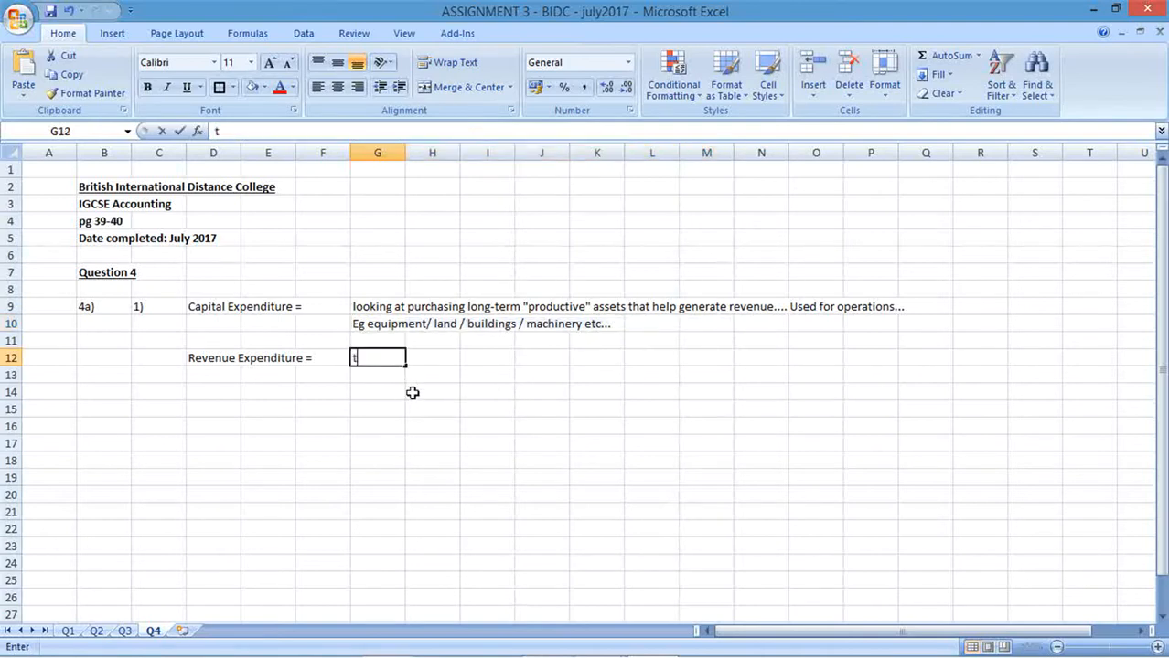
{"action": "type", "text": "he costs"}
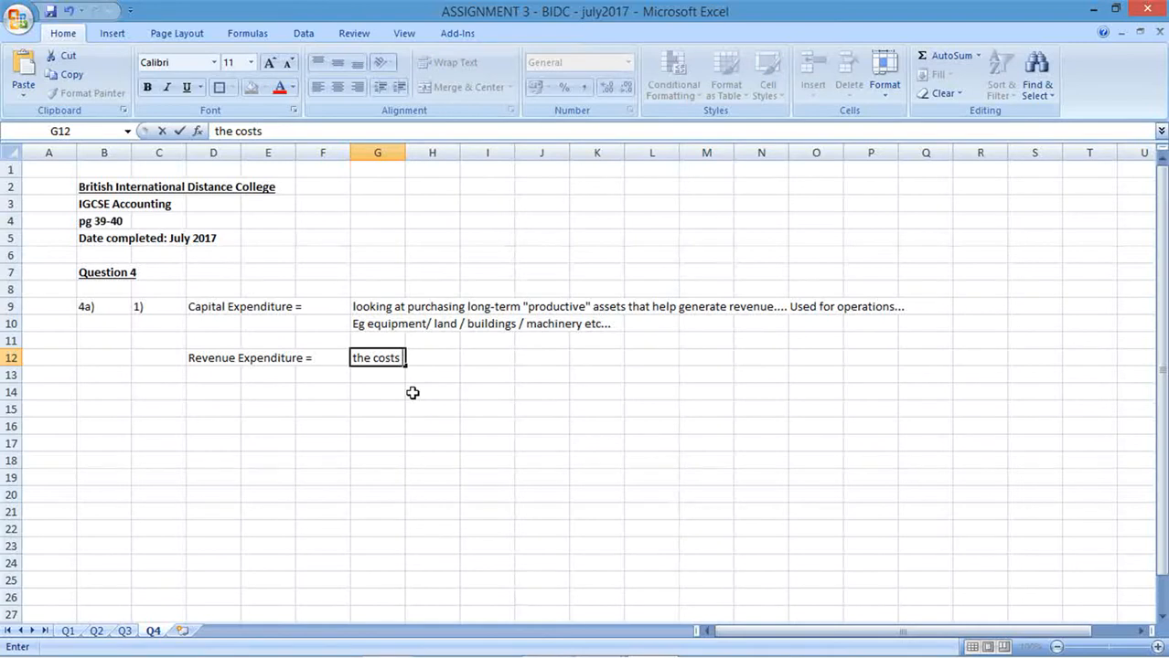
{"action": "type", "text": "associate"}
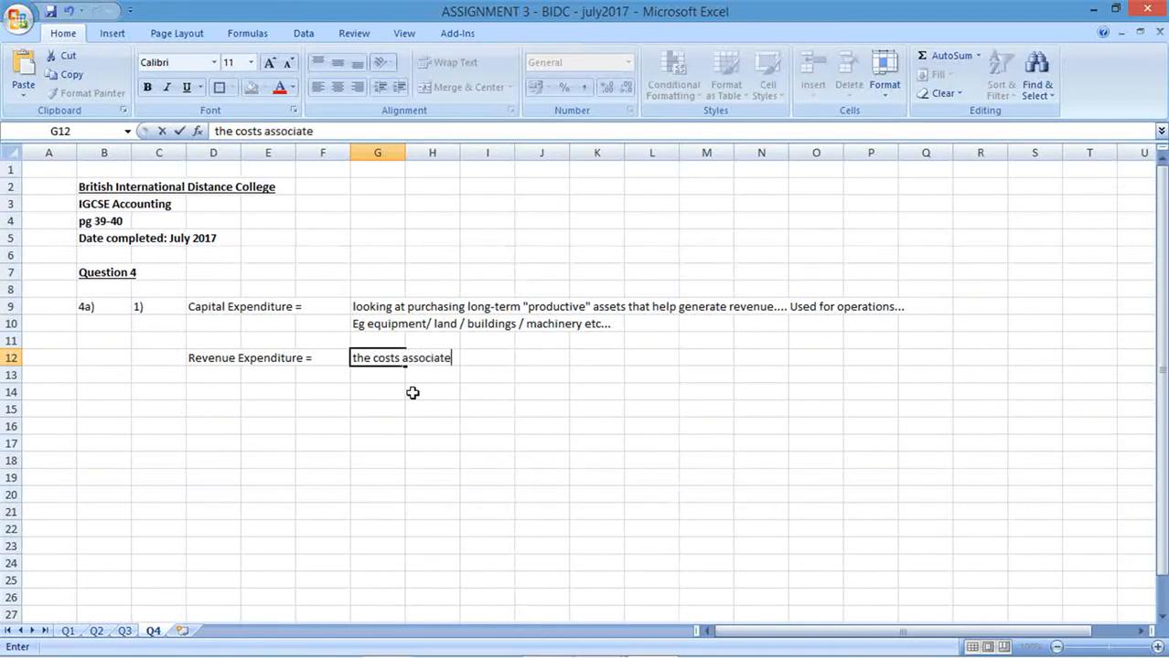
{"action": "type", "text": "d with opera"}
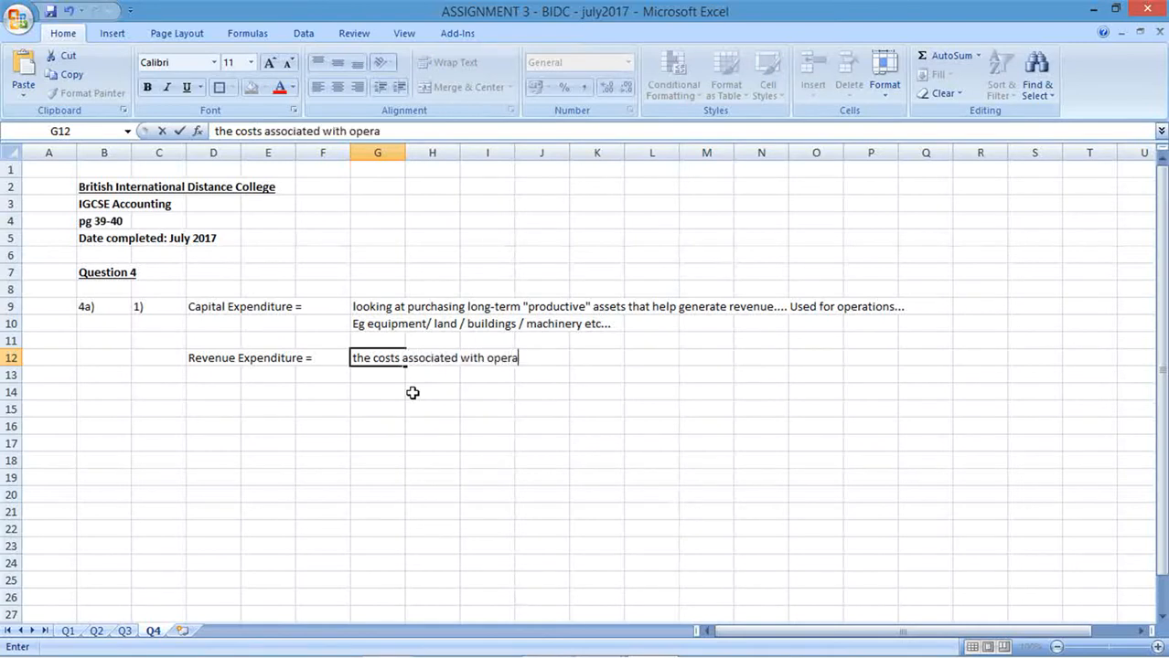
{"action": "type", "text": "ting......"}
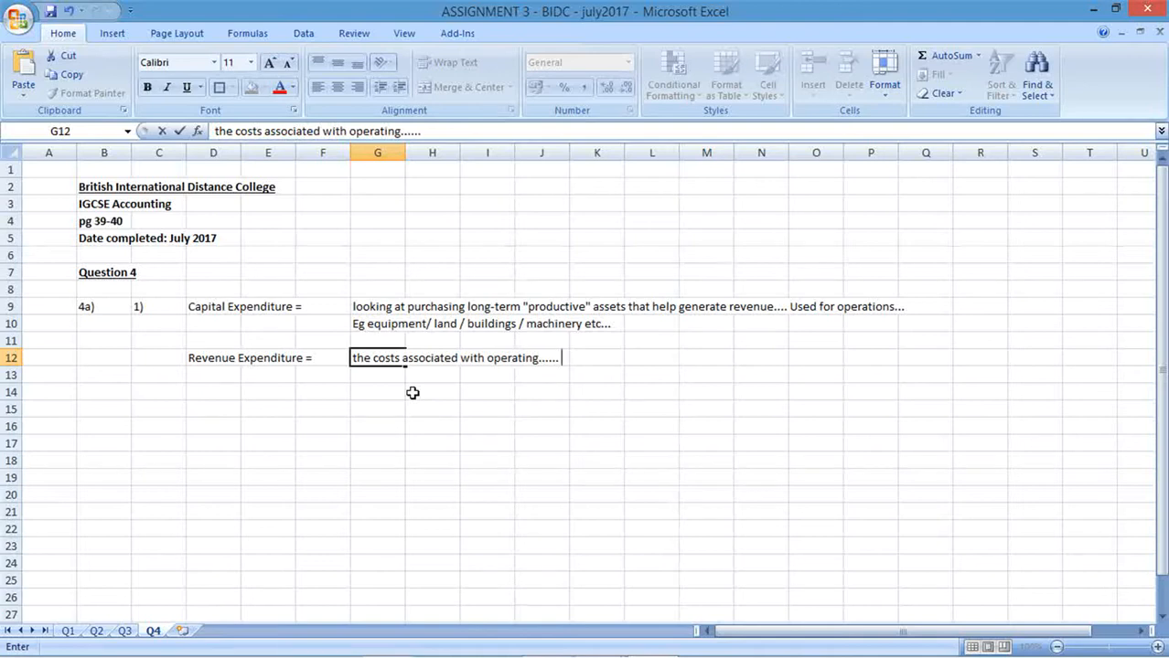
{"action": "type", "text": "Ie the"}
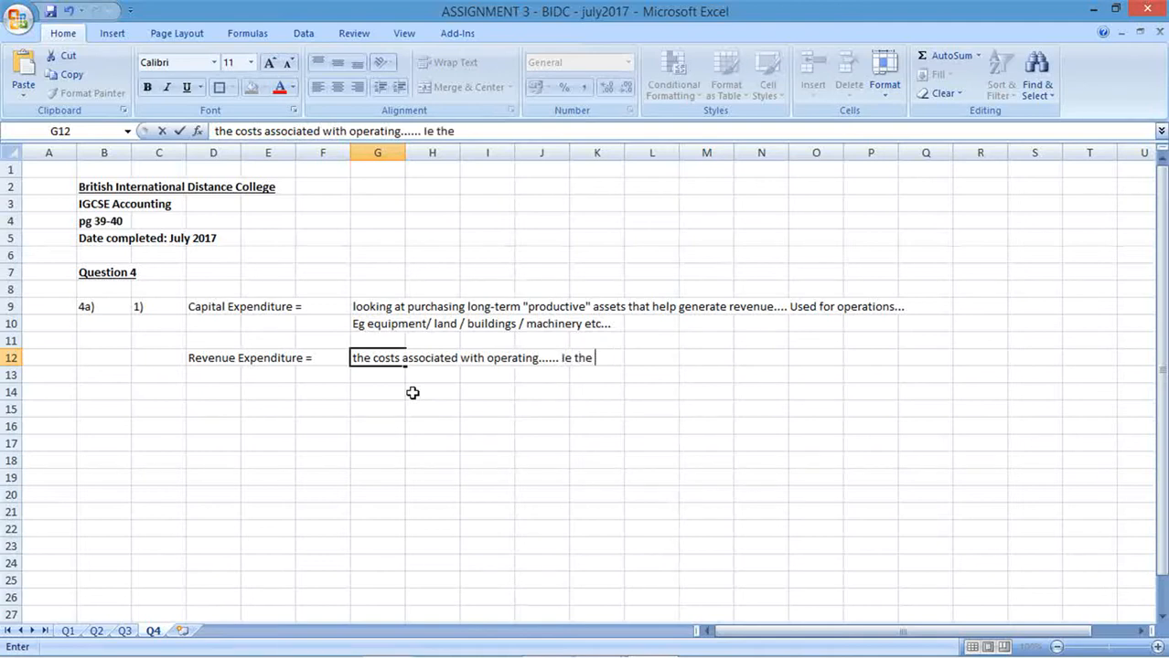
{"action": "type", "text": "\"running"}
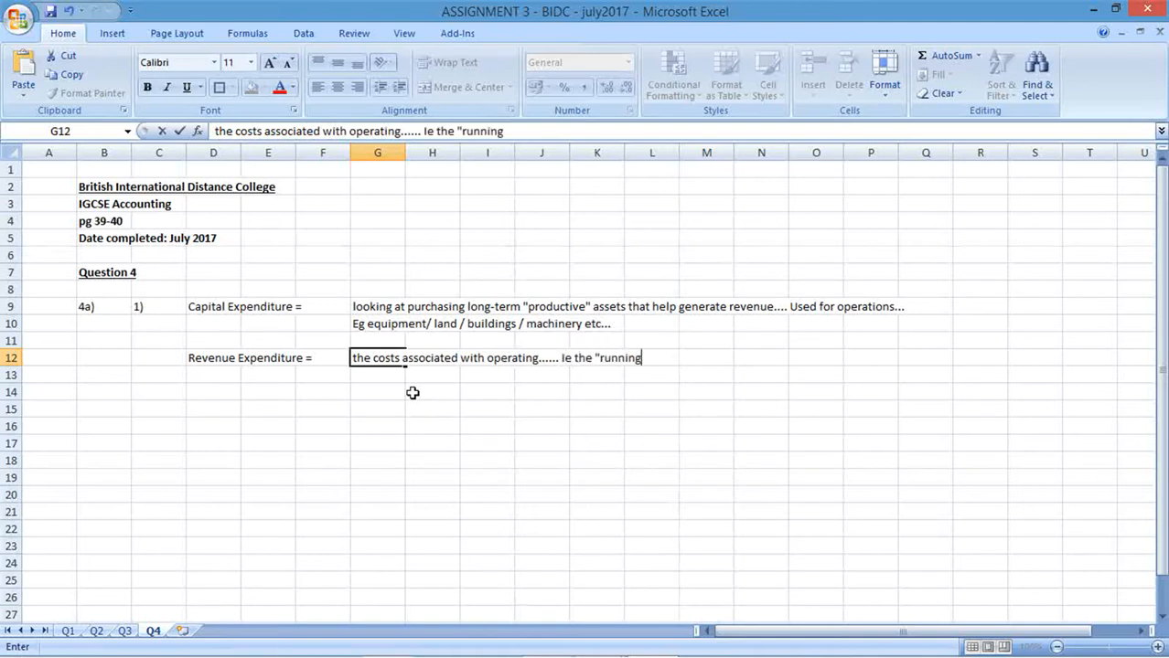
{"action": "type", "text": "\" costs or"}
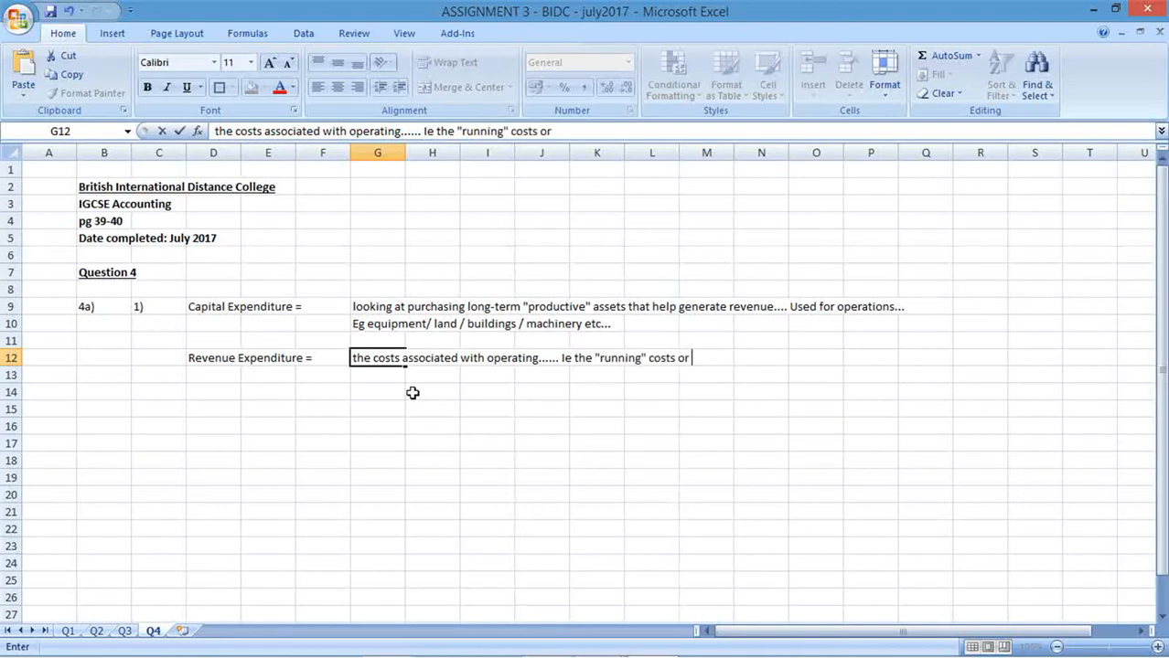
{"action": "type", "text": "expenses of co"}
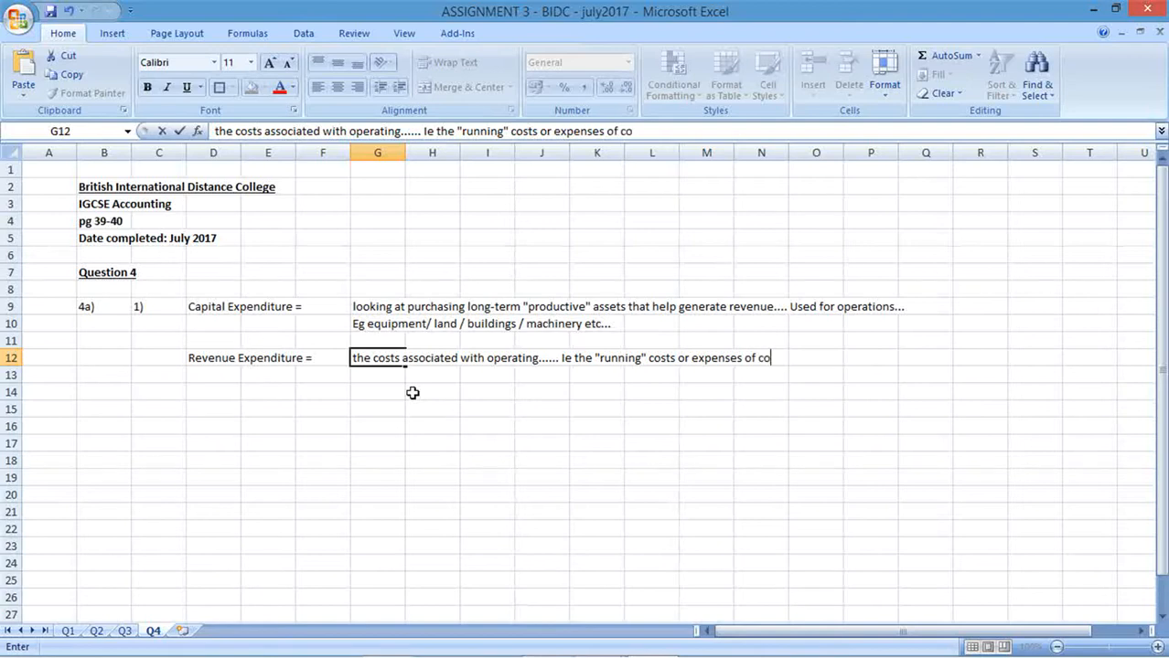
{"action": "type", "text": "nducting business...."}
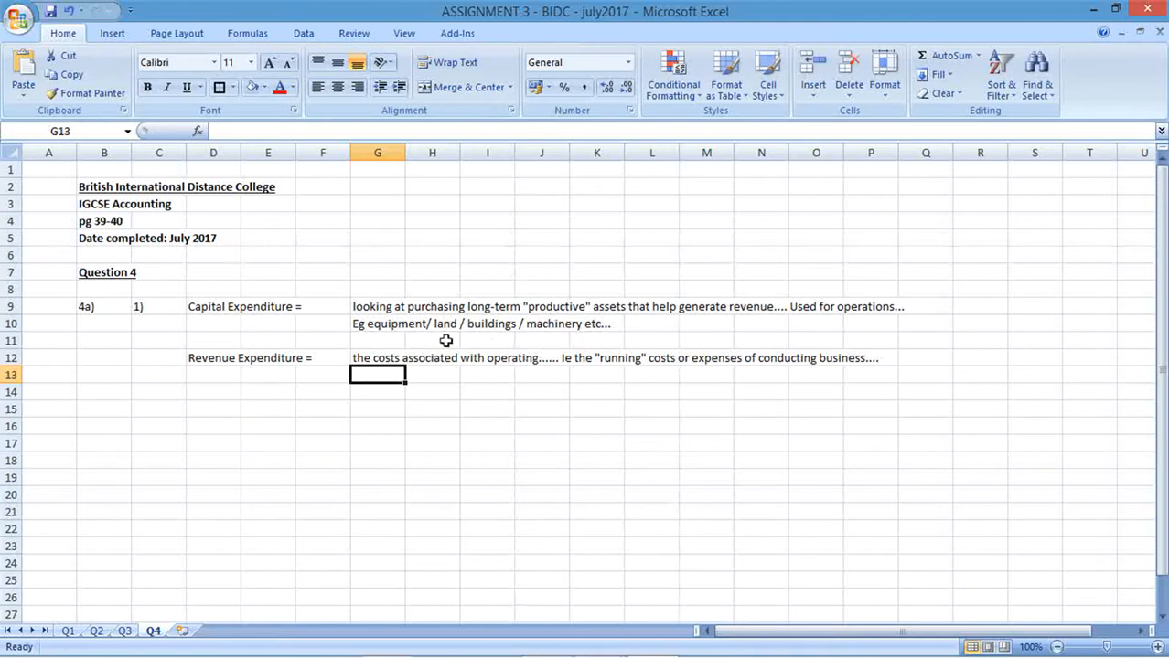
Insert '/ vehicle' into the Capital Expenditure examples in G10.
{"action": "double_click", "coordinate": [378, 324]}
{"action": "type", "text": "/ vehicle "}
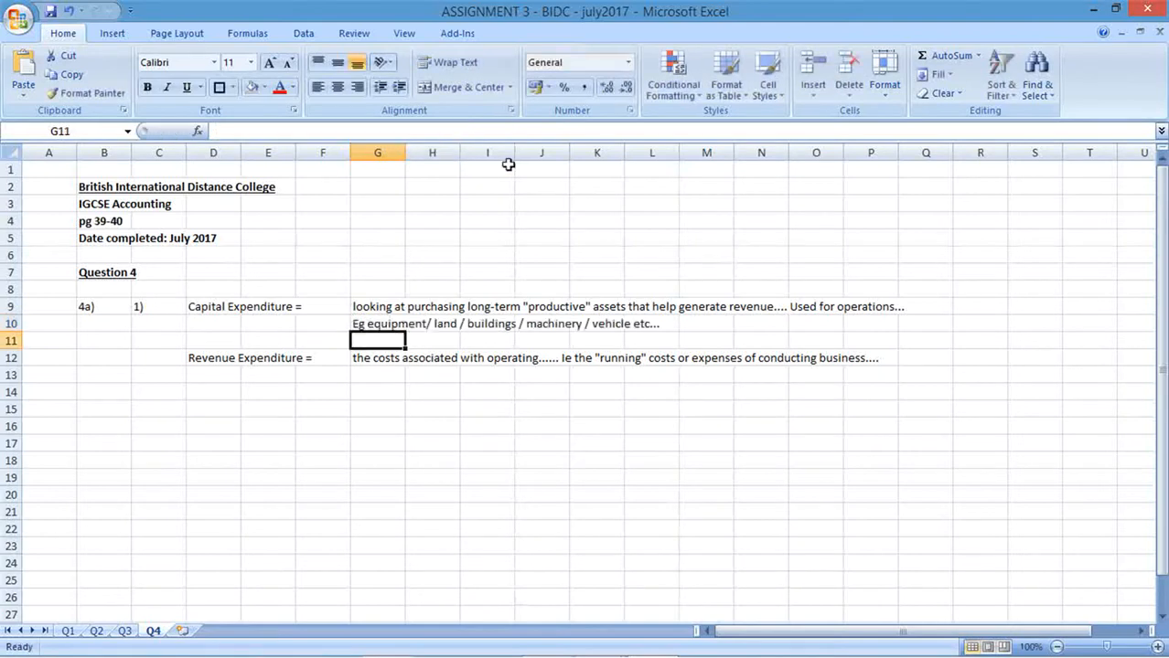
{"action": "left_click_drag", "start_coordinate": [213, 306], "coordinate": [926, 322]}
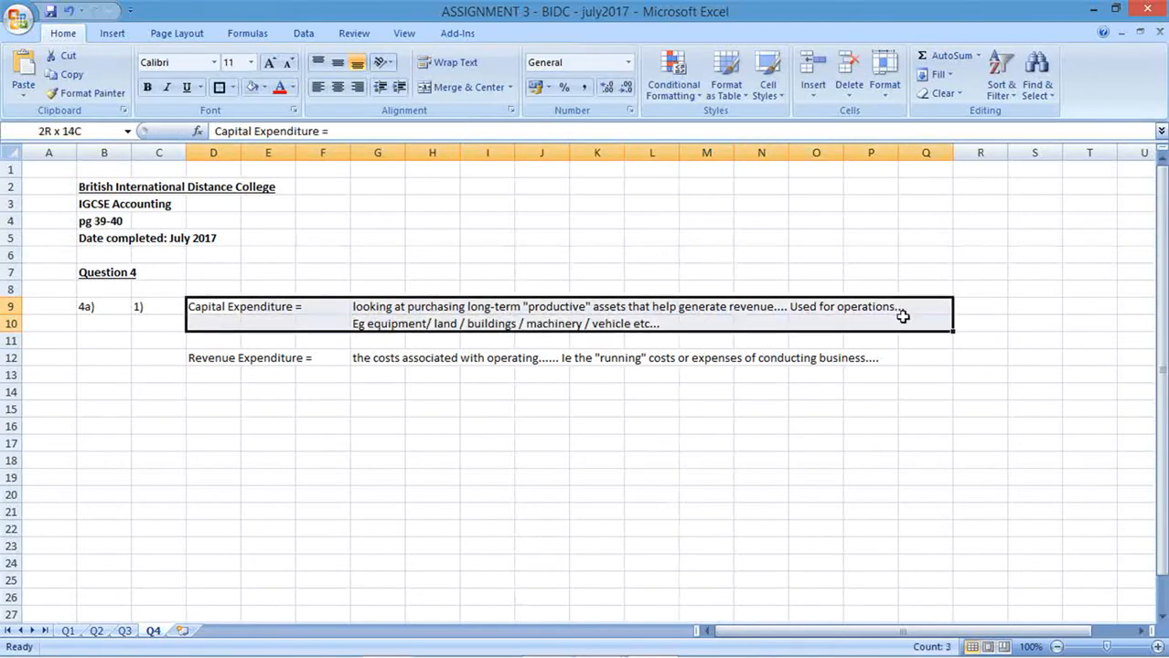
{"action": "left_click", "coordinate": [297, 318]}
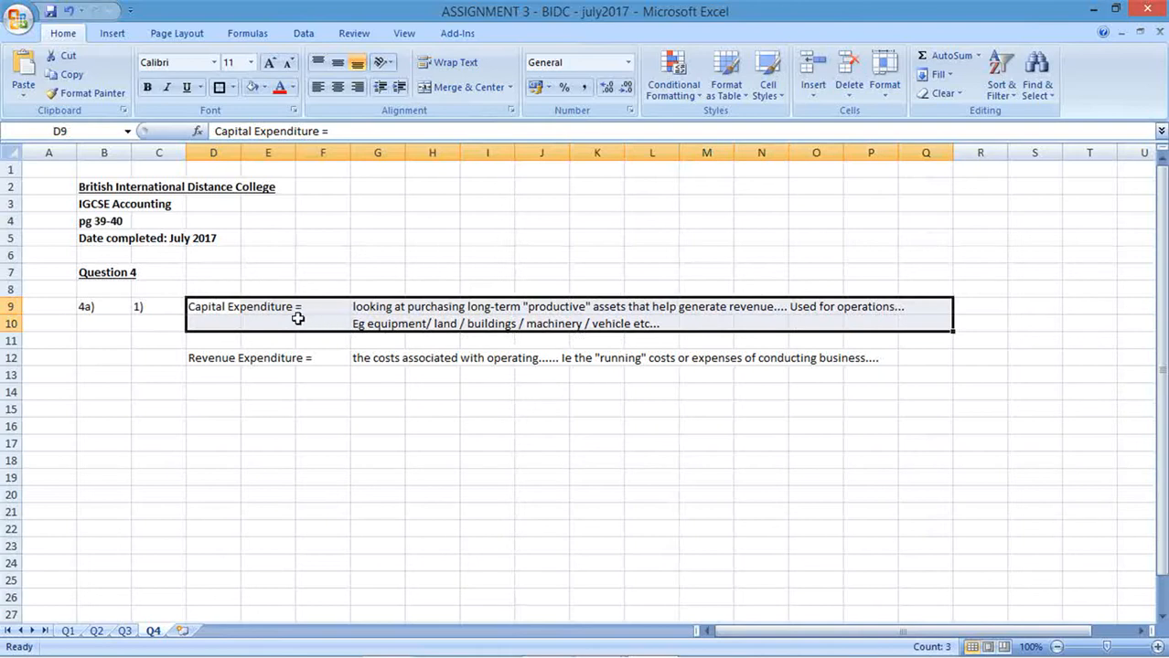
{"action": "left_click", "coordinate": [267, 307]}
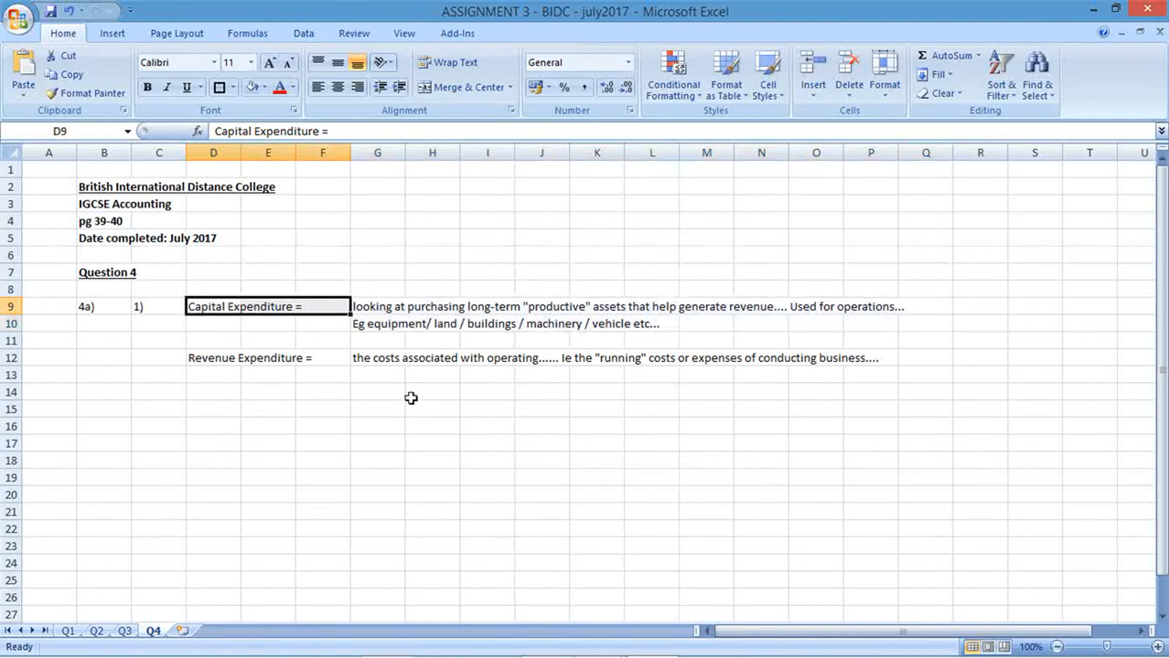
{"action": "mouse_move", "coordinate": [540, 389]}
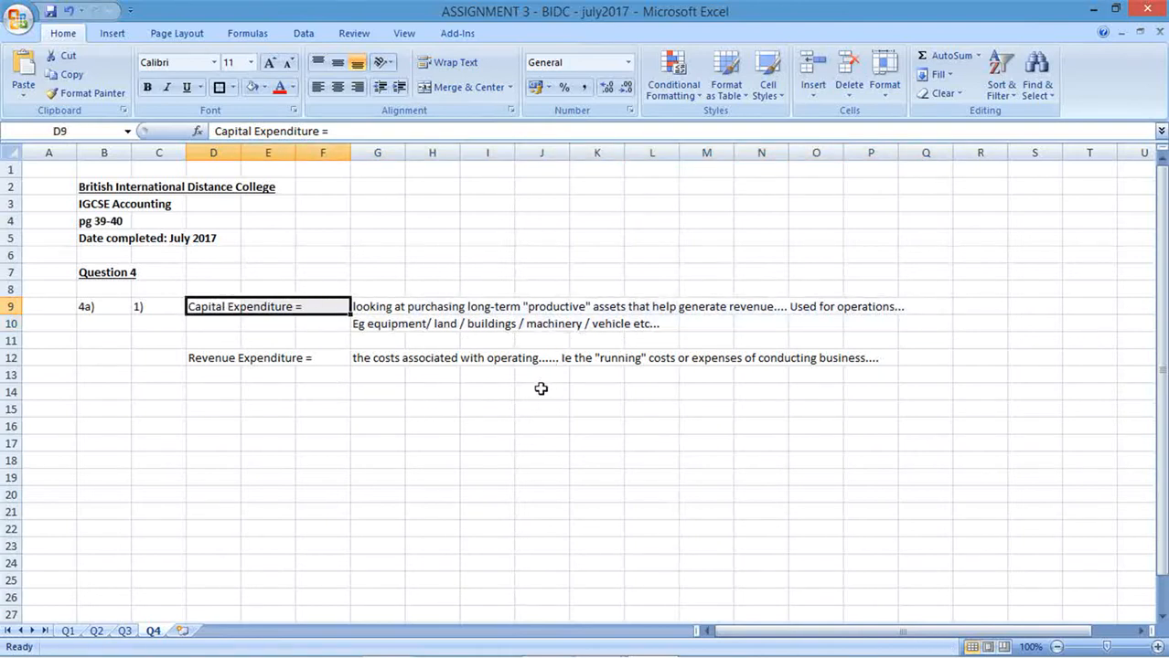
{"action": "left_click", "coordinate": [266, 357]}
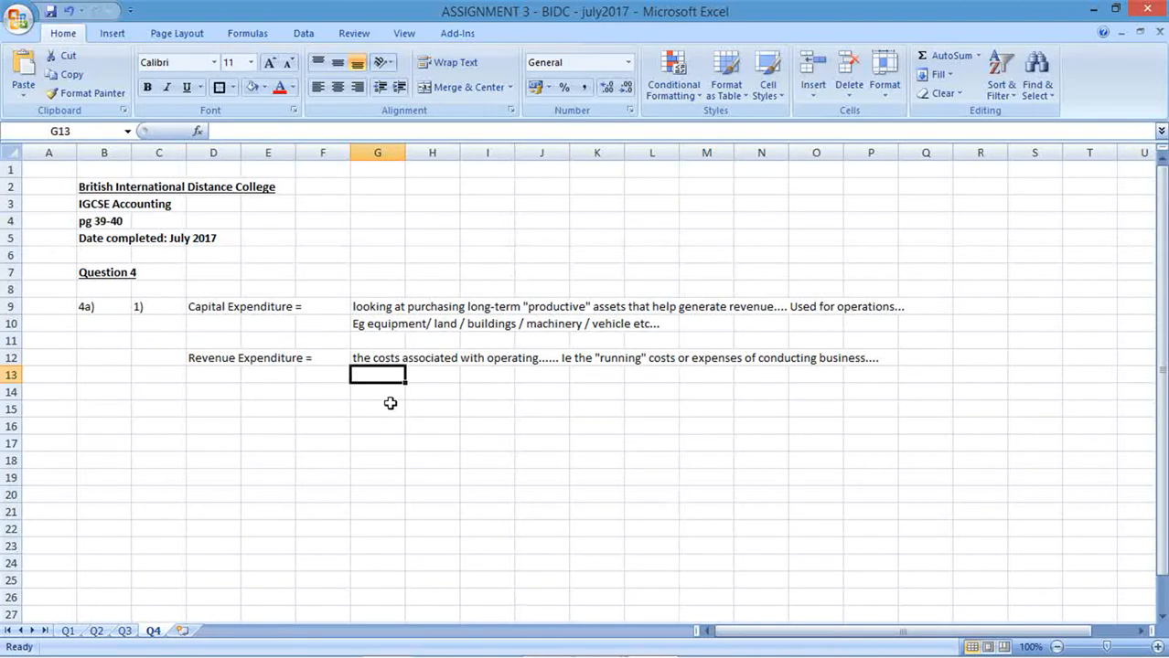
List Revenue Expenditure examples in G13: wages, water and electricity, fuel, stationery, day-to-day operating costs.
{"action": "type", "text": "eg. salaries and w"}
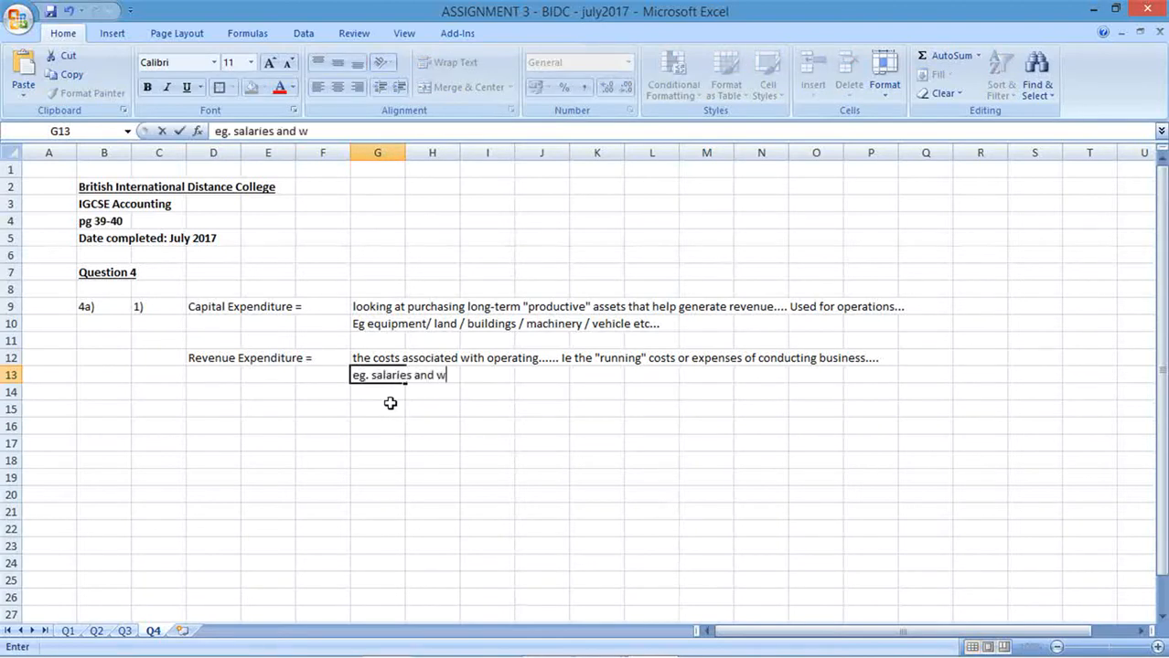
{"action": "type", "text": "ages '"}
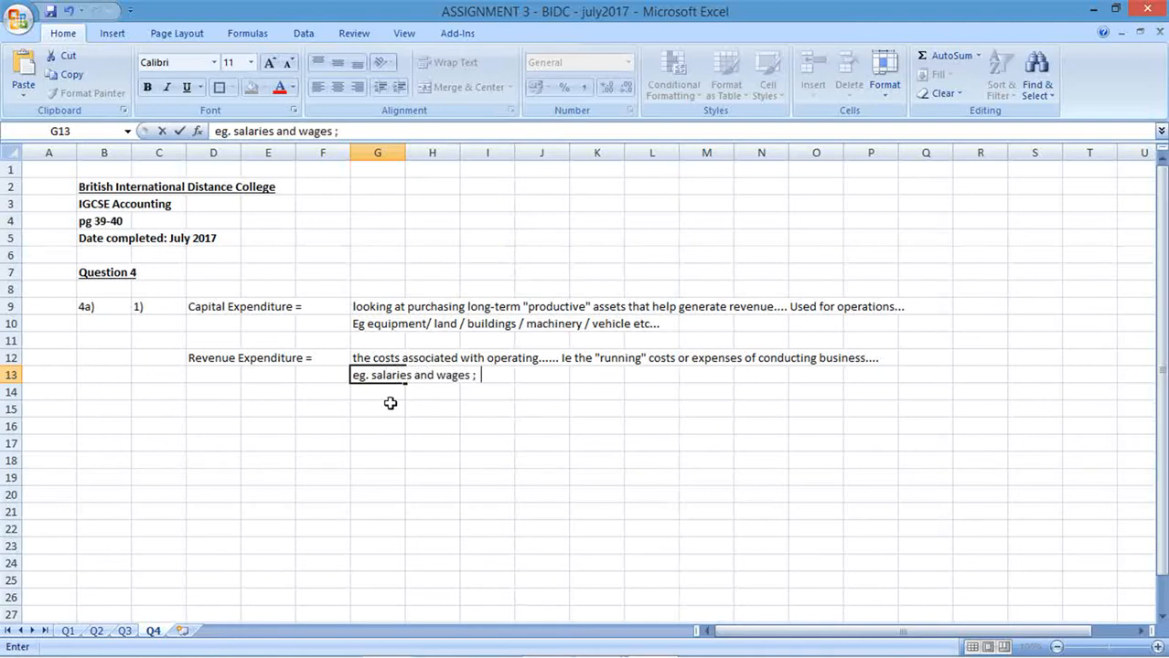
{"action": "type", "text": "water and e"}
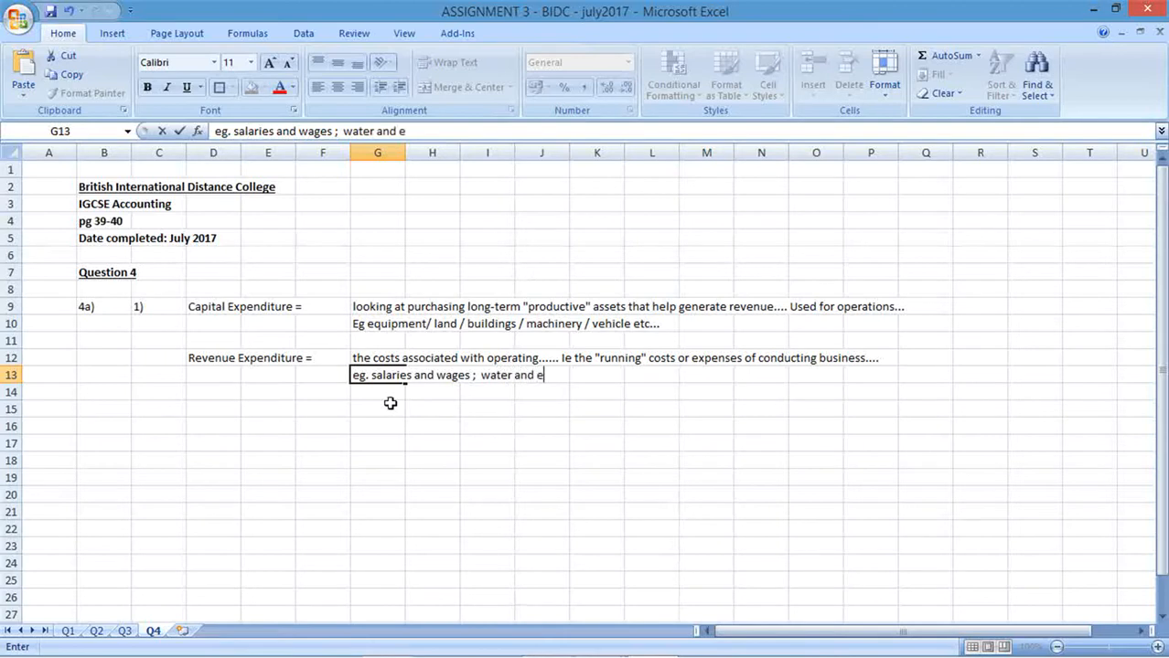
{"action": "type", "text": "lectricity"}
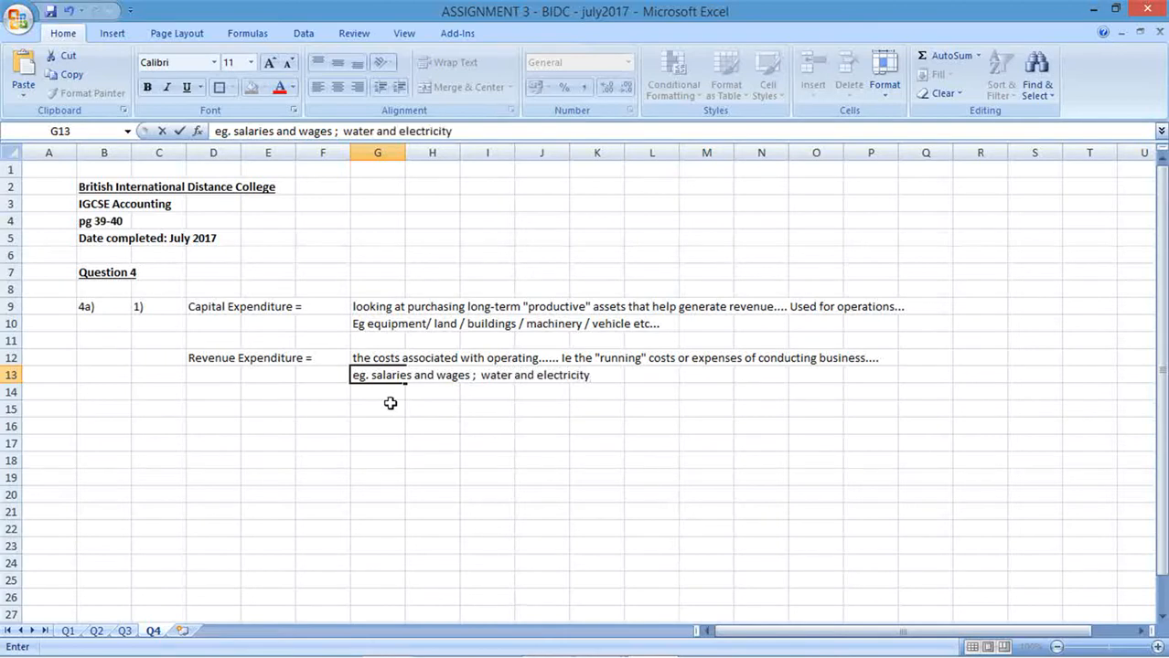
{"action": "type", "text": ";"}
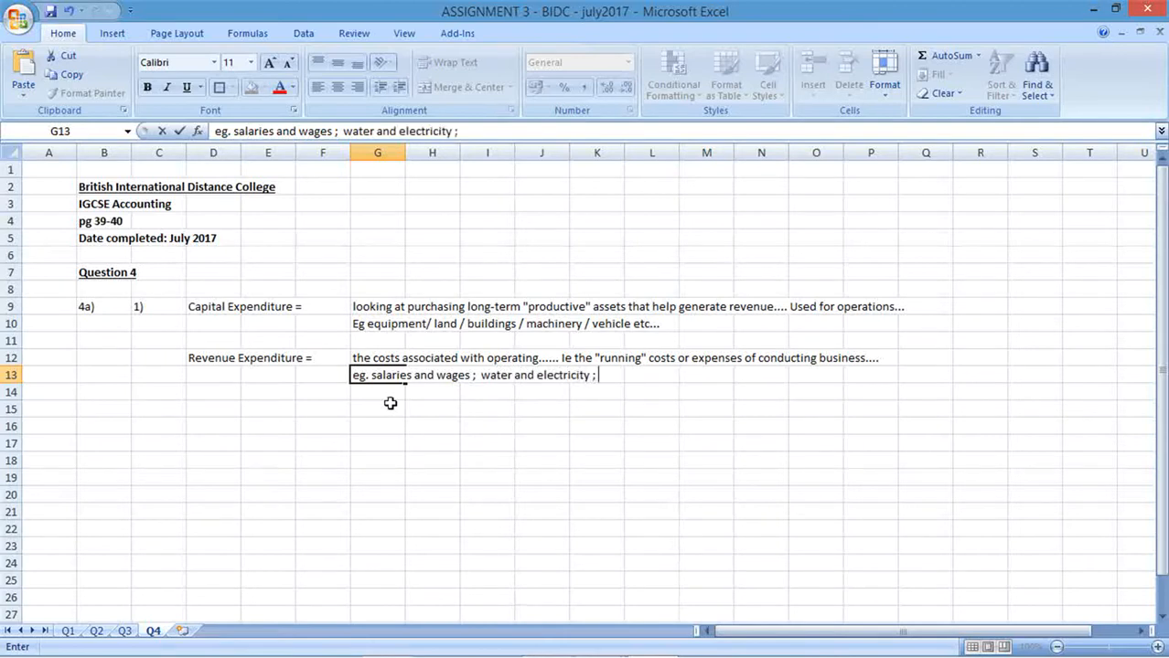
{"action": "type", "text": "fuel"}
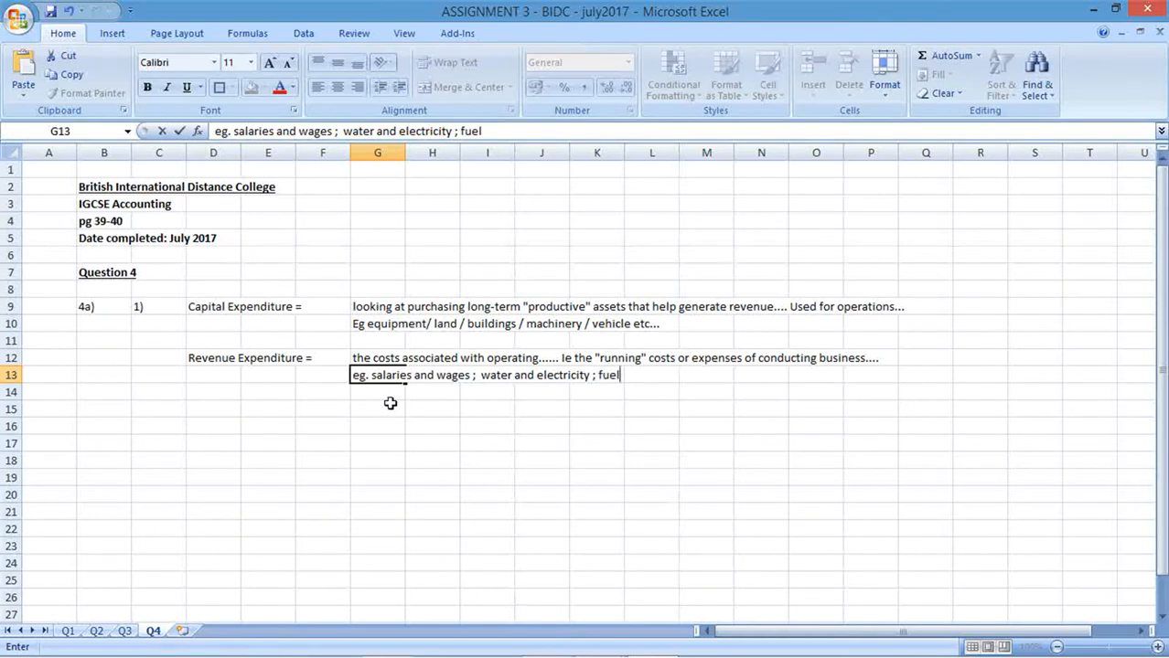
{"action": "type", "text": "; stationery...."}
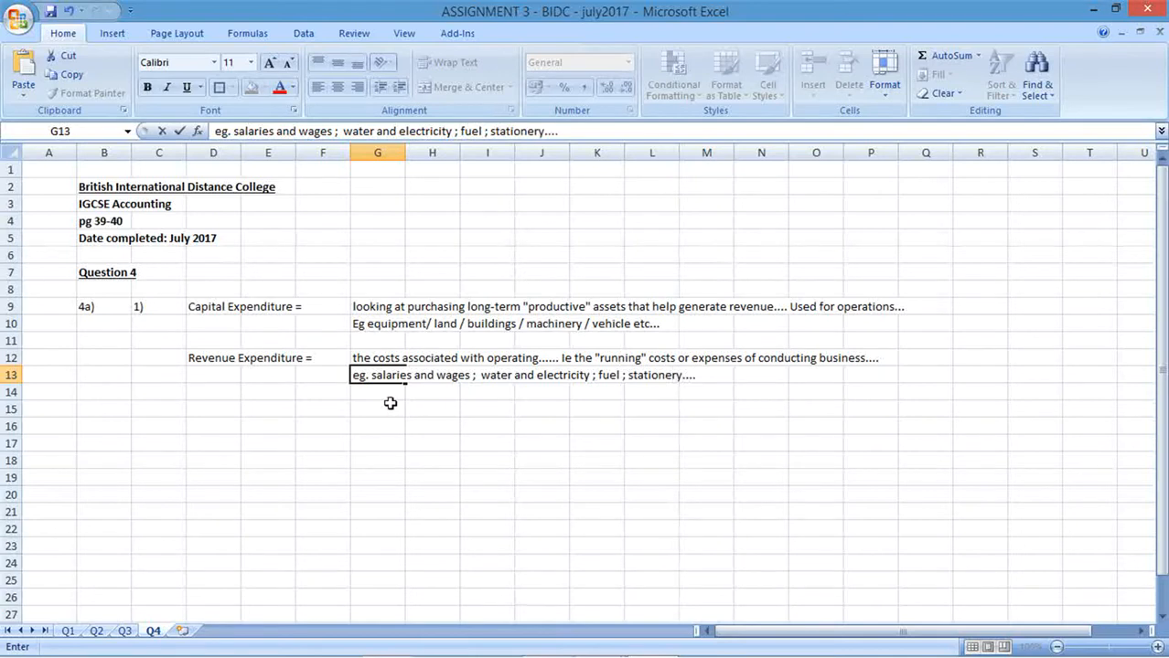
{"action": "type", "text": "day"}
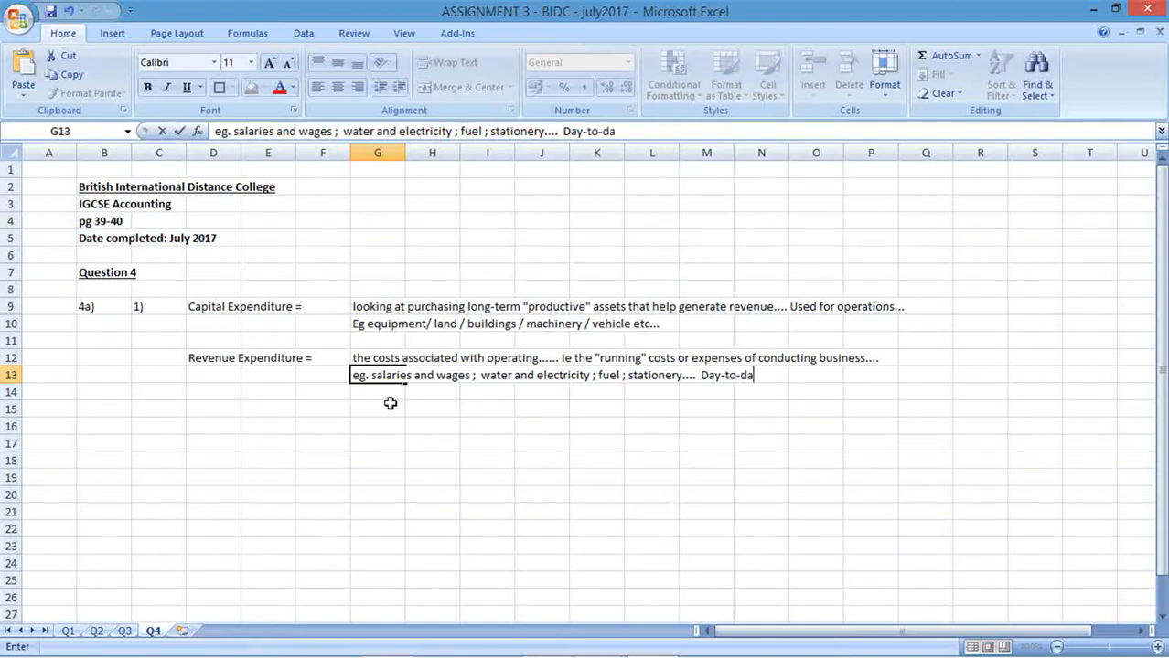
{"action": "type", "text": "y operating...."}
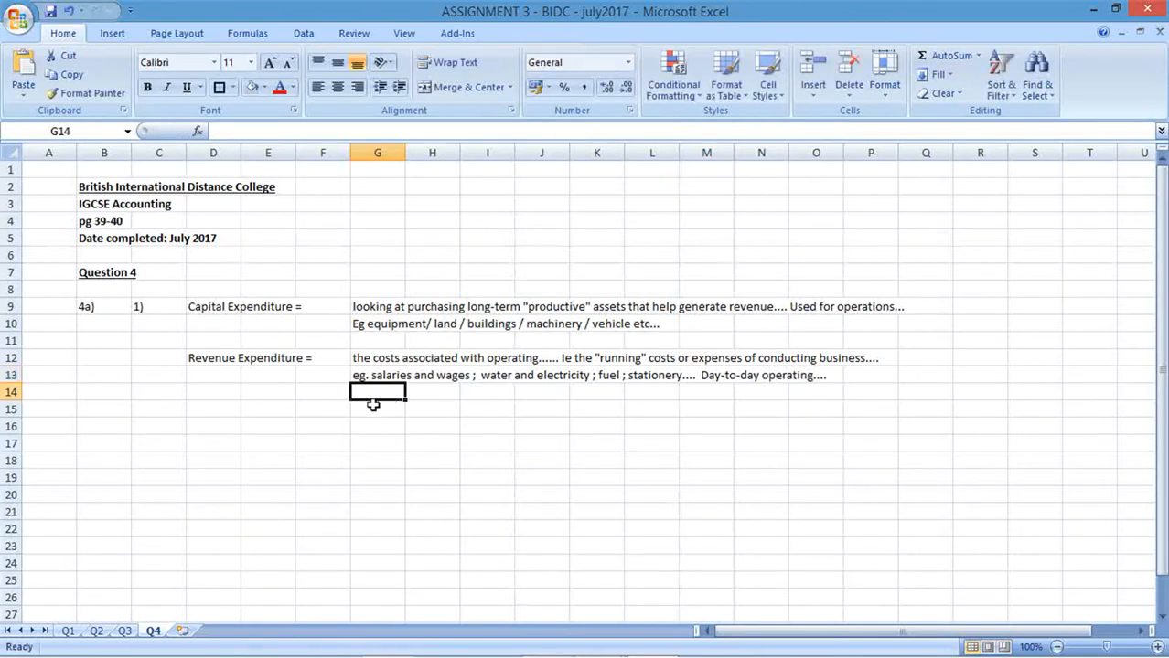
{"action": "mouse_move", "coordinate": [221, 355]}
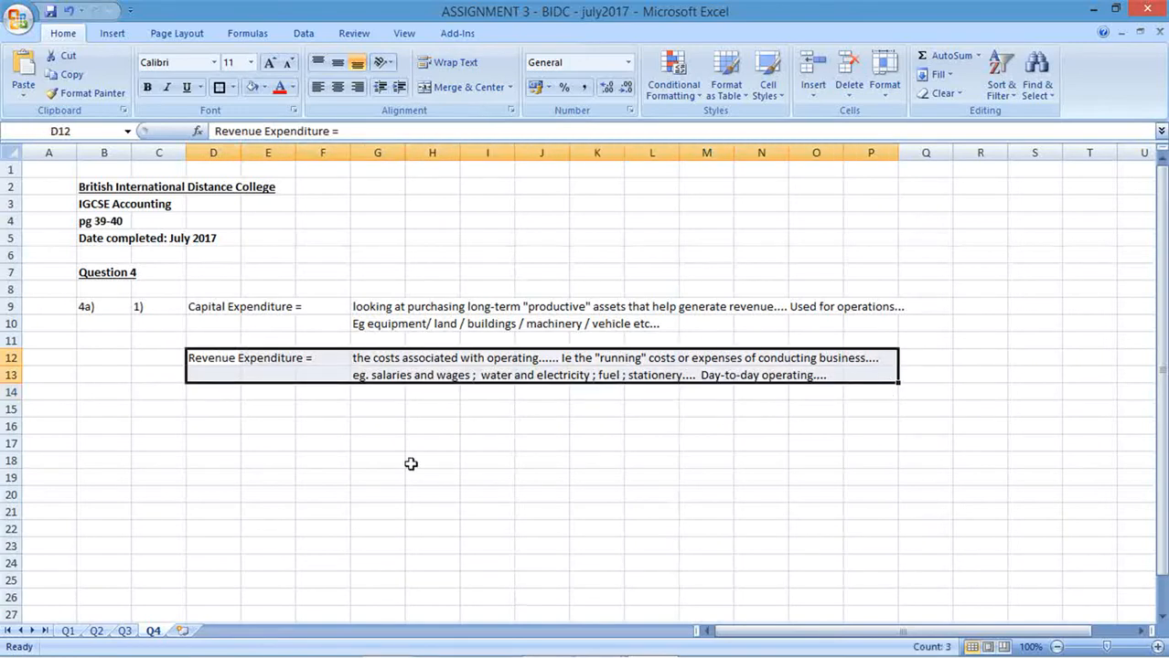
Label C16 '2)', D16 'Capital Receipts =' and D20 'Revenue Receipts ='.
{"action": "left_click", "coordinate": [158, 426]}
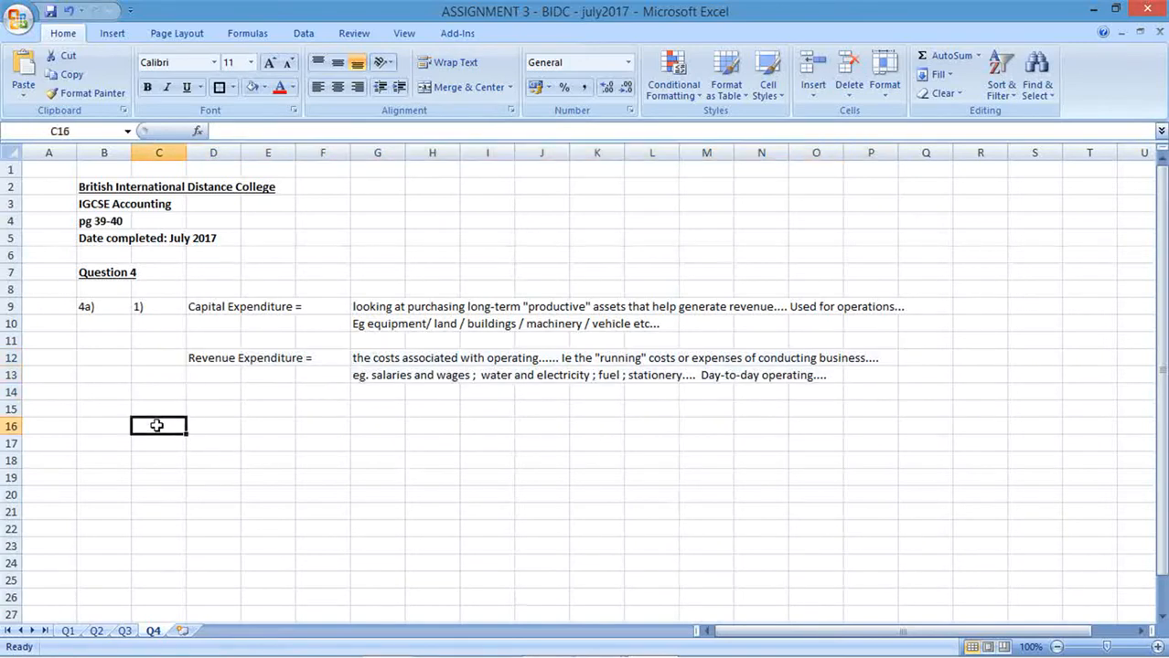
{"action": "type", "text": "2)"}
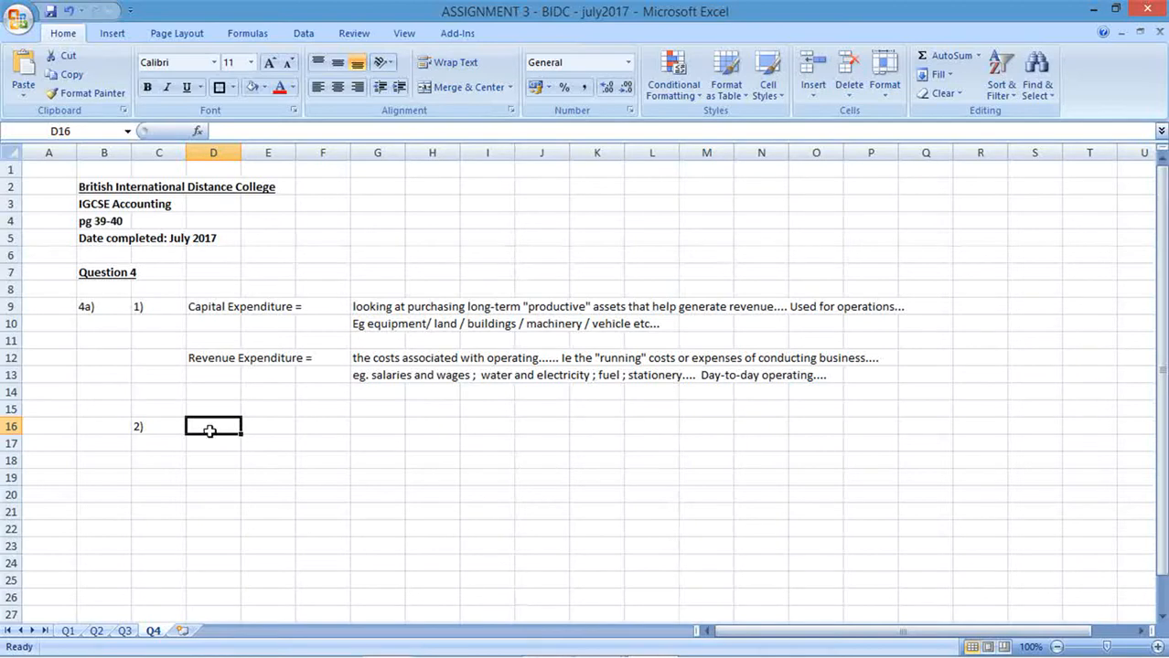
{"action": "type", "text": "Capital Receipts"}
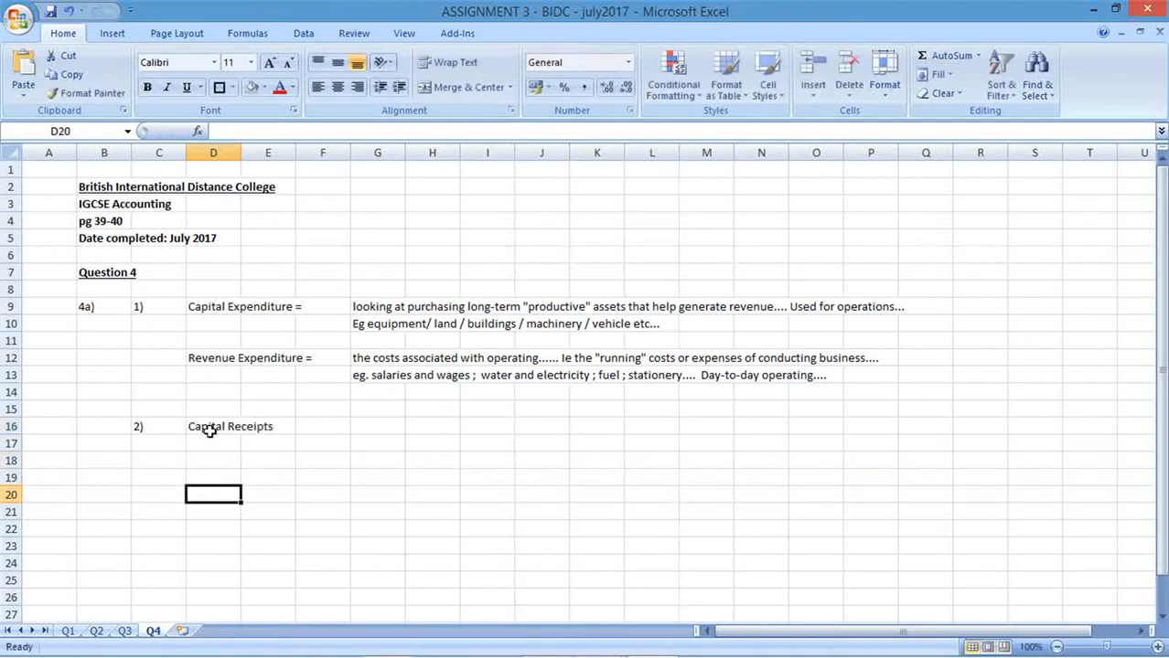
{"action": "type", "text": "Revenue"}
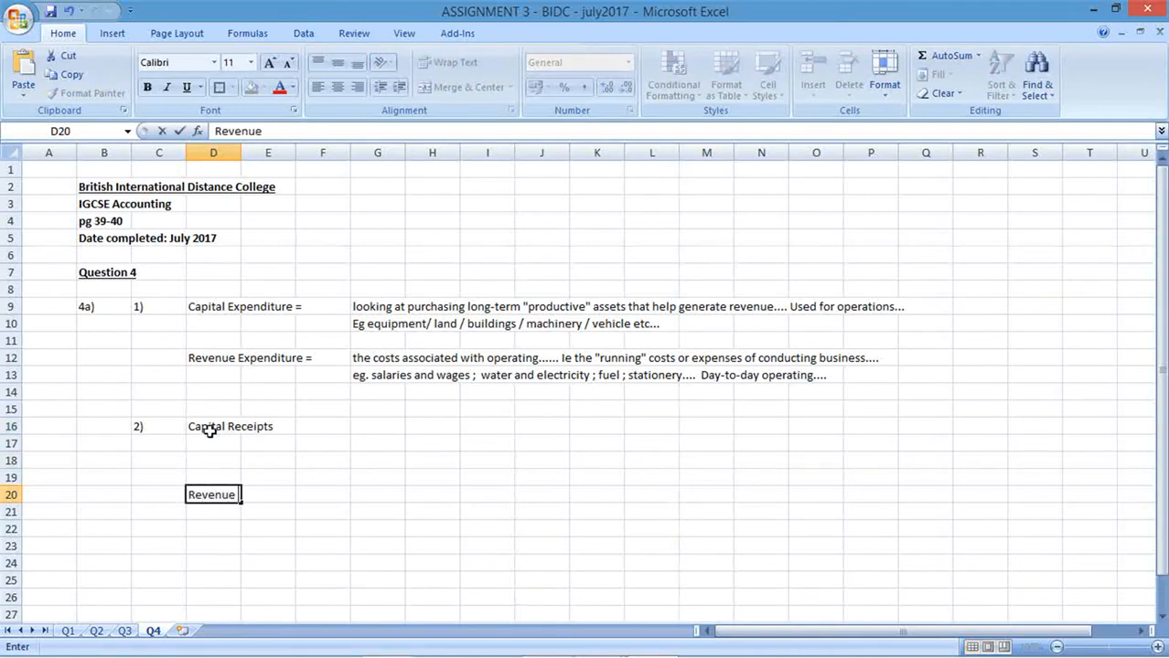
{"action": "type", "text": "Receipts ="}
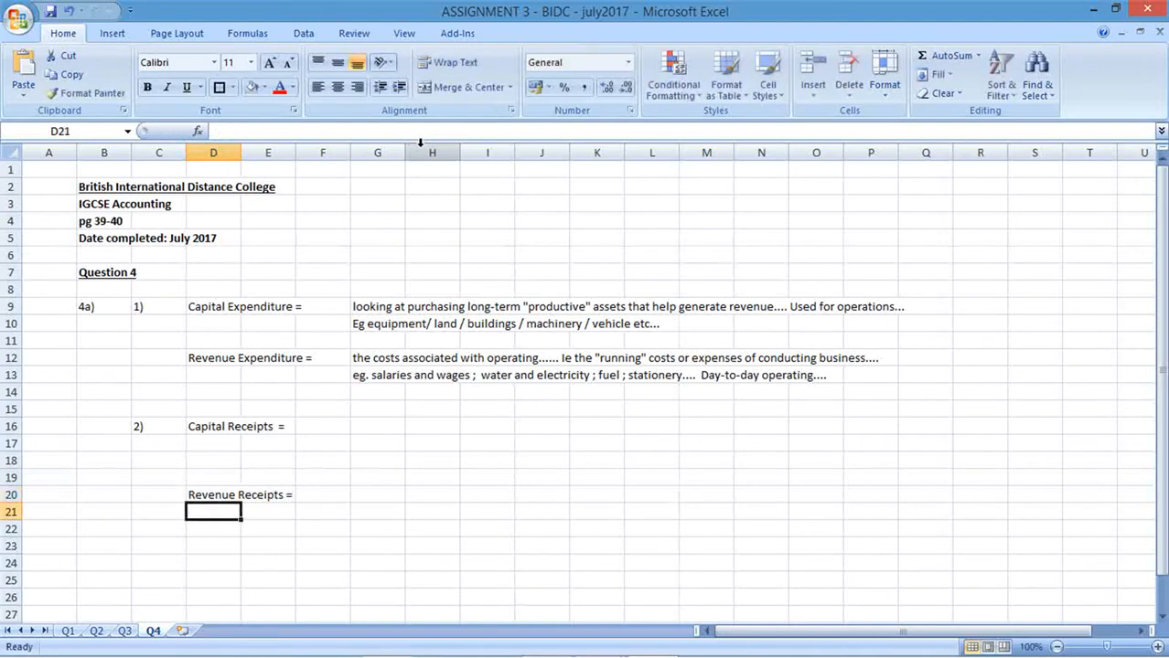
Define Capital Receipts in G16 as selling or disposal of non-current (long-term) assets.
{"action": "left_click", "coordinate": [377, 426]}
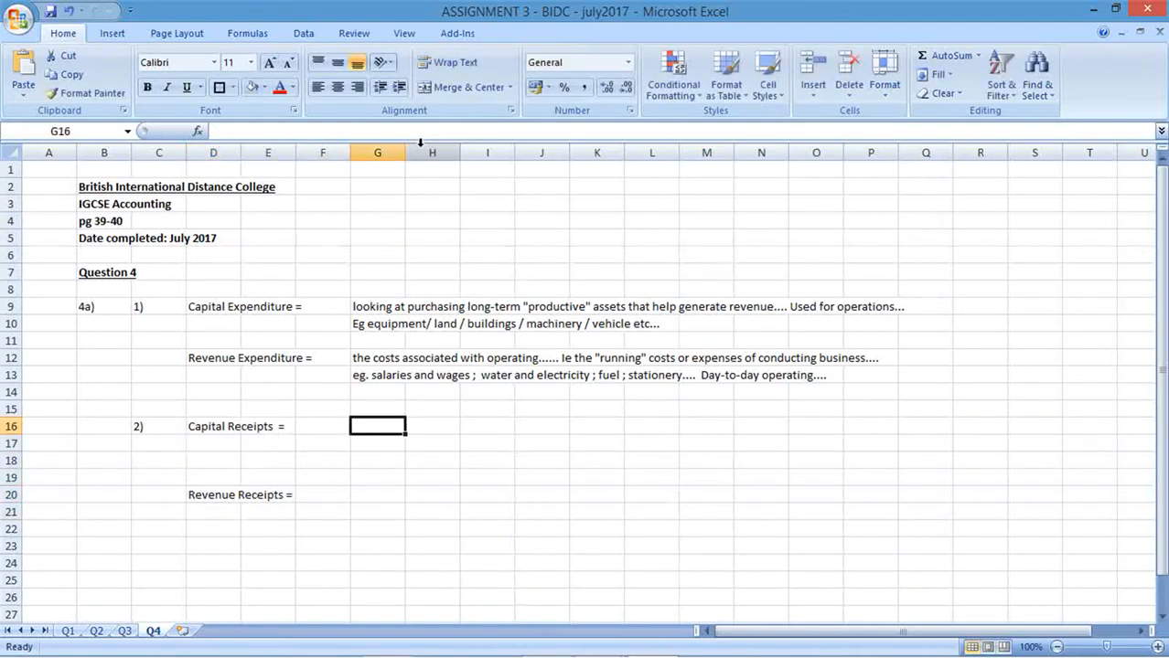
{"action": "type", "text": "selling or"}
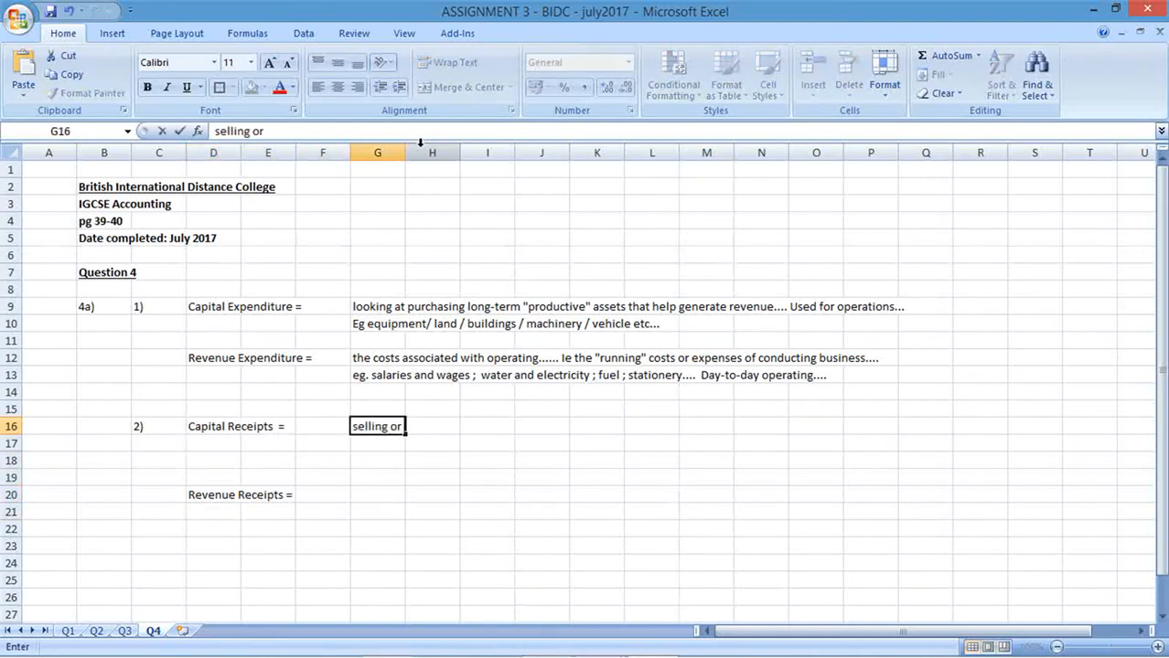
{"action": "type", "text": "disposal"}
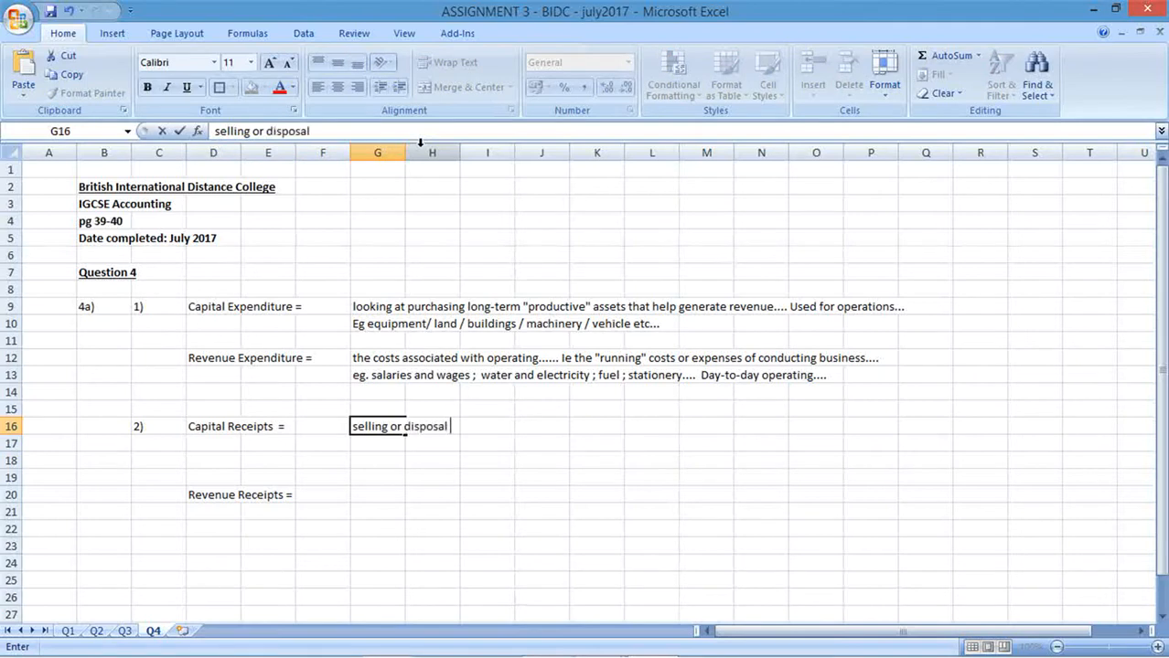
{"action": "type", "text": "of"}
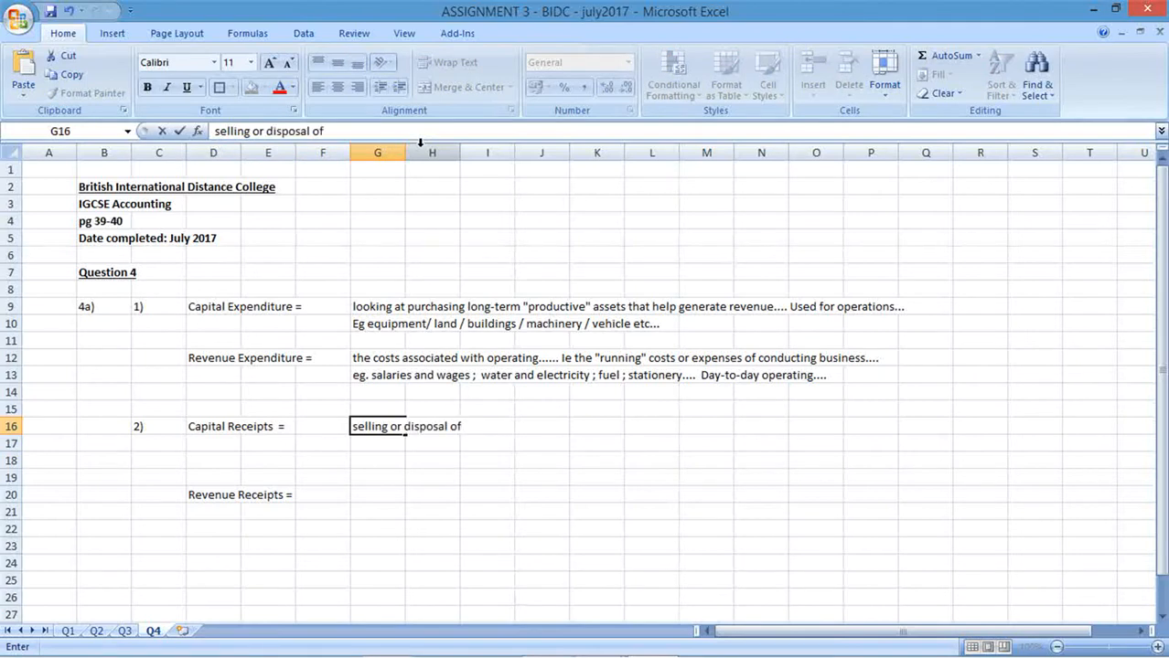
{"action": "type", "text": "non-c"}
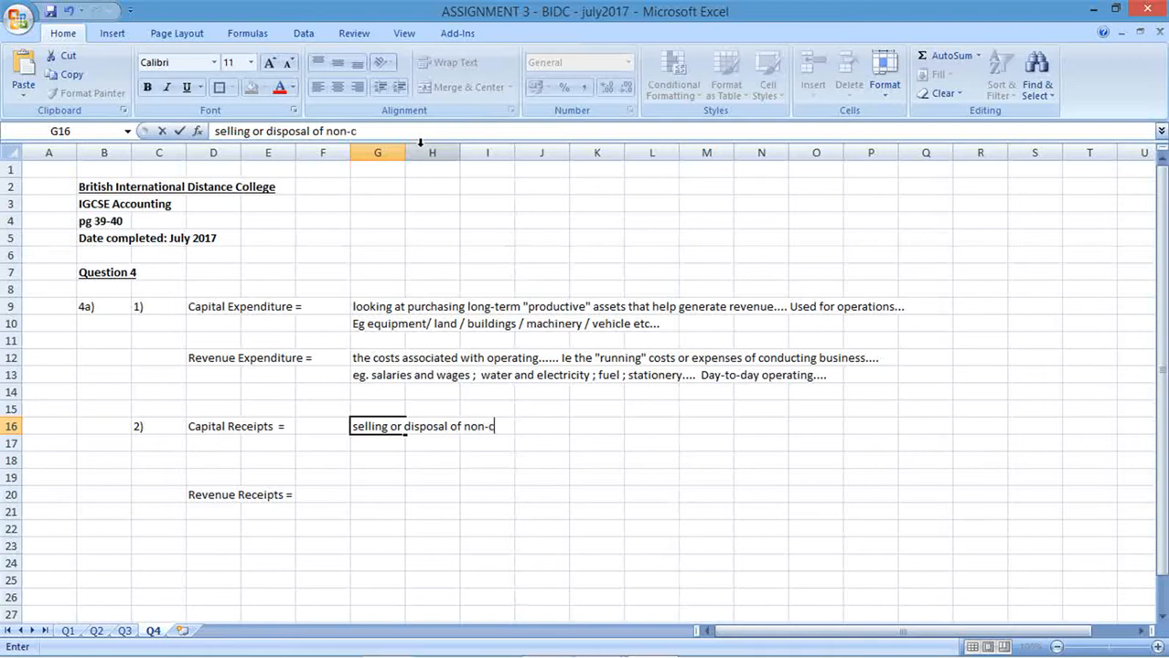
{"action": "type", "text": "urrent"}
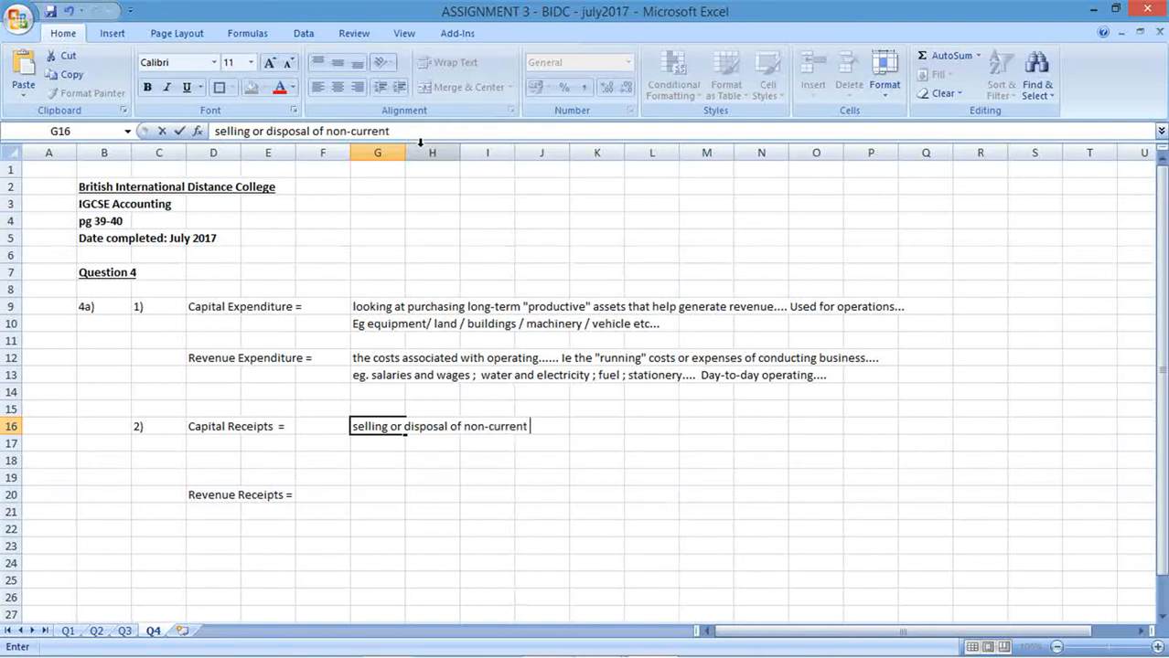
{"action": "type", "text": "assets"}
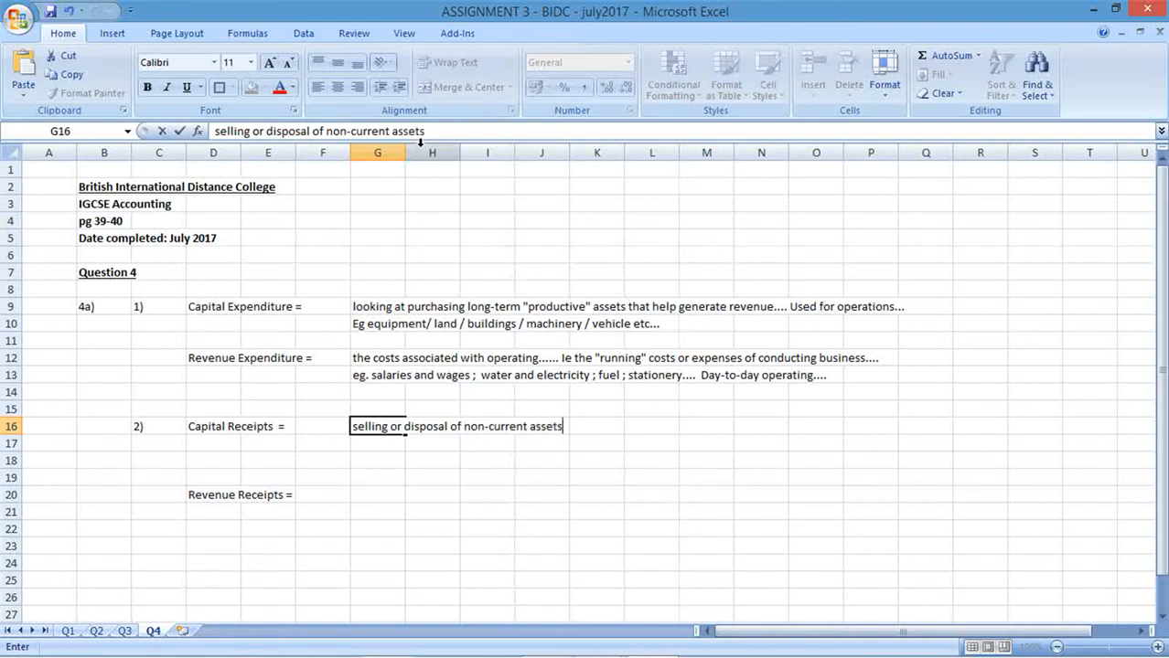
{"action": "type", "text": "(long-term assets"}
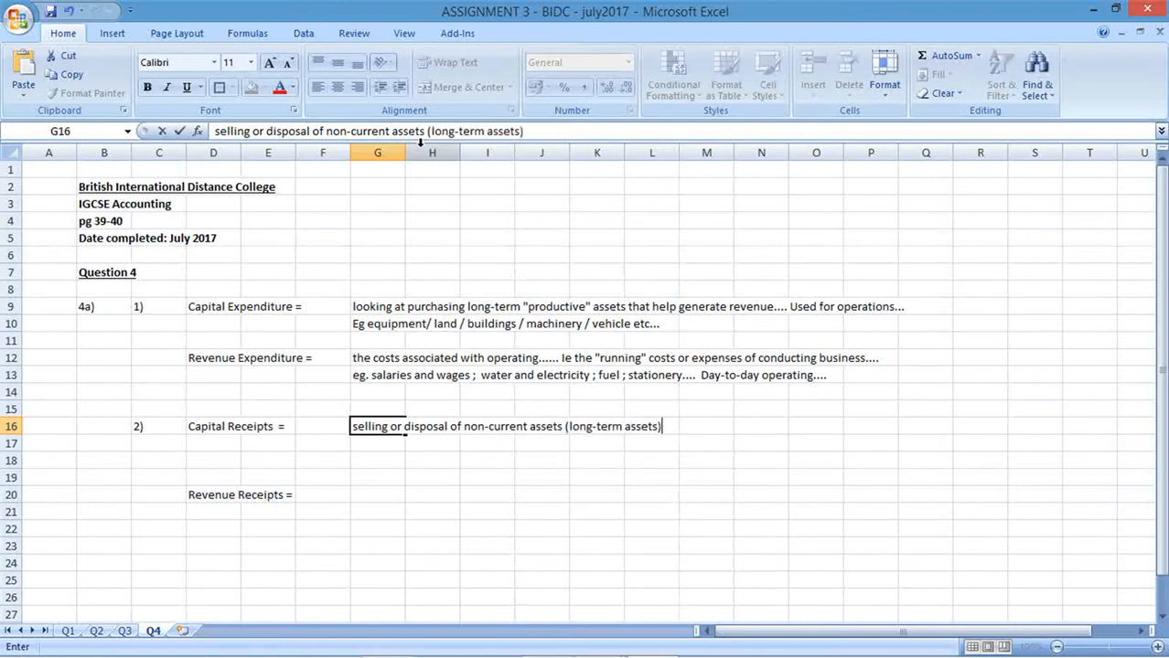
Add the example of selling an old delivery vehicle to buy a new one.
{"action": "type", "text": "eg. I"}
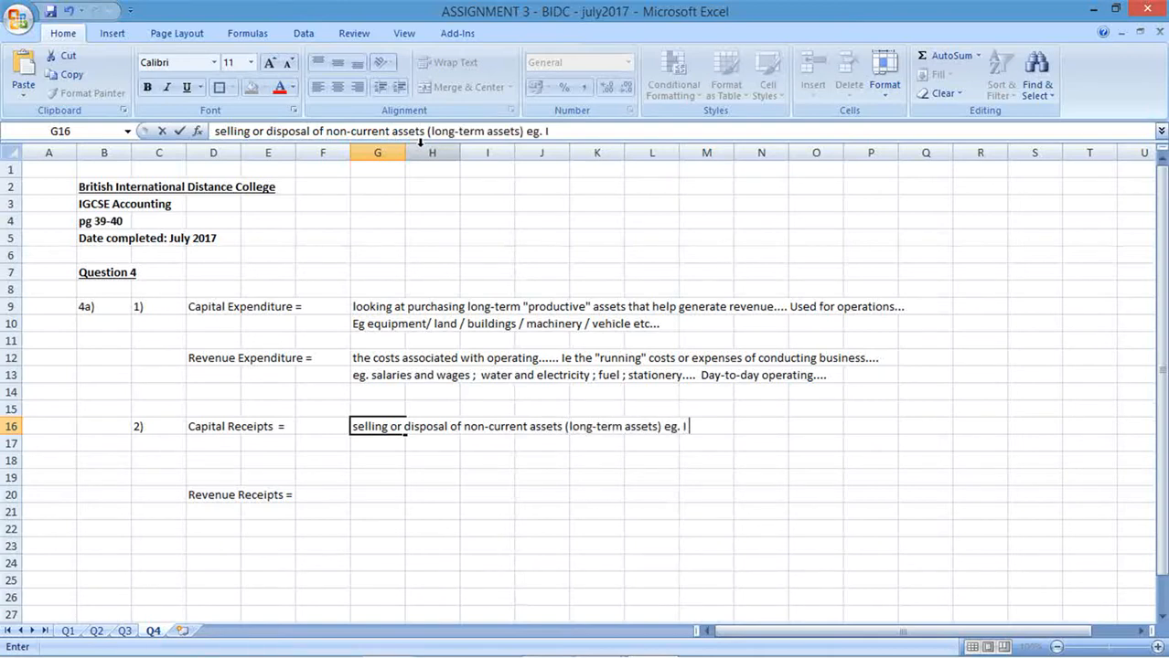
{"action": "type", "text": "sell an"}
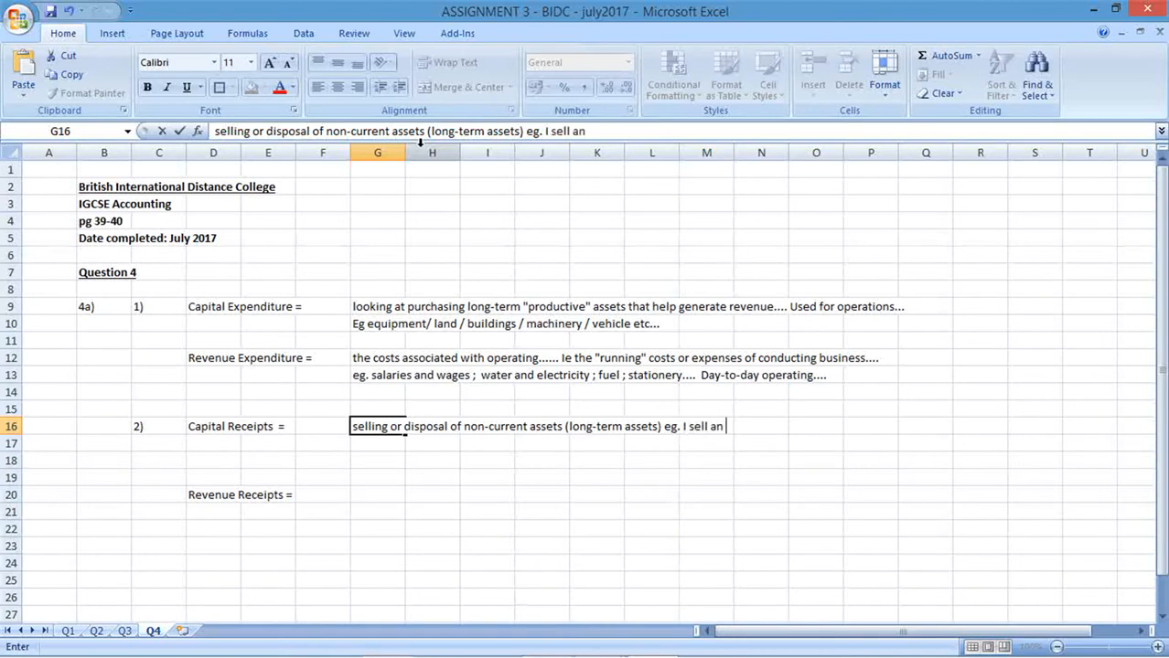
{"action": "type", "text": "old del"}
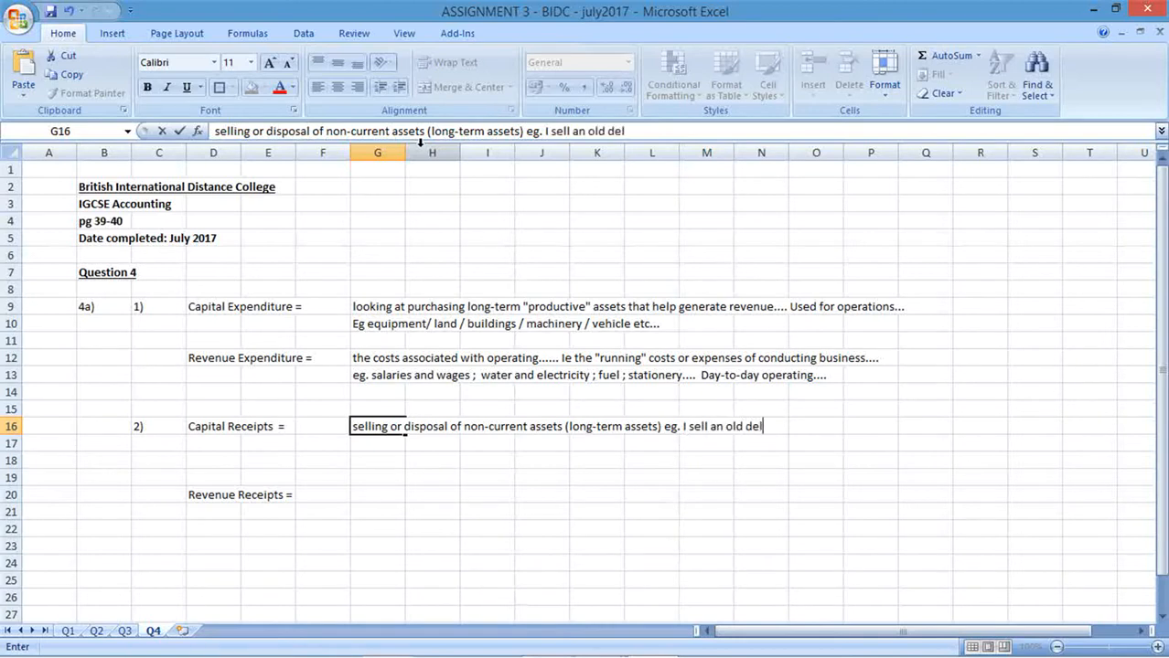
{"action": "type", "text": "ivery vehicle"}
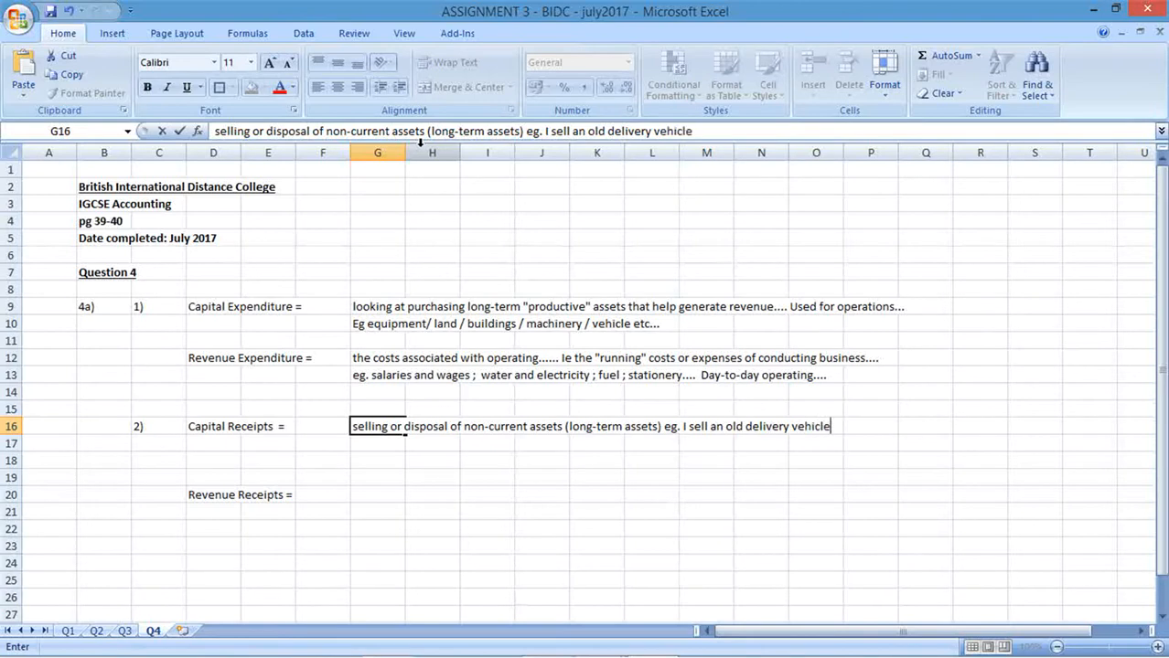
{"action": "type", "text": "to buy"}
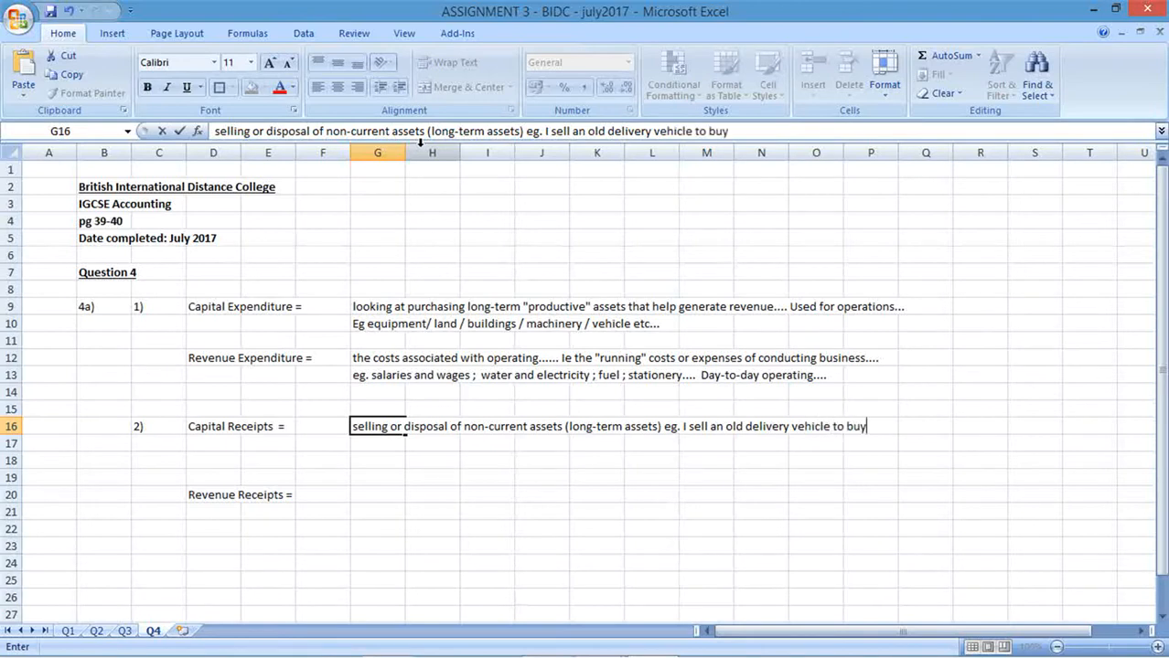
{"action": "type", "text": "a new one...."}
{"action": "left_click", "coordinate": [378, 443]}
{"action": "type", "text": "p"}
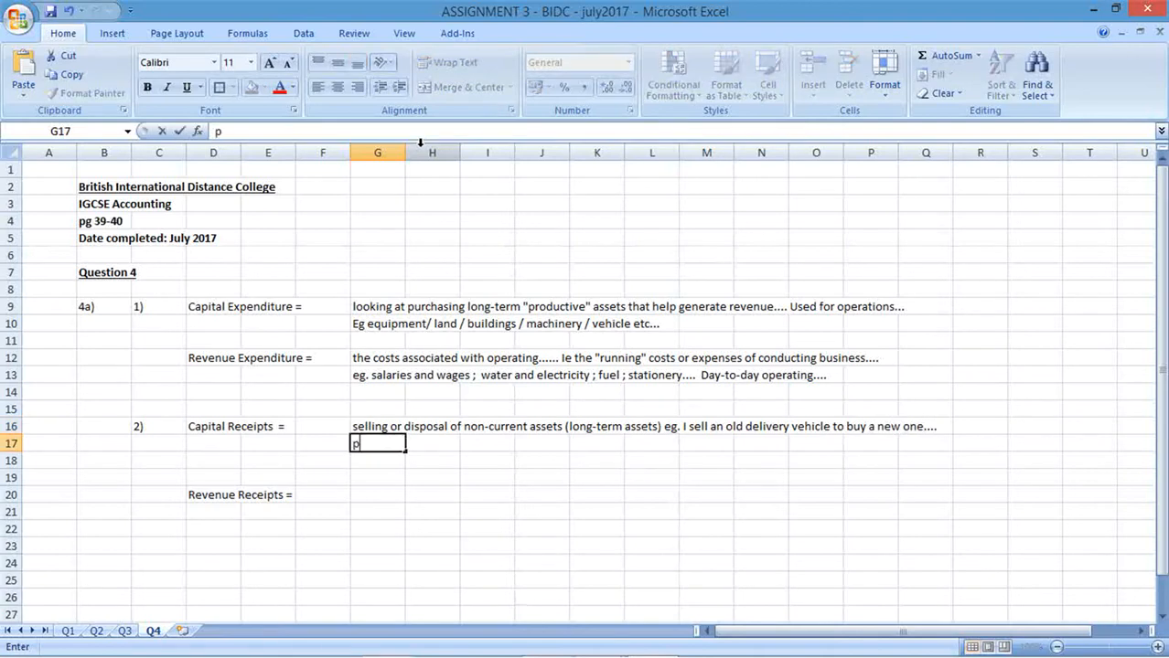
Note in G17 that proceeds from the disposal count as a capital receipt.
{"action": "type", "text": "roceeds fr"}
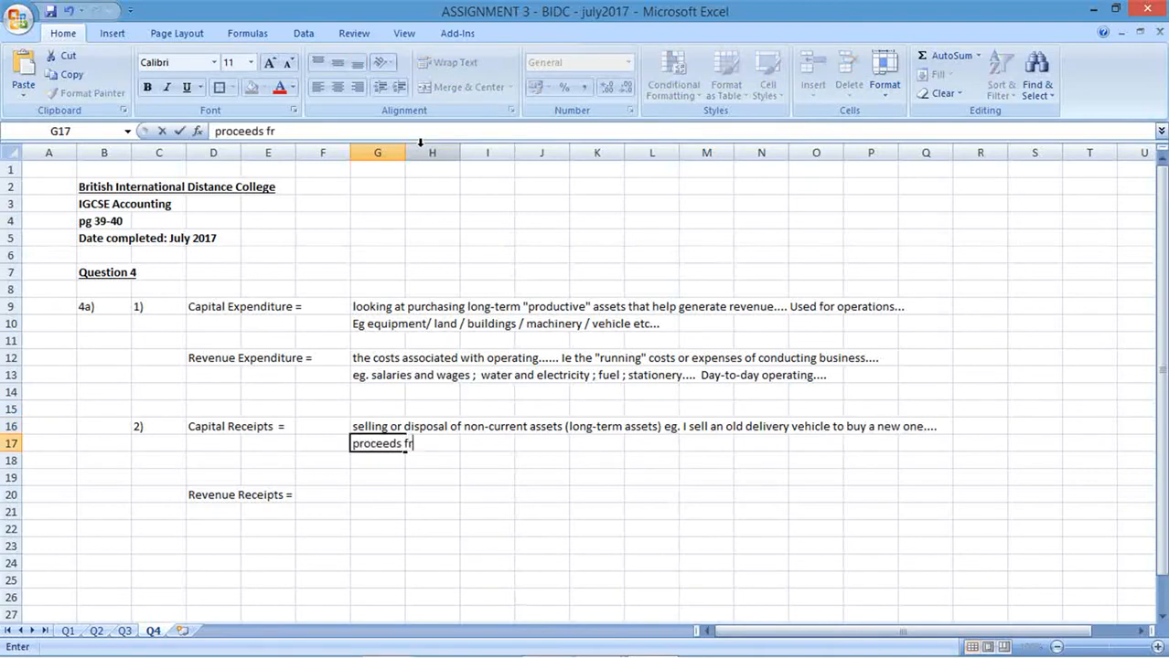
{"action": "type", "text": "om the dis"}
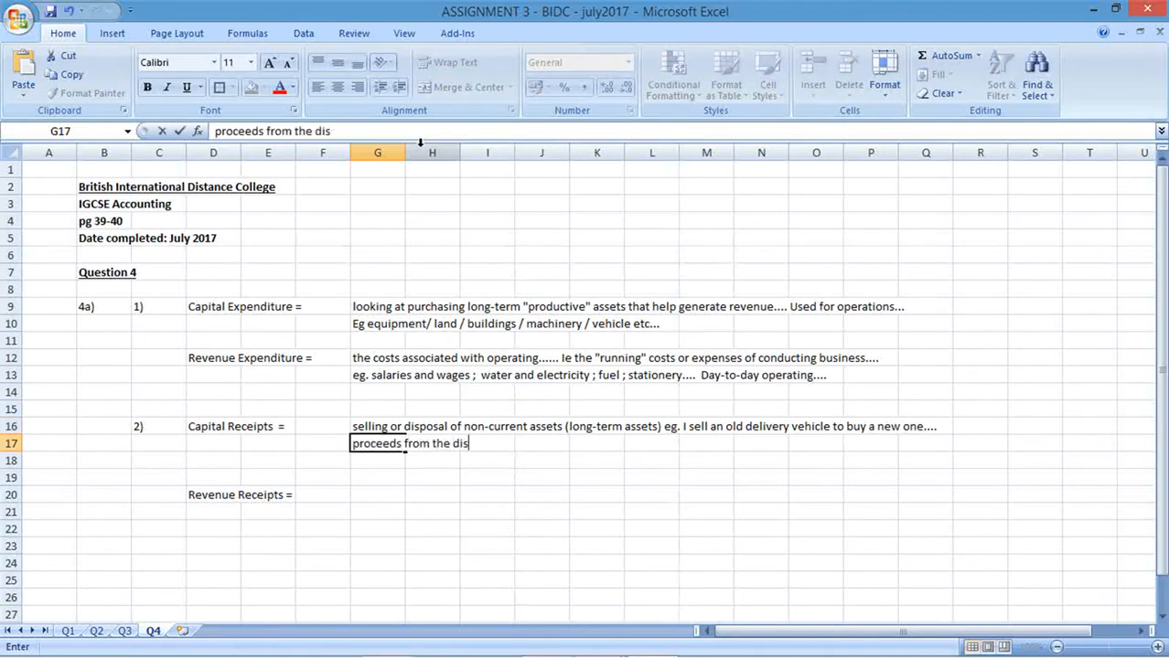
{"action": "type", "text": "posal"}
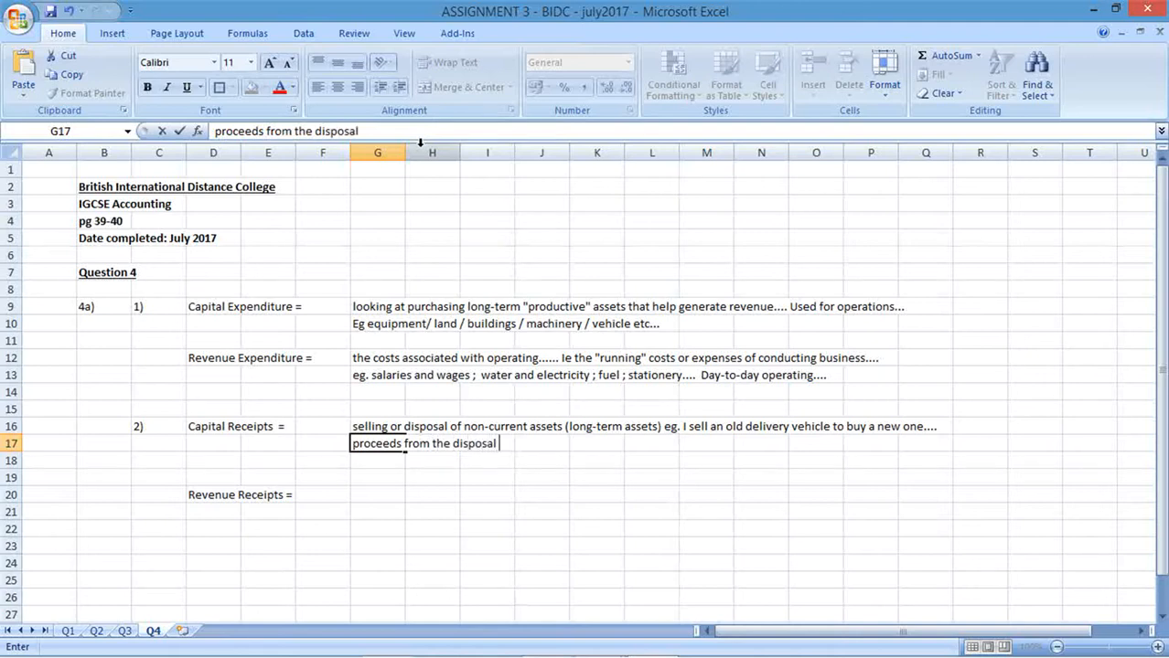
{"action": "type", "text": "will be se"}
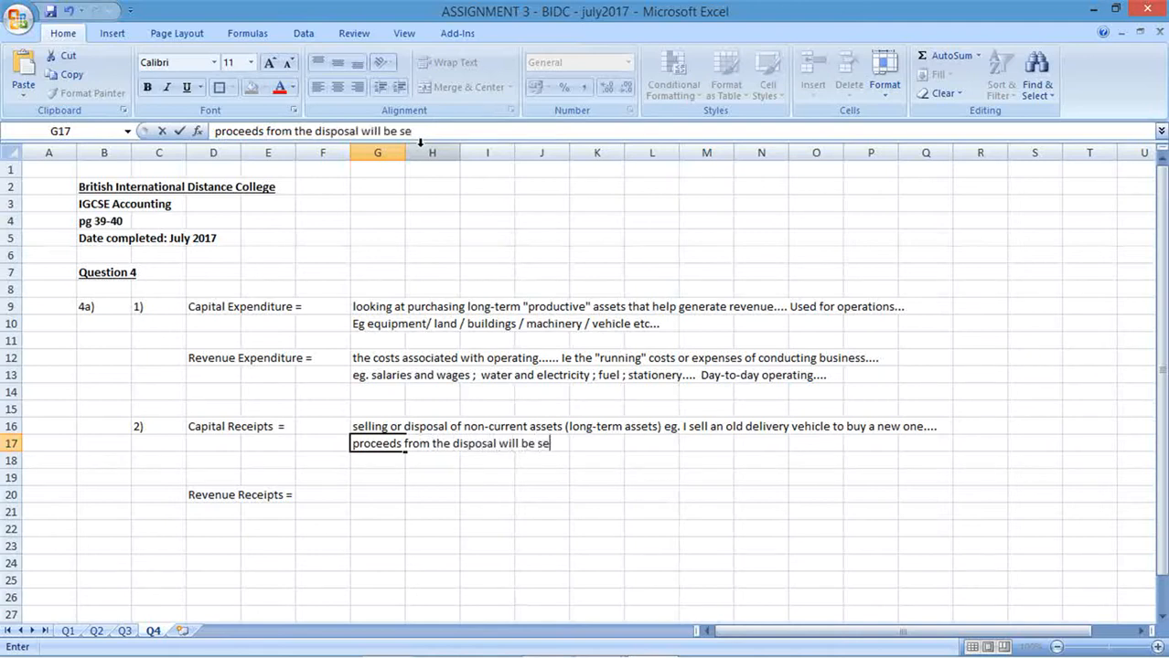
{"action": "type", "text": "en as a capit"}
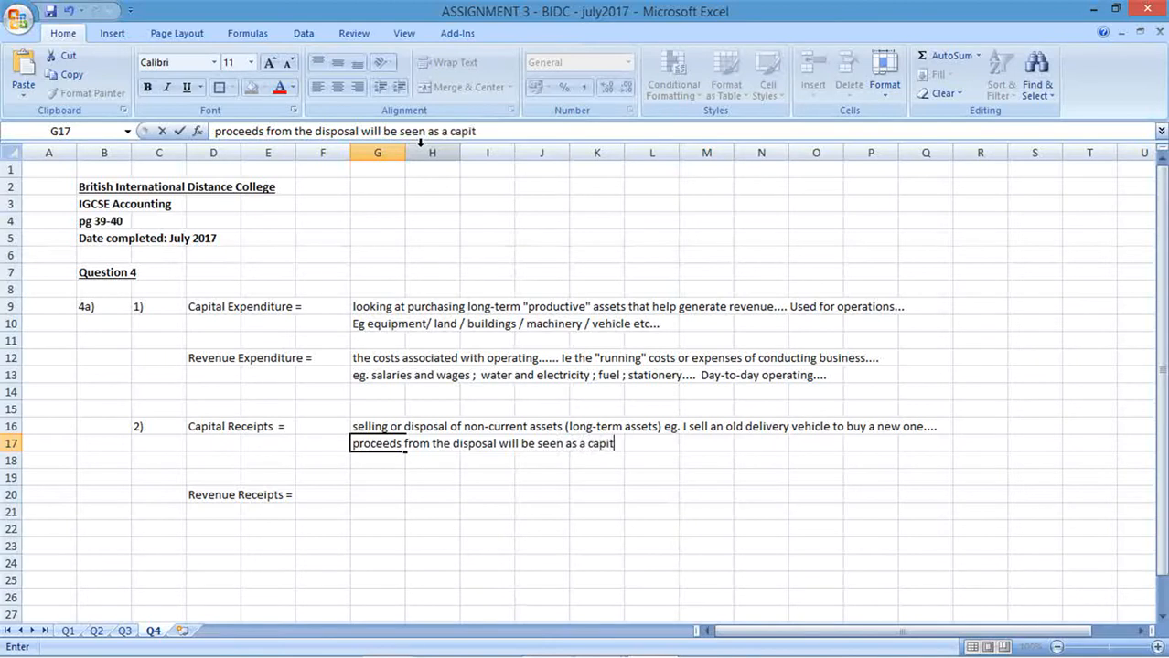
{"action": "type", "text": "al receipt...."}
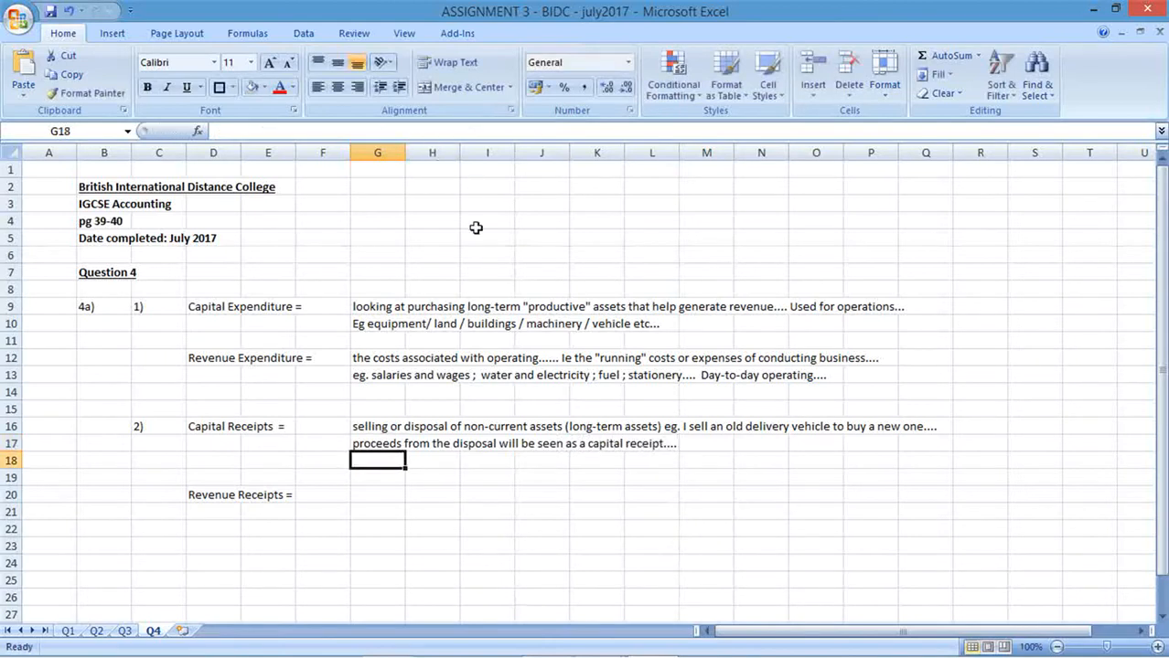
{"action": "mouse_move", "coordinate": [526, 549]}
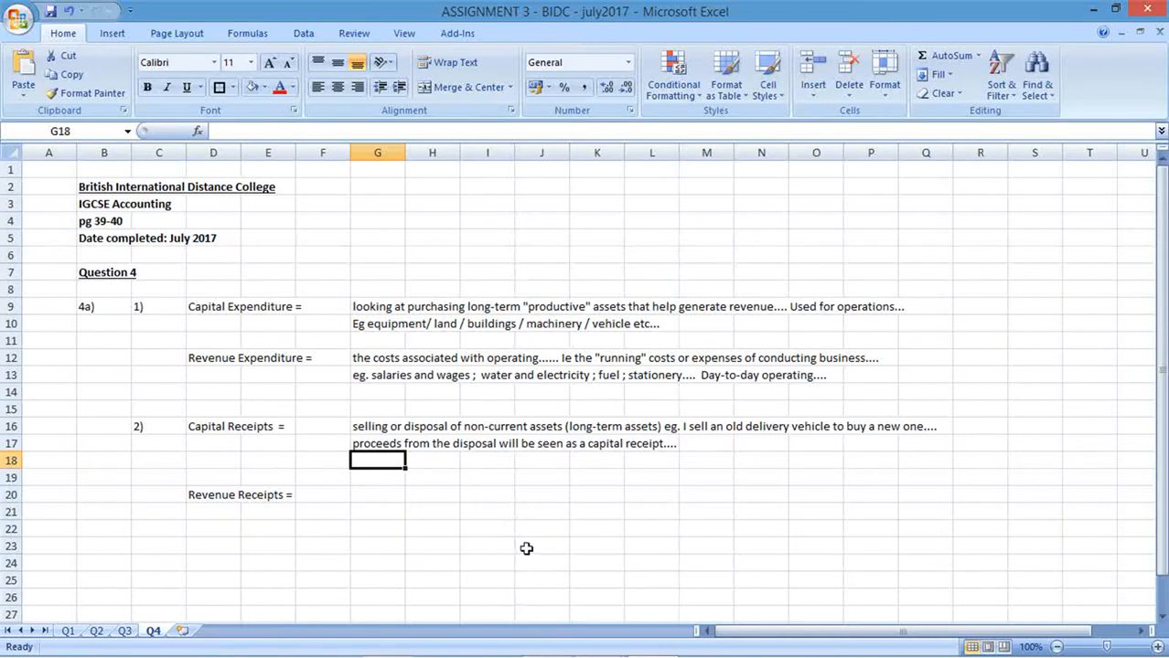
Type 'the sales or services rendered ..... Related to the business's operations....' in G20.
{"action": "left_click", "coordinate": [376, 494]}
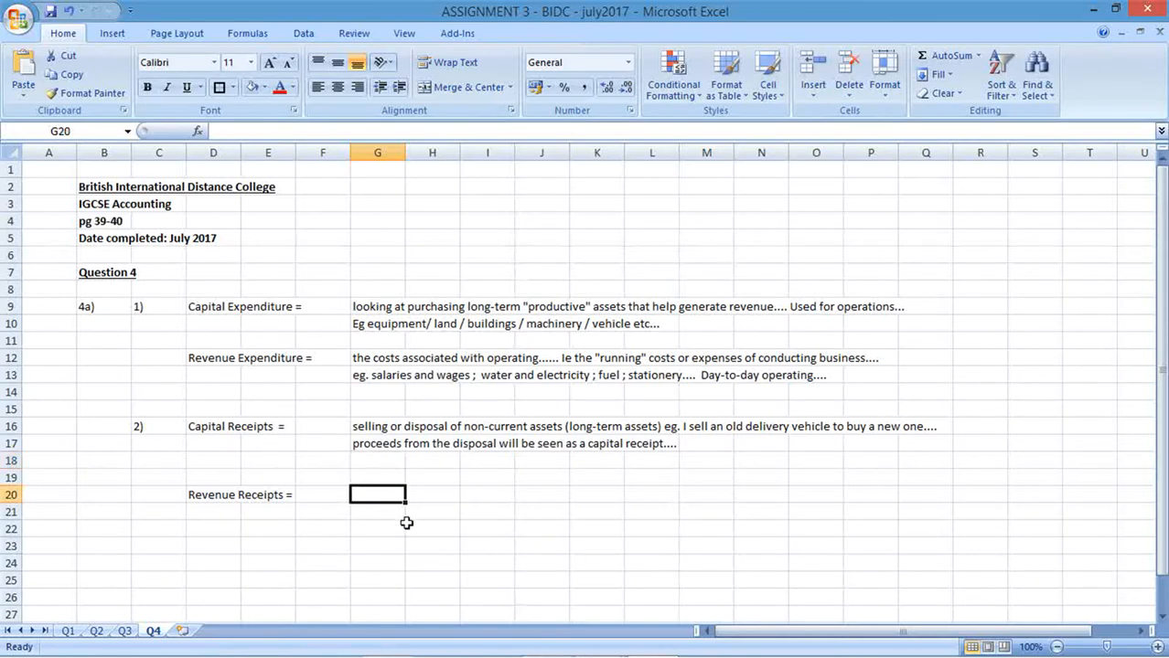
{"action": "type", "text": "the sale"}
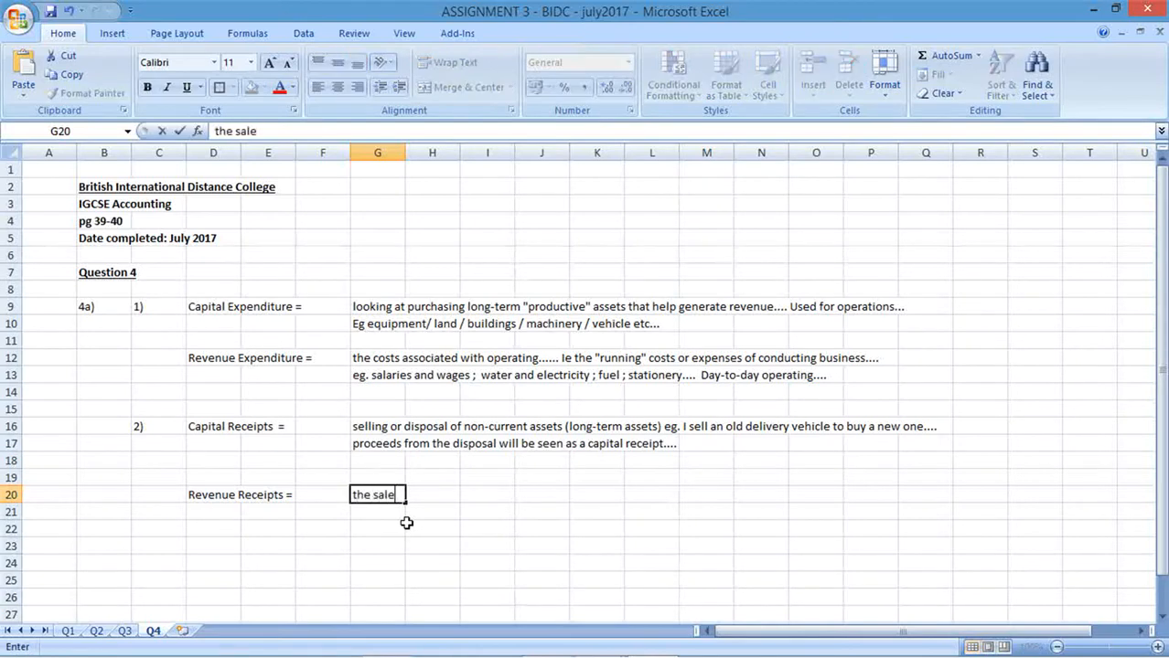
{"action": "type", "text": "s or service"}
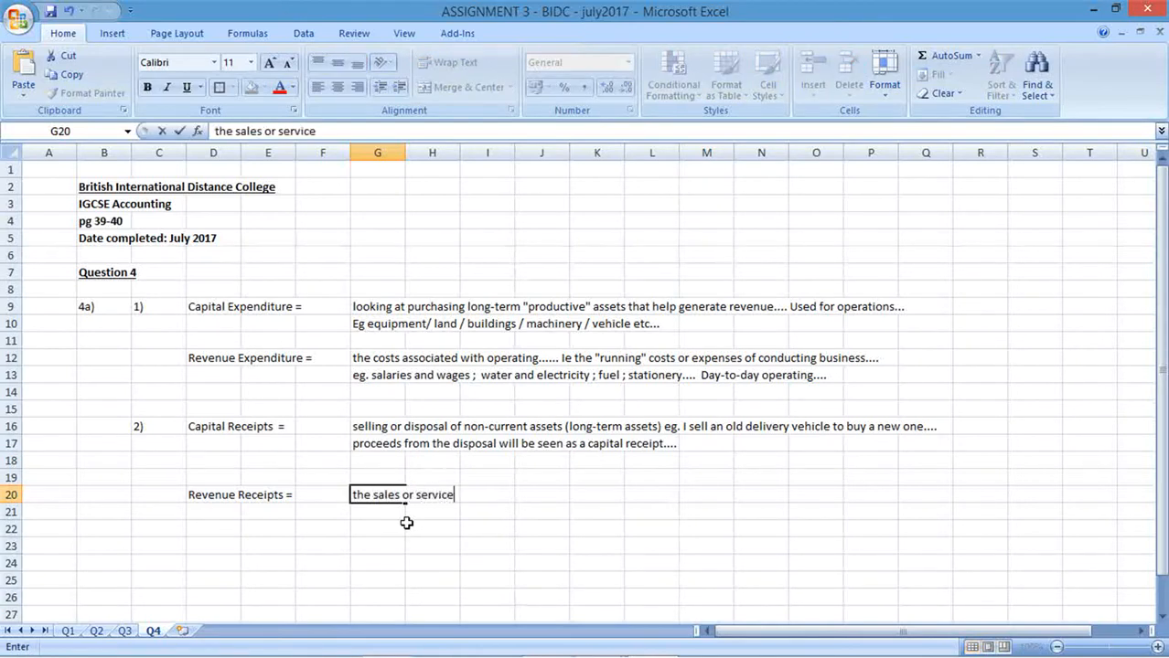
{"action": "type", "text": "s rendered in the po"}
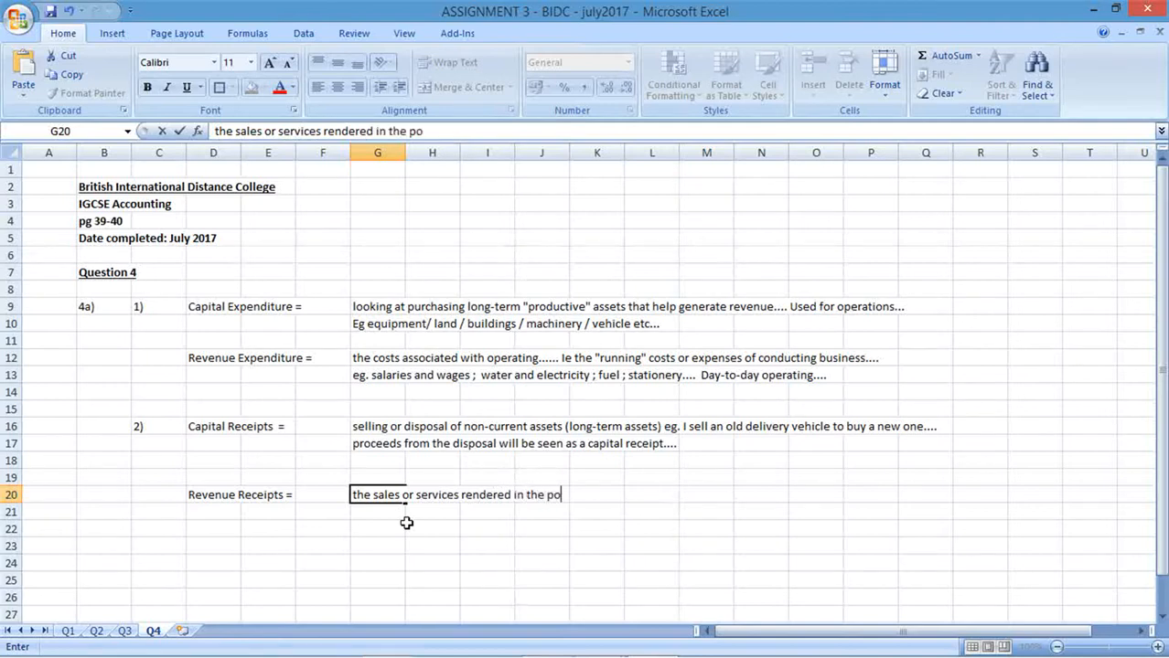
{"action": "key", "text": "BackSpace"}
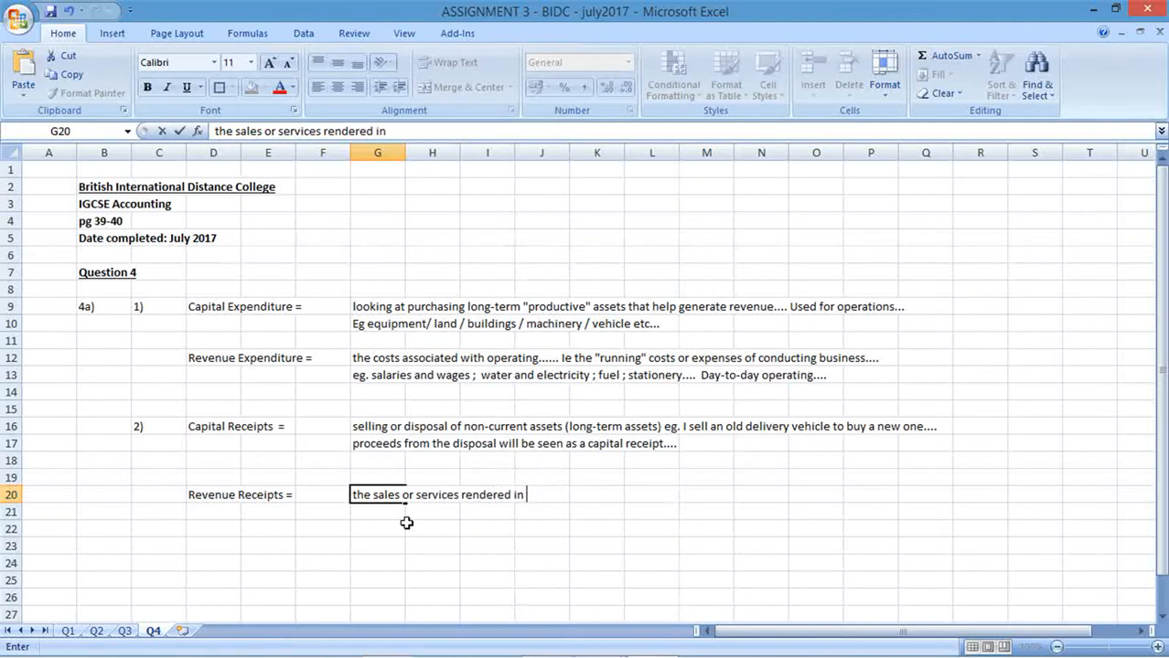
{"action": "key", "text": "BackSpace"}
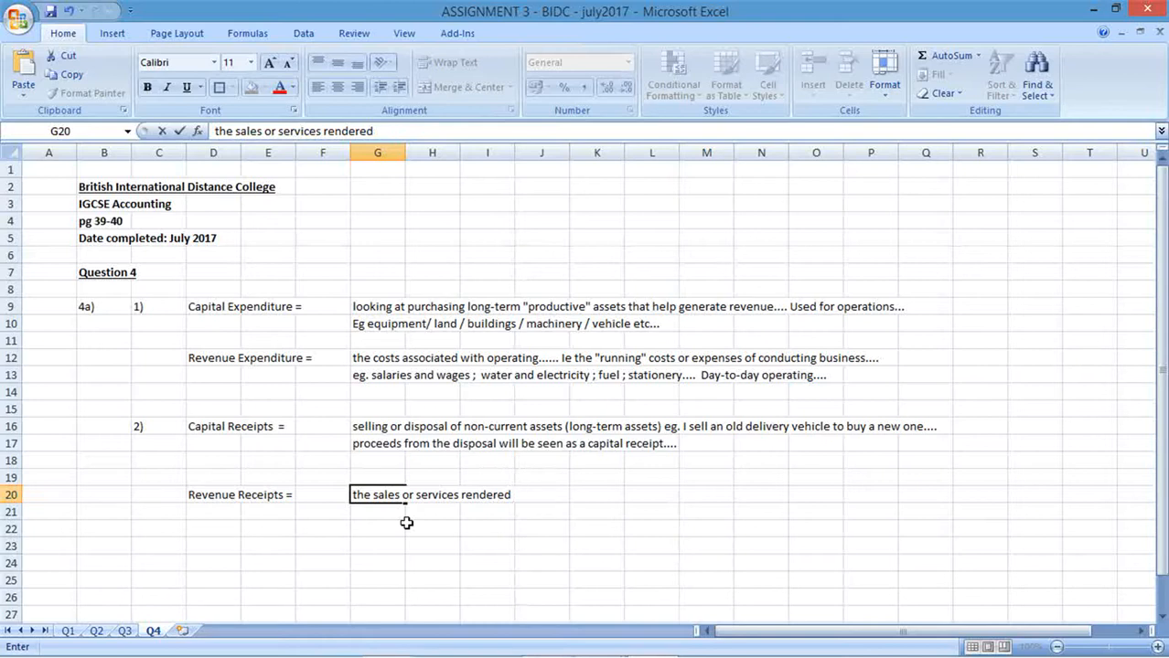
{"action": "type", "text": "..... re"}
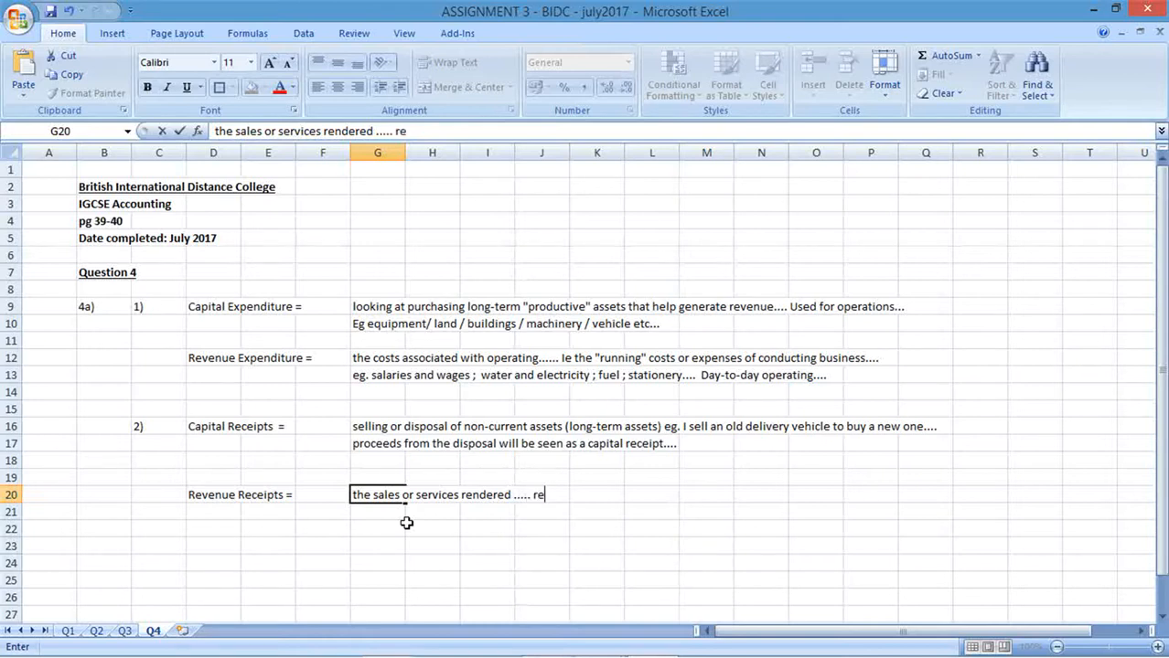
{"action": "type", "text": "Related to the bu"}
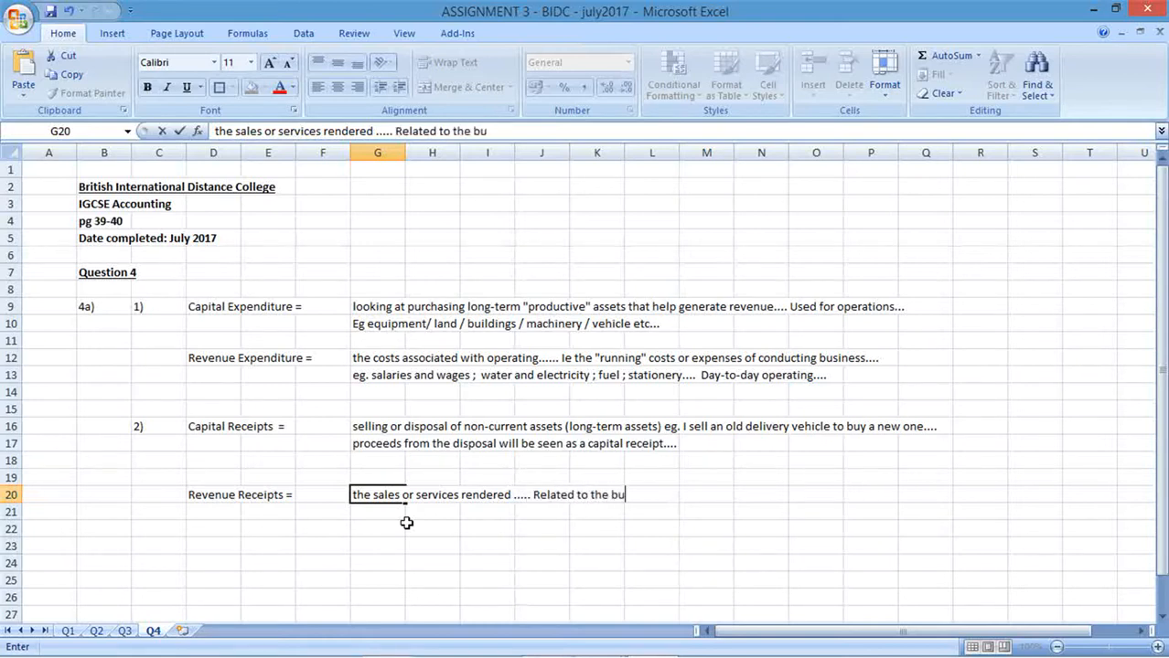
{"action": "type", "text": "siness's"}
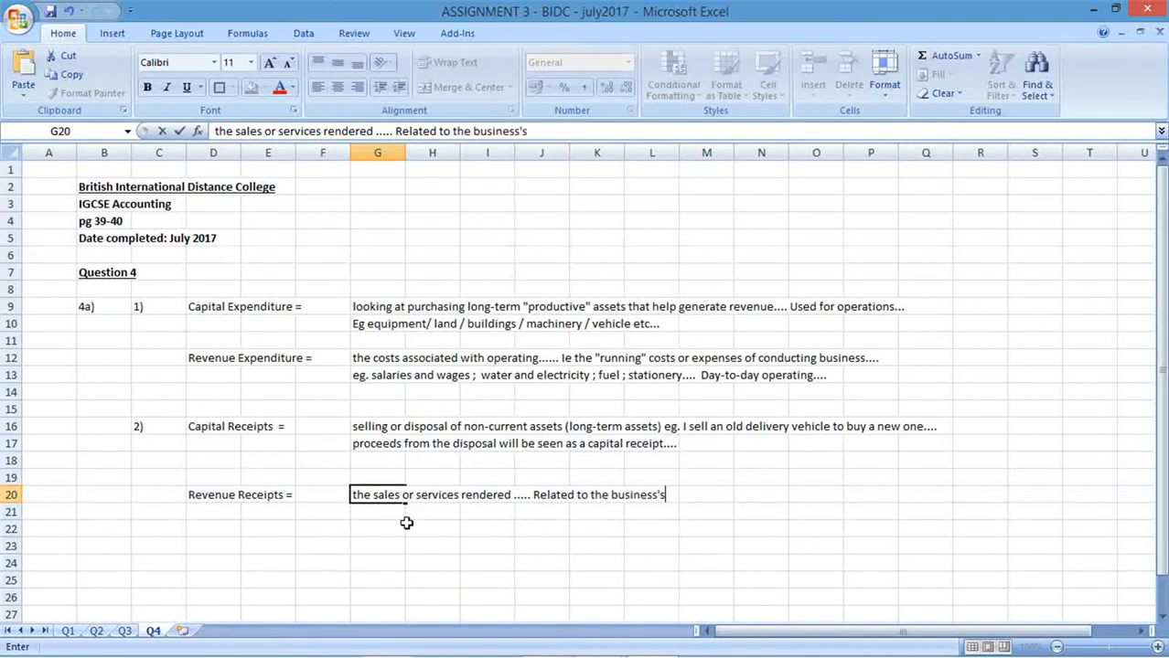
{"action": "type", "text": "operai"}
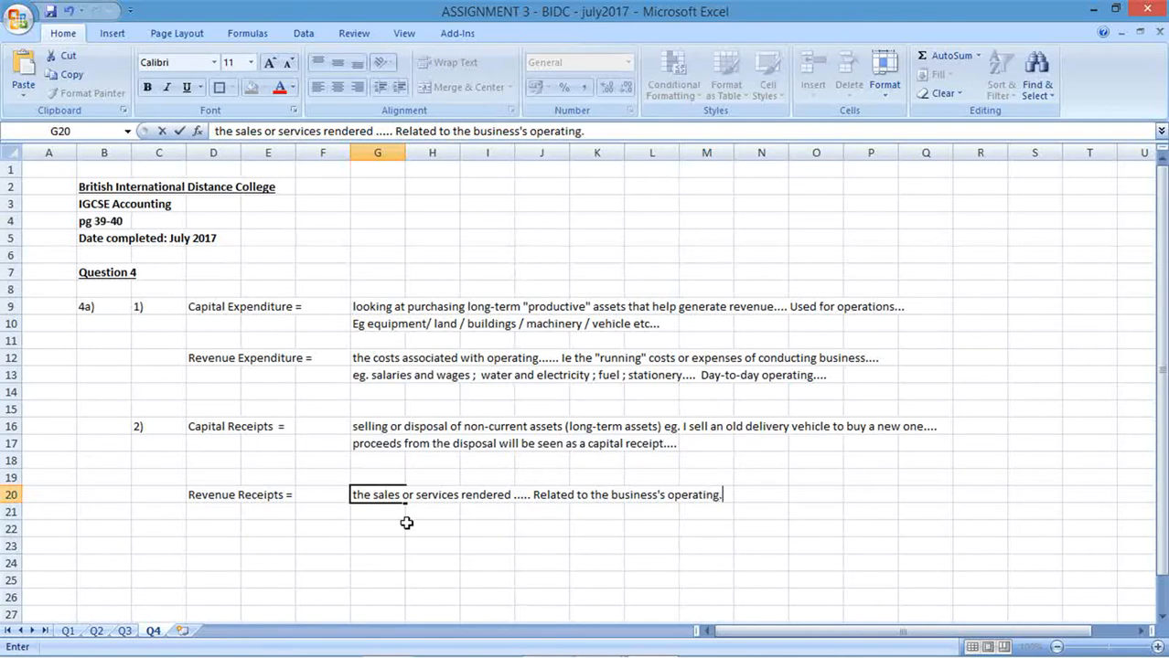
{"action": "key", "text": "Backspace"}
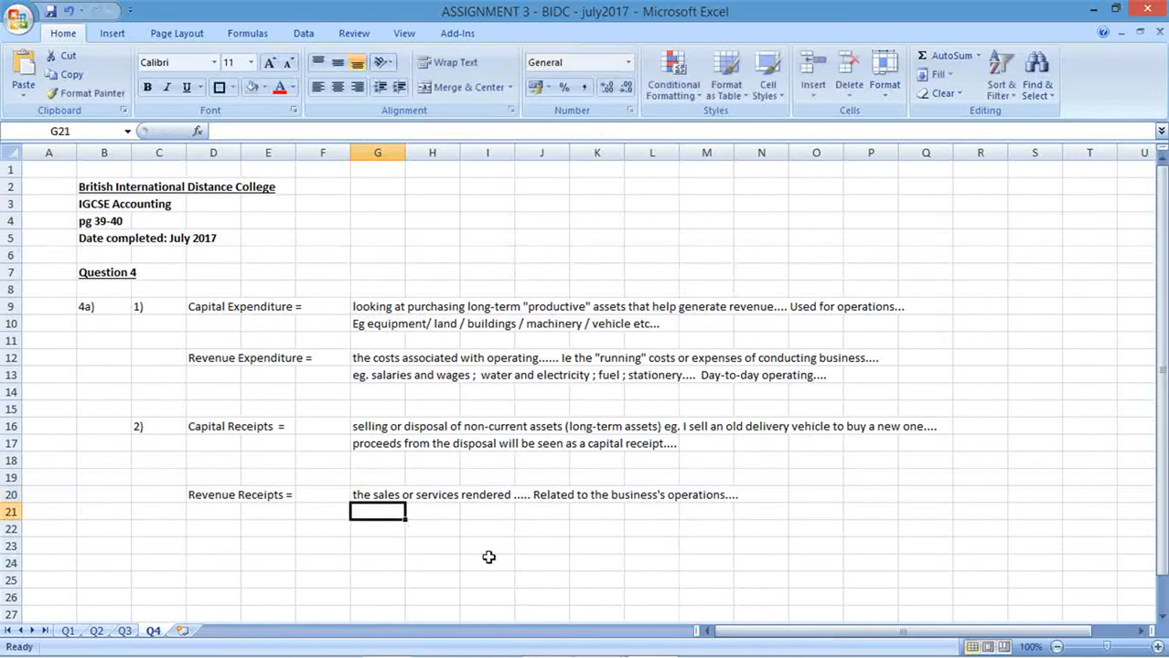
Enter 'eg. selling textbooks....' in G21 and 'eg. repairs...service....' in G22.
{"action": "type", "text": "eg."}
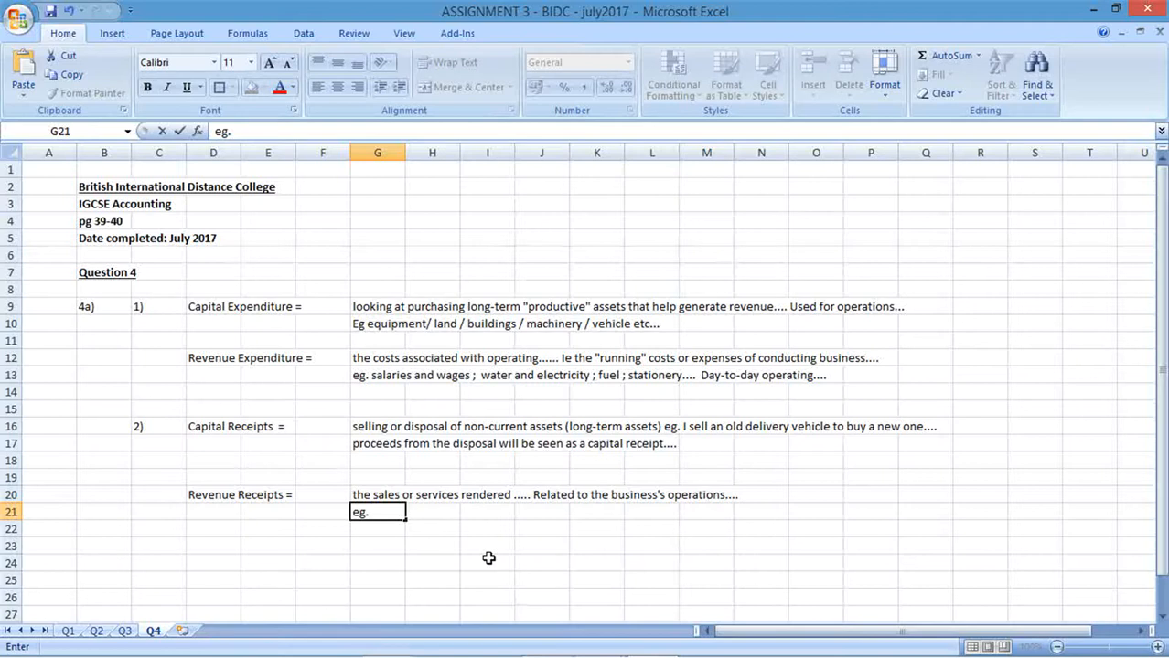
{"action": "type", "text": "selling textb"}
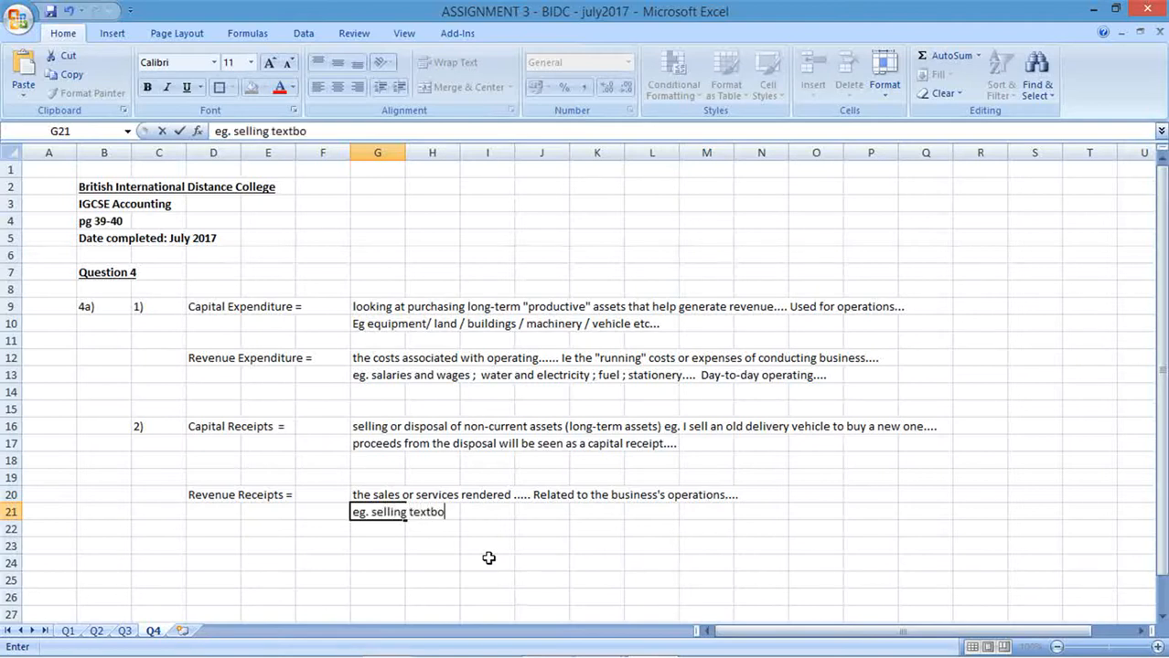
{"action": "type", "text": "oks...."}
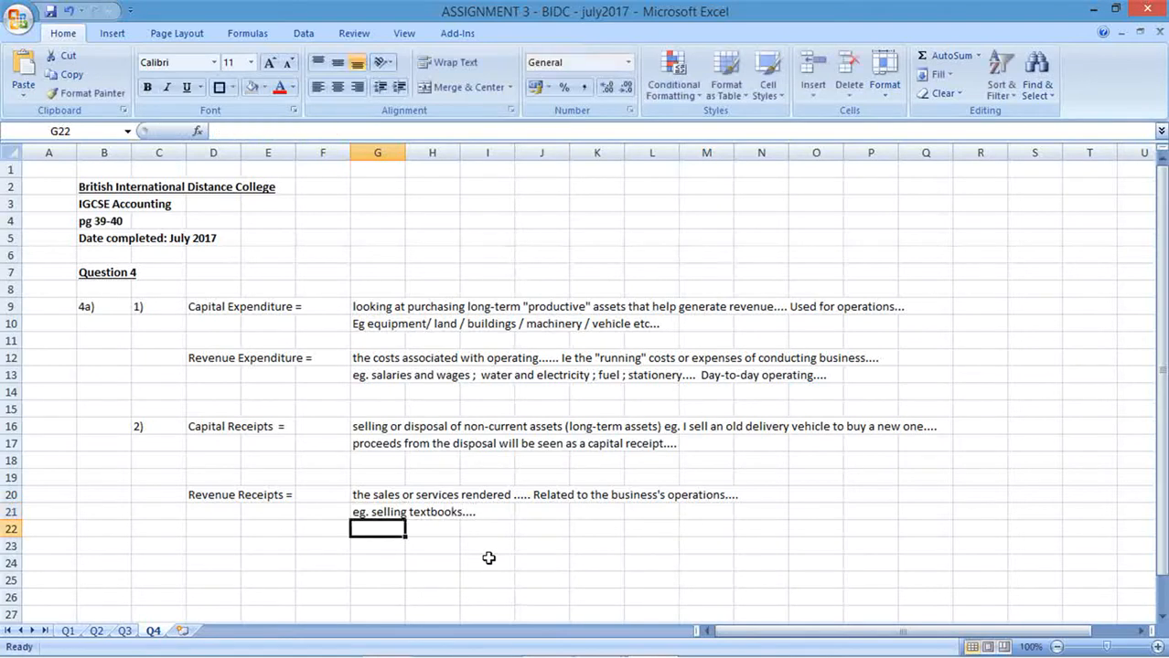
{"action": "type", "text": "eg. selling textbooks...."}
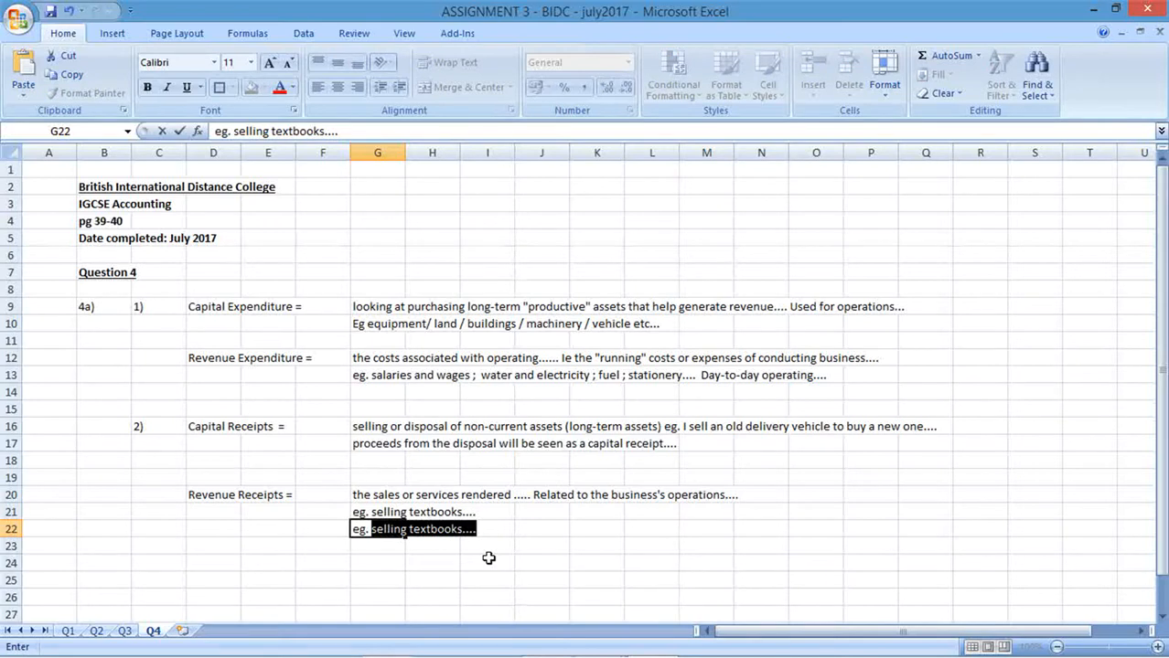
{"action": "type", "text": "eg. repairs..."}
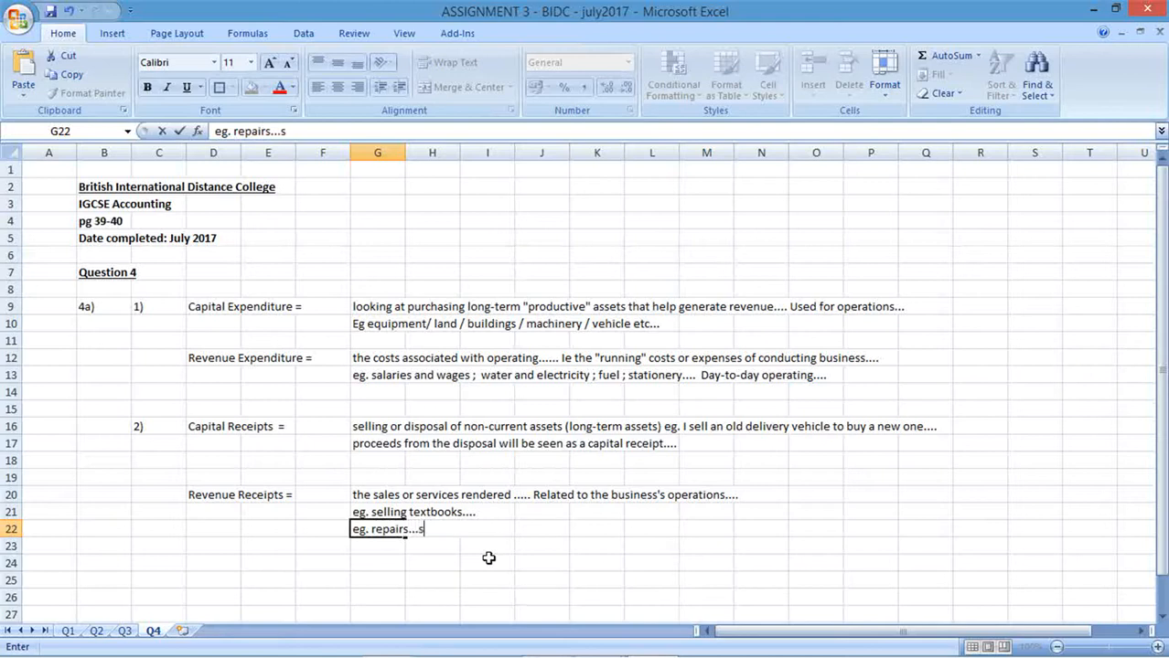
{"action": "type", "text": "service./..."}
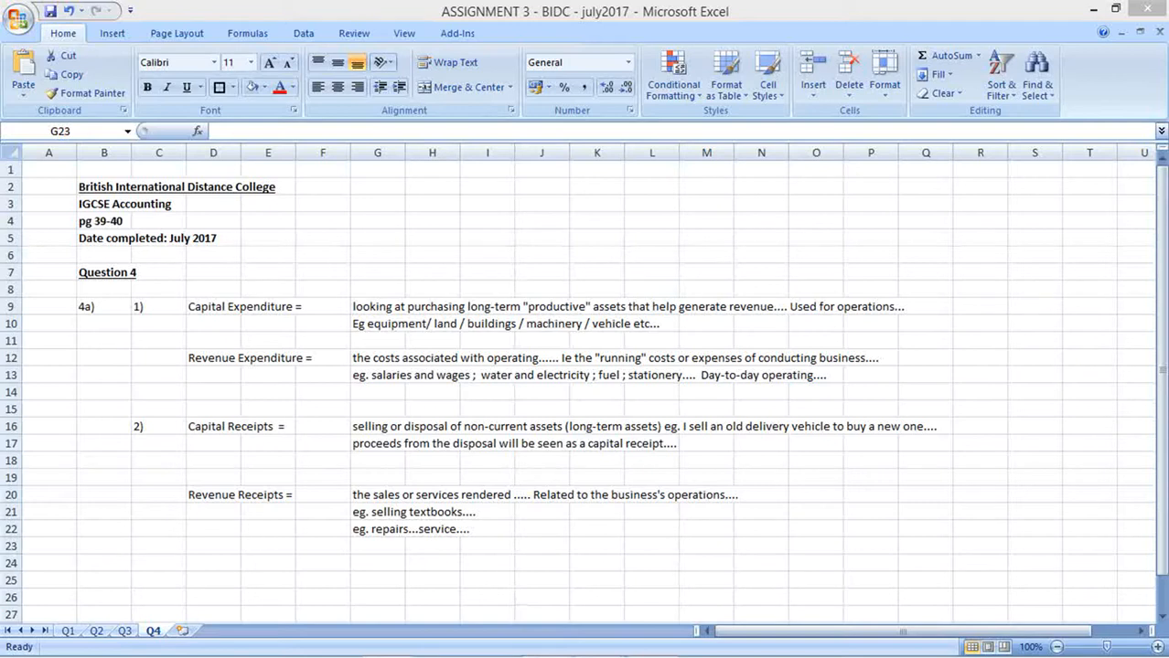
{"action": "left_click", "coordinate": [377, 546]}
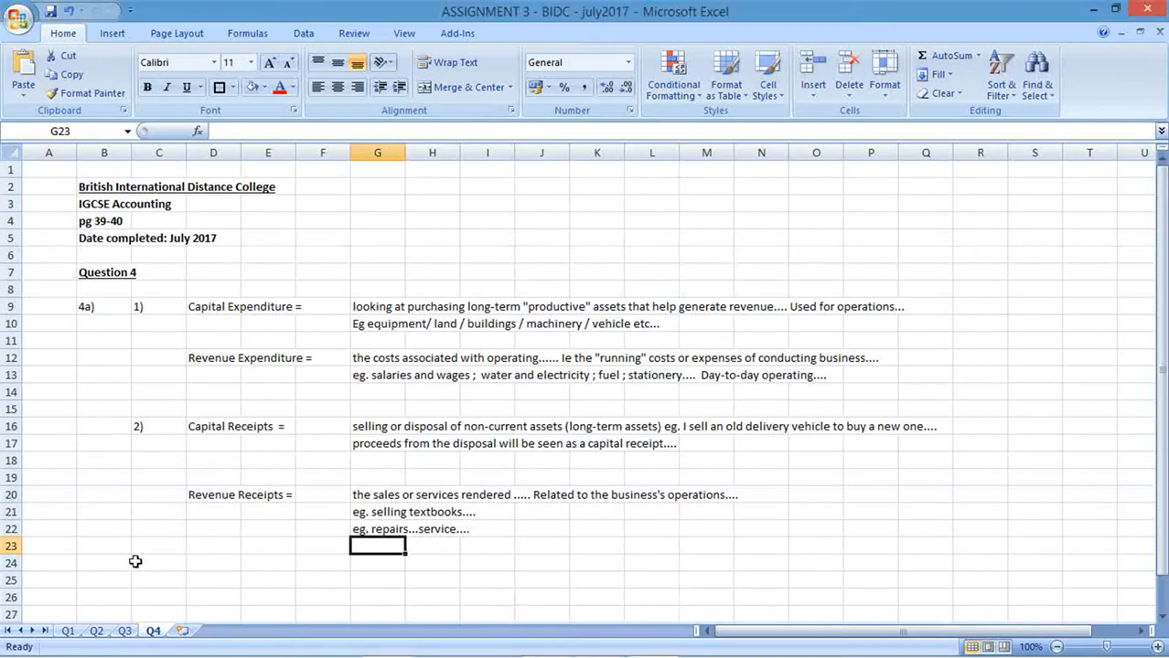
Label B25 '4b)' and enter 'fix the erros in the statements and calculate the corrected profit....' in C25.
{"action": "type", "text": "a"}
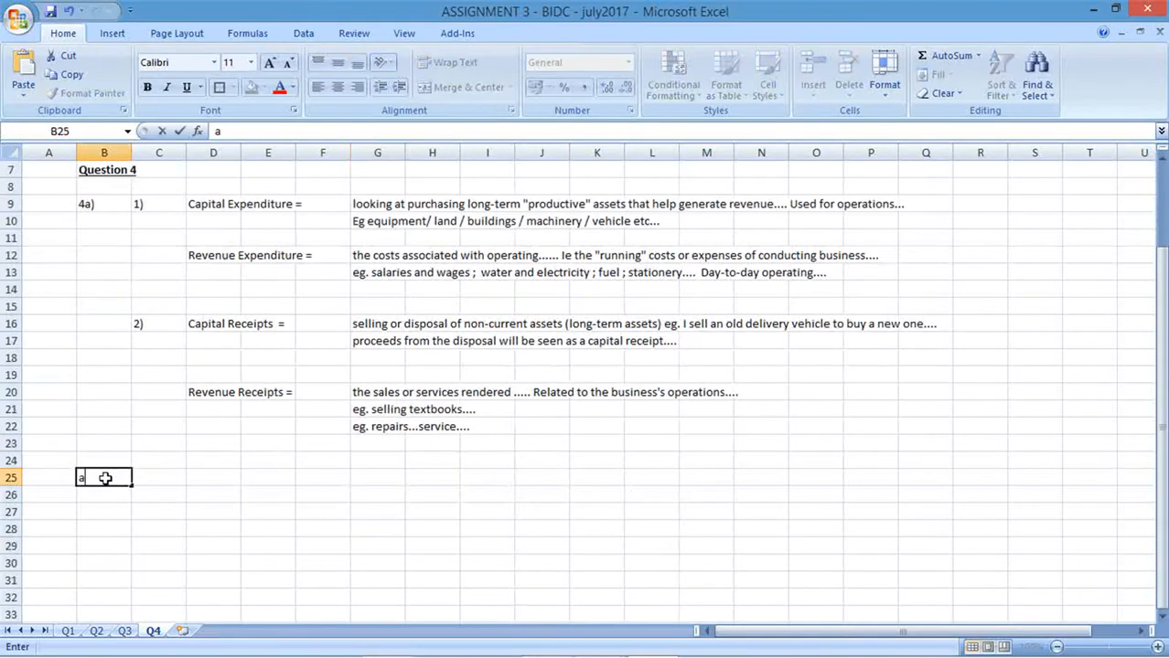
{"action": "type", "text": "4b)"}
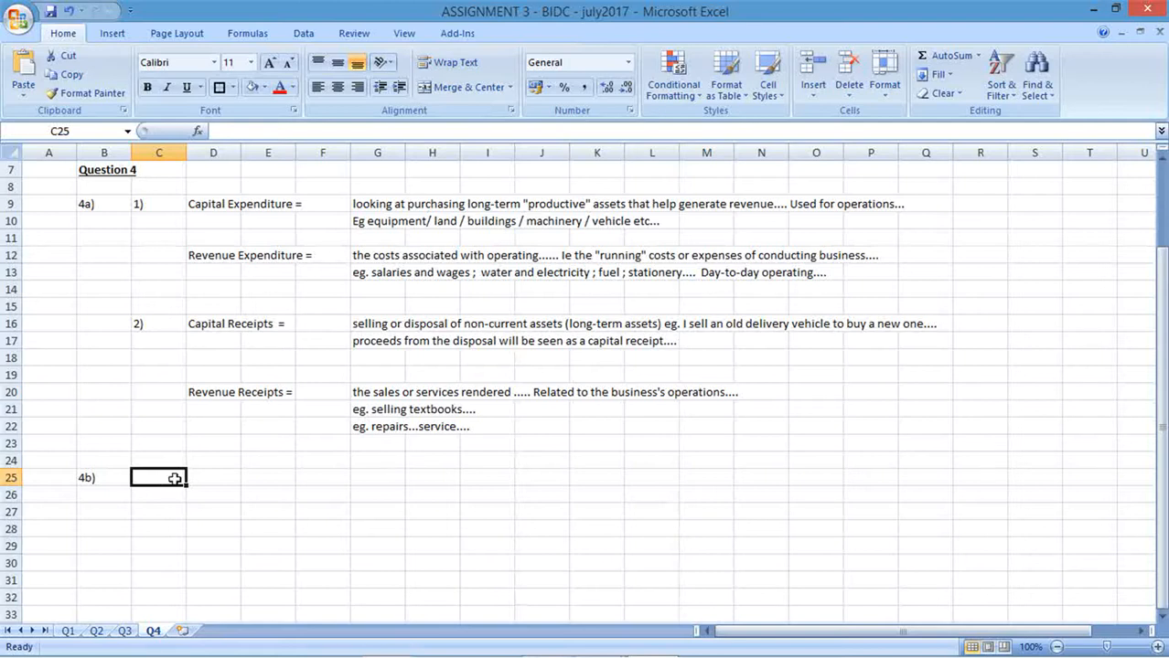
{"action": "type", "text": "fix"}
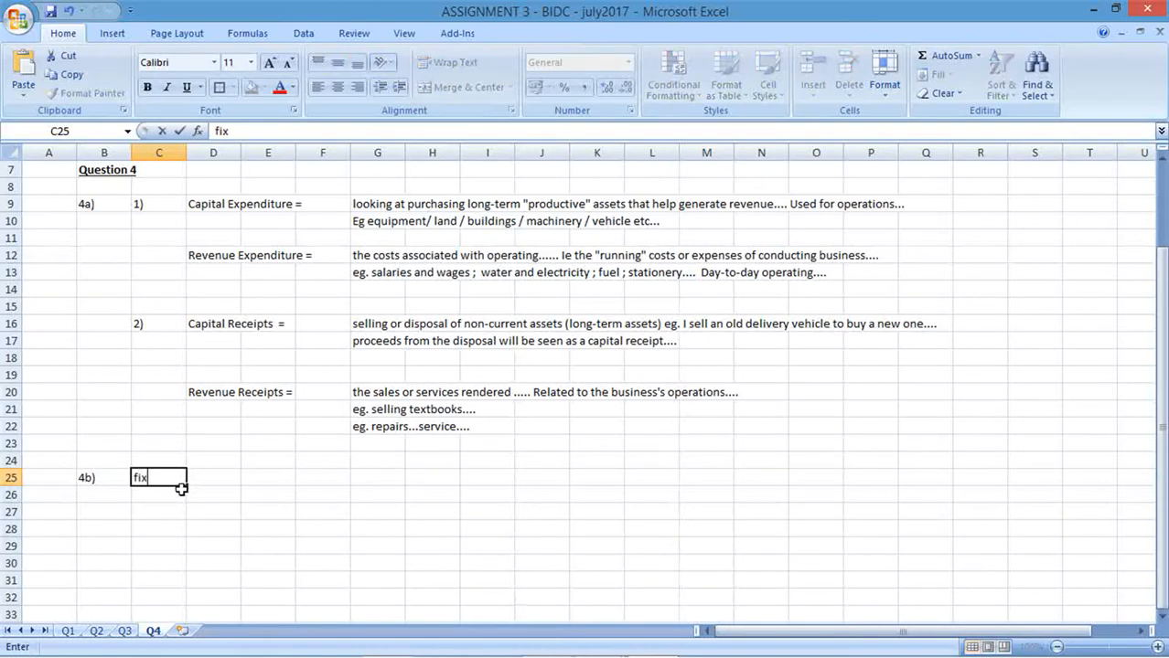
{"action": "type", "text": "the erros"}
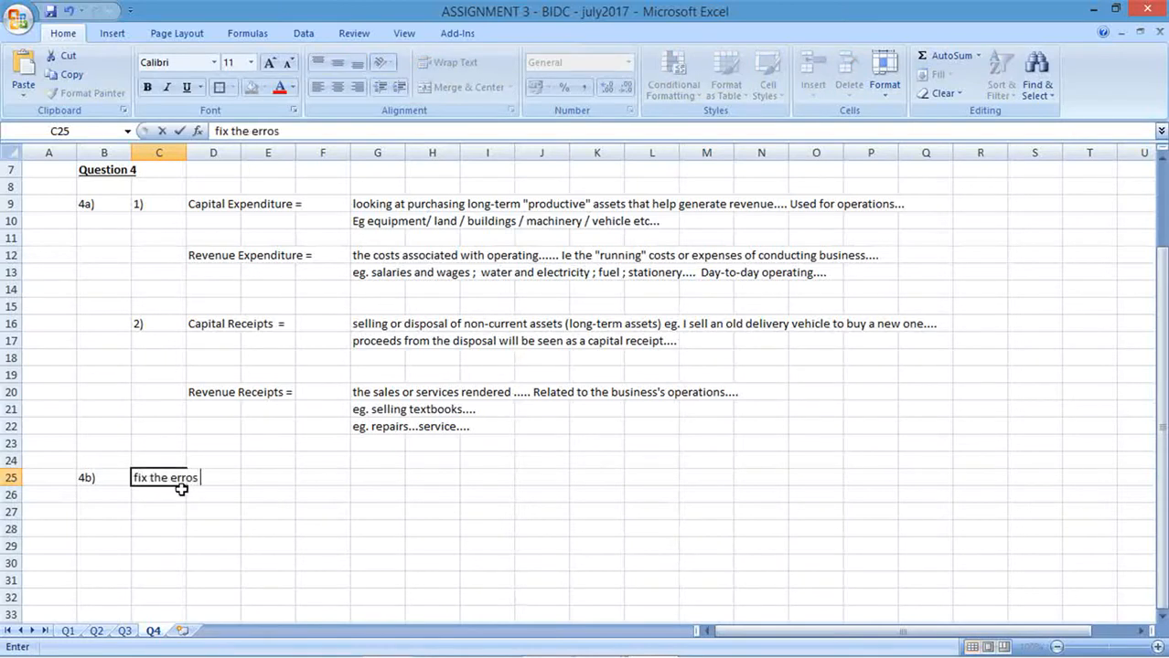
{"action": "type", "text": "in the statements and"}
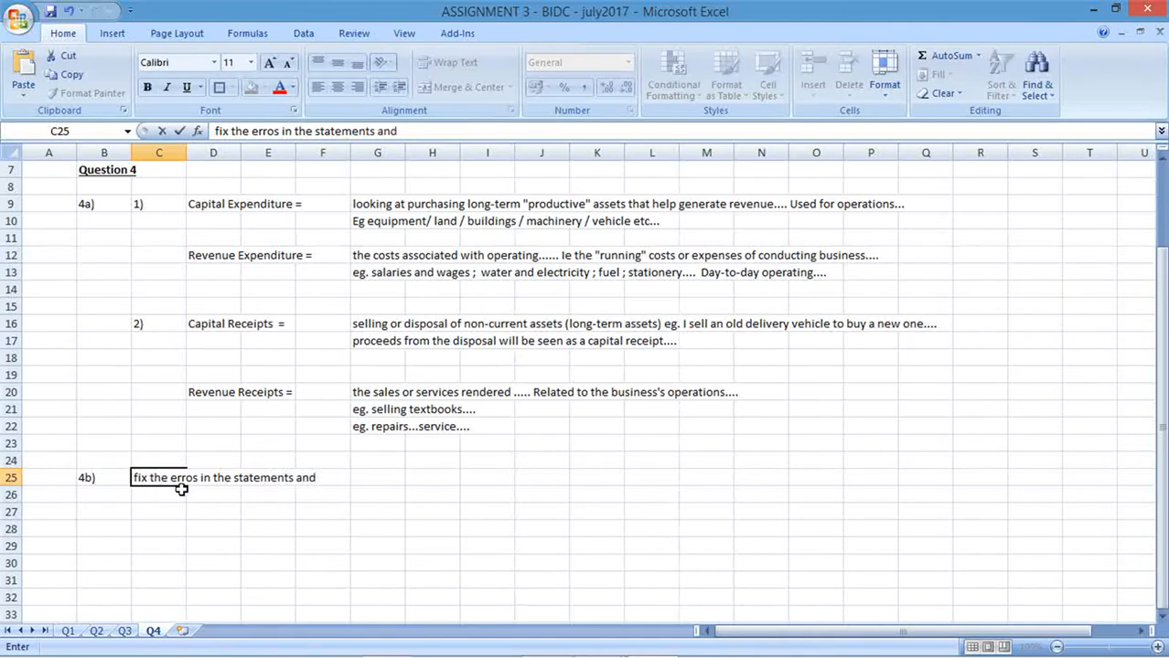
{"action": "type", "text": "calcu"}
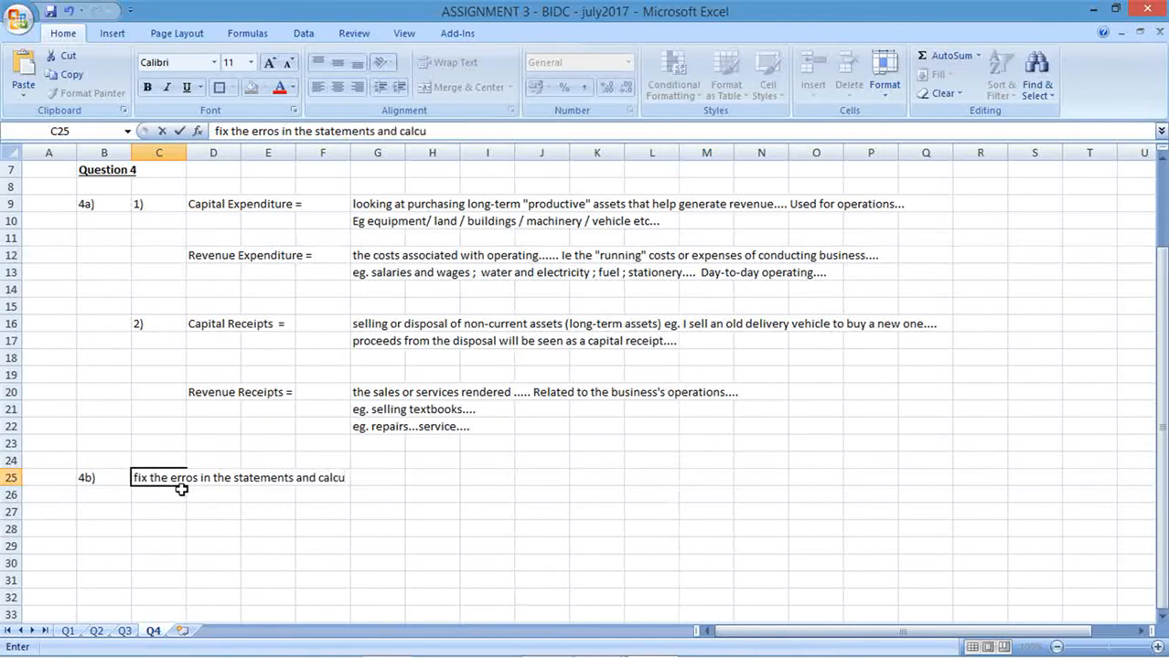
{"action": "type", "text": "late"}
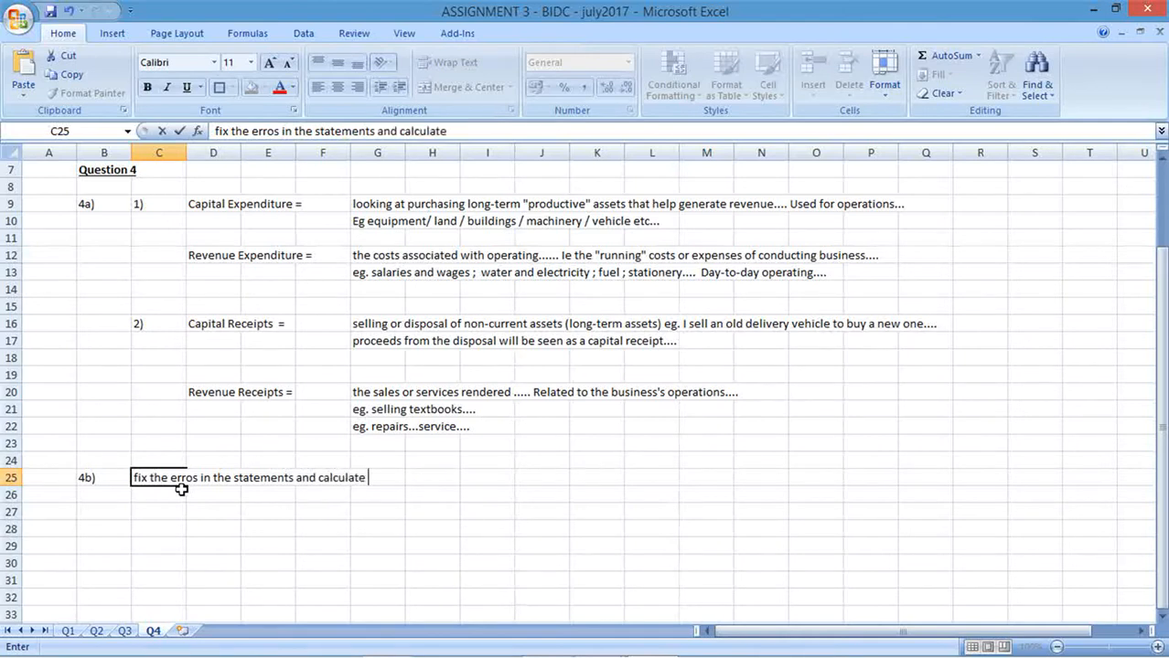
{"action": "type", "text": "the corrected"}
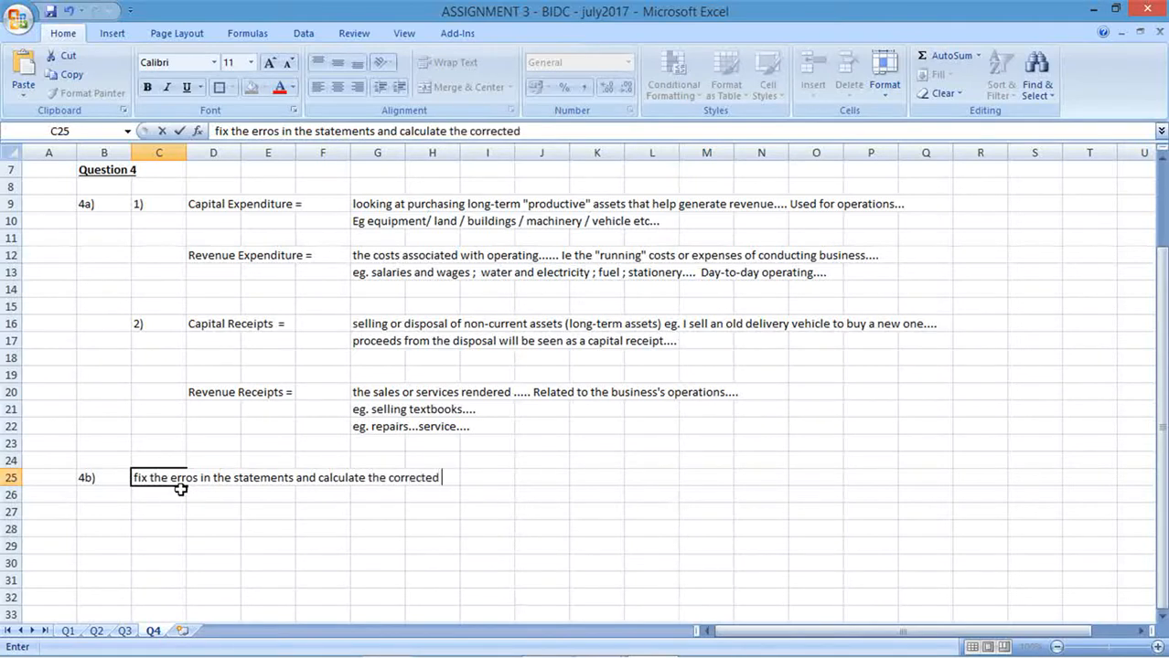
{"action": "type", "text": "profit...."}
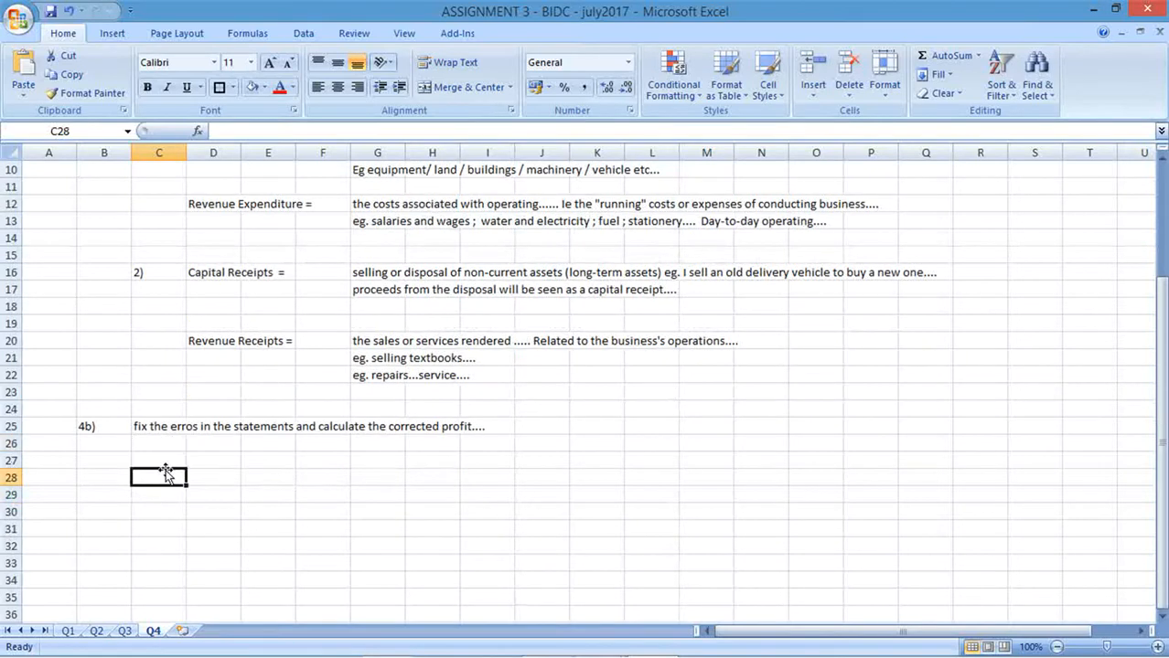
Finish the C28 heading 'INCOME STATEMENT / STATEMENT OF COMPREHENSIVE INCOME' and discard the blank Book1 workbook.
{"action": "type", "text": "INCOME"}
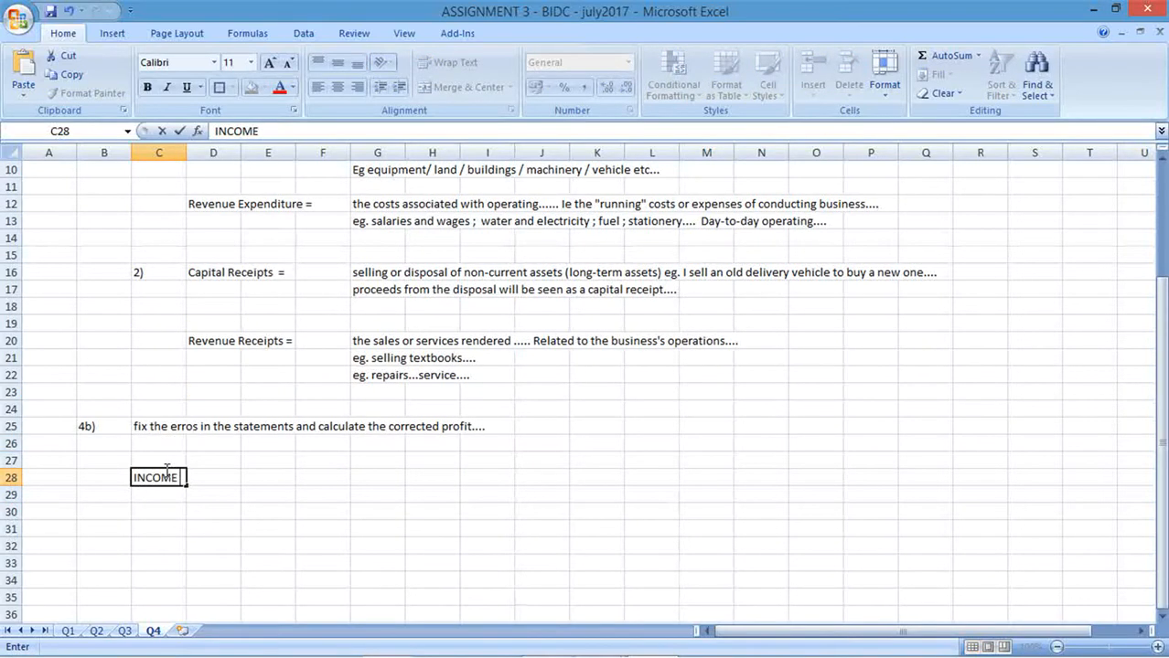
{"action": "type", "text": "STATEMENT /"}
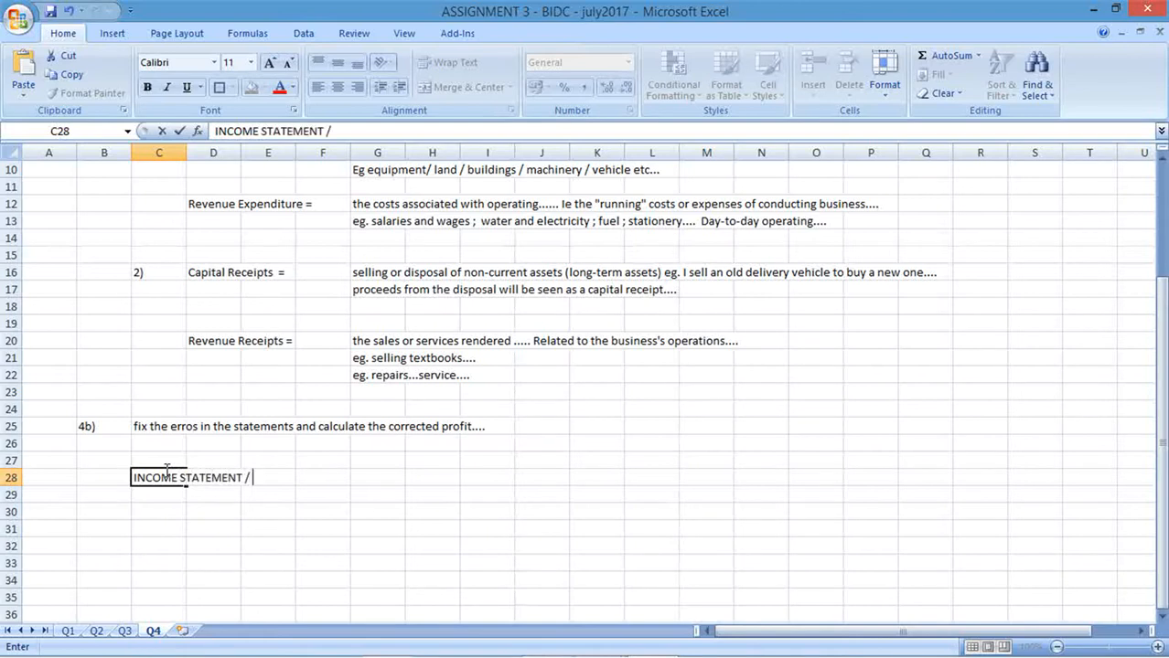
{"action": "type", "text": "STATEMENT"}
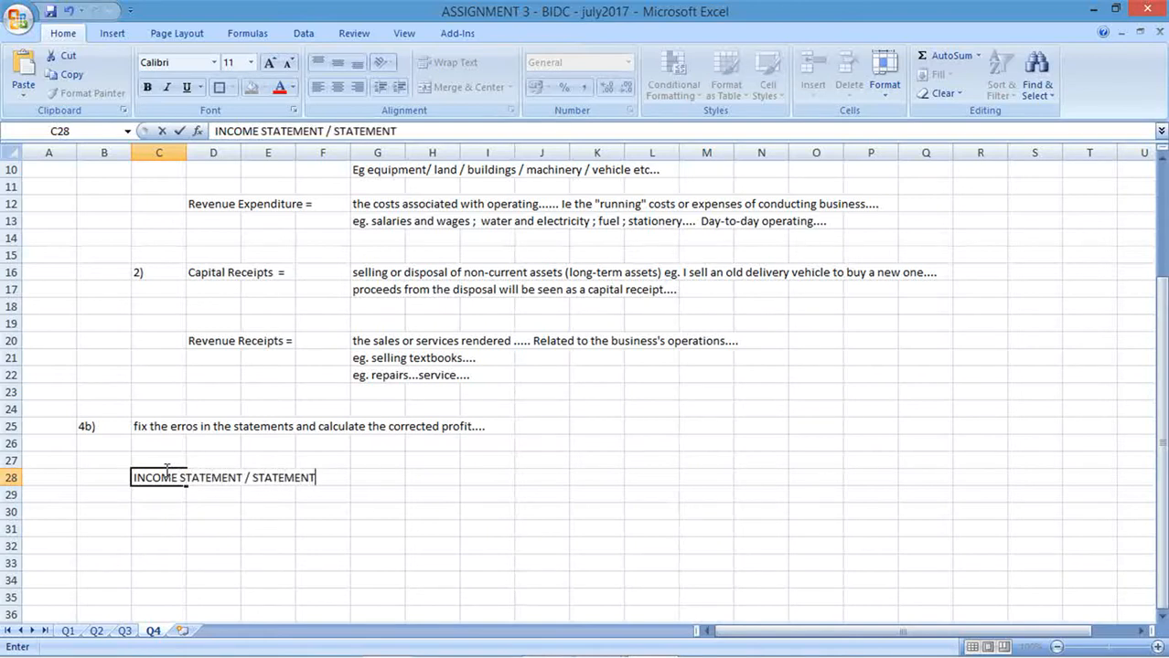
{"action": "type", "text": "OF COMPREH"}
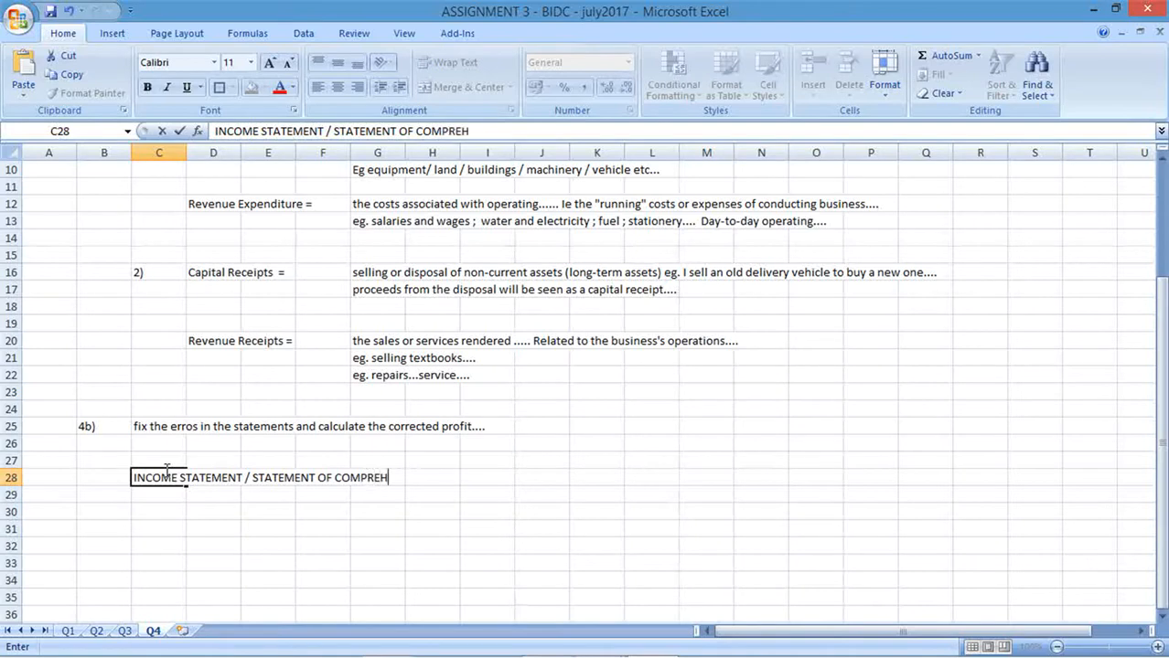
{"action": "type", "text": "E"}
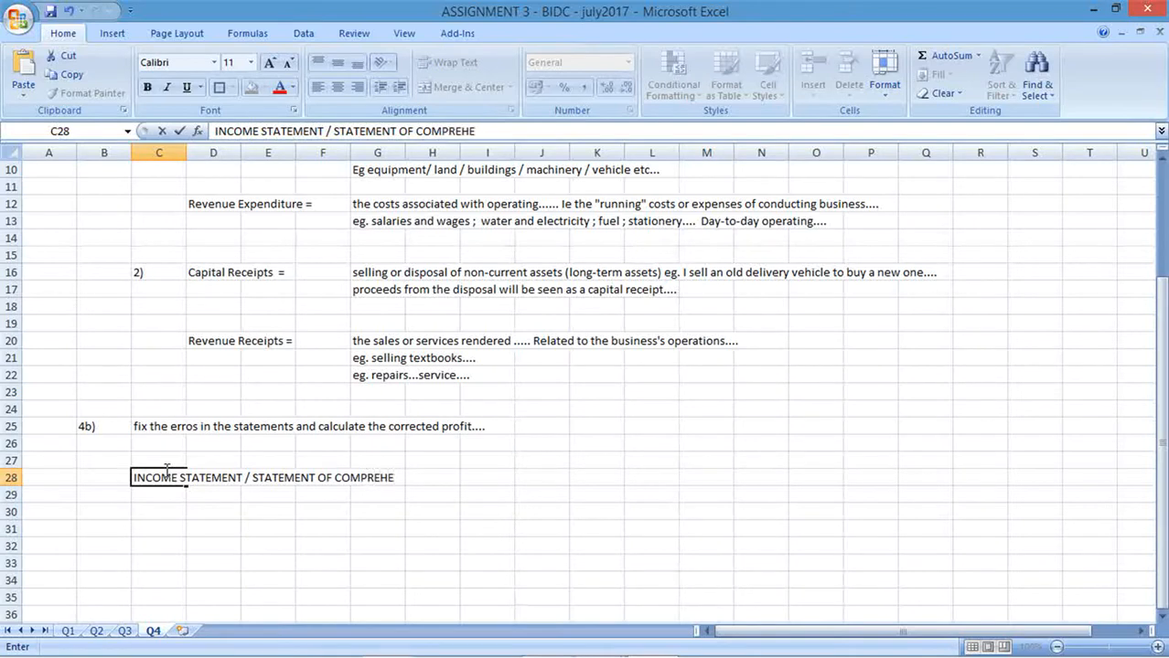
{"action": "type", "text": "NSI"}
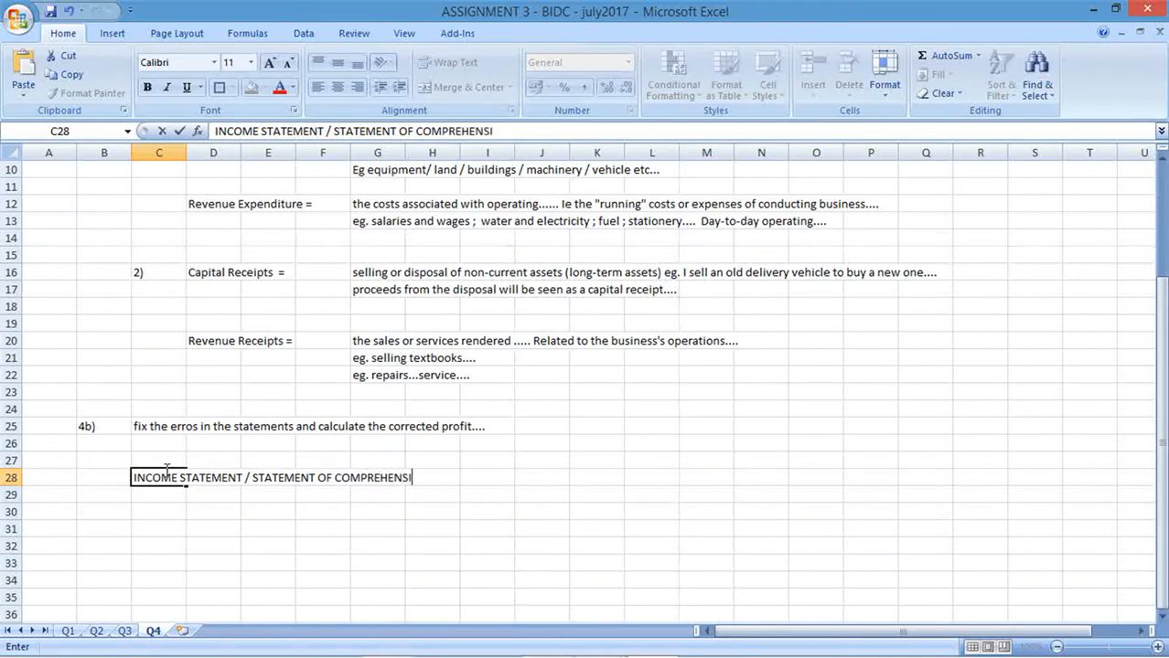
{"action": "type", "text": "VE INCOME"}
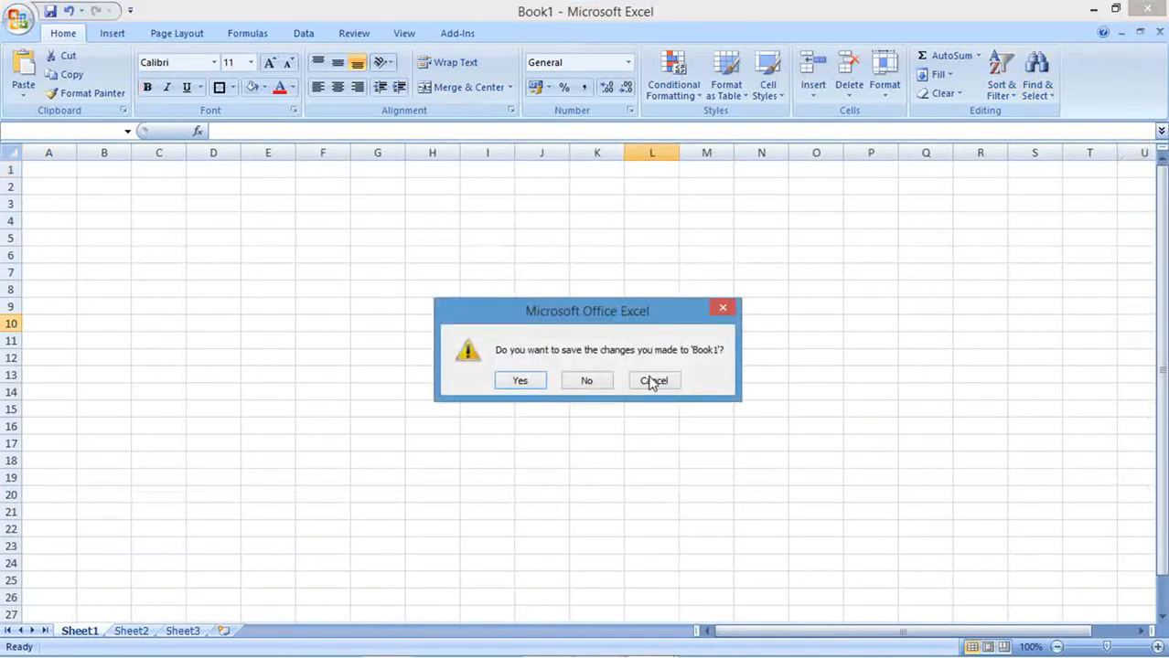
{"action": "left_click", "coordinate": [653, 380]}
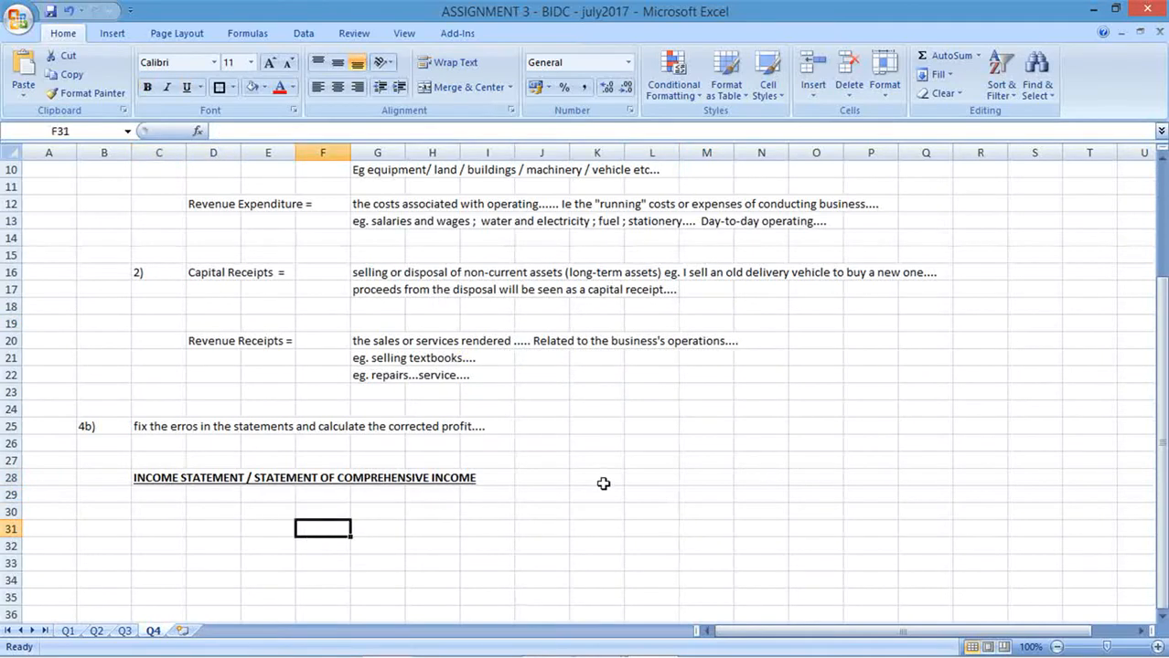
Enter 'STATEMENT OF FINANCIAL POSITION' in M28 and begin the 'Fees for the period' label in C30.
{"action": "scroll", "scroll_direction": "down", "scroll_amount": 3}
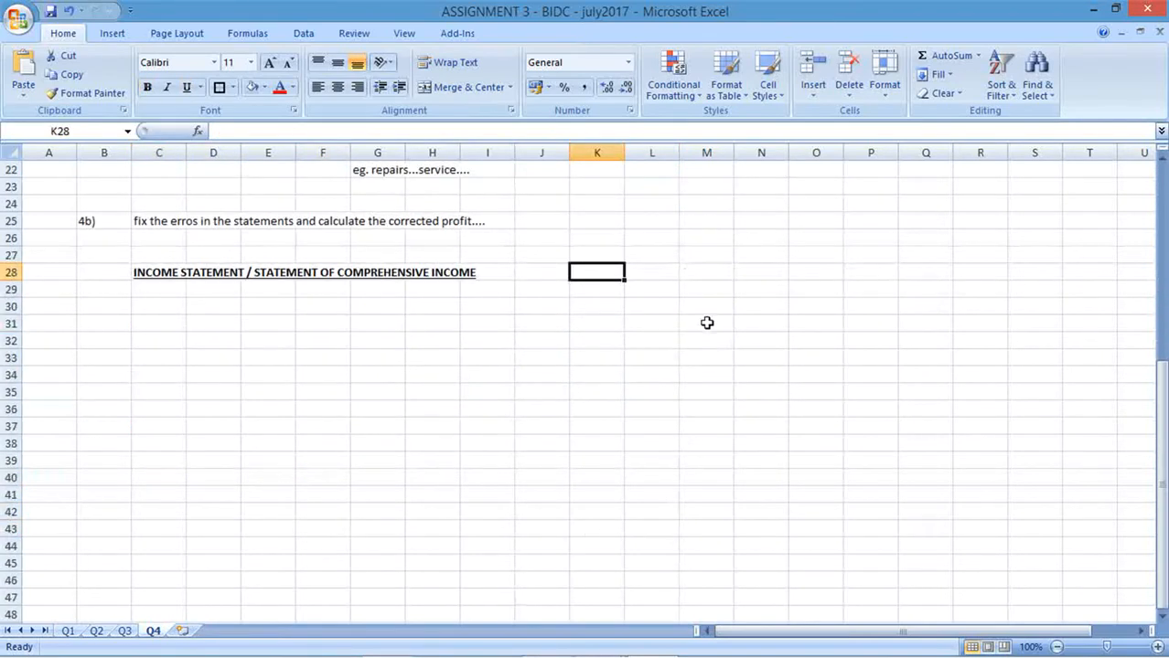
{"action": "type", "text": "STATEMENT OF F"}
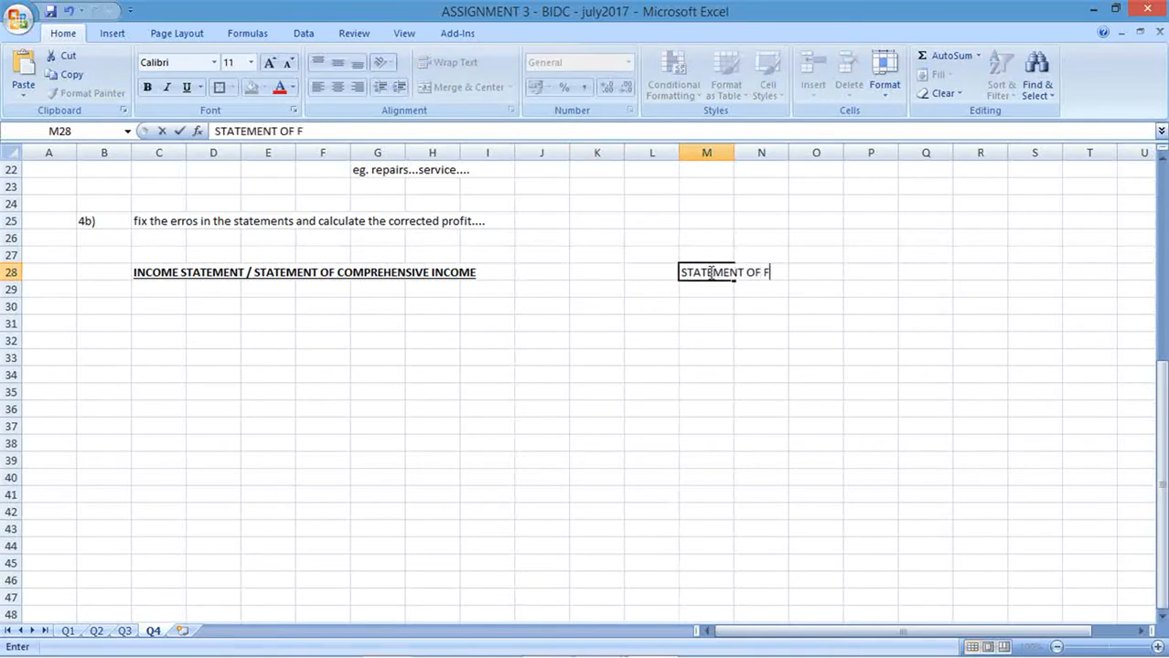
{"action": "type", "text": "INANCIAL POSI"}
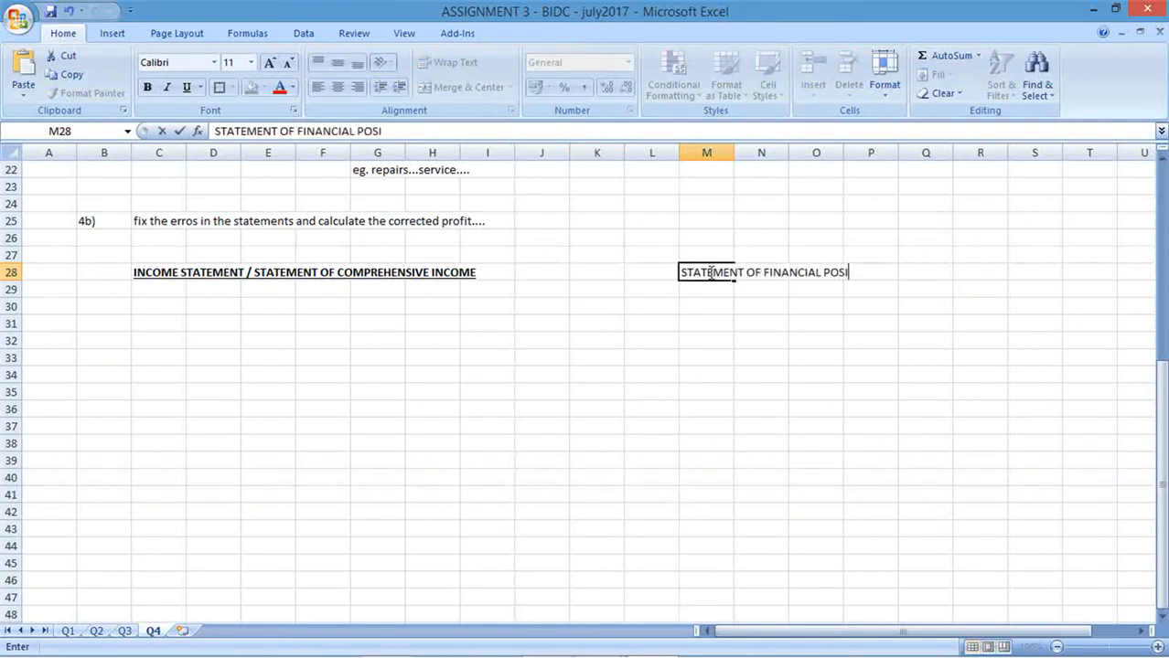
{"action": "type", "text": "TION"}
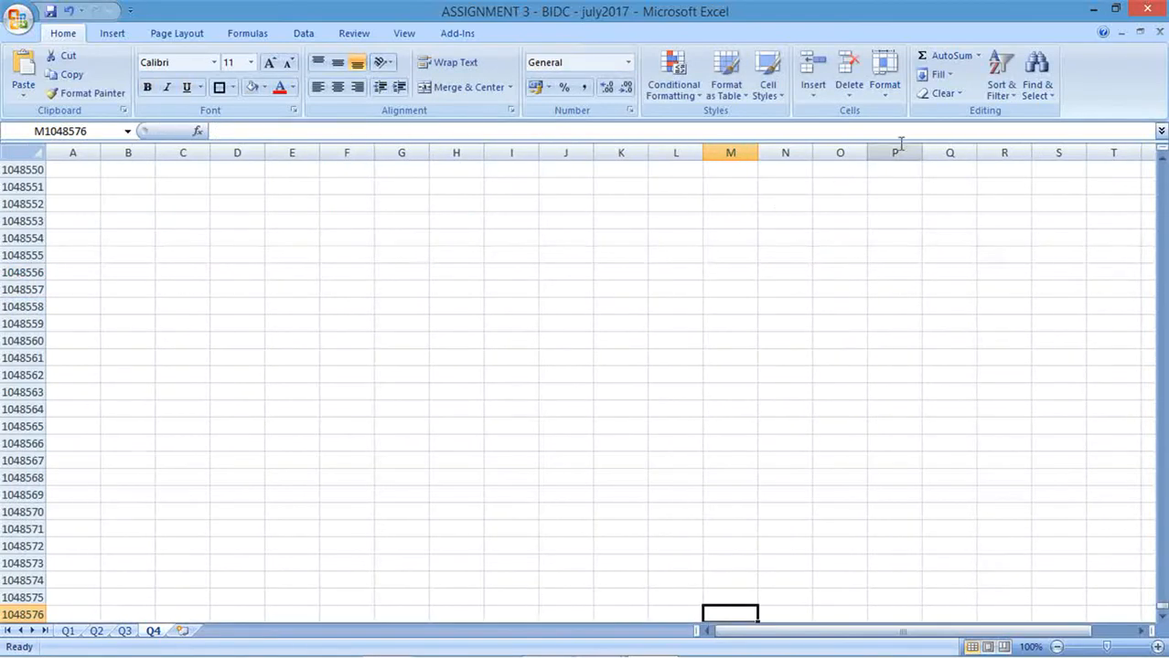
{"action": "mouse_move", "coordinate": [698, 451]}
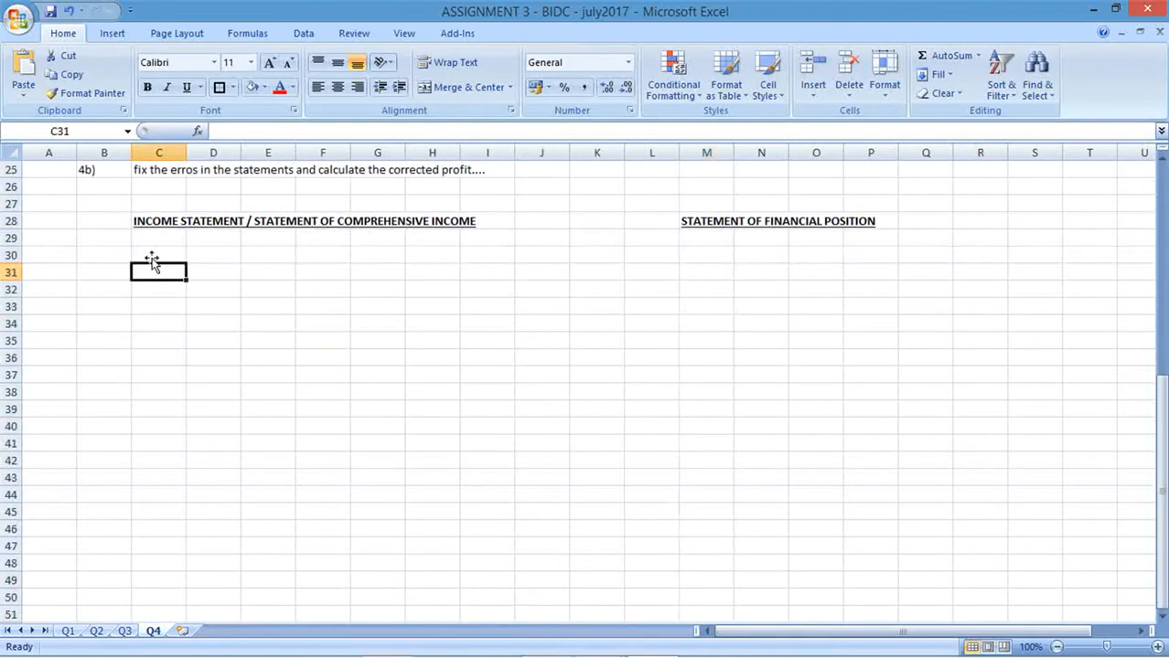
{"action": "left_click", "coordinate": [159, 254]}
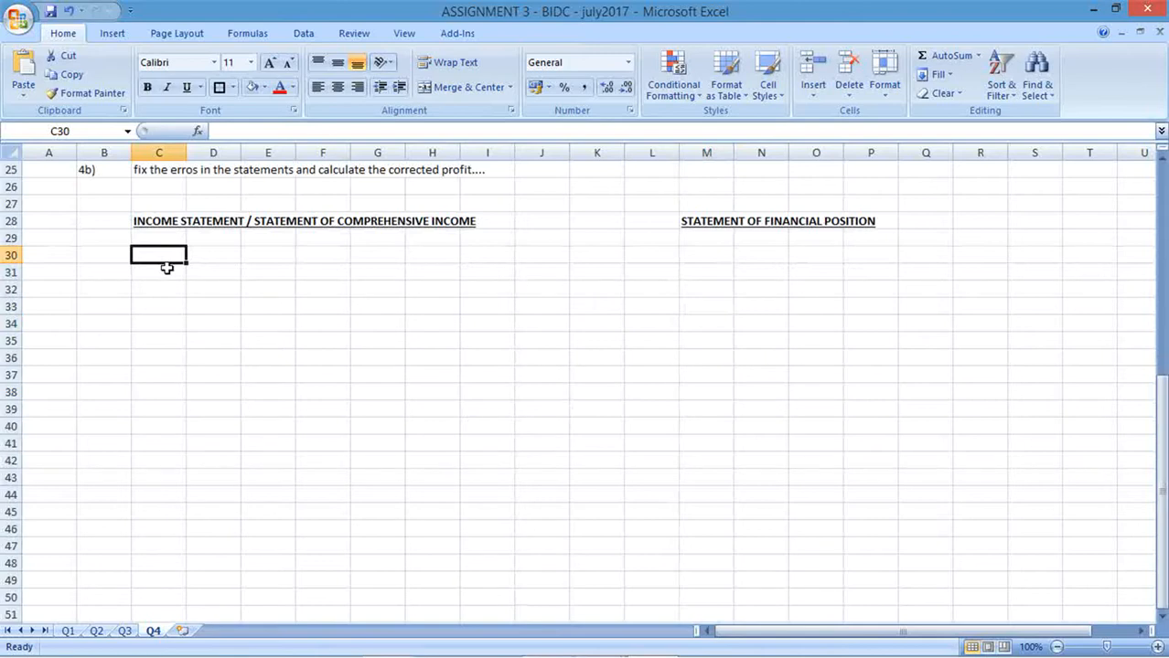
{"action": "mouse_move", "coordinate": [182, 282]}
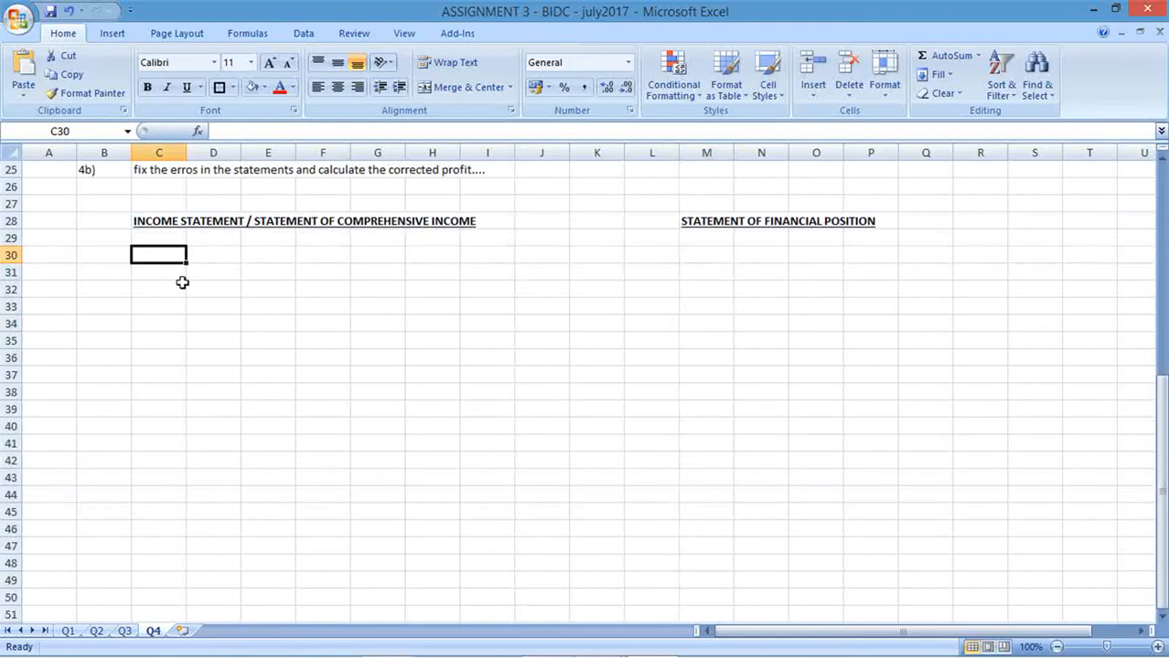
{"action": "mouse_move", "coordinate": [192, 328]}
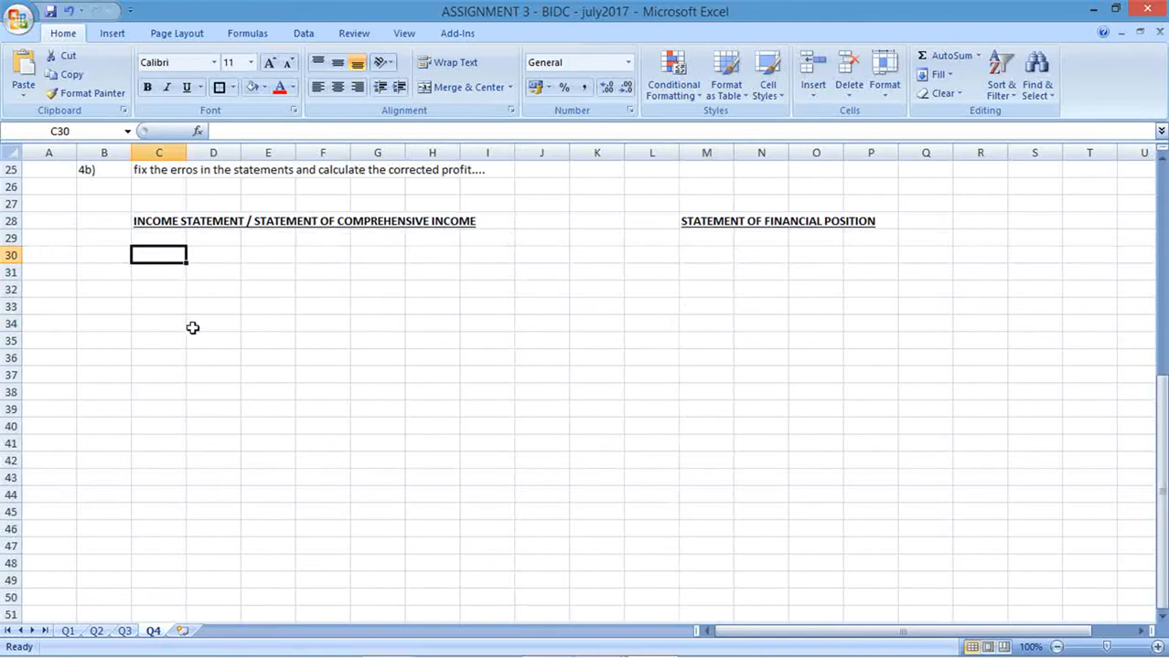
{"action": "type", "text": "Fees for the period"}
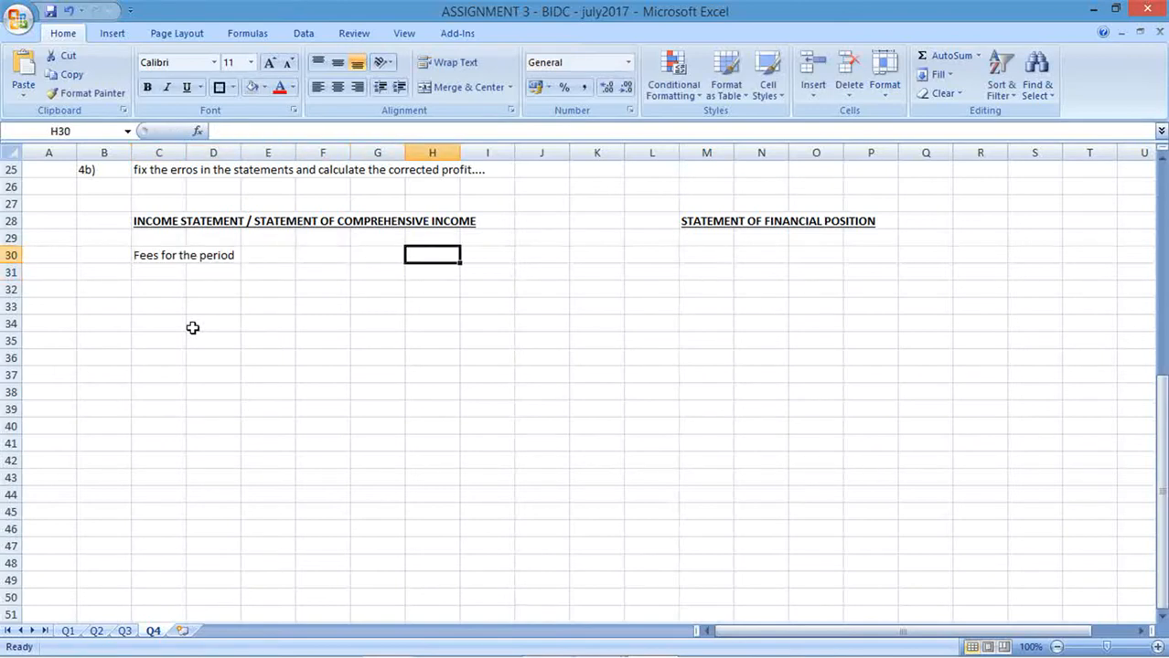
Enter 14000 in H30 as the amount for Fees for the period.
{"action": "type", "text": "14000"}
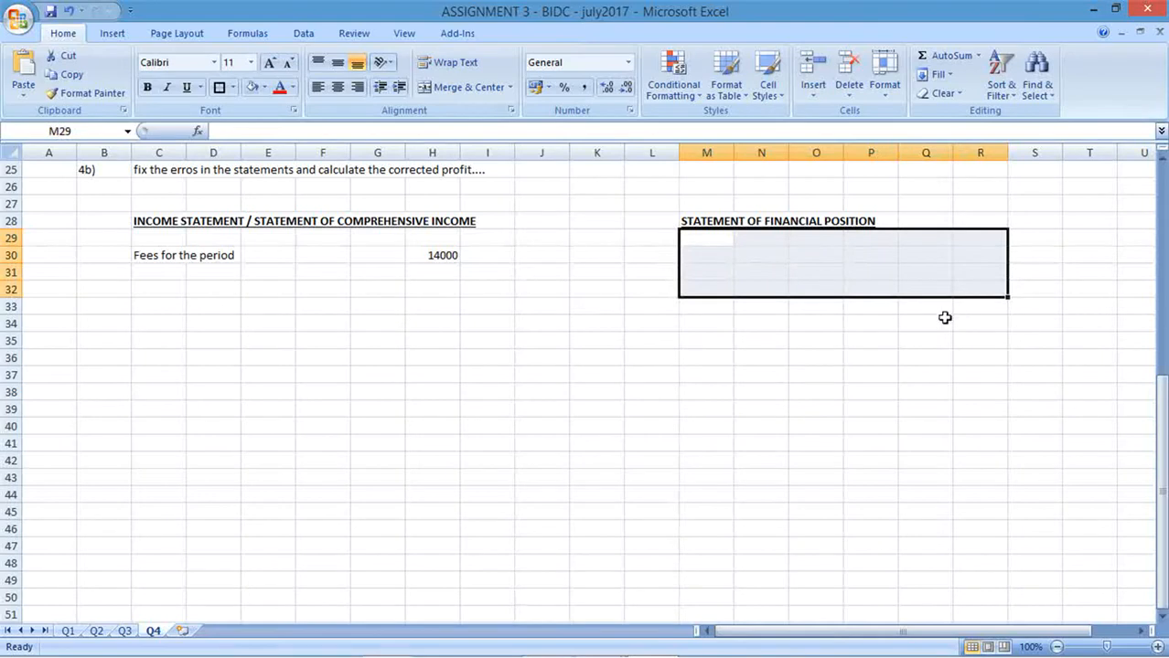
{"action": "mouse_move", "coordinate": [946, 322]}
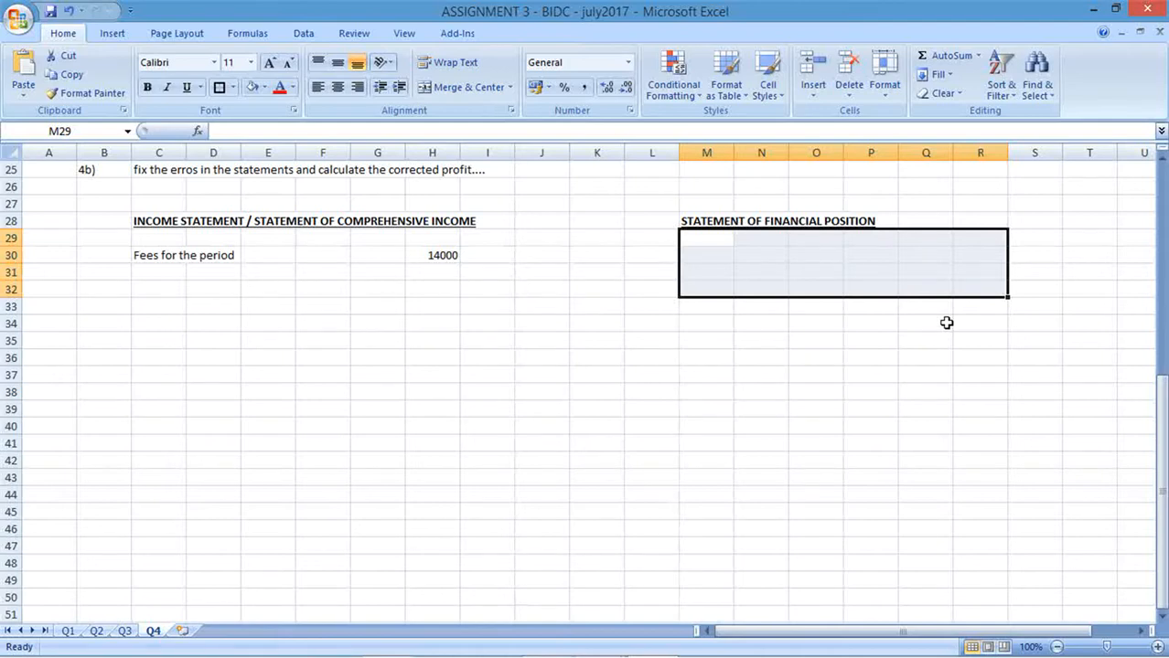
Enter the sale of equipment label and extend it with a 9200 capital remark.
{"action": "type", "text": "sa"}
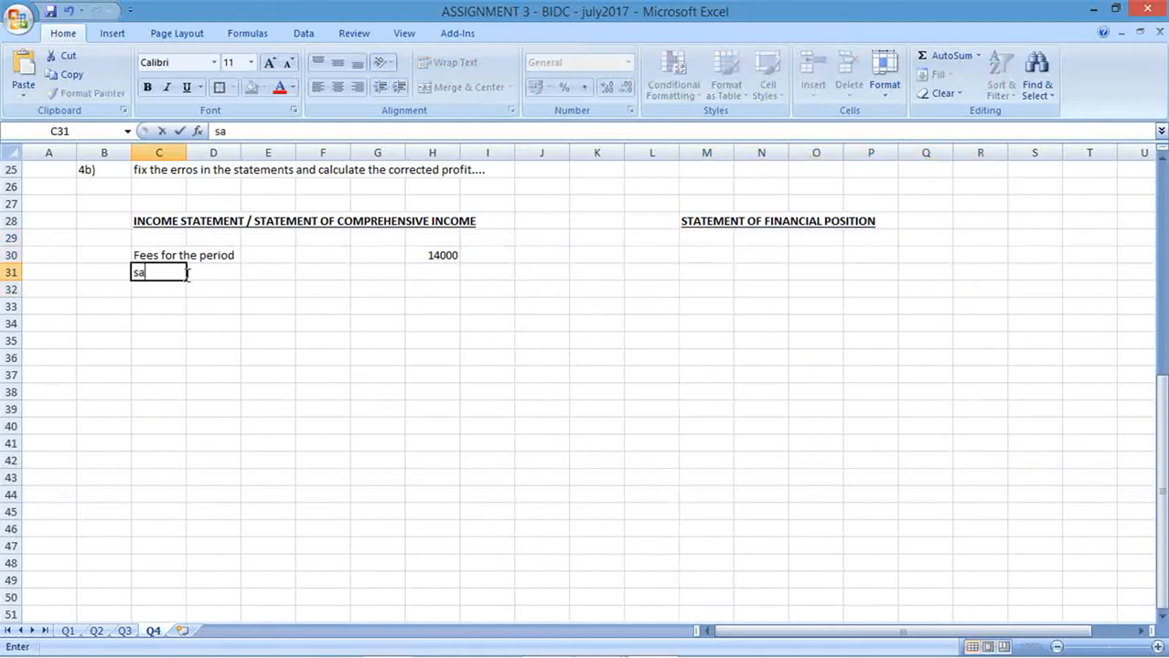
{"action": "type", "text": "le of all e"}
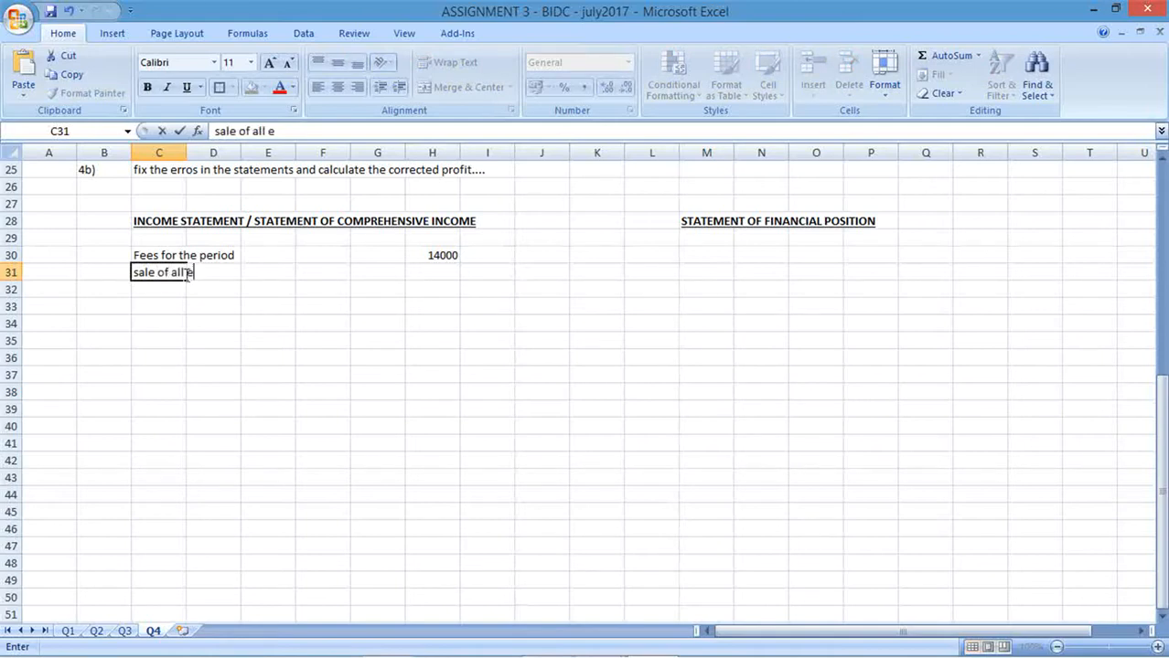
{"action": "type", "text": "quipment"}
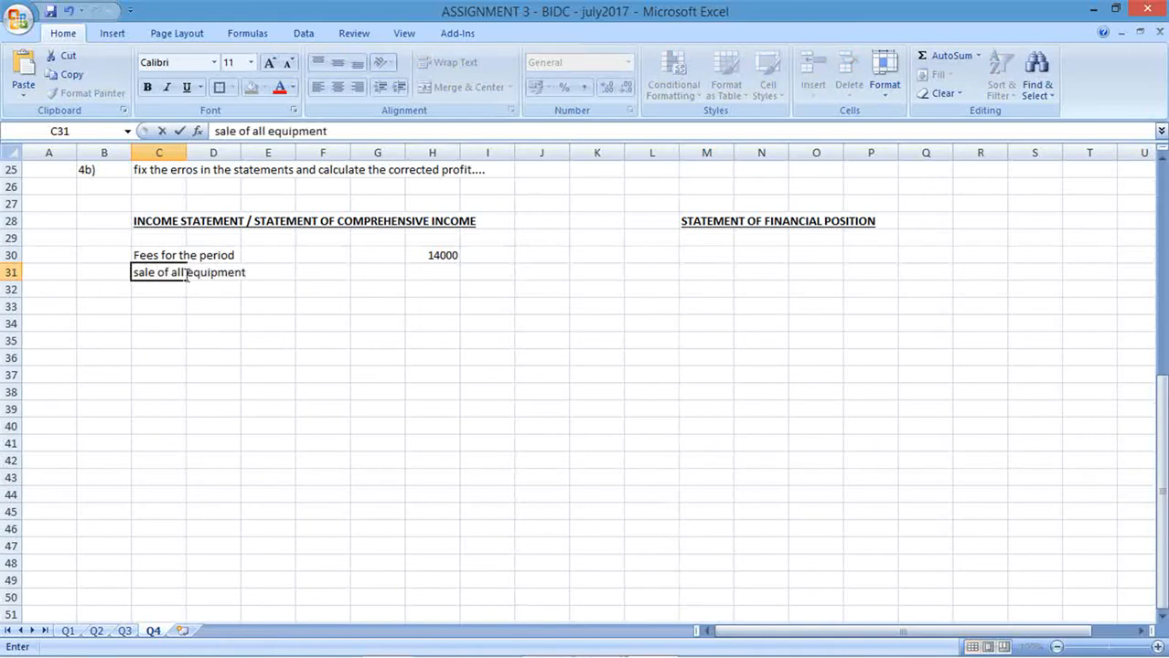
{"action": "left_click", "coordinate": [377, 255]}
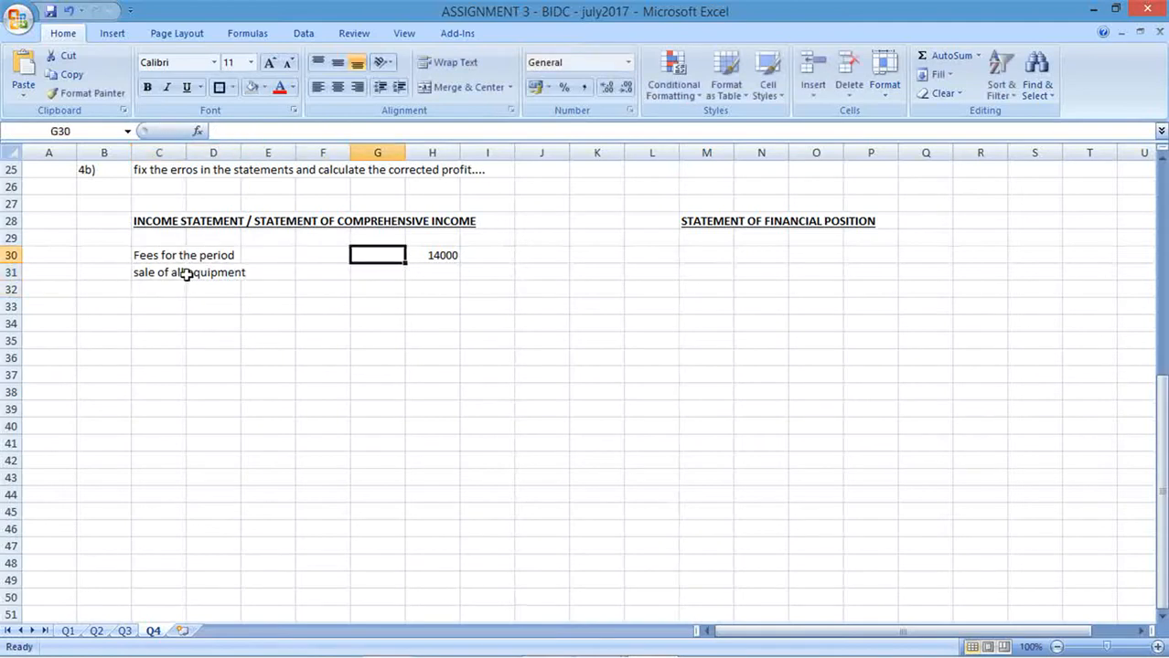
{"action": "left_click", "coordinate": [431, 272]}
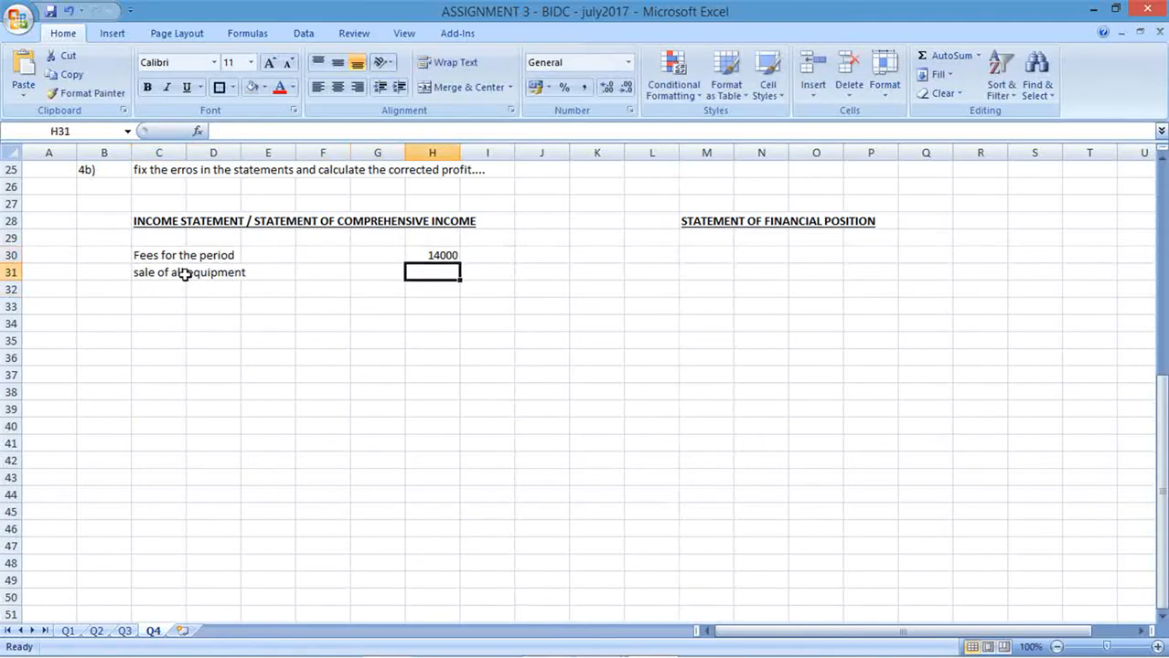
{"action": "left_click", "coordinate": [268, 272]}
{"action": "type", "text": " ("}
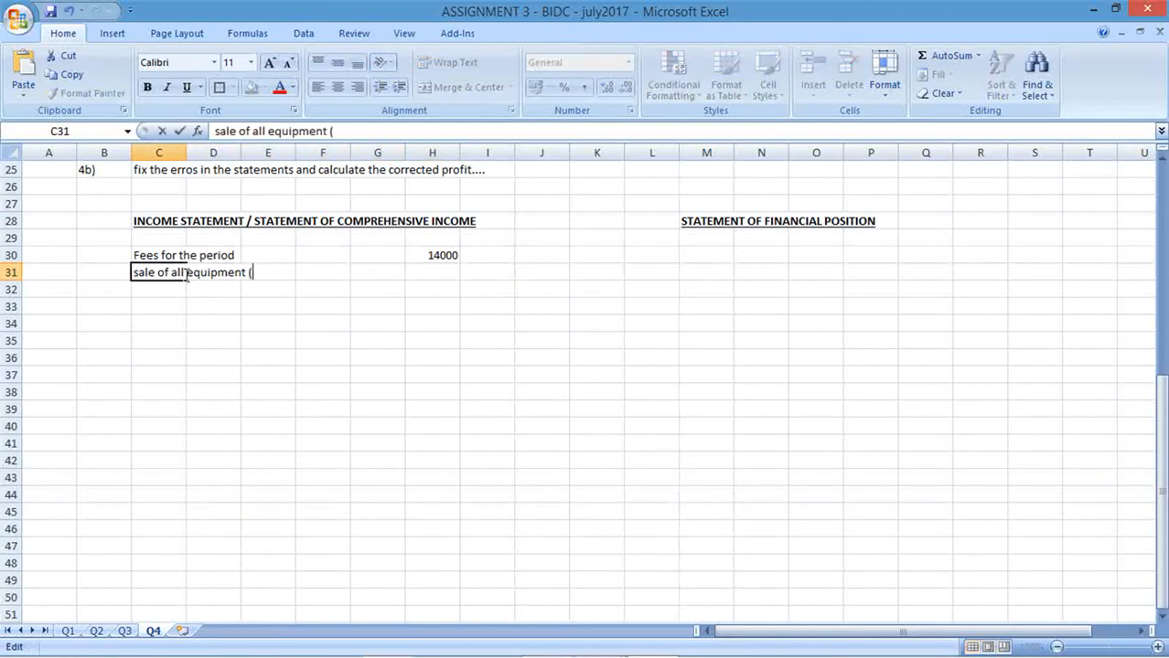
{"action": "type", "text": "9200 ("}
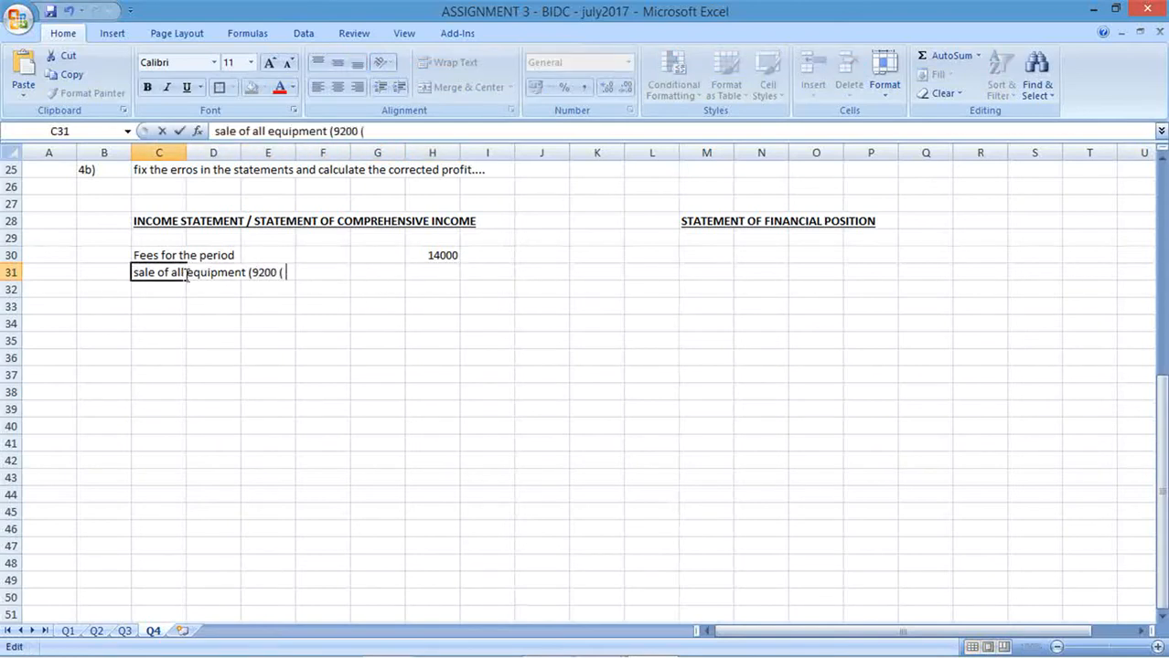
{"action": "type", "text": "*"}
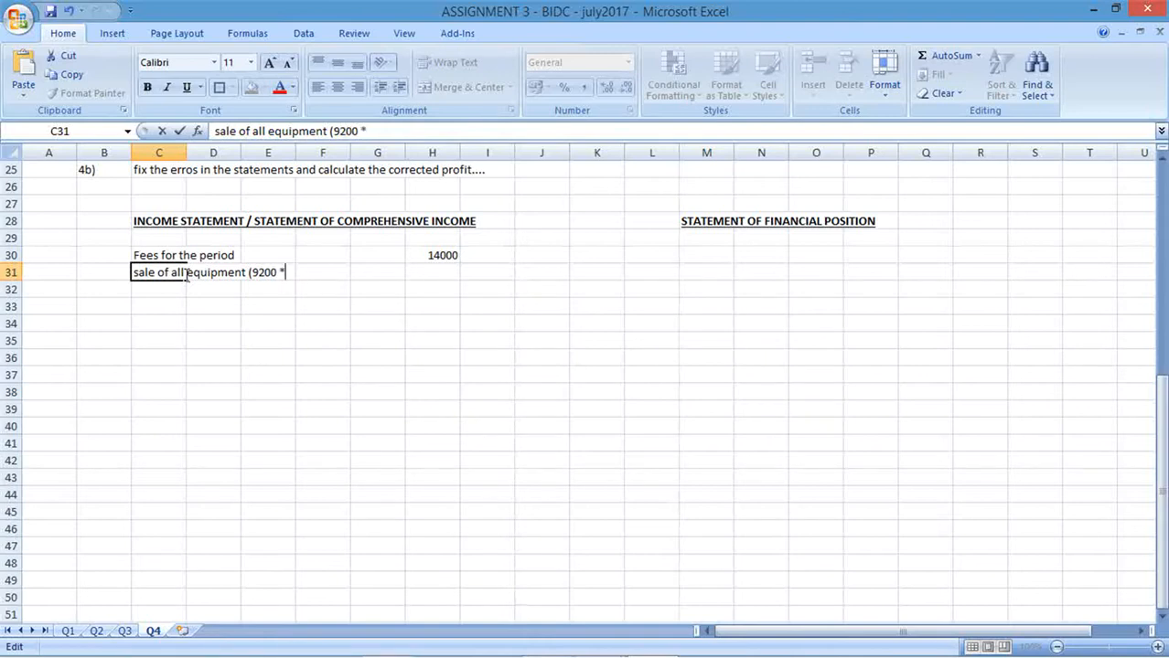
{"action": "type", "text": "capital receipt n"}
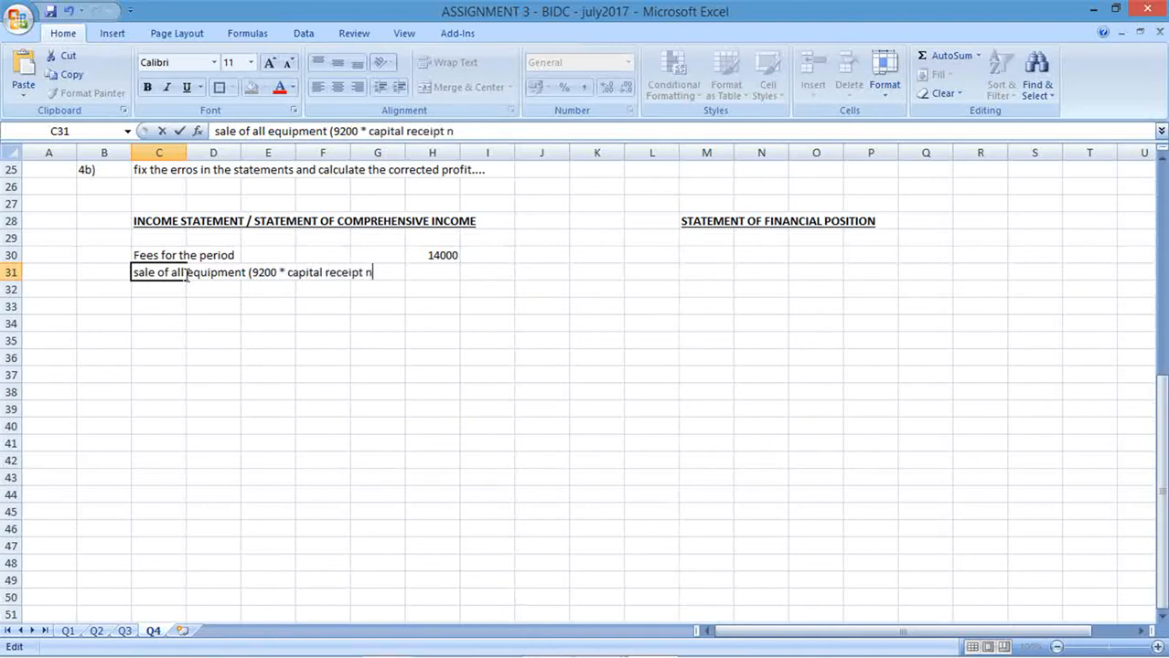
{"action": "type", "text": "ot included"}
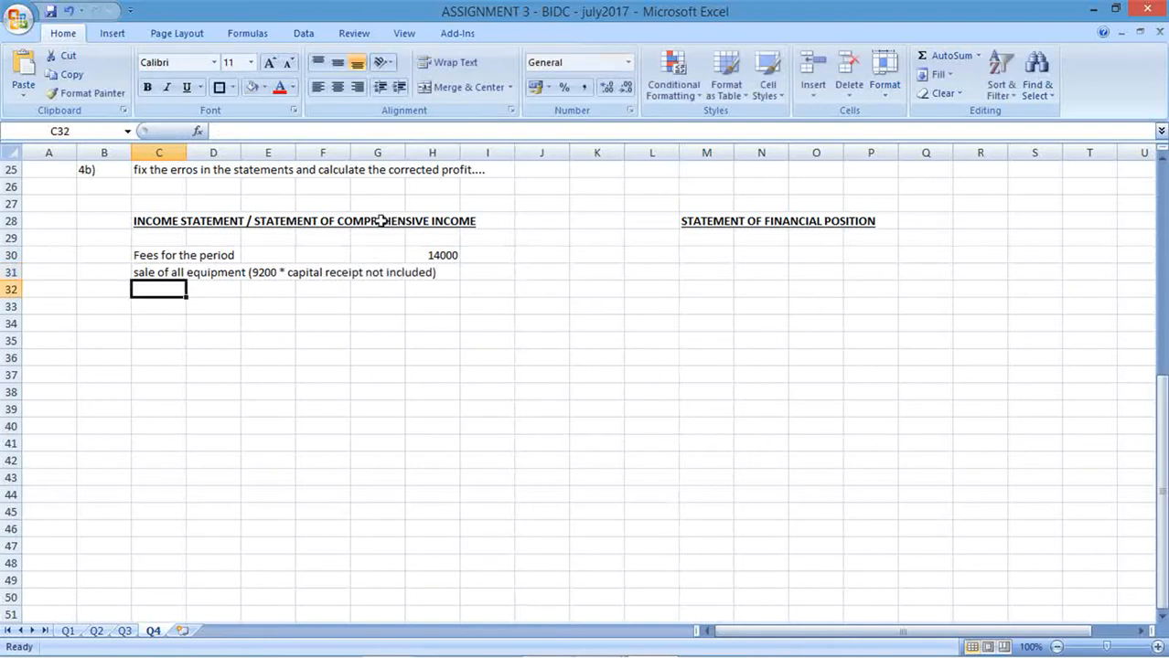
{"action": "left_click", "coordinate": [483, 272]}
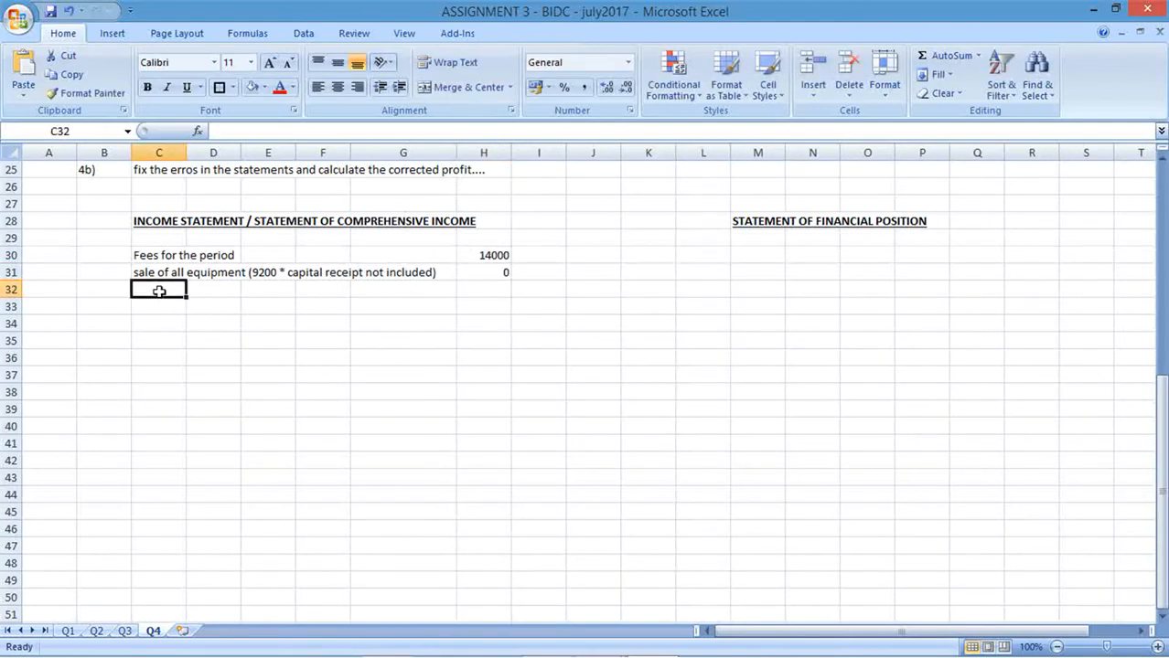
Add the note 'this was sold at book value (no profit/loss on sale)' in D32.
{"action": "left_click", "coordinate": [213, 289]}
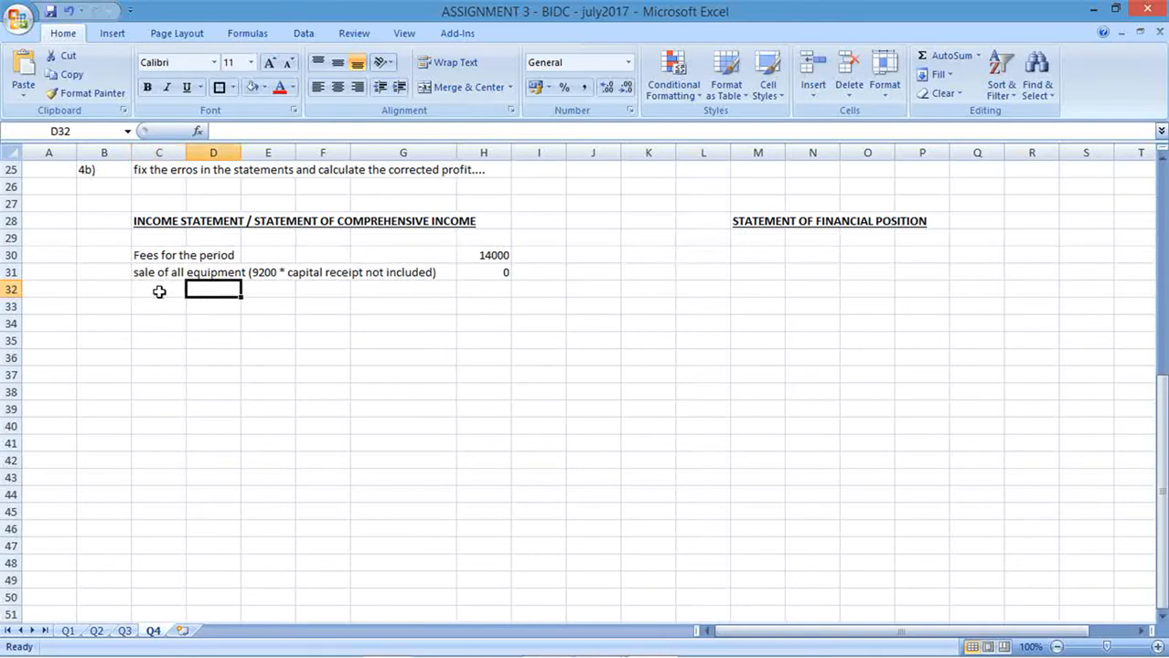
{"action": "type", "text": "this was sold at b"}
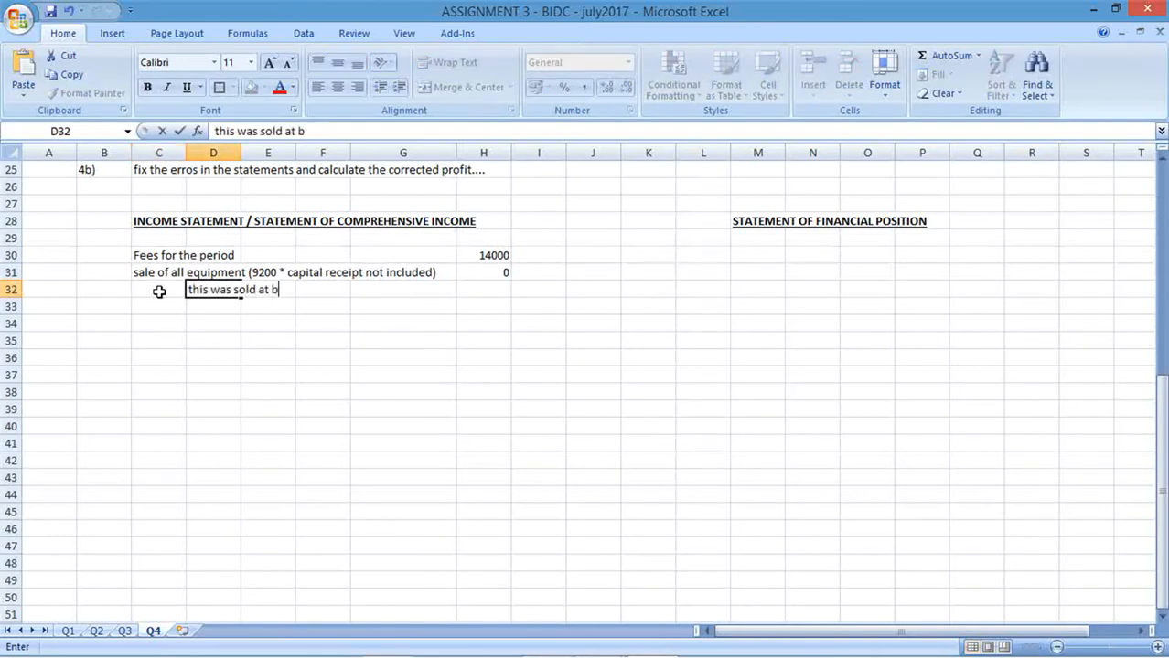
{"action": "type", "text": "ook value"}
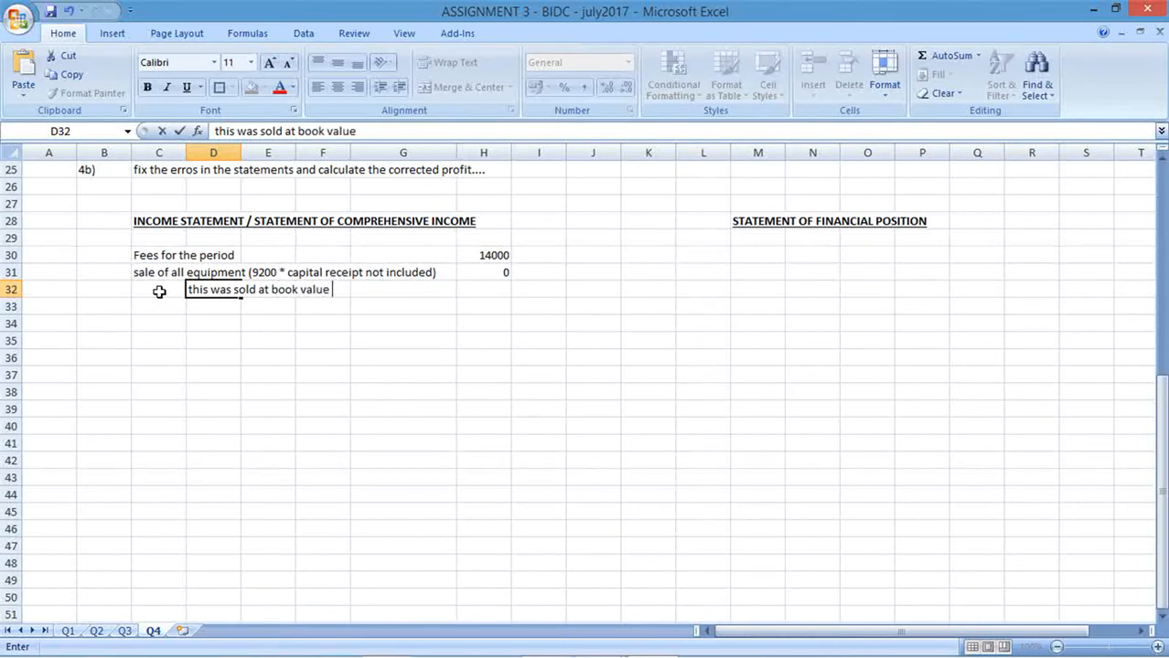
{"action": "type", "text": "(no prof"}
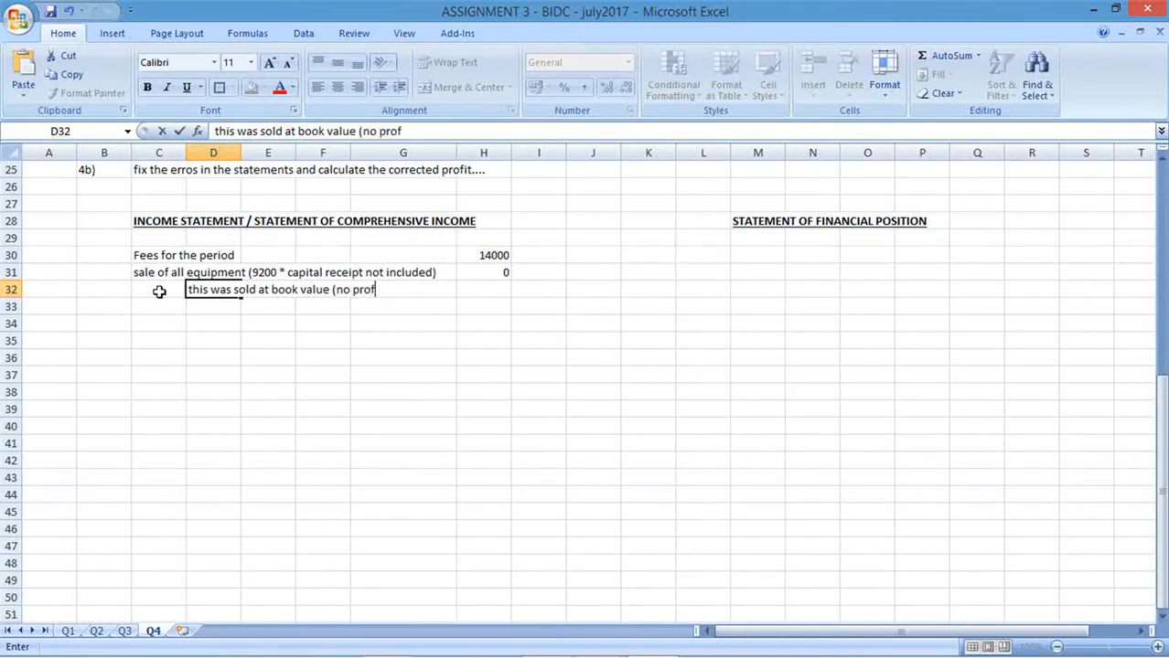
{"action": "type", "text": "it/loss on sale"}
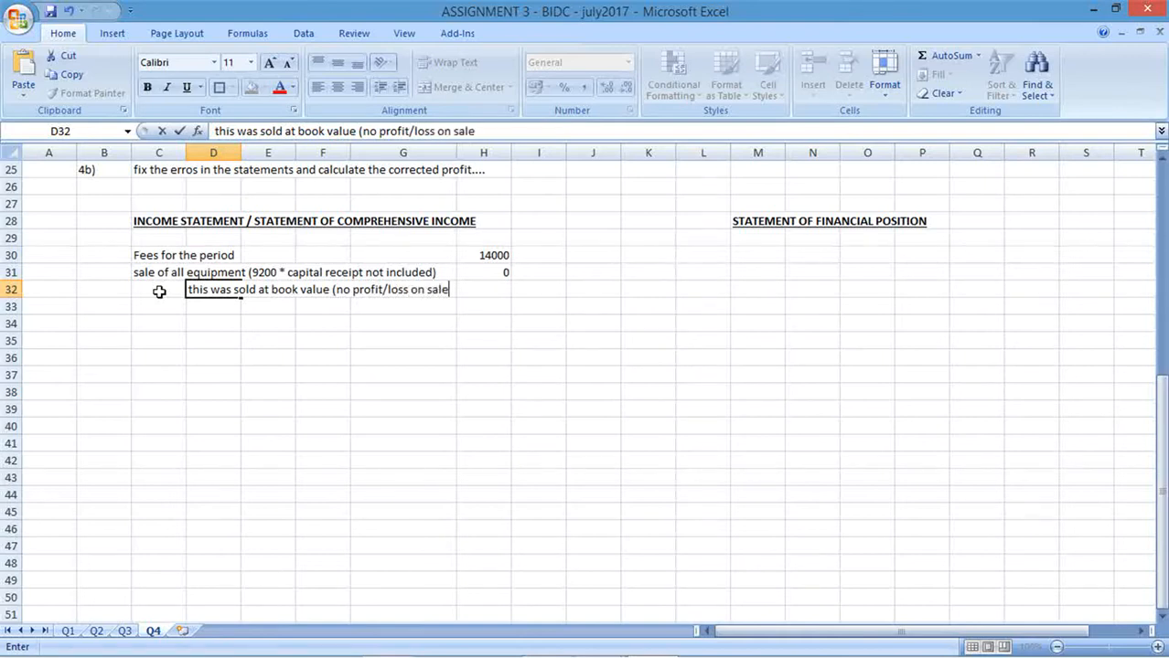
{"action": "left_click", "coordinate": [483, 271]}
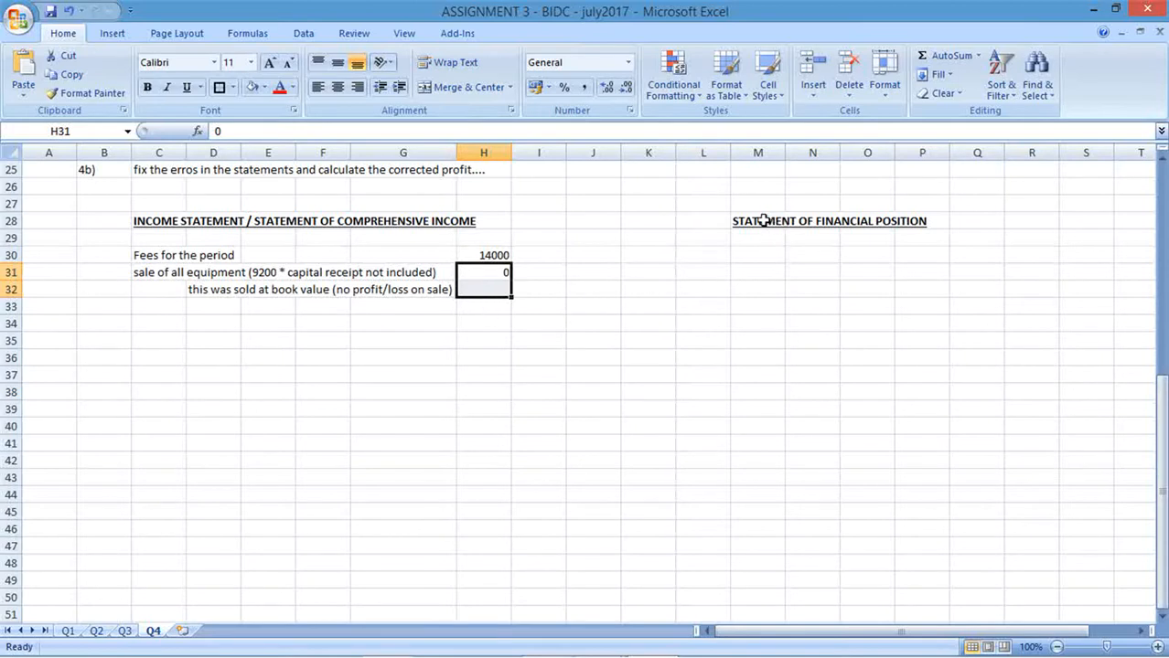
Enter ASSETS in M30, Non-Current in M31, Current in M36 and TOTAL ASSETS in M42.
{"action": "left_click", "coordinate": [758, 255]}
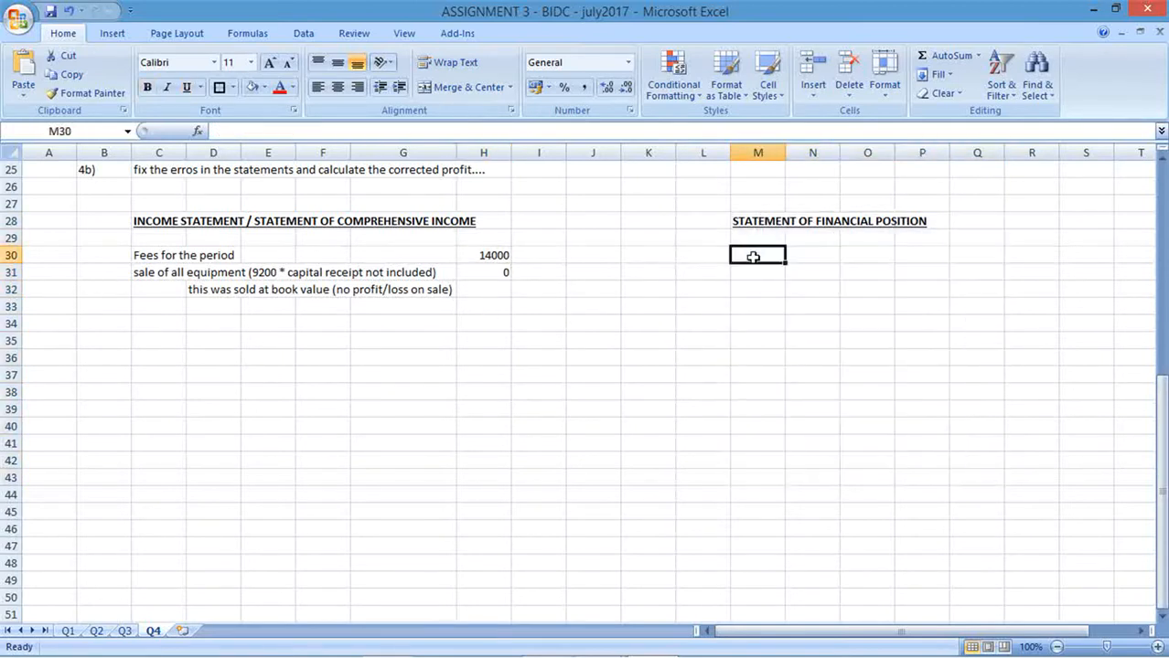
{"action": "type", "text": "ASSETS"}
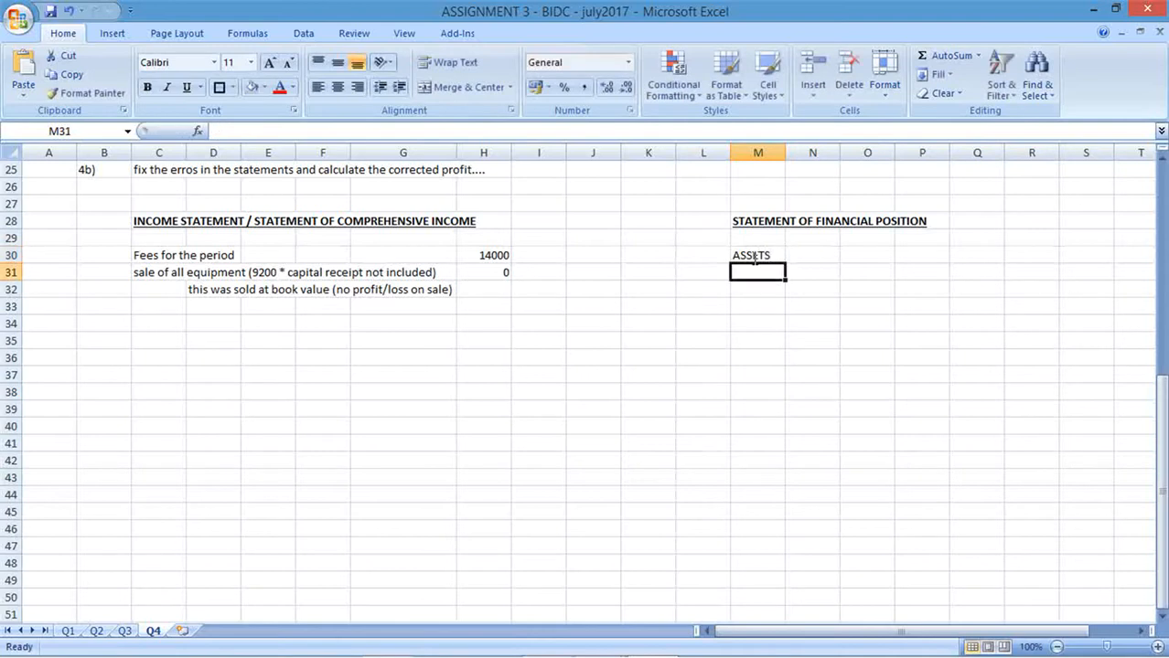
{"action": "type", "text": "Non-Current"}
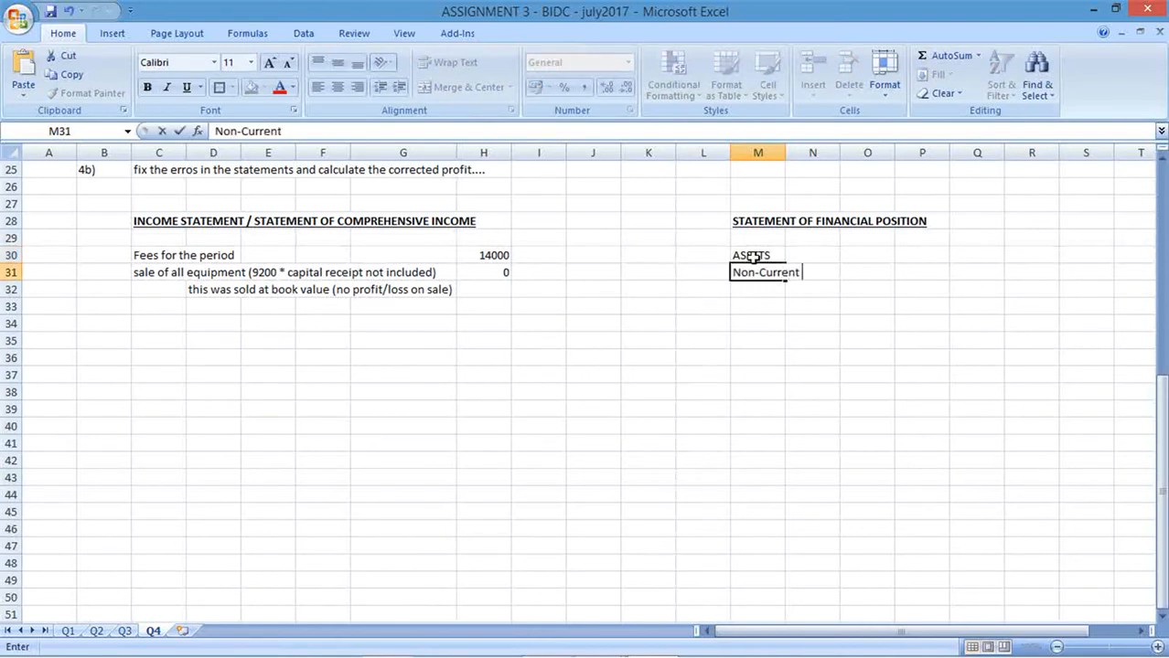
{"action": "type", "text": "Current"}
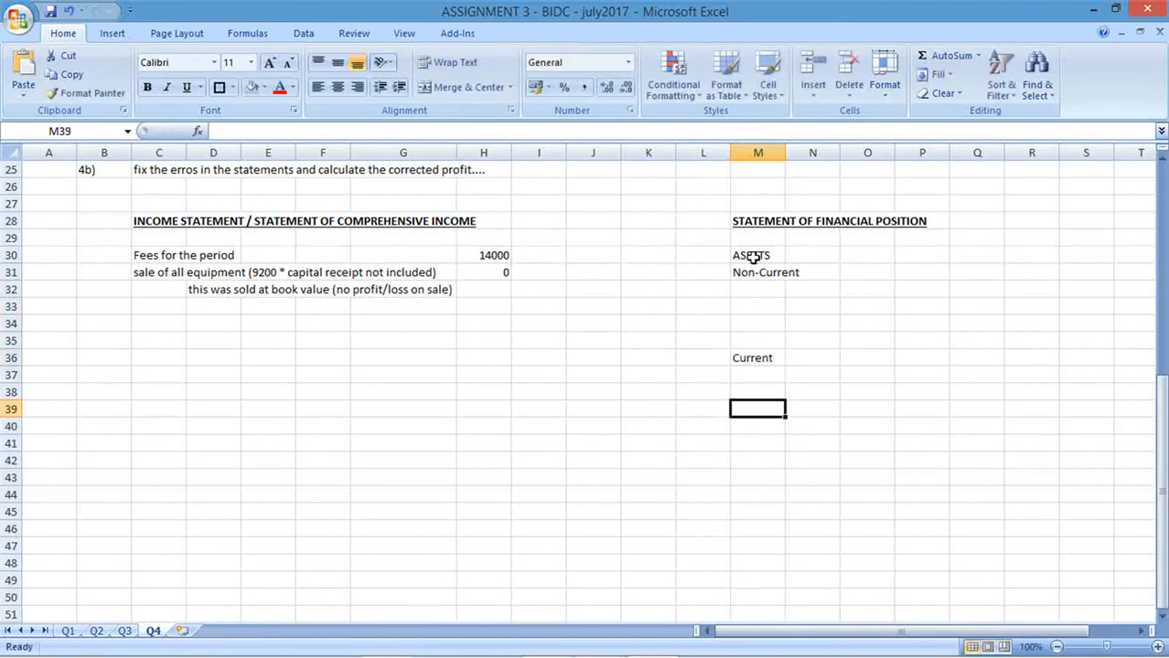
{"action": "type", "text": "T"}
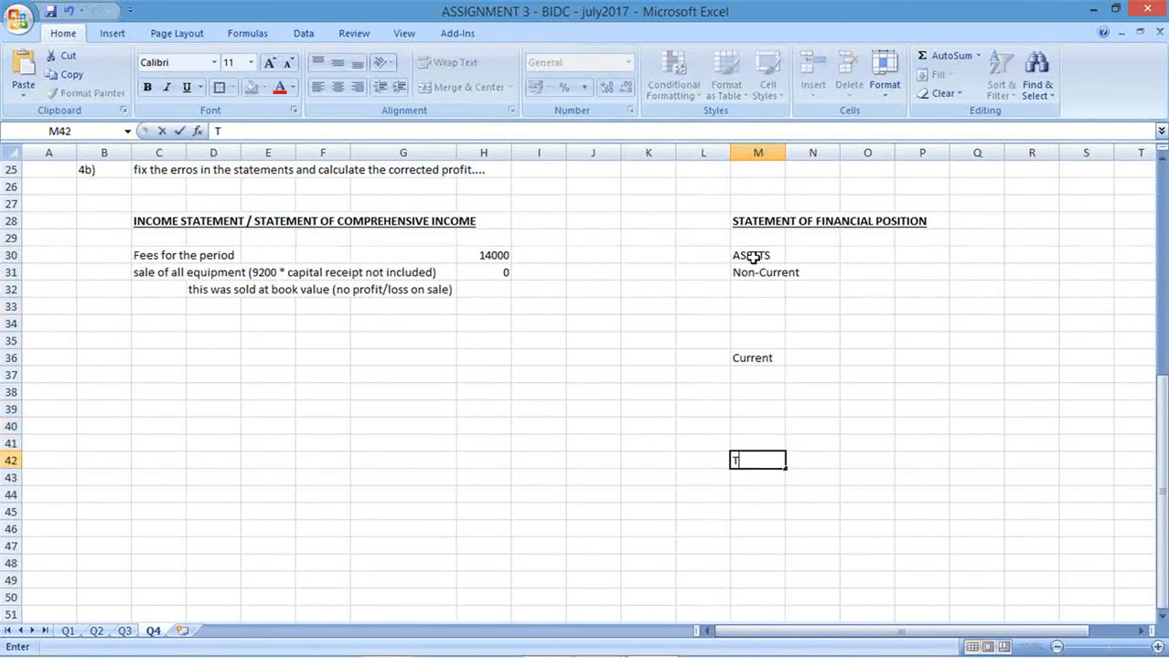
{"action": "type", "text": "OTAL"}
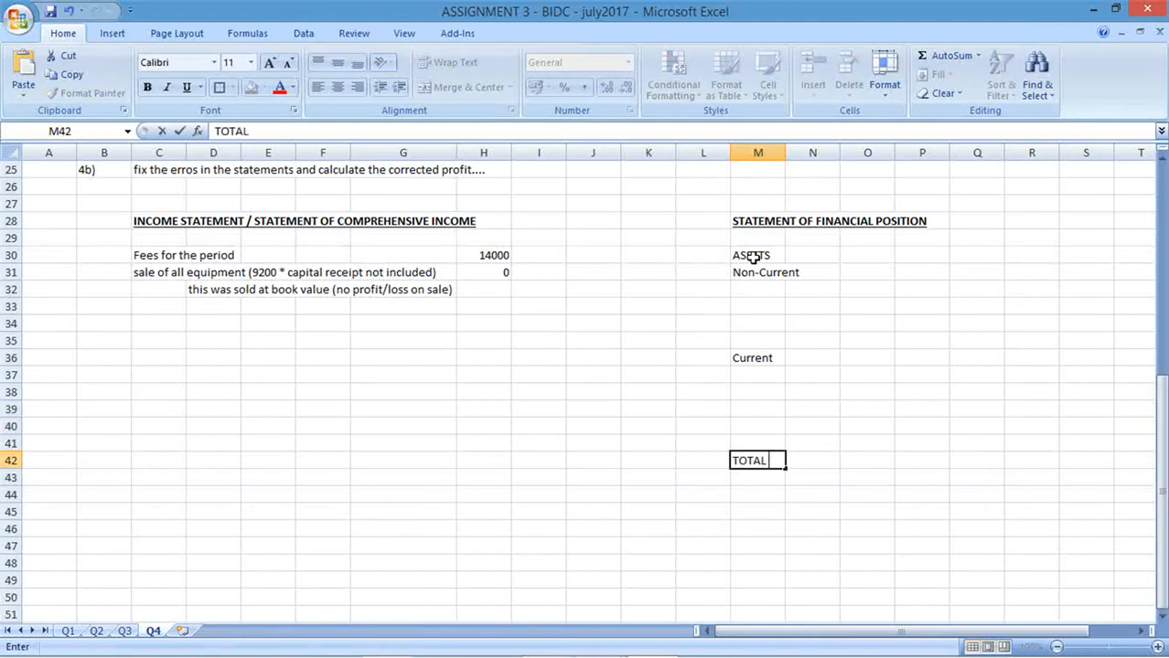
{"action": "type", "text": "ASSETS"}
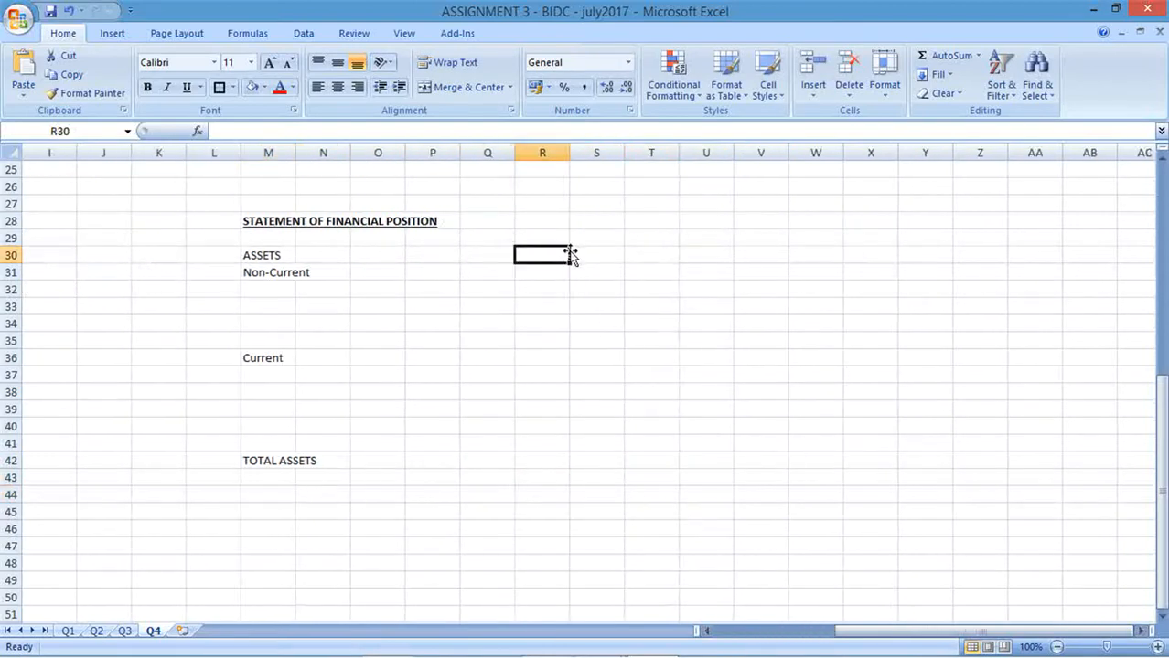
Enter Equity & Liabilities, Equity, Liabilities and TOTAL EQUITY AND LIABILITIES in column R, bolding totals.
{"action": "type", "text": "Equityu"}
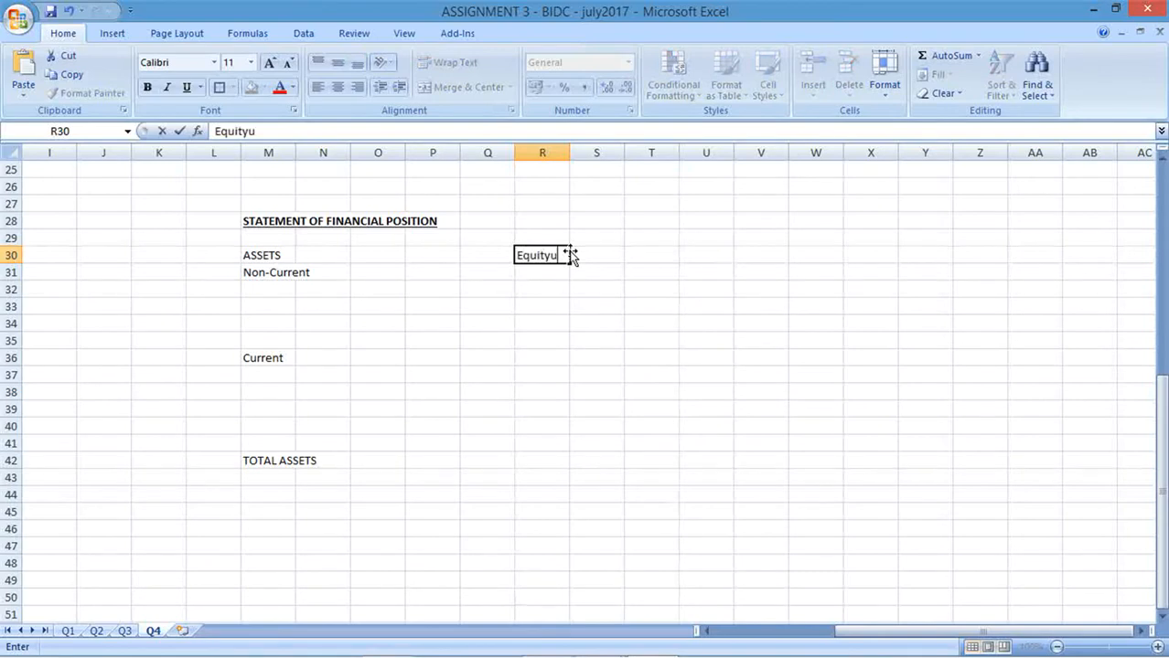
{"action": "key", "text": "backspace"}
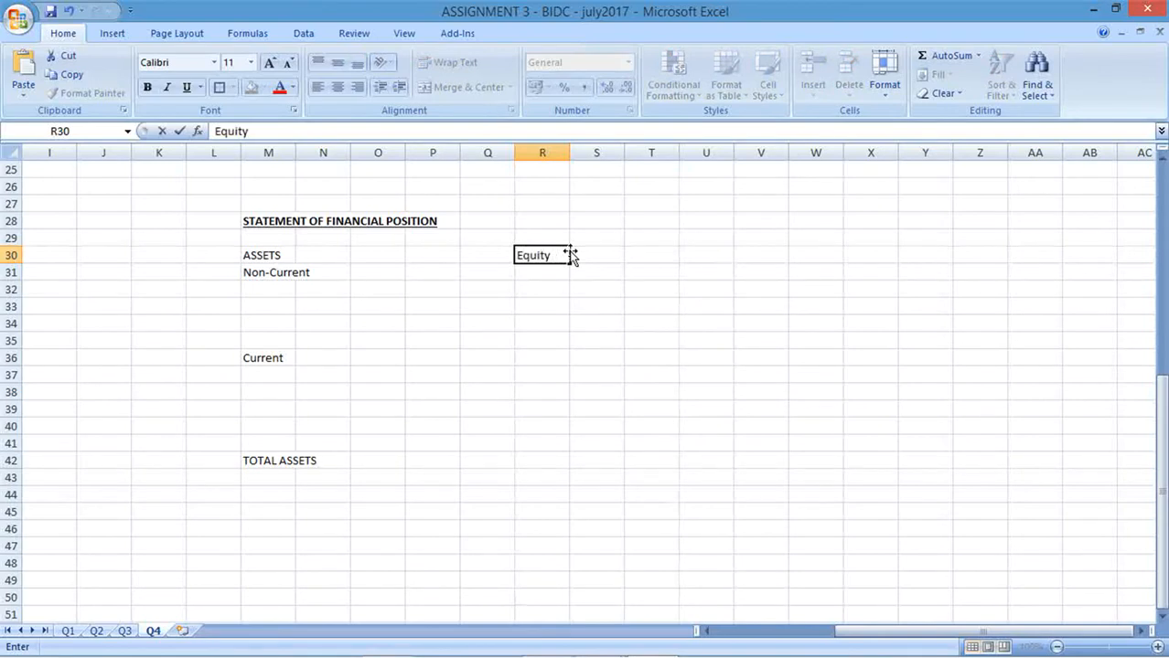
{"action": "type", "text": "& Liabilities"}
{"action": "left_click", "coordinate": [542, 272]}
{"action": "type", "text": "Equity"}
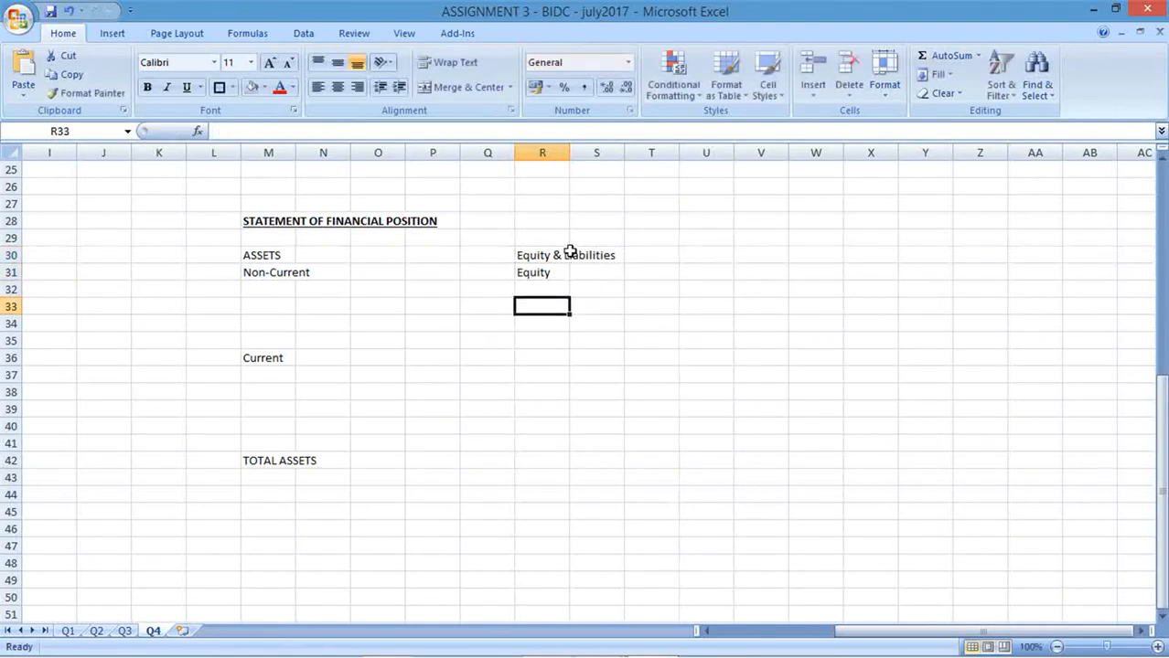
{"action": "type", "text": "Liabilities"}
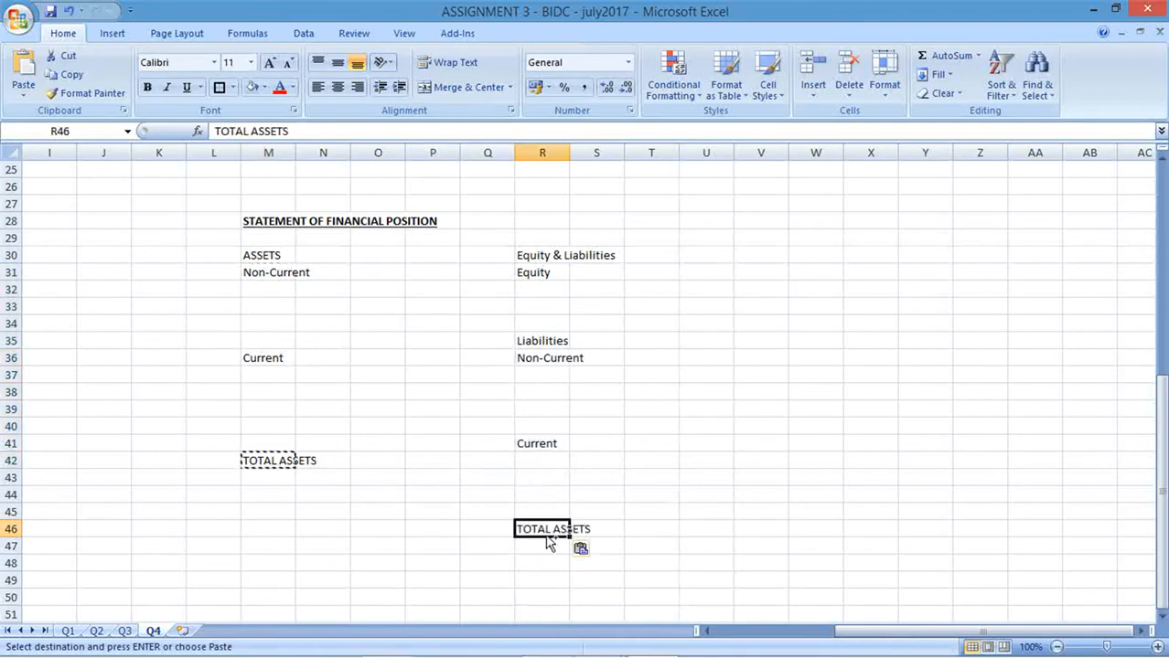
{"action": "type", "text": "TOTAL EQUITY AND LIABILITIE"}
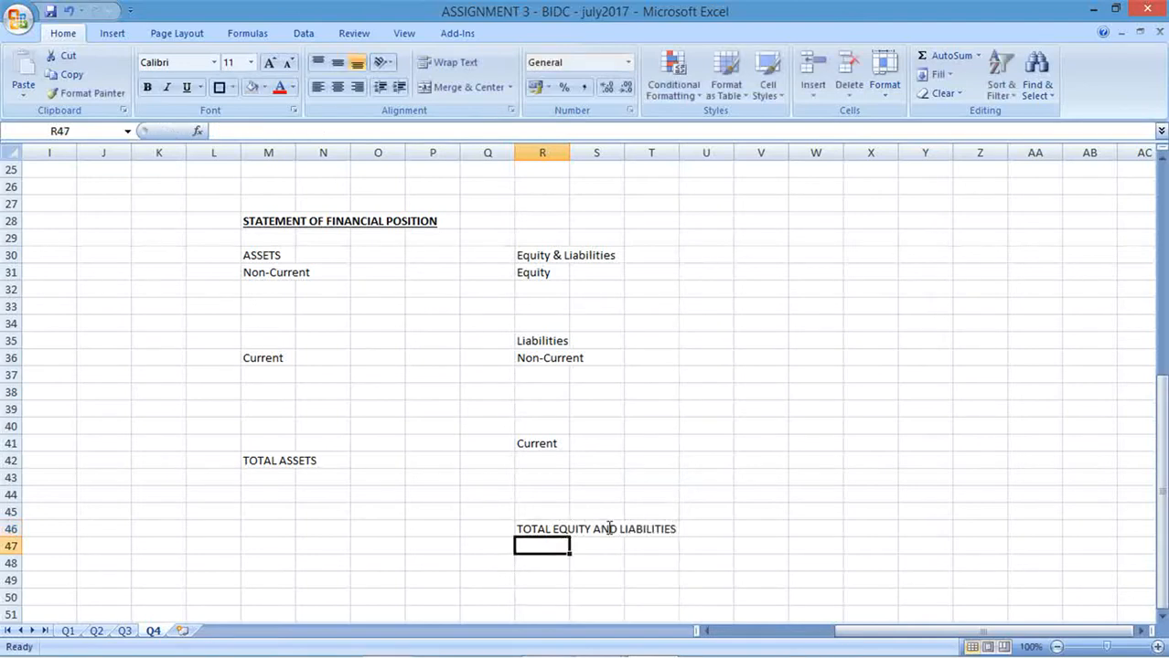
{"action": "left_click", "coordinate": [268, 460]}
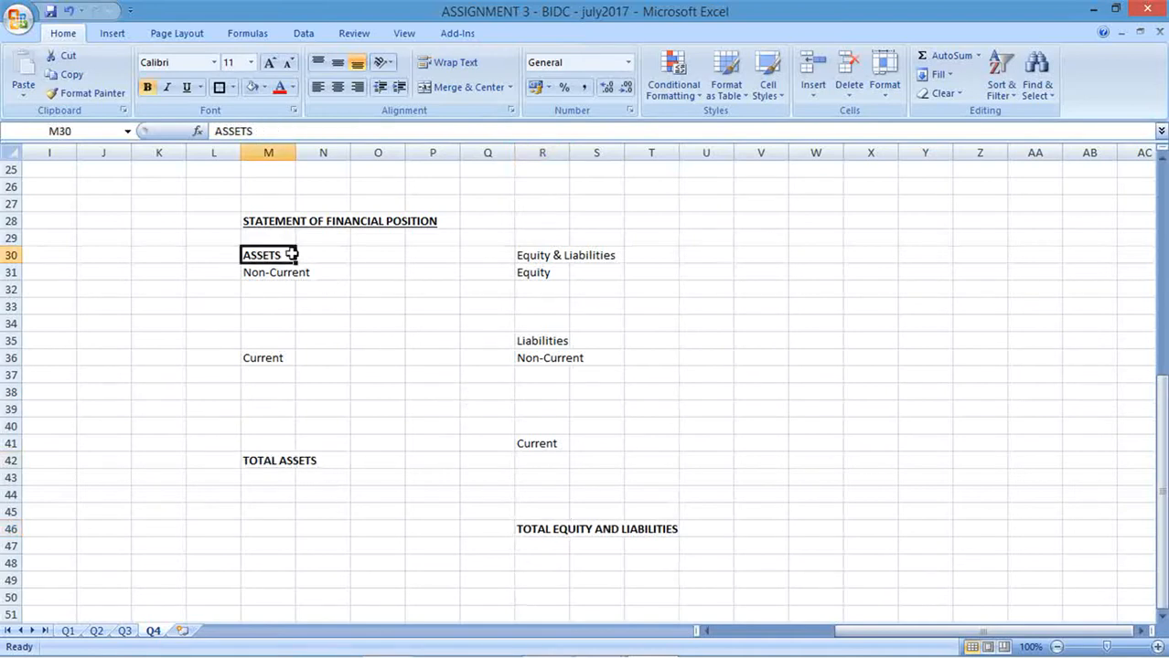
Use the Font group Bold and Underline buttons on ASSETS, Equity & Liabilities, Liabilities and Equity.
{"action": "left_click", "coordinate": [542, 254]}
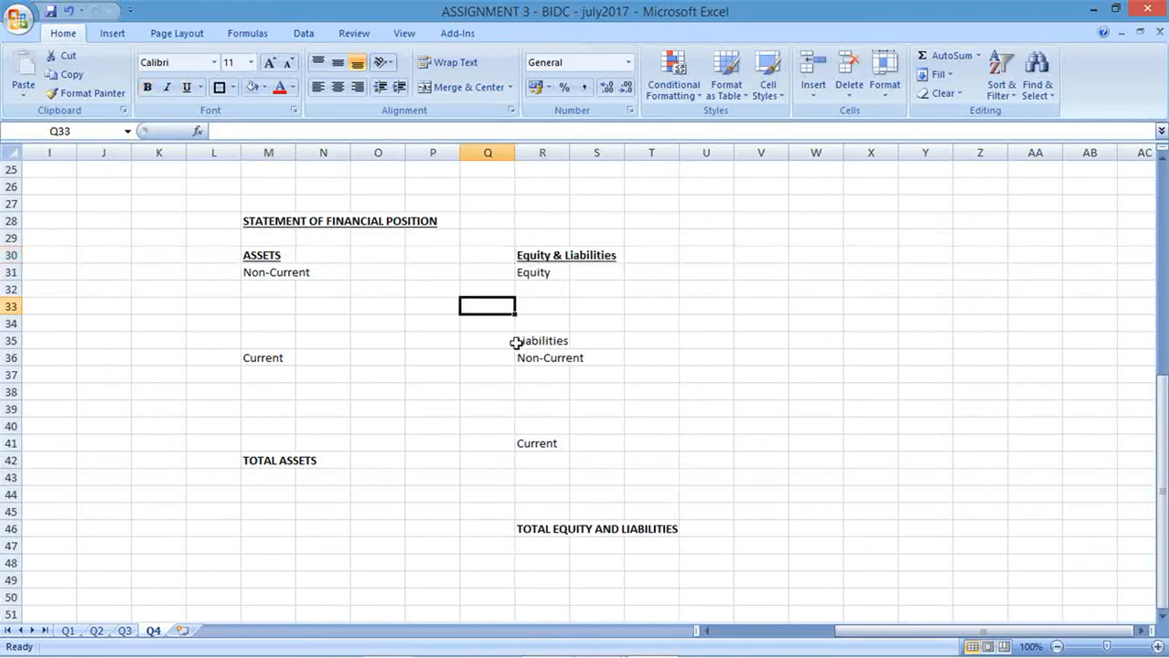
{"action": "left_click", "coordinate": [542, 273]}
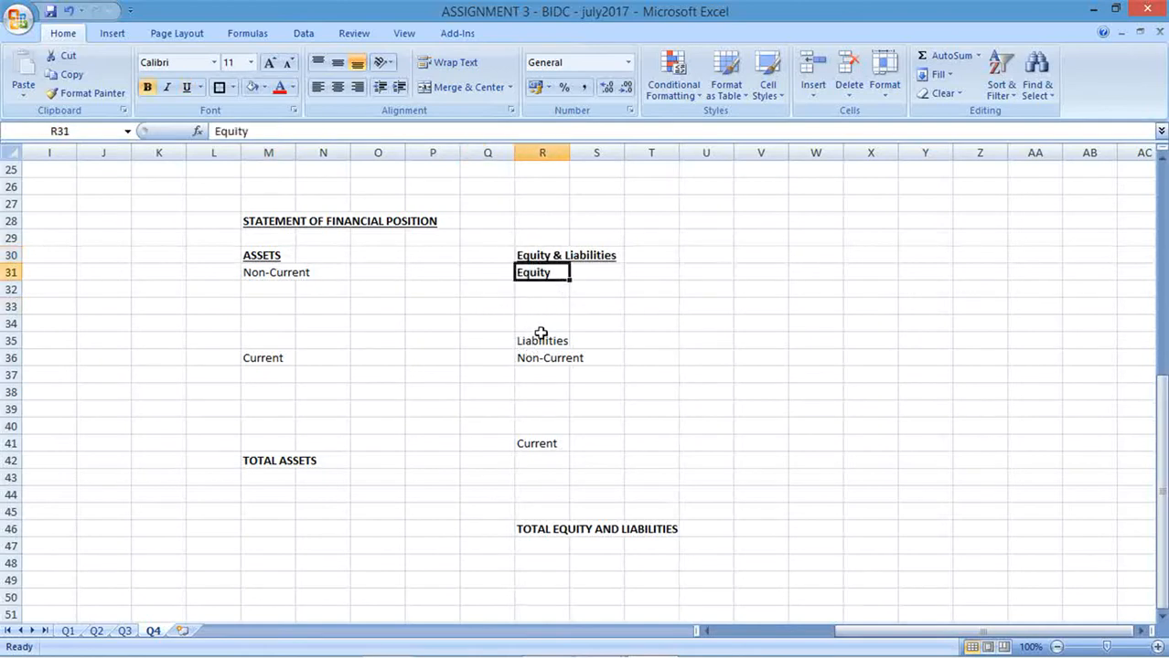
{"action": "left_click", "coordinate": [268, 272]}
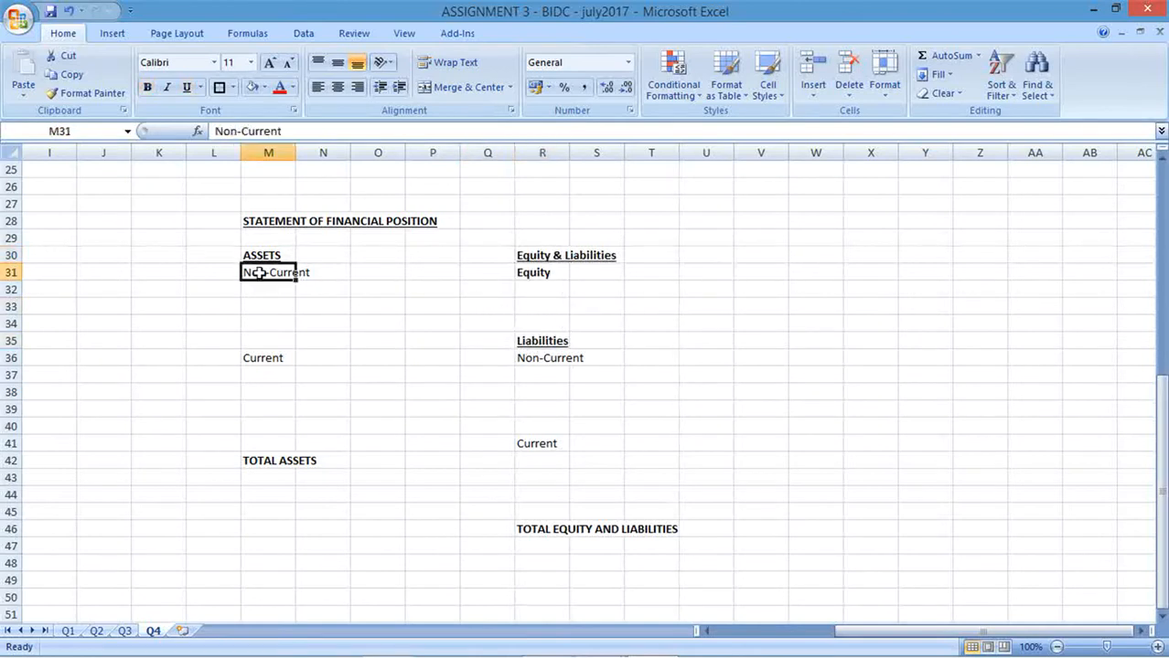
{"action": "left_click", "coordinate": [268, 443]}
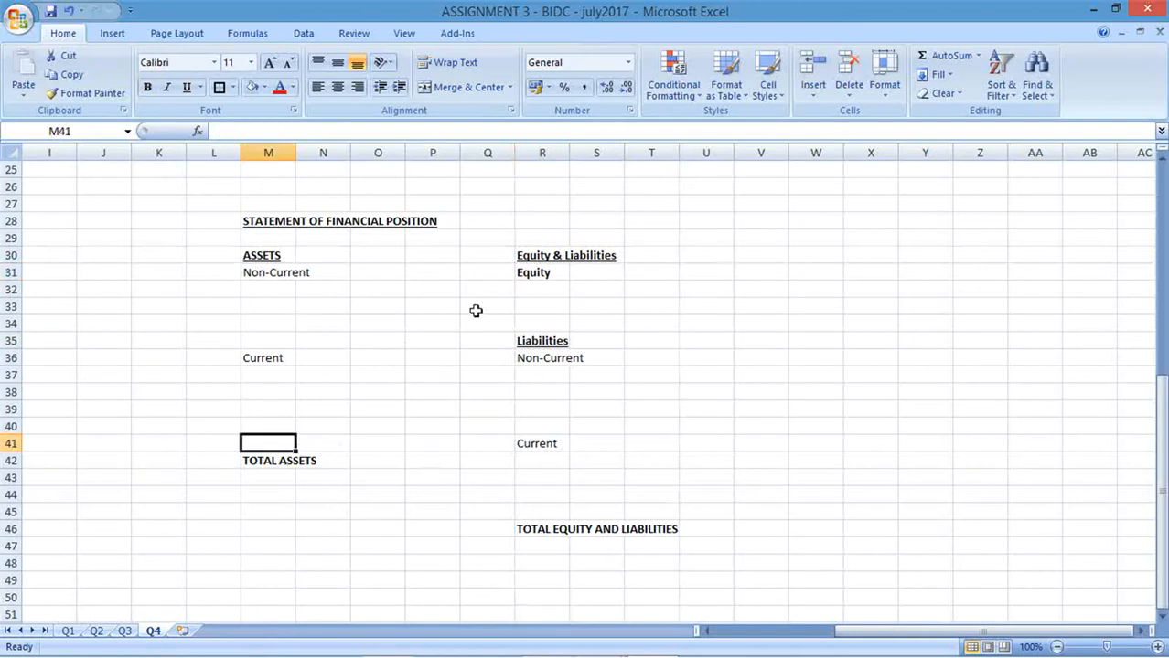
{"action": "mouse_move", "coordinate": [363, 374]}
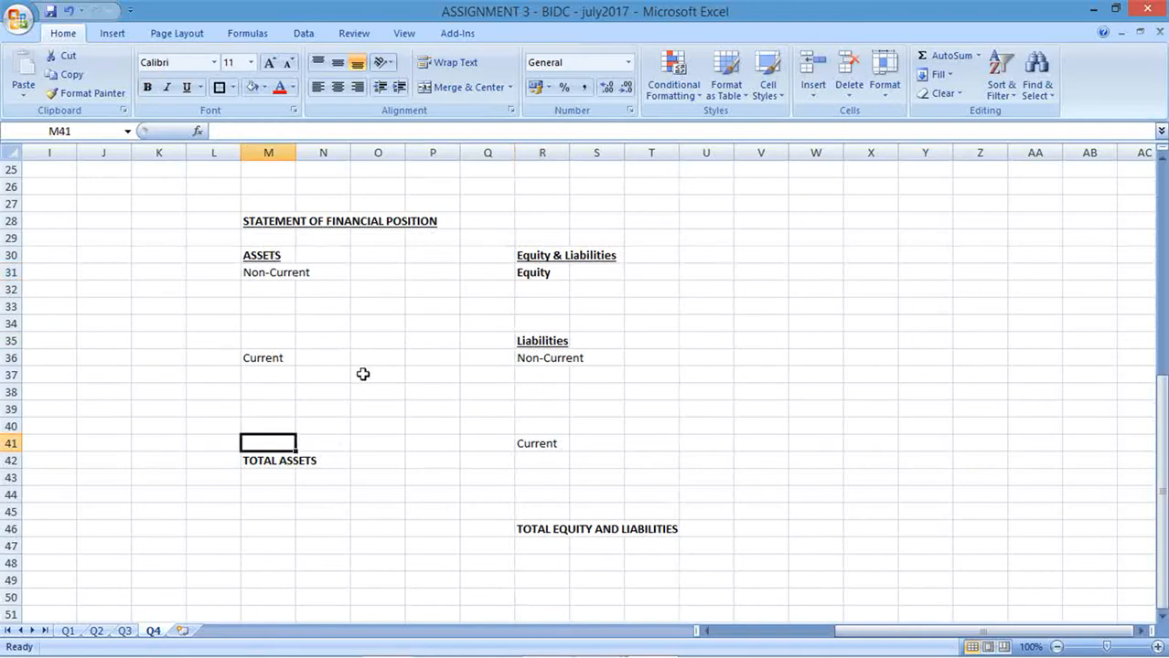
{"action": "mouse_move", "coordinate": [368, 354]}
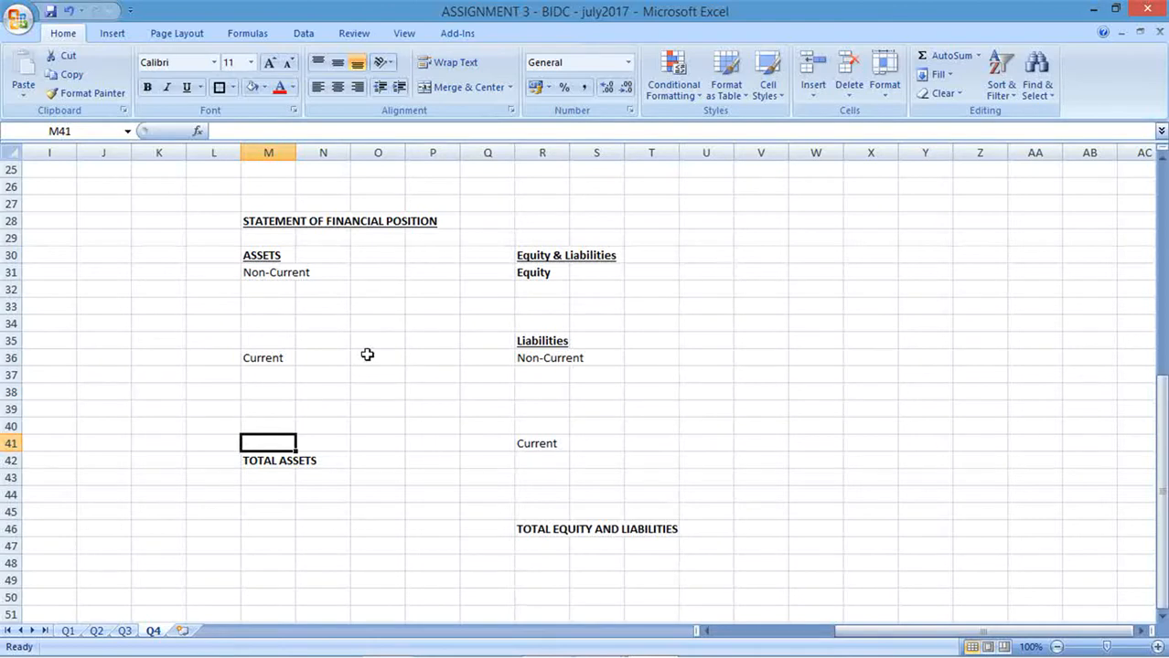
{"action": "mouse_move", "coordinate": [520, 441]}
{"action": "type", "text": "loan"}
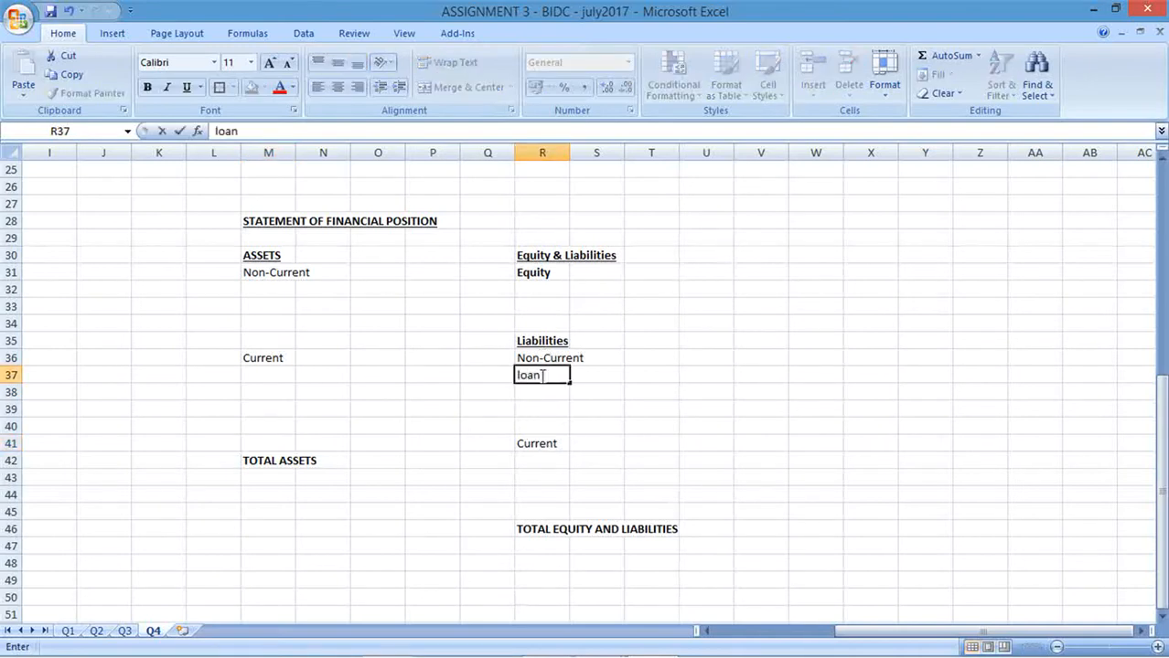
Enter 'loan from sports aid' in R37 with an amount of 10000 in V37.
{"action": "type", "text": "from sports aid"}
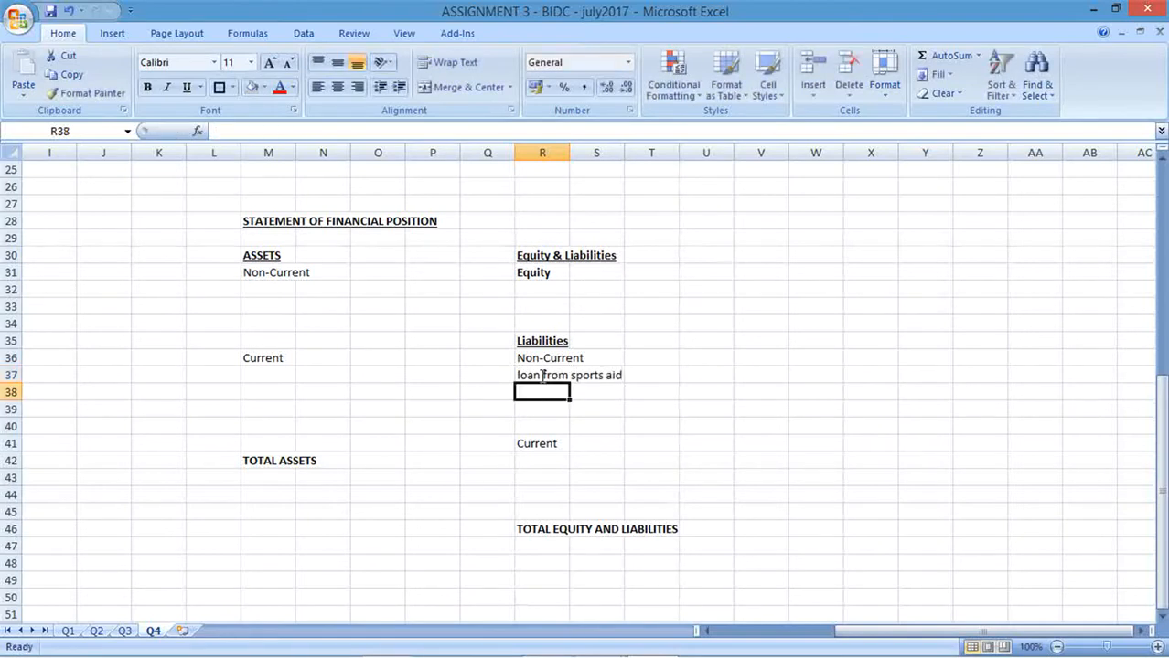
{"action": "left_click", "coordinate": [760, 375]}
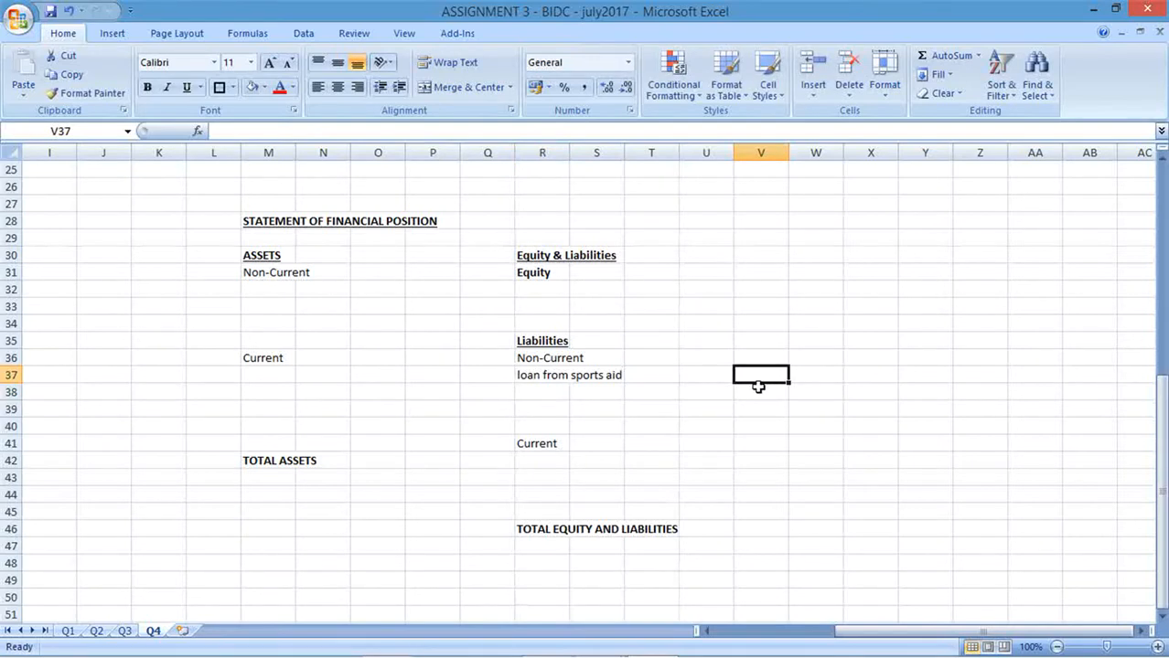
{"action": "type", "text": "10000"}
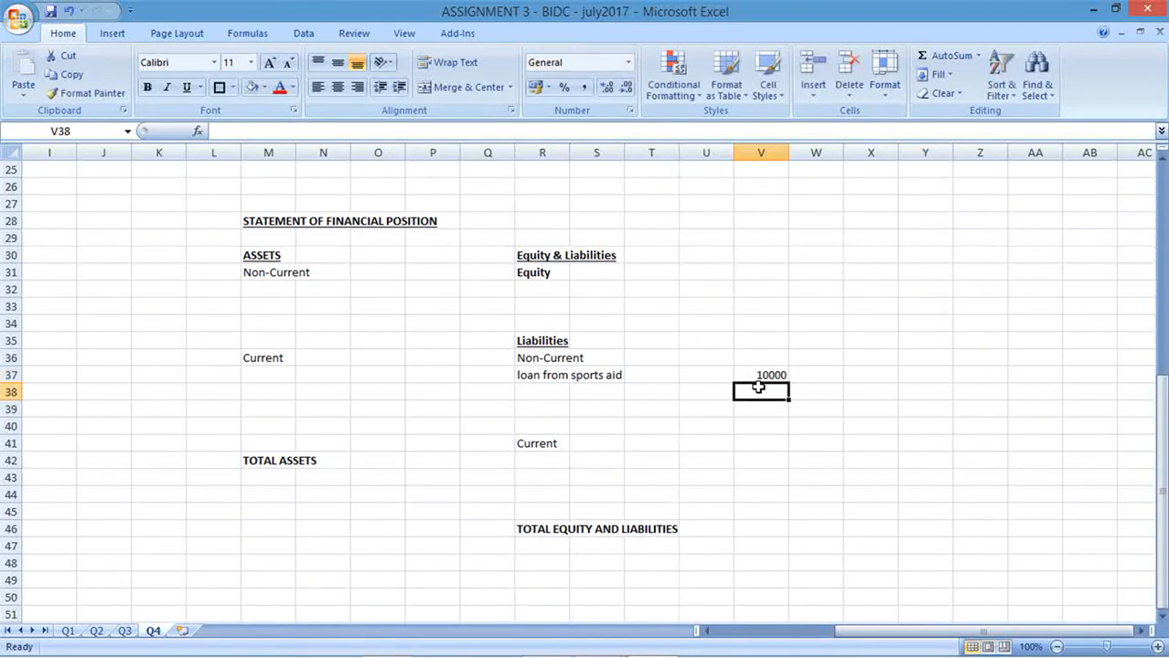
{"action": "mouse_move", "coordinate": [641, 404]}
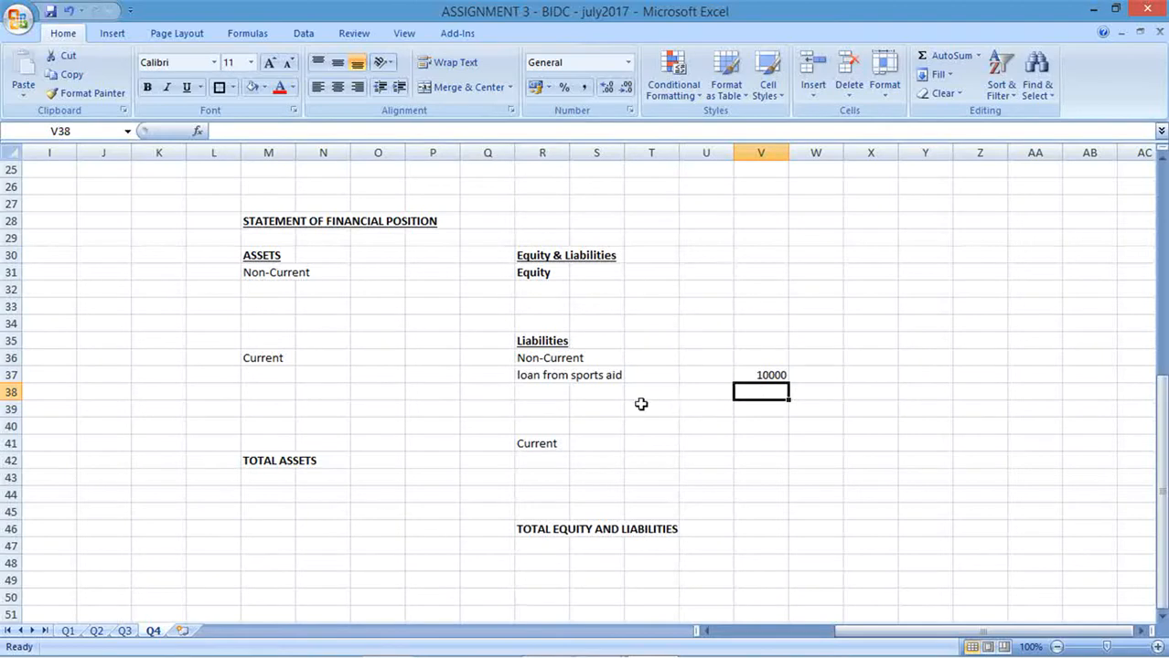
{"action": "left_click", "coordinate": [268, 290]}
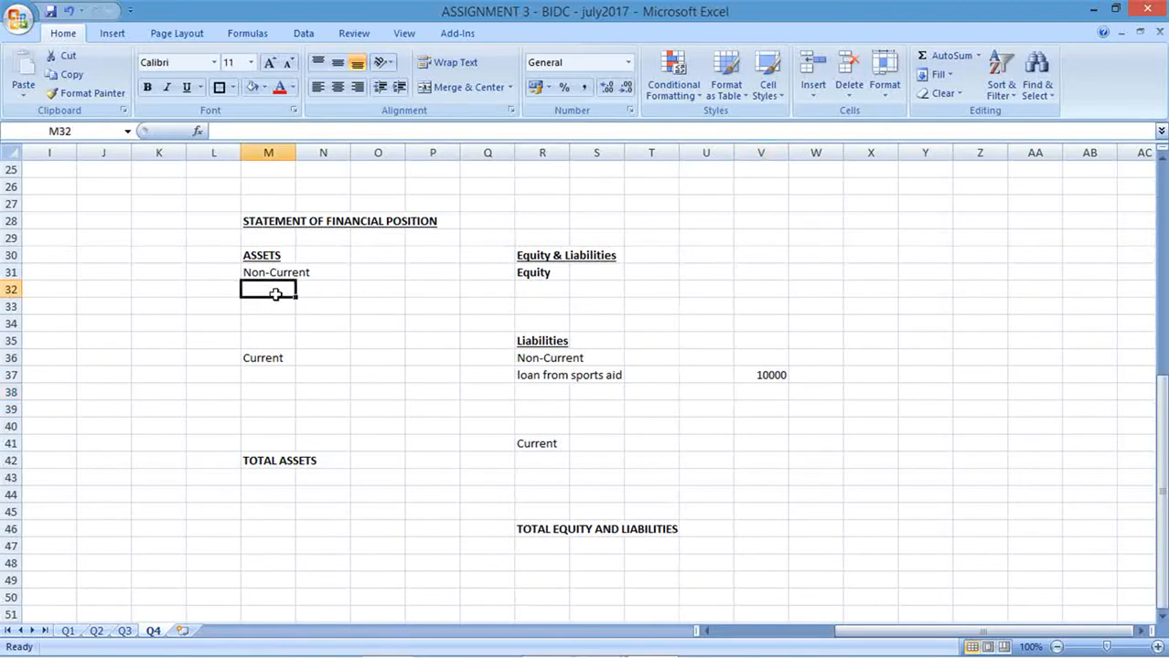
{"action": "type", "text": "Equipment"}
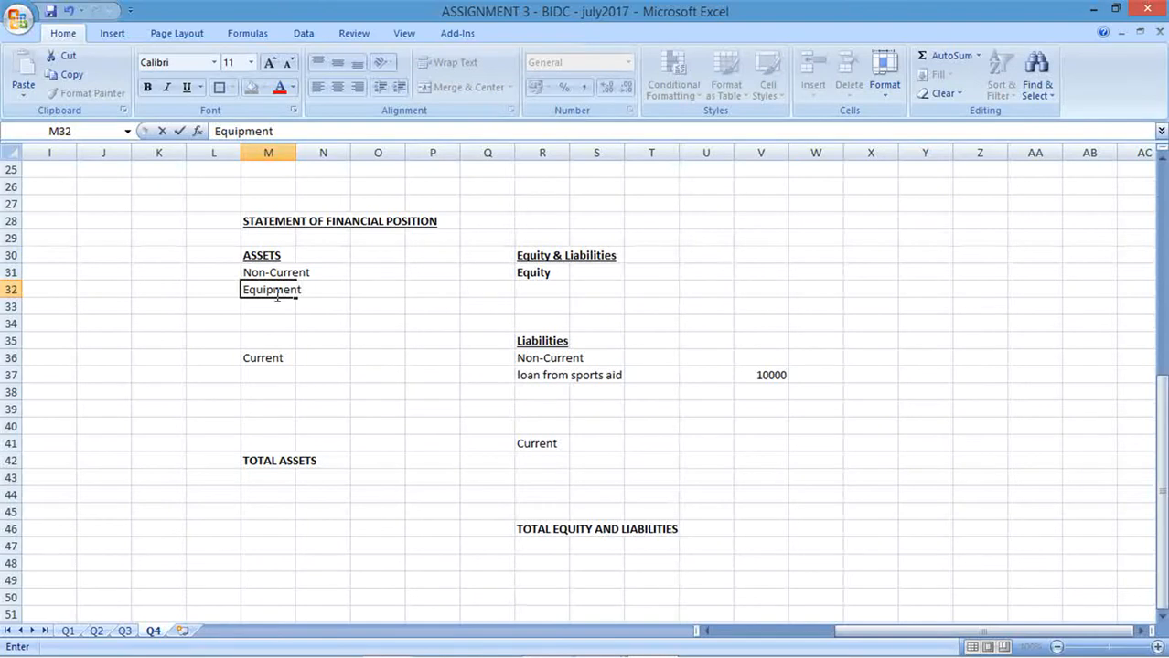
{"action": "type", "text": "("}
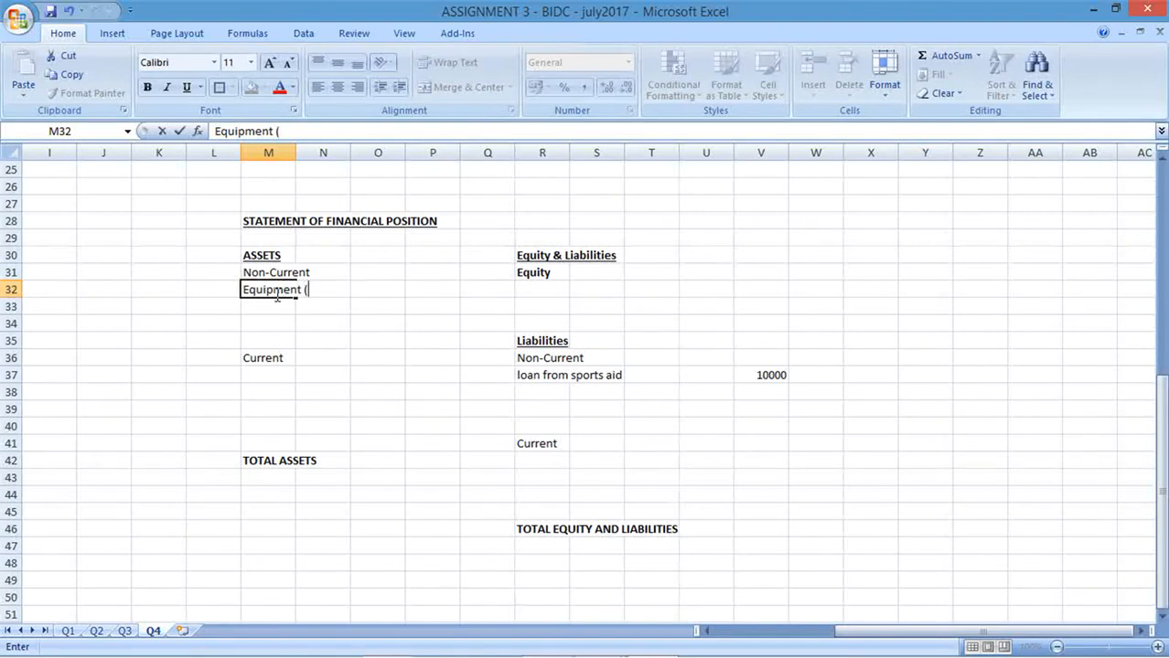
{"action": "type", "text": "16800"}
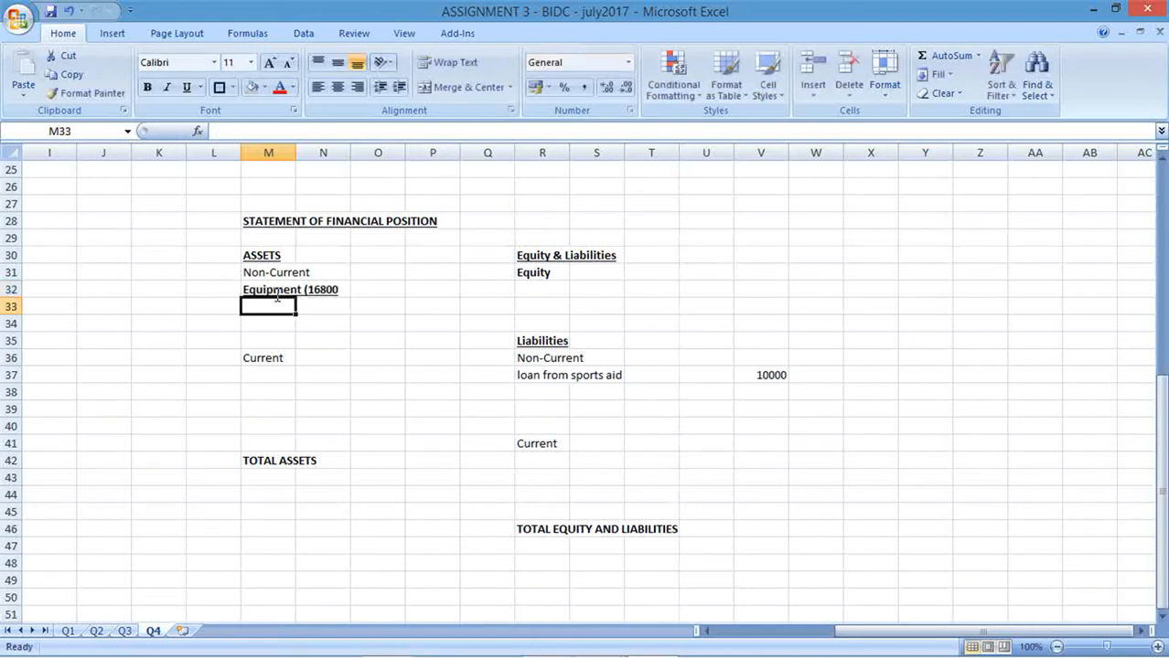
{"action": "left_click", "coordinate": [268, 290]}
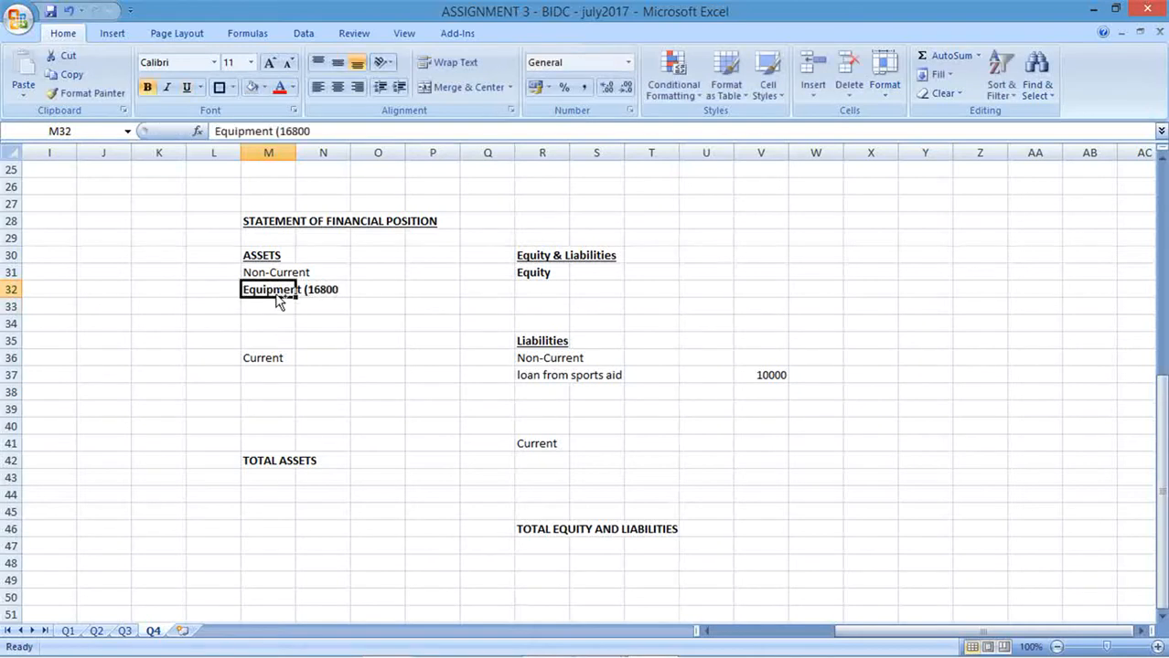
{"action": "left_click", "coordinate": [213, 289]}
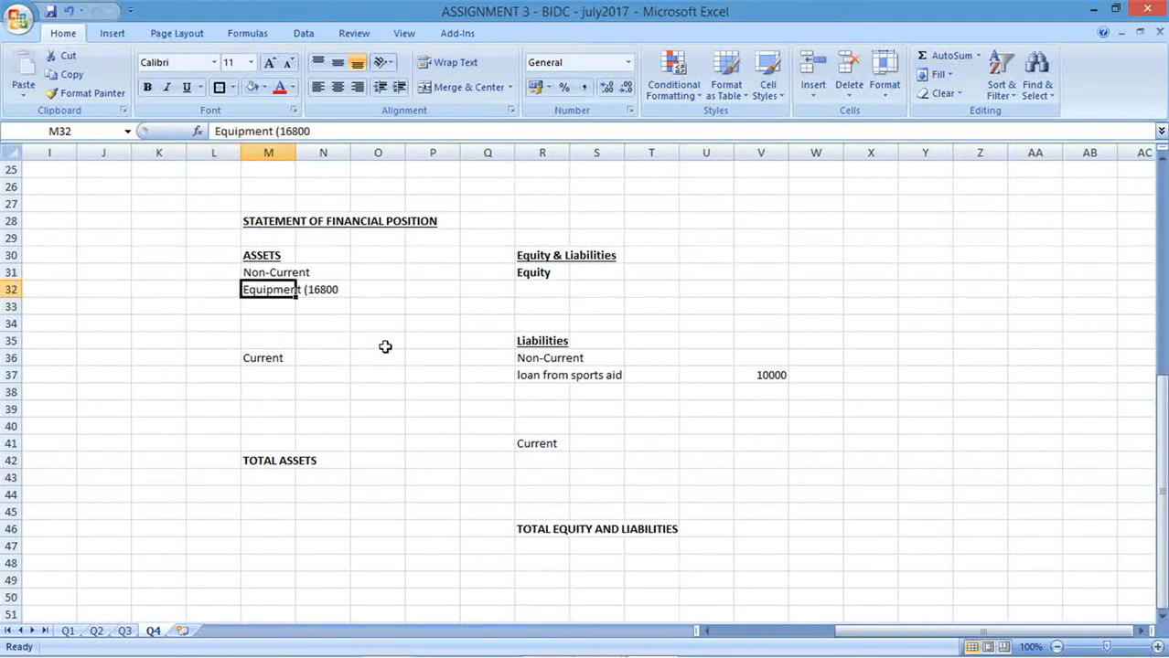
{"action": "mouse_move", "coordinate": [702, 563]}
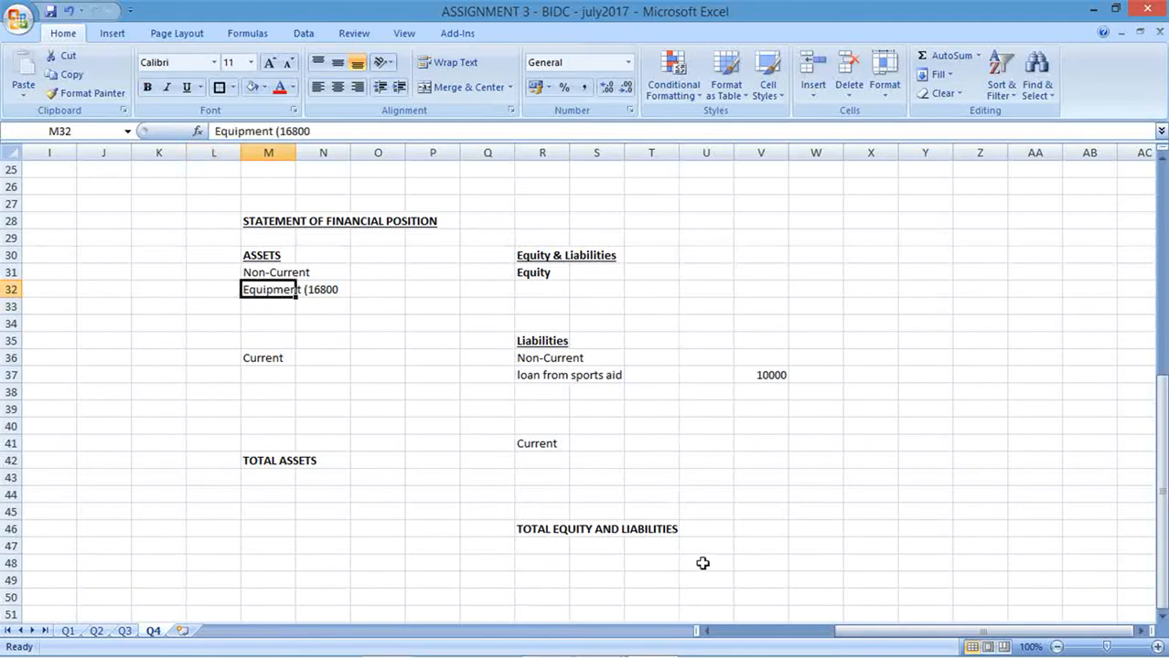
{"action": "mouse_move", "coordinate": [720, 611]}
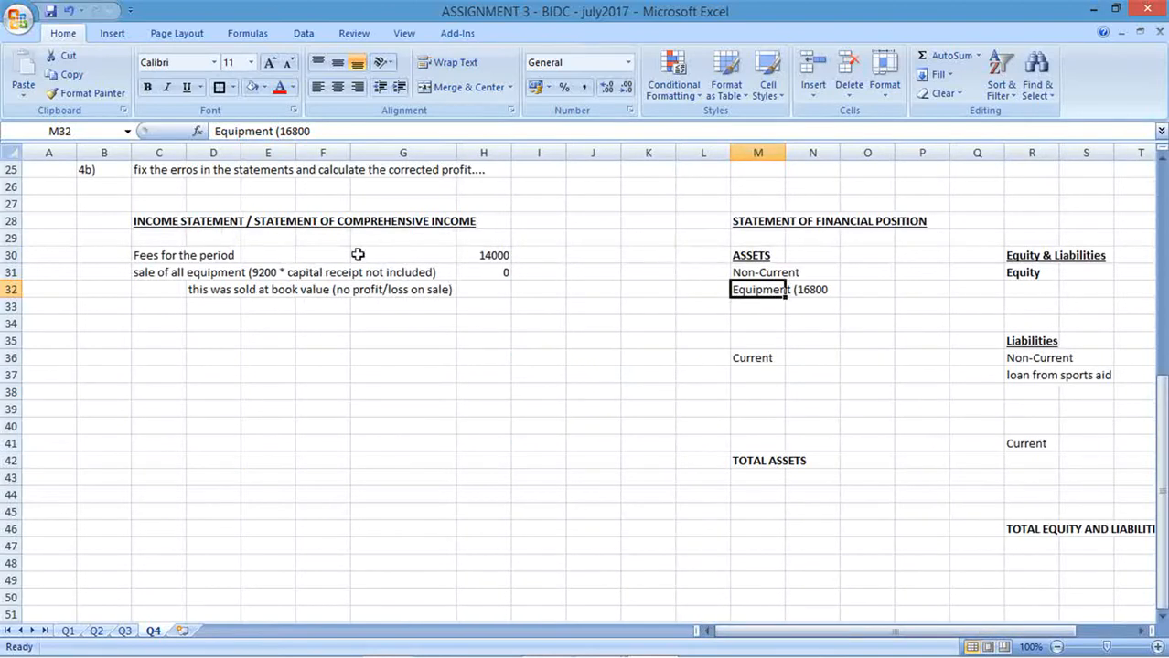
{"action": "mouse_move", "coordinate": [283, 281]}
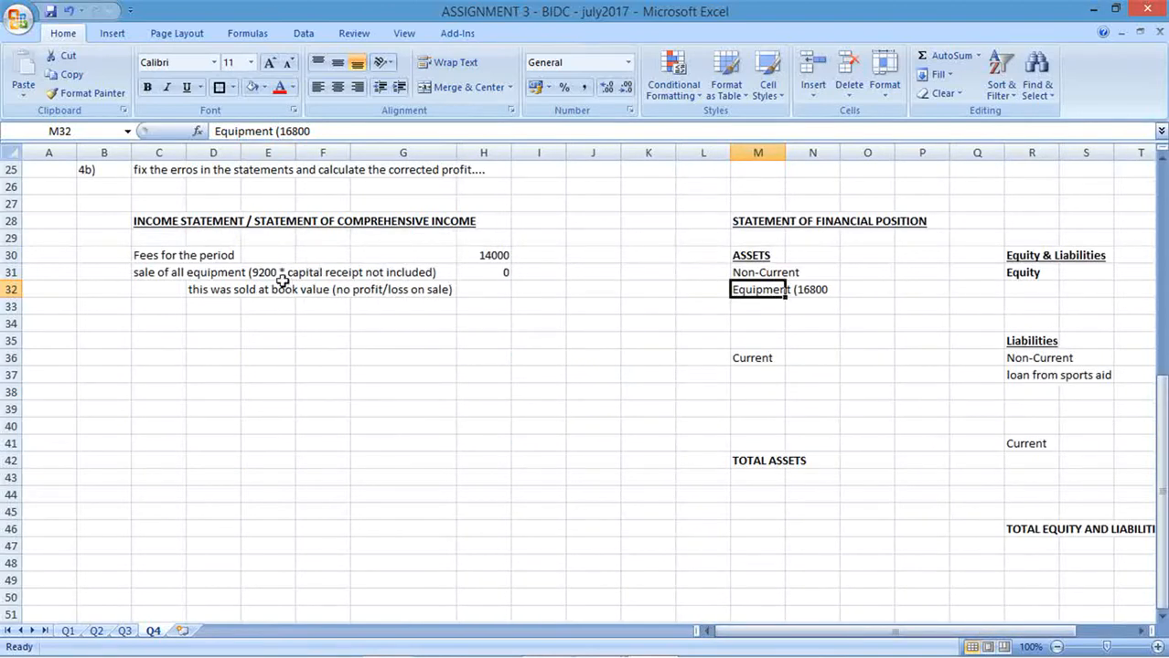
Enter 'general expenses' in C33 with -8500 in H33.
{"action": "type", "text": "general expenses"}
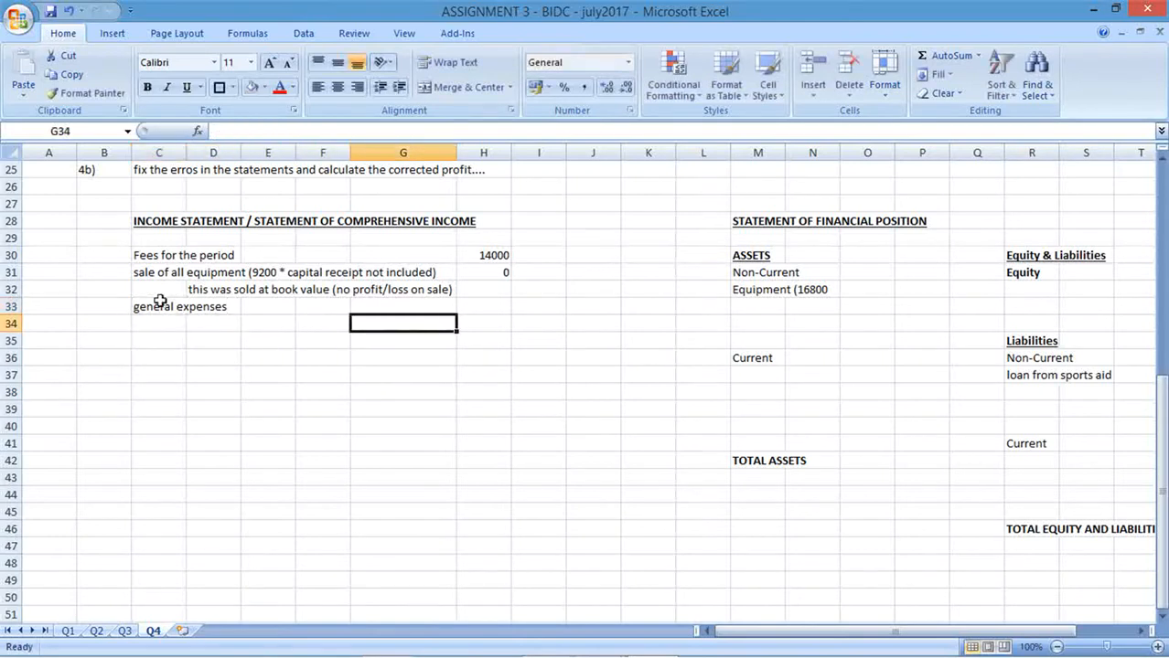
{"action": "left_click", "coordinate": [482, 306]}
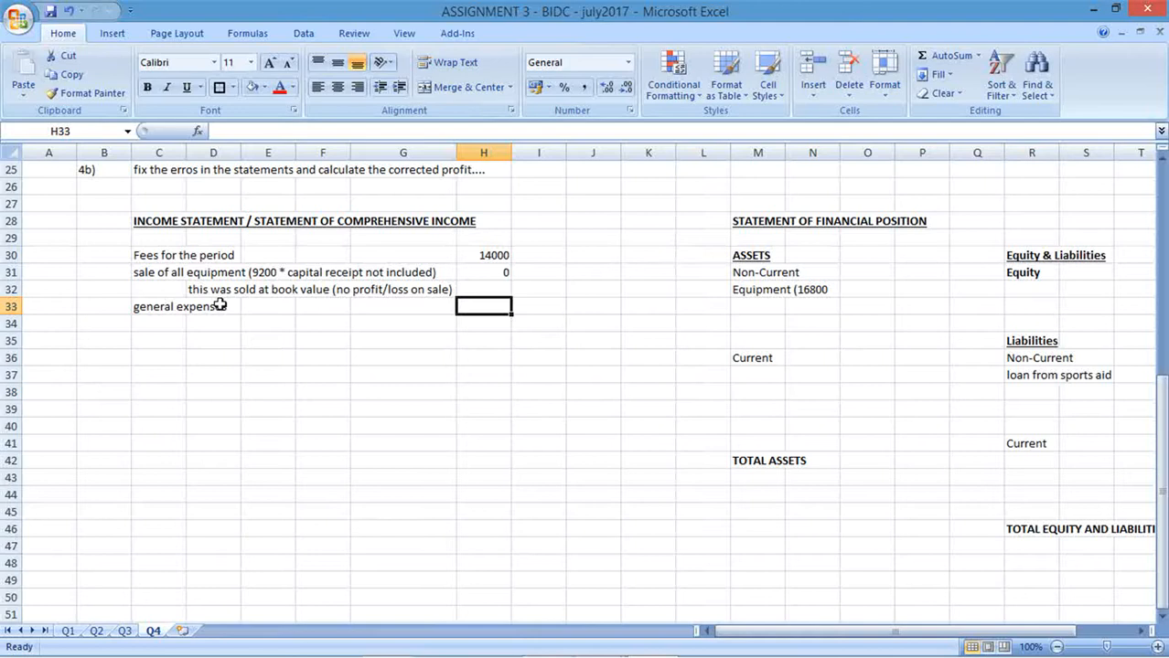
{"action": "type", "text": "-8500"}
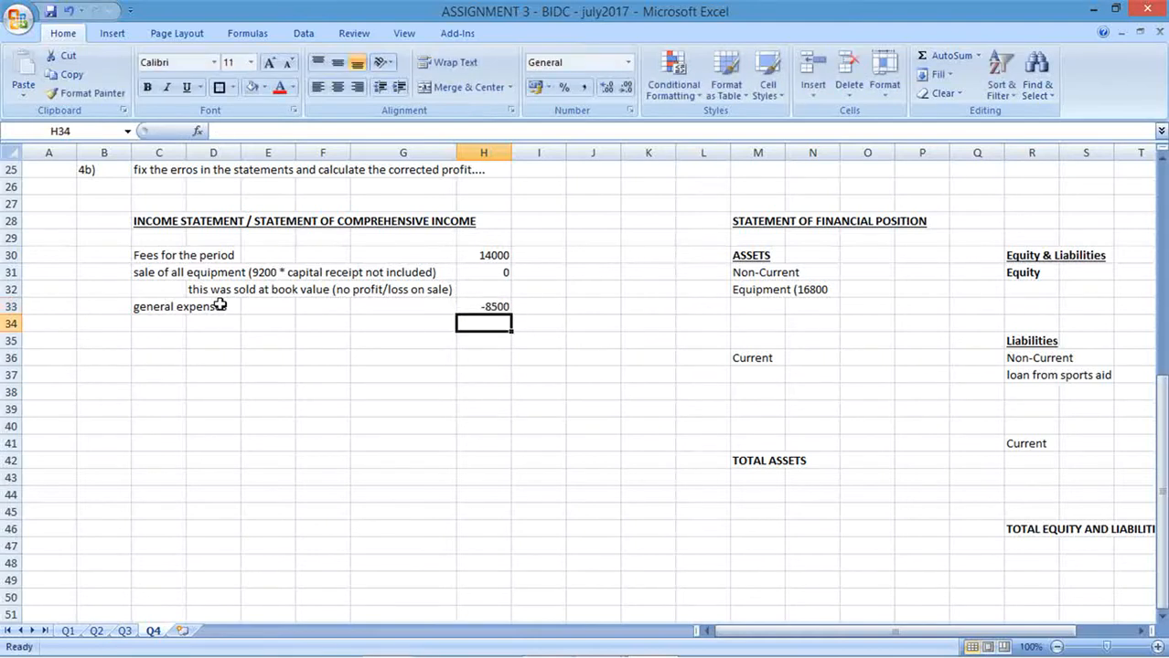
{"action": "mouse_move", "coordinate": [362, 382]}
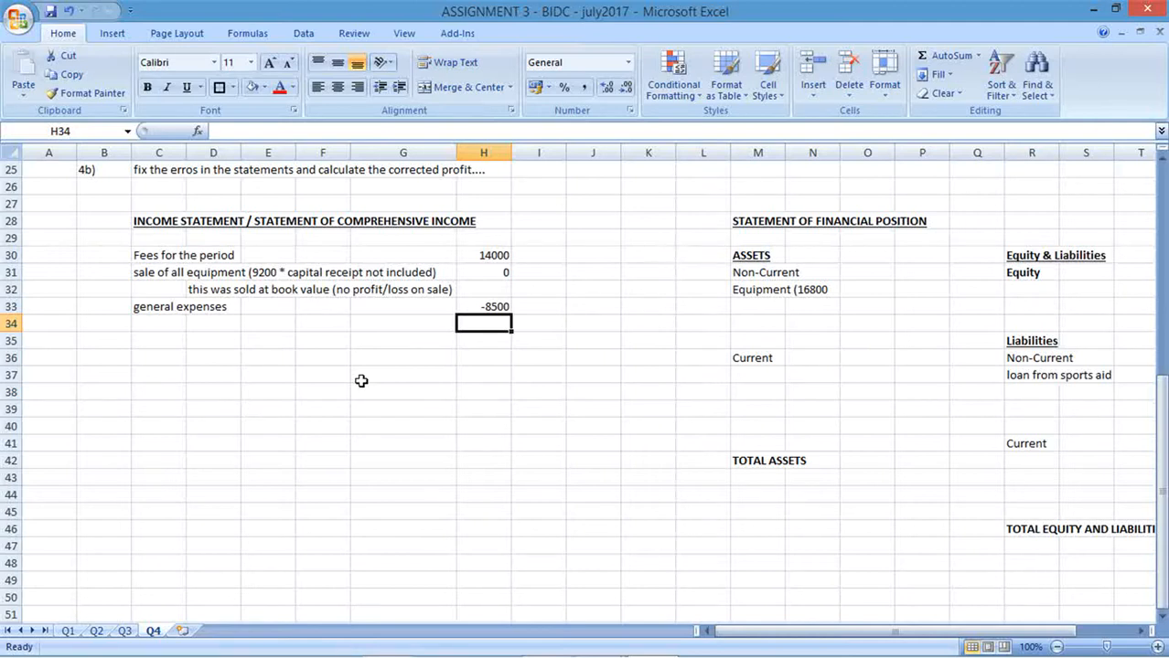
{"action": "mouse_move", "coordinate": [1132, 618]}
{"action": "type", "text": "Premises"}
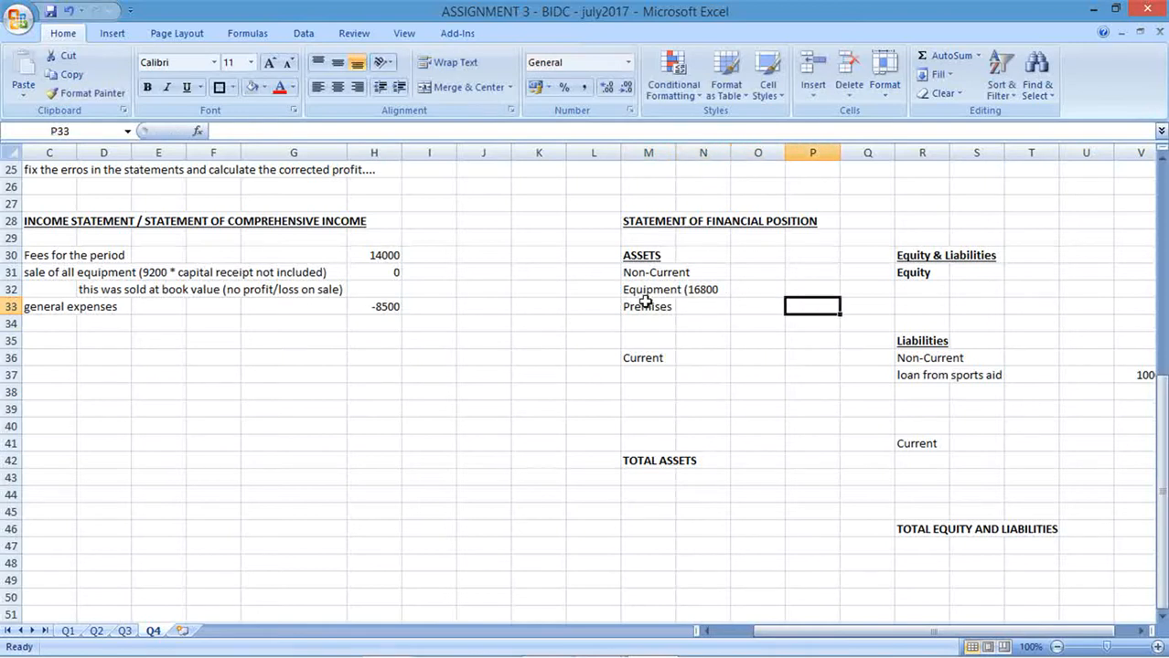
Record Premises at 45000 in row 33 and Trade receivables at 1380 in row 37.
{"action": "type", "text": "45000"}
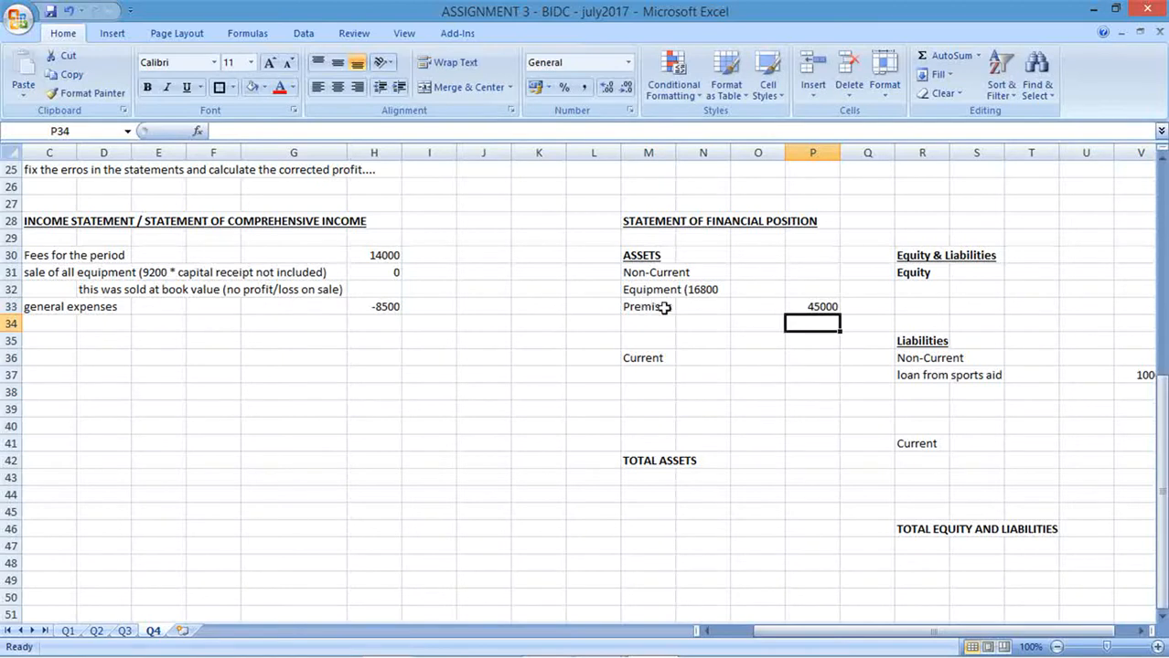
{"action": "type", "text": "Trade receivables"}
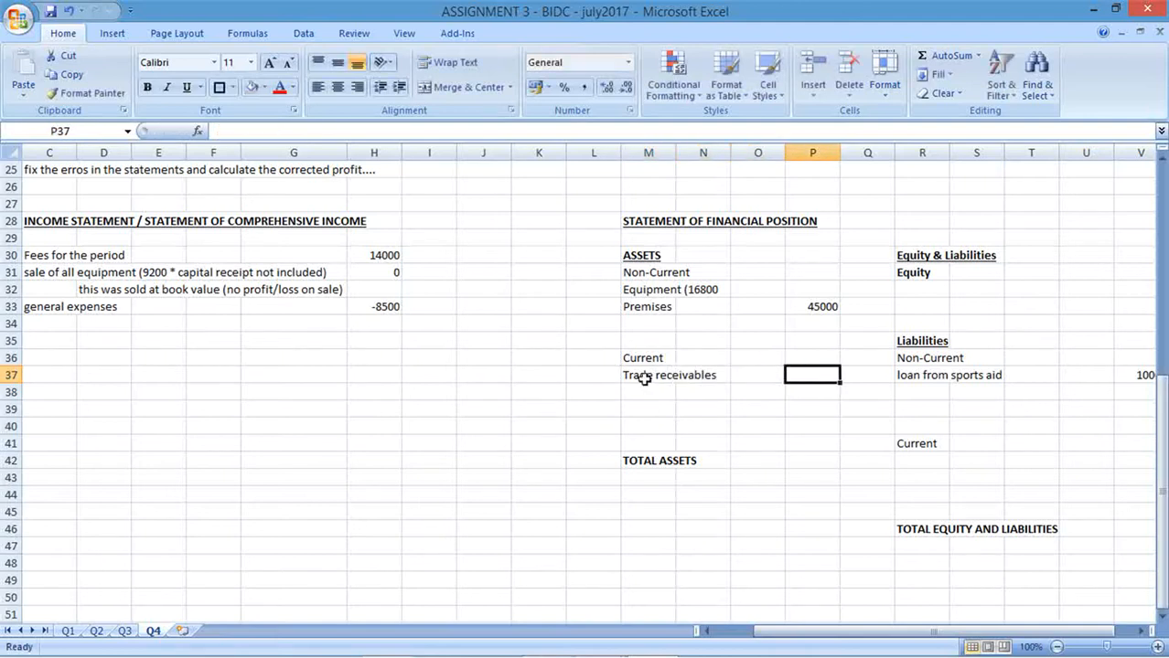
{"action": "type", "text": "1"}
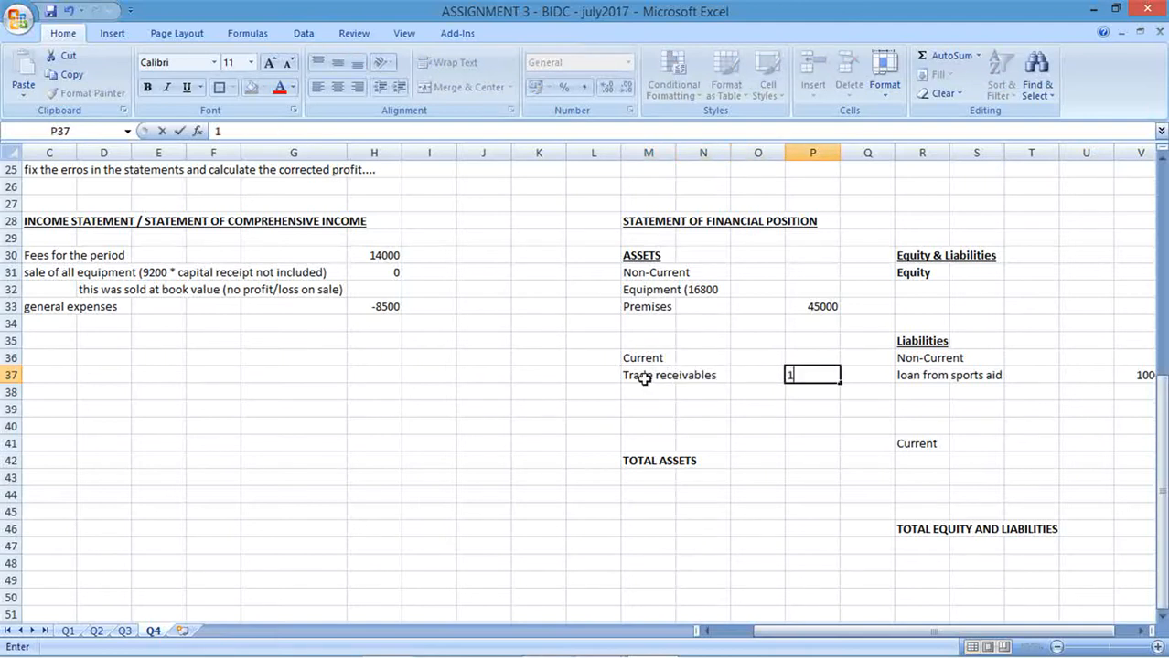
{"action": "type", "text": "1380"}
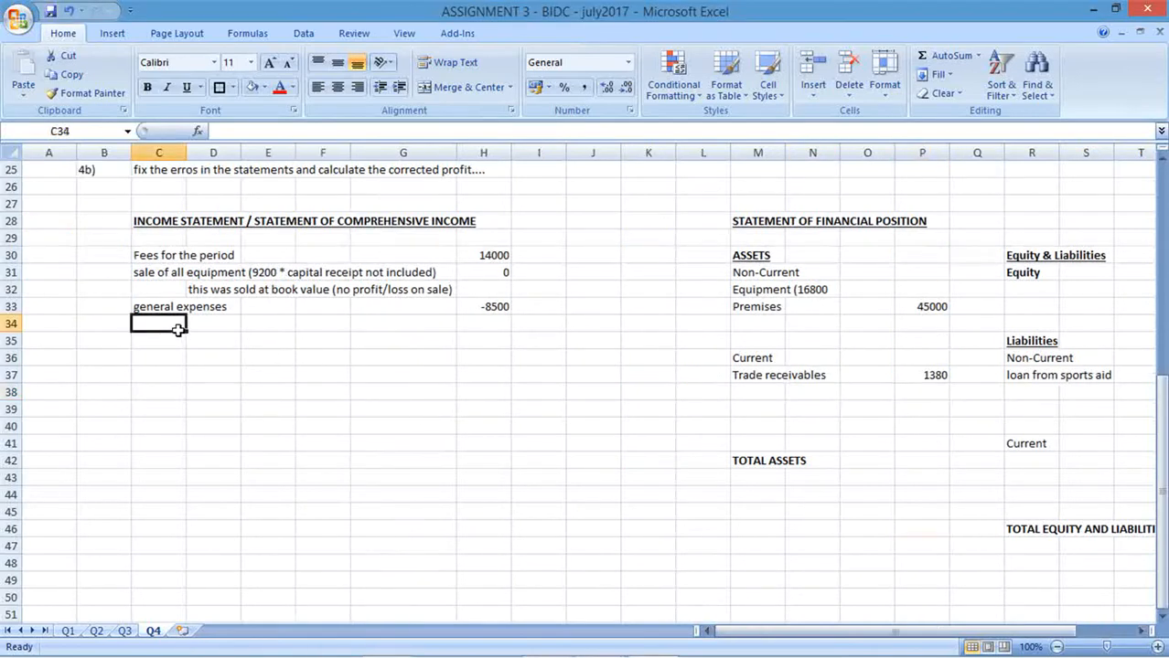
Enter a 'rent received' line with an amount of 1200 in the income statement.
{"action": "type", "text": "rent received"}
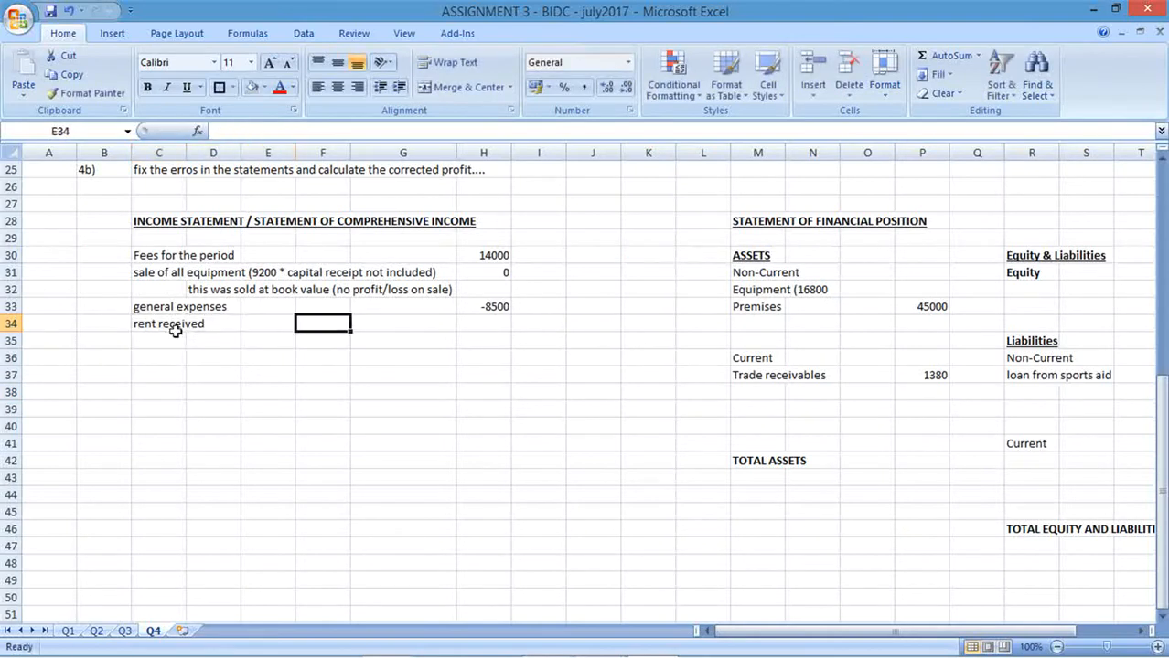
{"action": "left_click", "coordinate": [482, 324]}
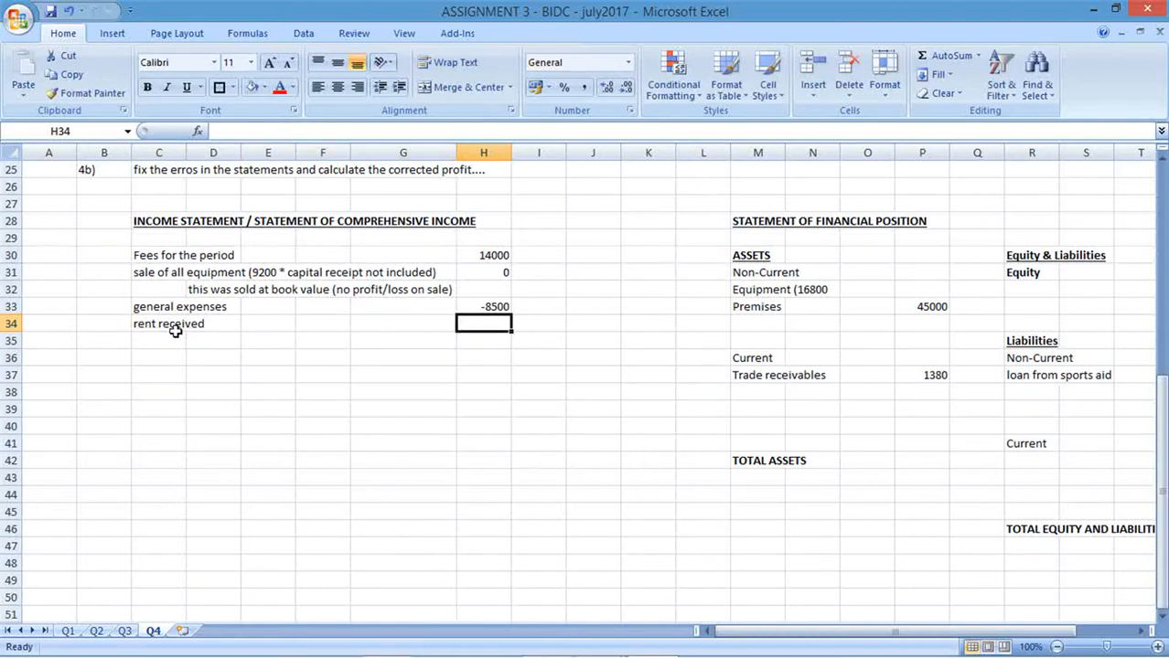
{"action": "type", "text": "1200"}
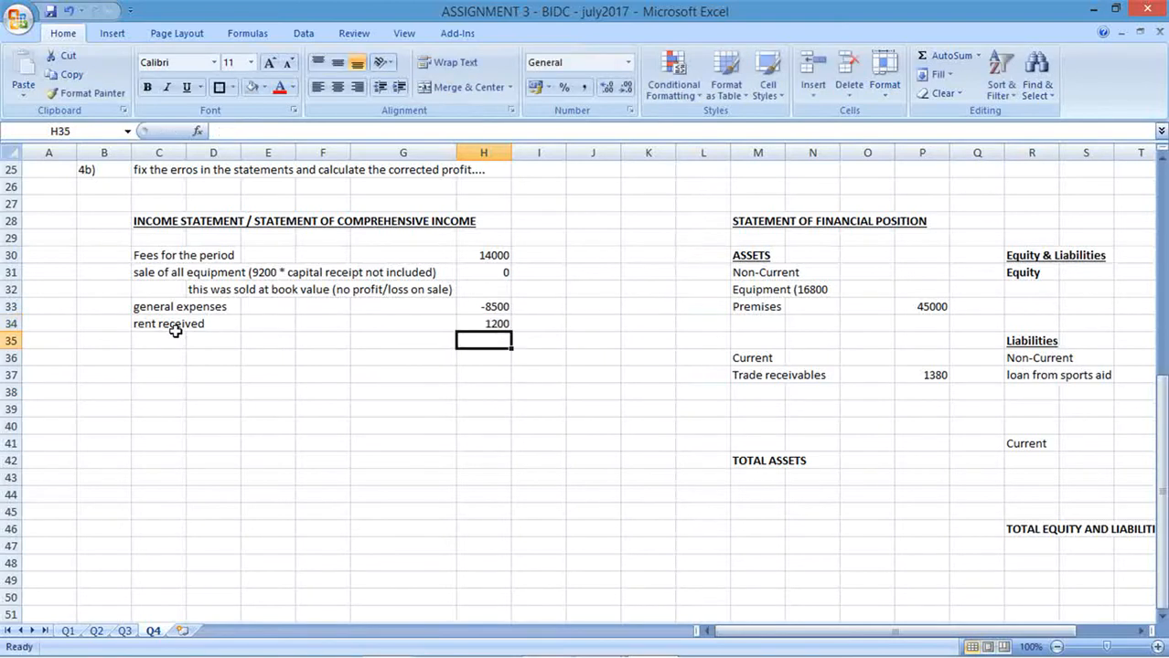
{"action": "mouse_move", "coordinate": [287, 350]}
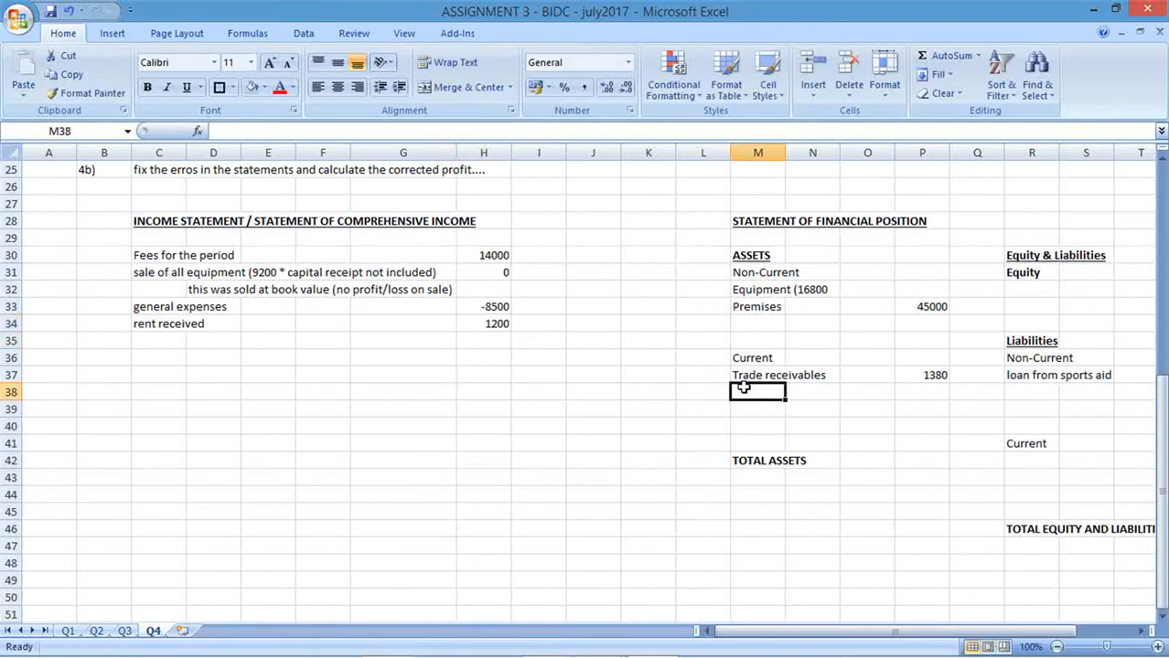
Enter a 'bank' line of 5210 under current assets.
{"action": "type", "text": "bank"}
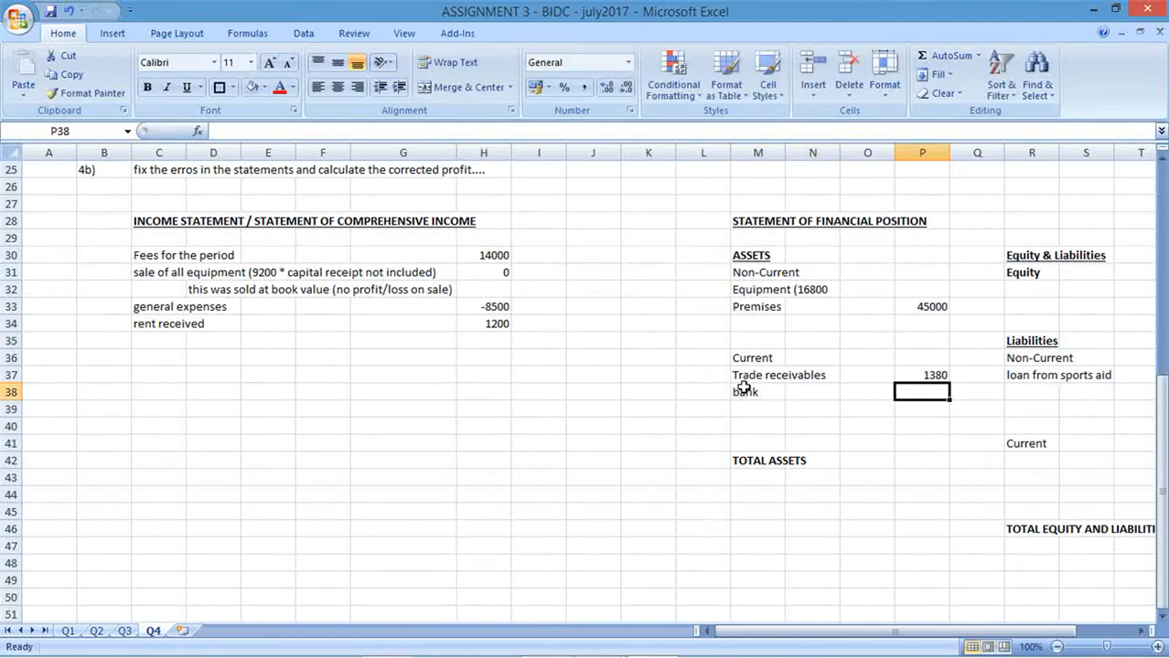
{"action": "type", "text": "5210"}
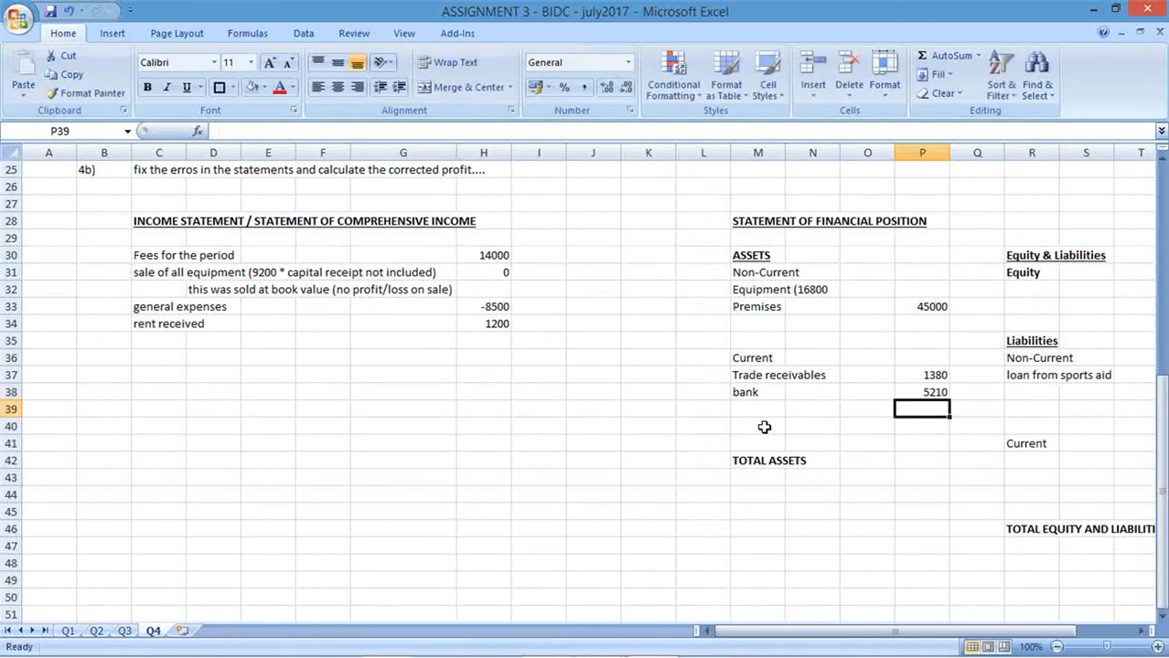
{"action": "mouse_move", "coordinate": [204, 357]}
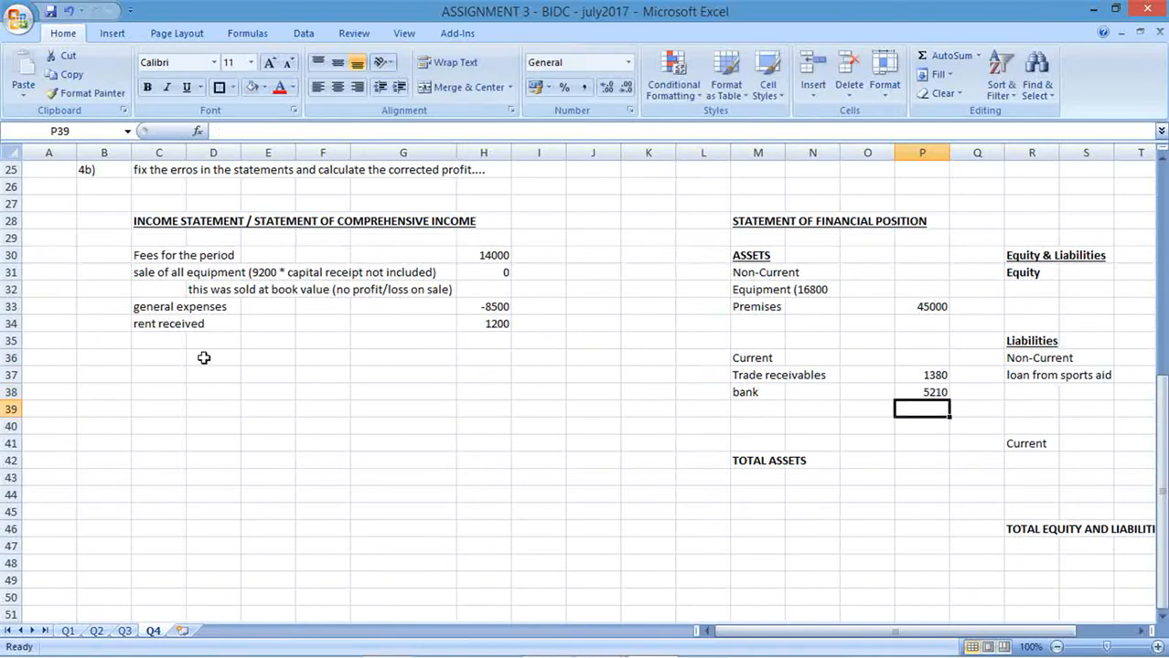
Add a 'stationery' line with an amount of -110 below rent received.
{"action": "type", "text": "station"}
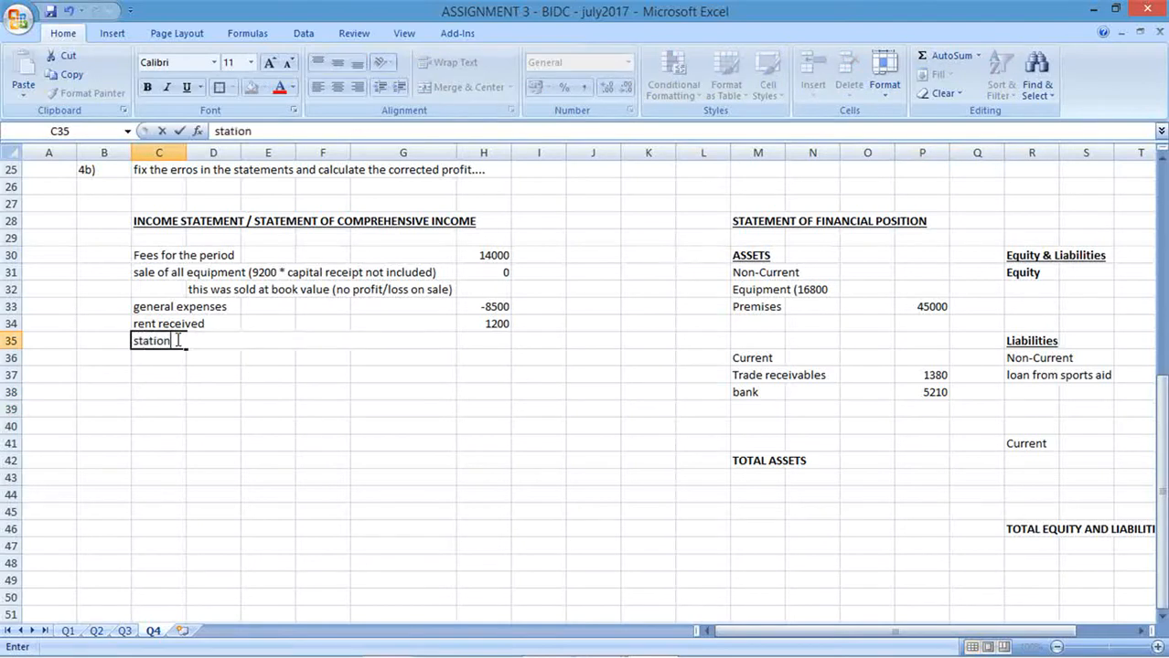
{"action": "type", "text": "eryu"}
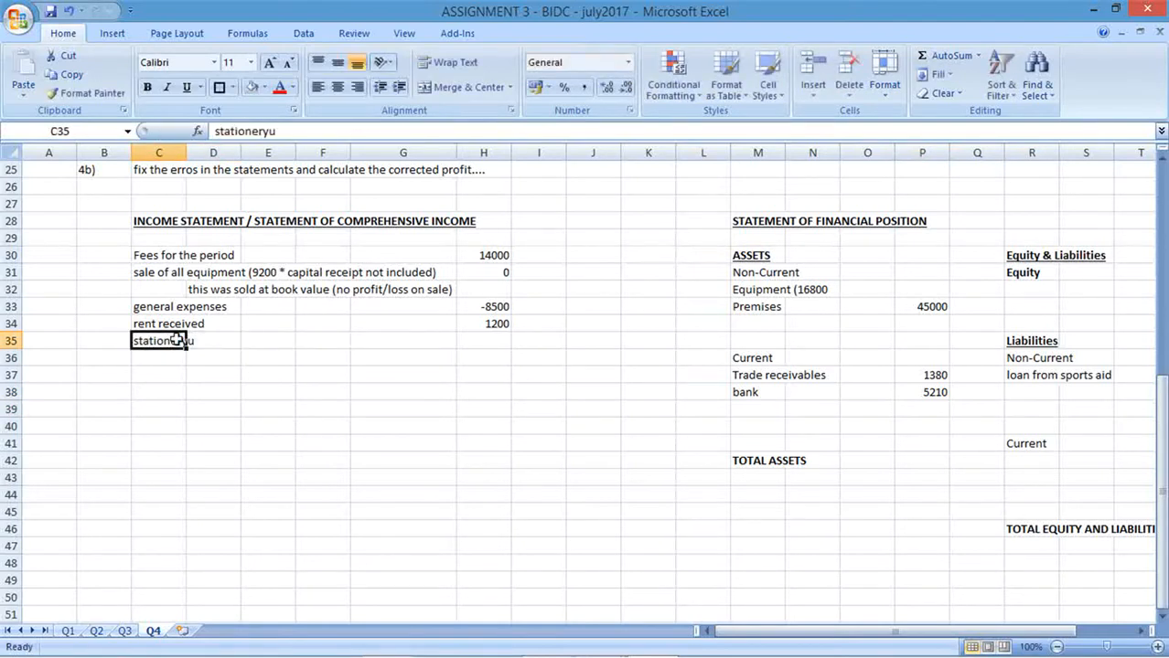
{"action": "key", "text": "Backspace"}
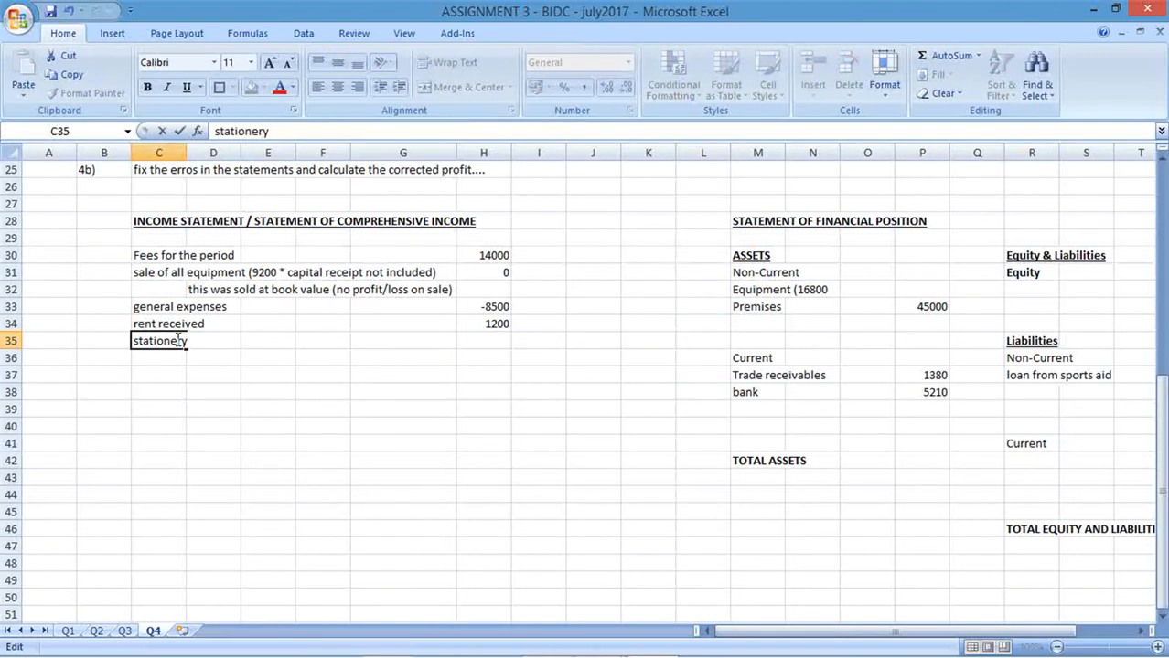
{"action": "left_click", "coordinate": [483, 340]}
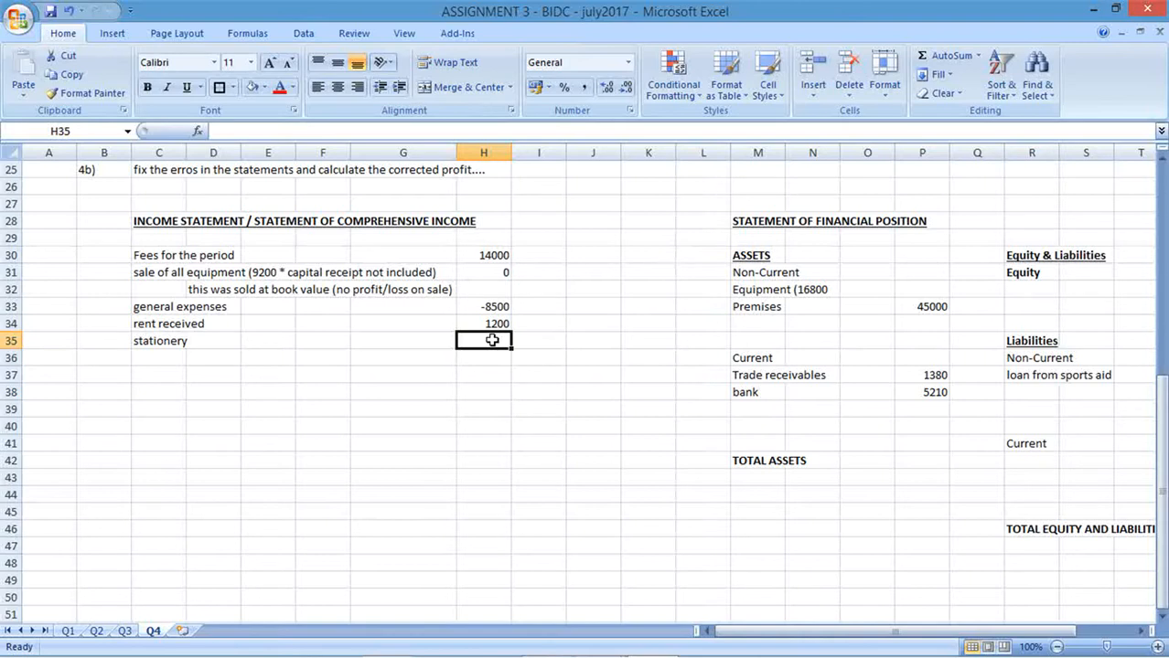
{"action": "type", "text": "-110"}
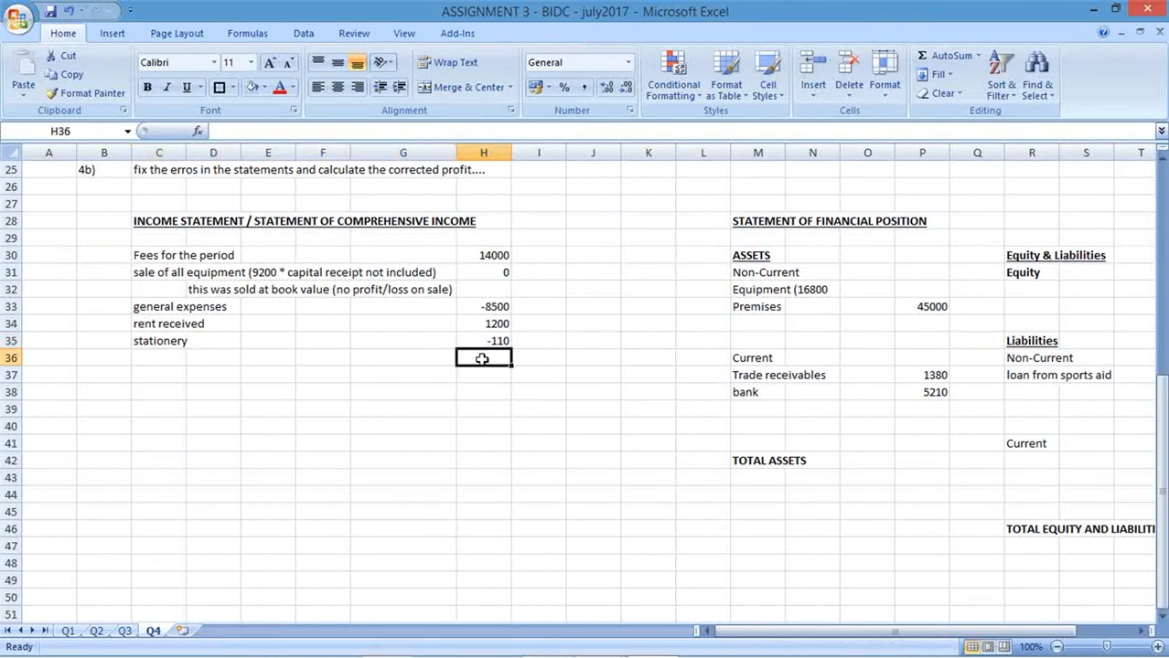
Add a 'loan interest paid' line with an amount of -200 below stationery.
{"action": "left_click", "coordinate": [158, 357]}
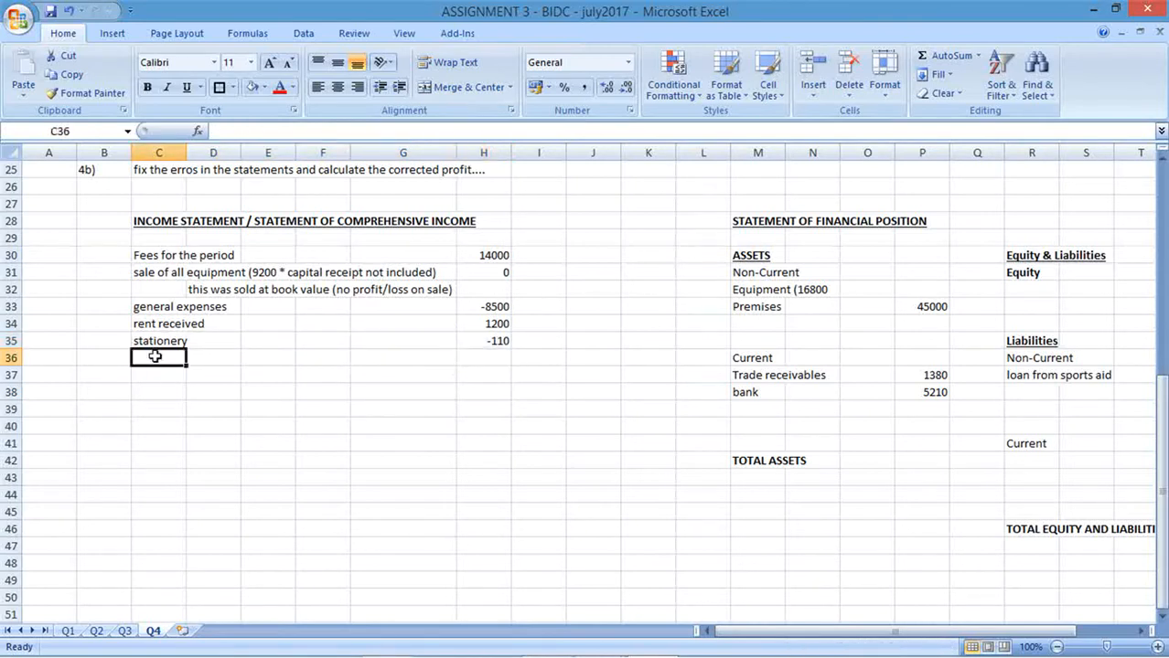
{"action": "type", "text": "loan interest paid"}
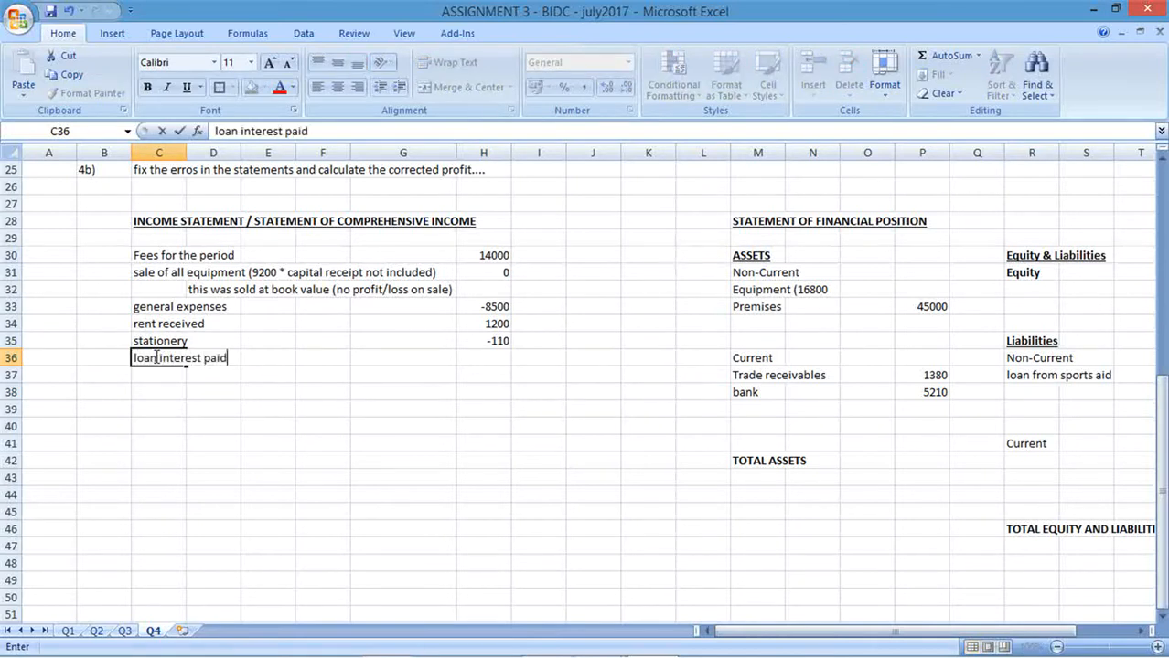
{"action": "left_click", "coordinate": [538, 357]}
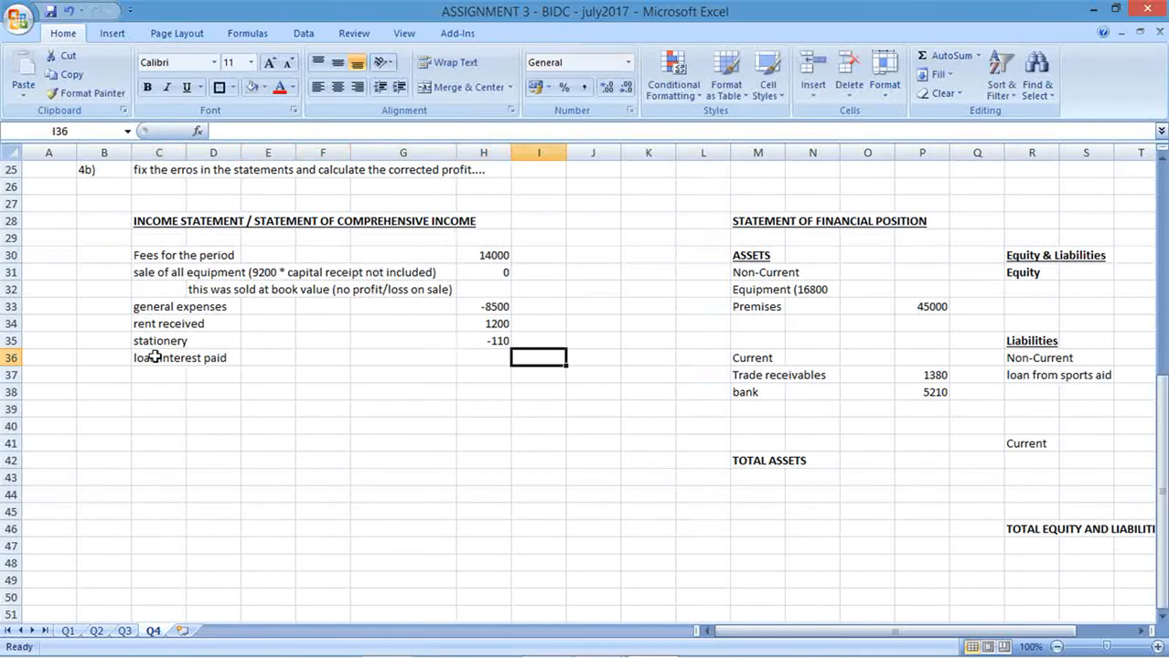
{"action": "left_click", "coordinate": [483, 358]}
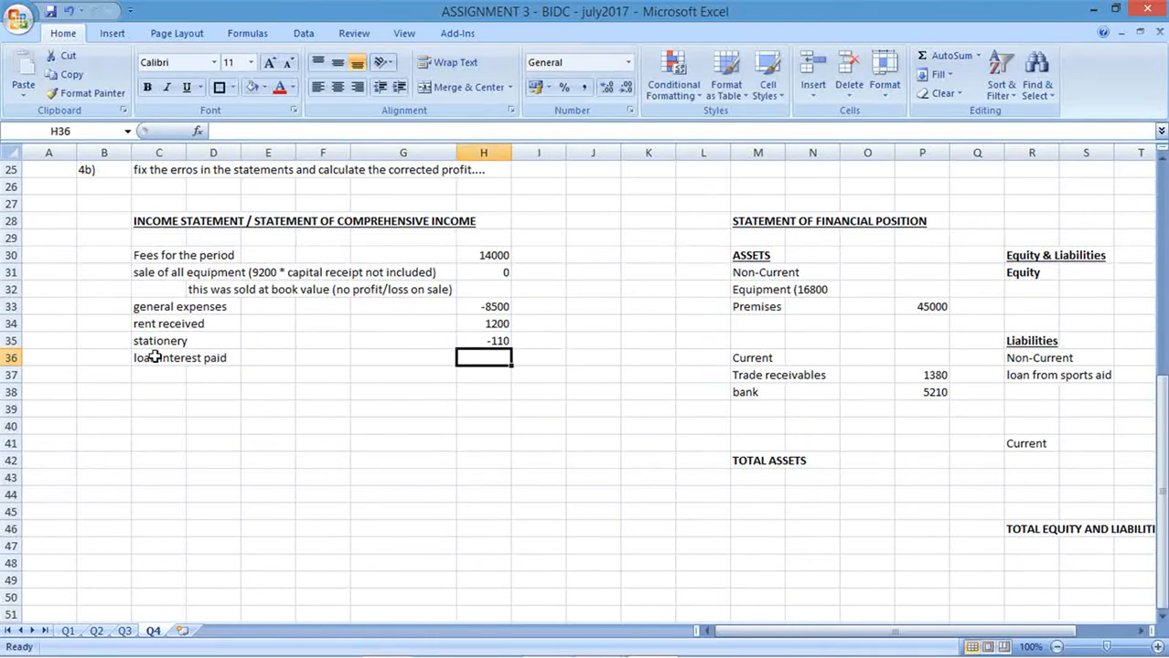
{"action": "type", "text": "-200"}
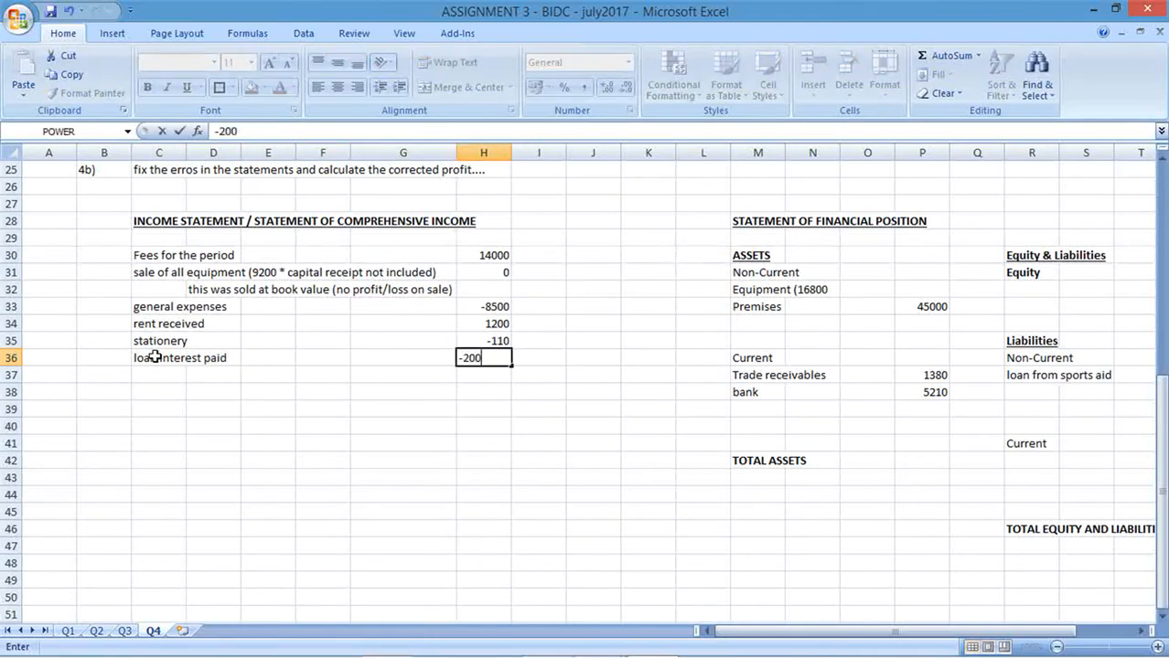
{"action": "key", "text": "enter"}
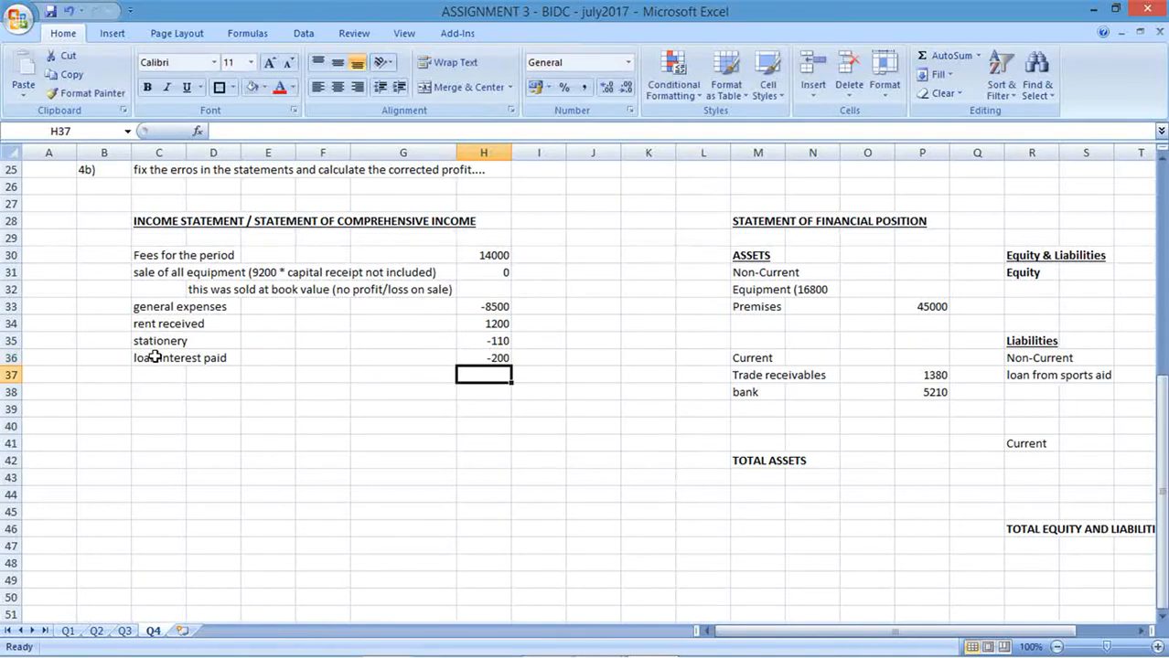
{"action": "mouse_move", "coordinate": [363, 411]}
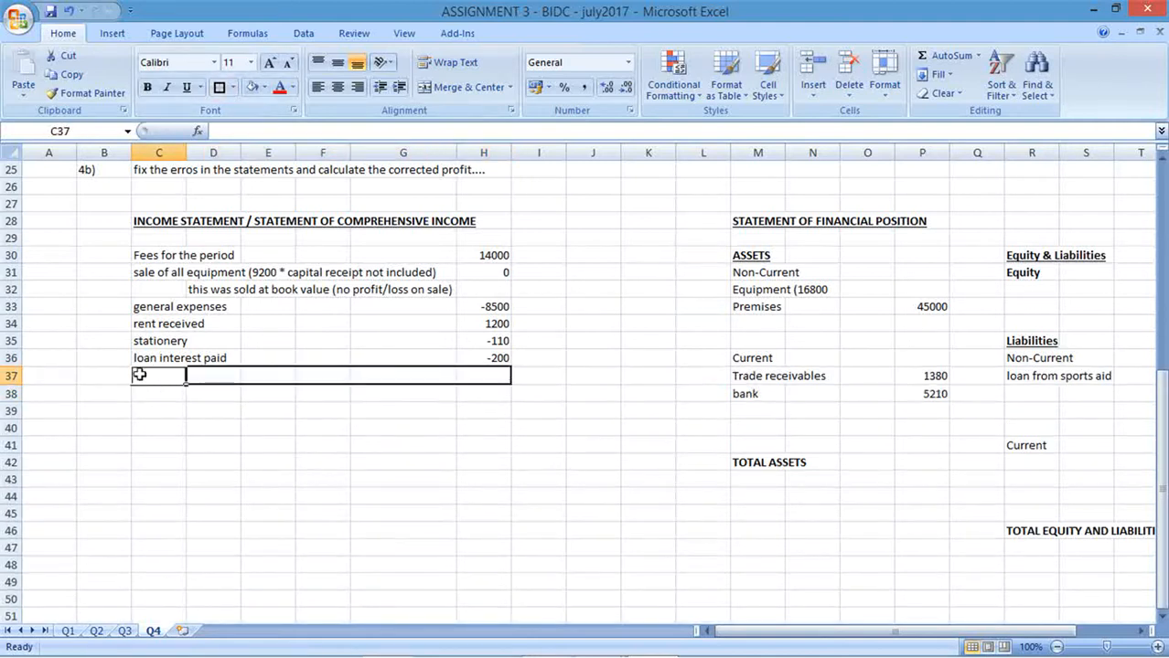
Label the row 'profit' and total the income statement amounts with =SUM(H30:H36).
{"action": "type", "text": "profit"}
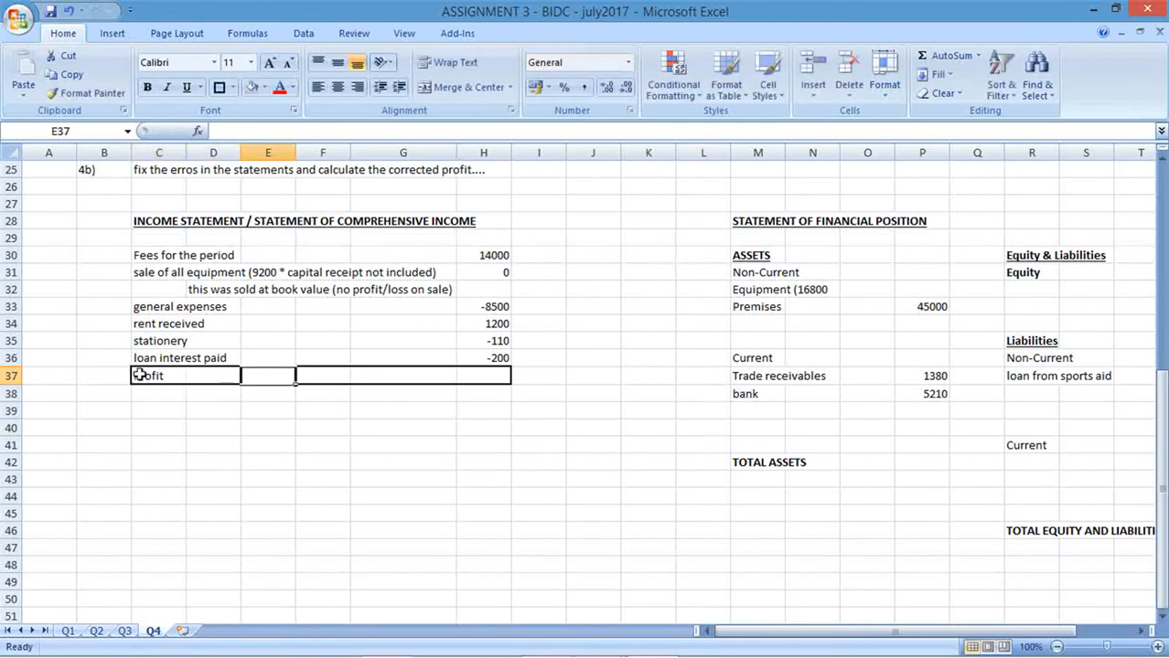
{"action": "type", "text": "=sum("}
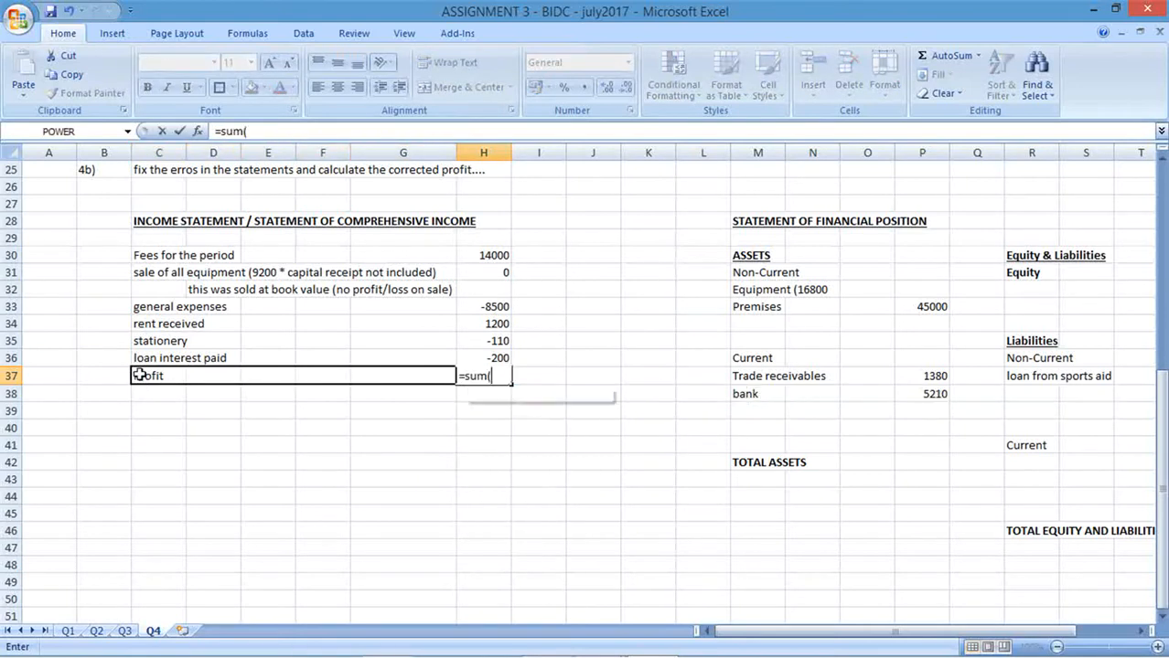
{"action": "left_click_drag", "start_coordinate": [483, 256], "coordinate": [483, 357]}
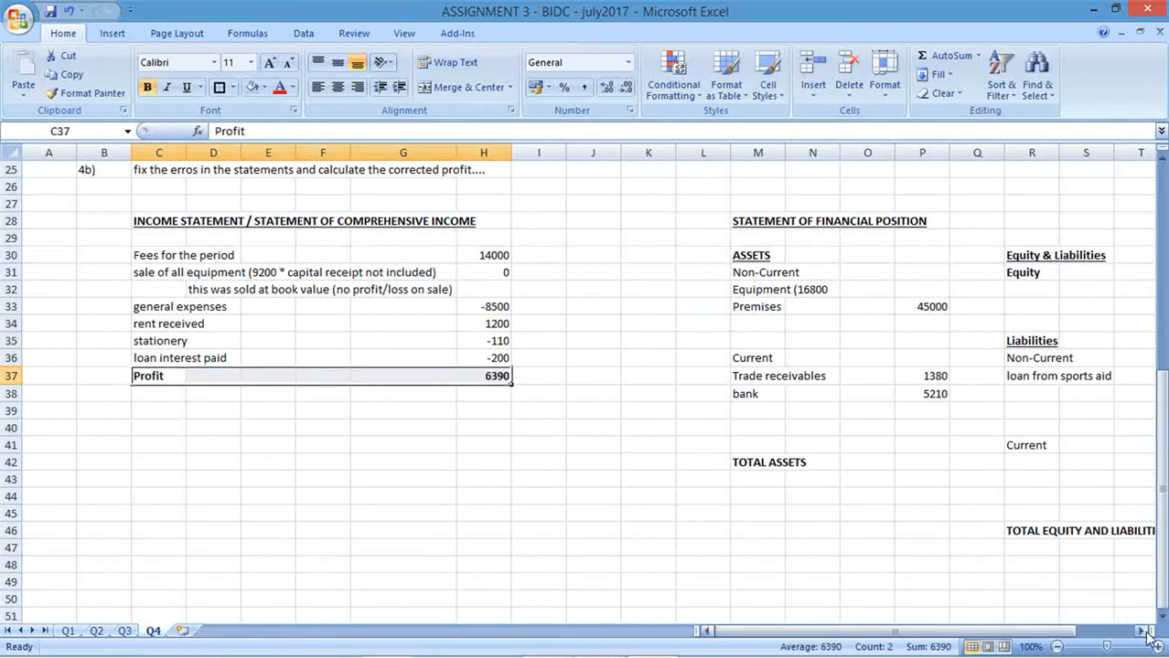
Draw a straight line shape near cell K30 from the Insert shapes gallery.
{"action": "left_click", "coordinate": [111, 33]}
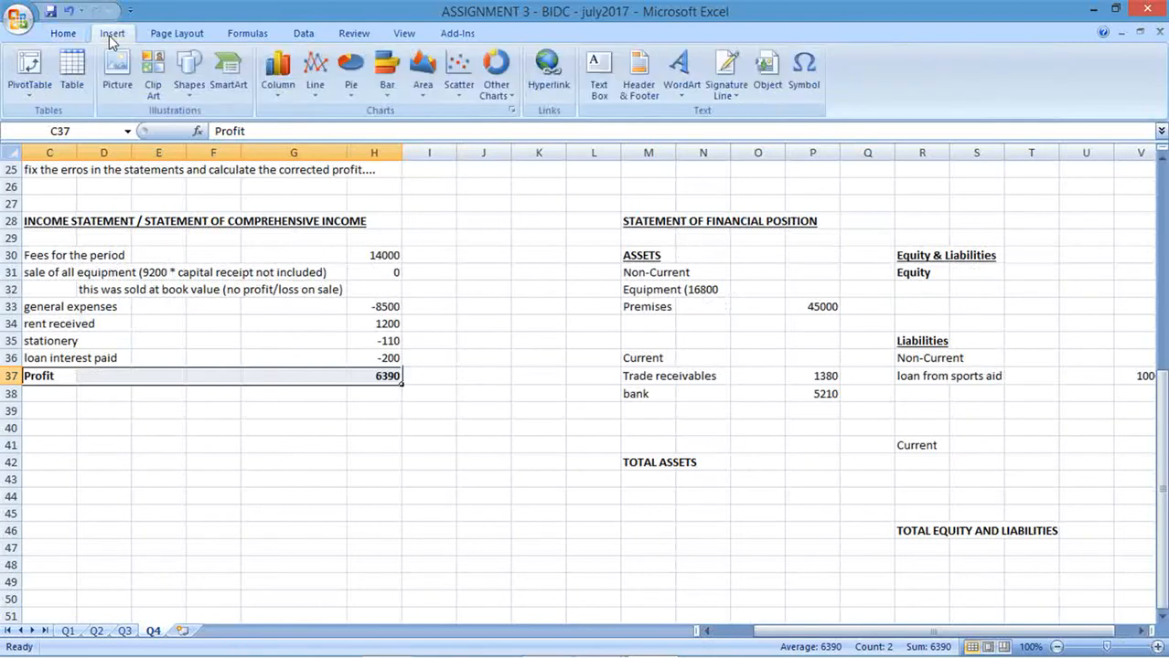
{"action": "left_click", "coordinate": [188, 73]}
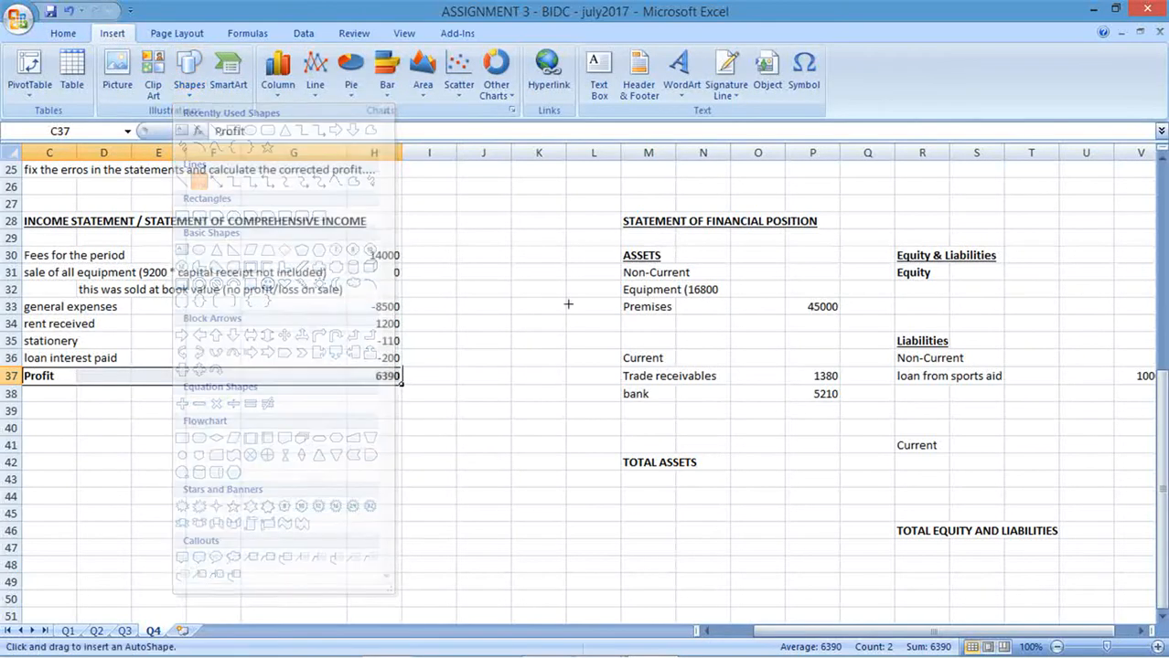
{"action": "left_click", "coordinate": [63, 33]}
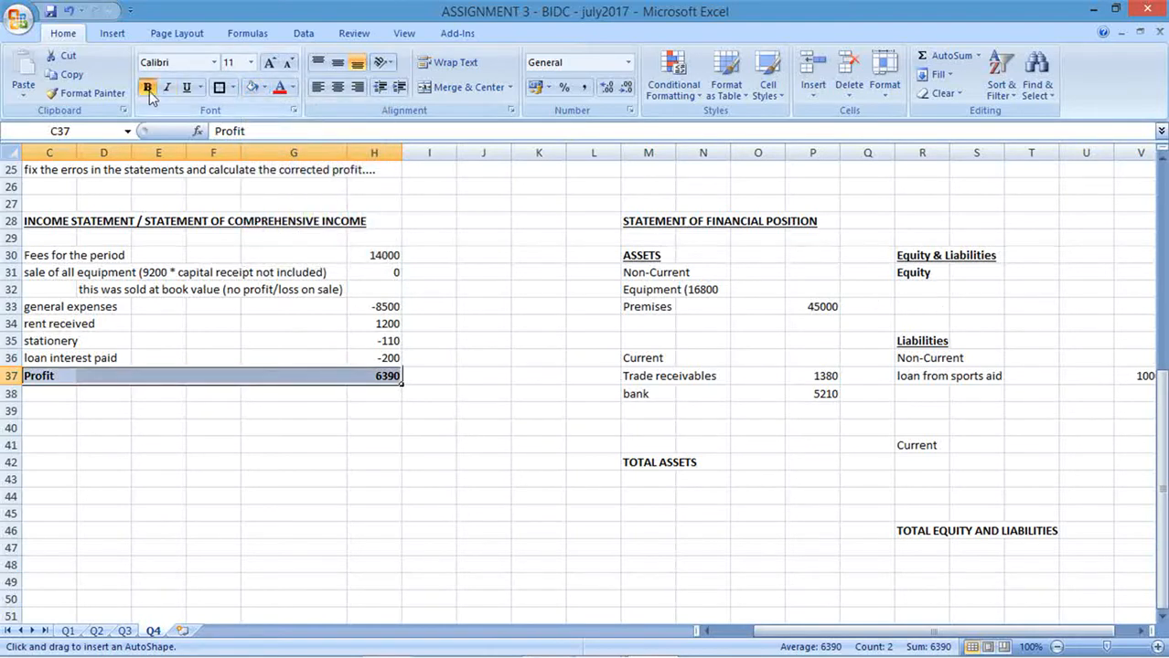
{"action": "left_click_drag", "start_coordinate": [542, 249], "coordinate": [624, 330]}
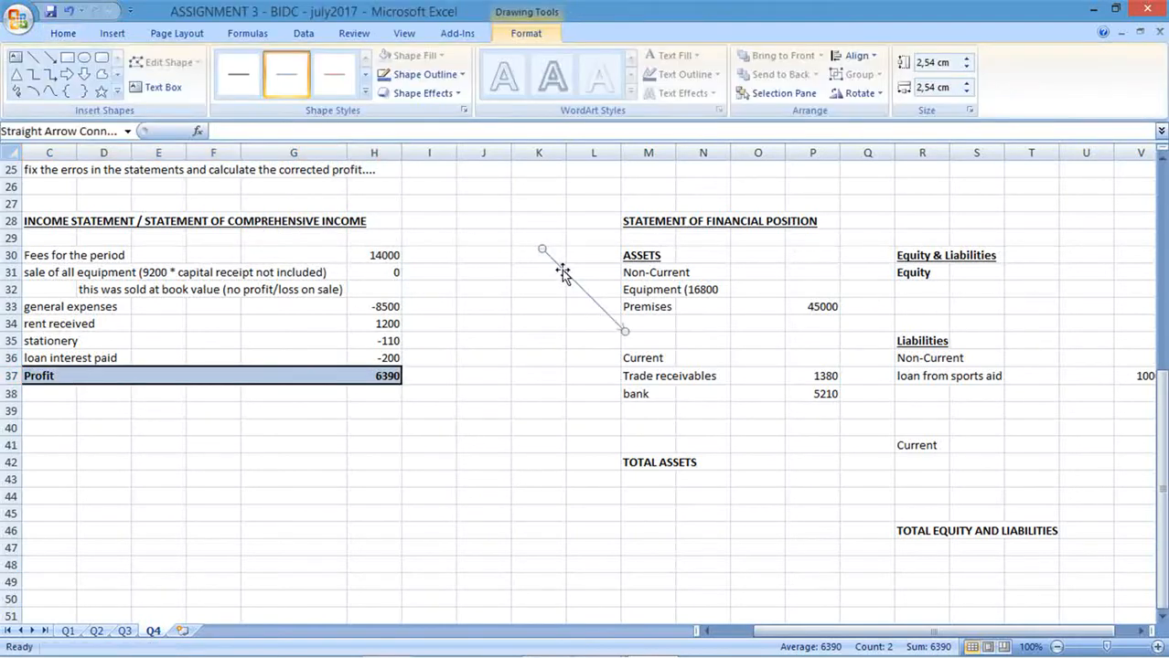
{"action": "left_click", "coordinate": [539, 340]}
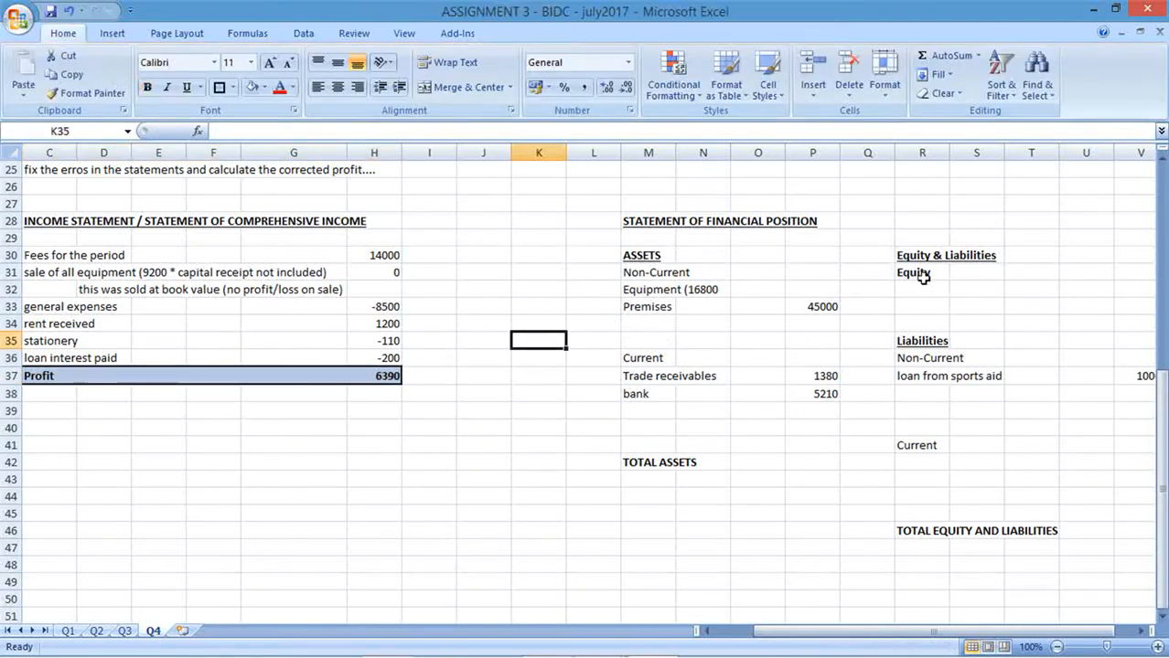
Type 'Capital ( balance + profit) = ??? + 6390' in the cell just below Equity.
{"action": "left_click", "coordinate": [922, 289]}
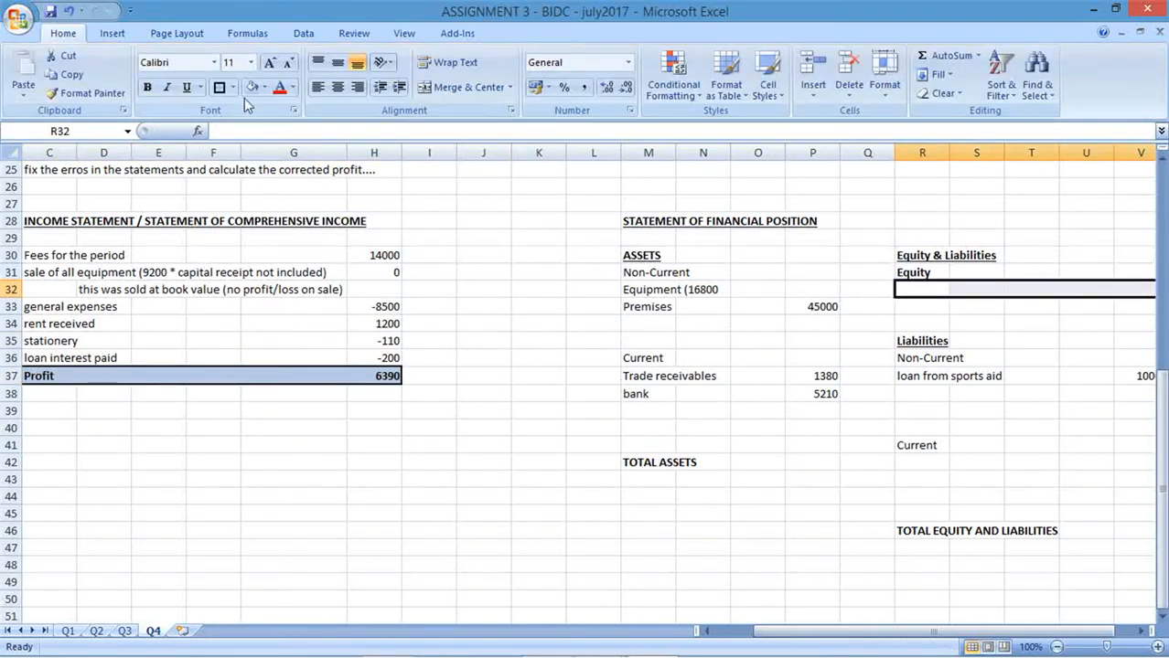
{"action": "left_click", "coordinate": [922, 306]}
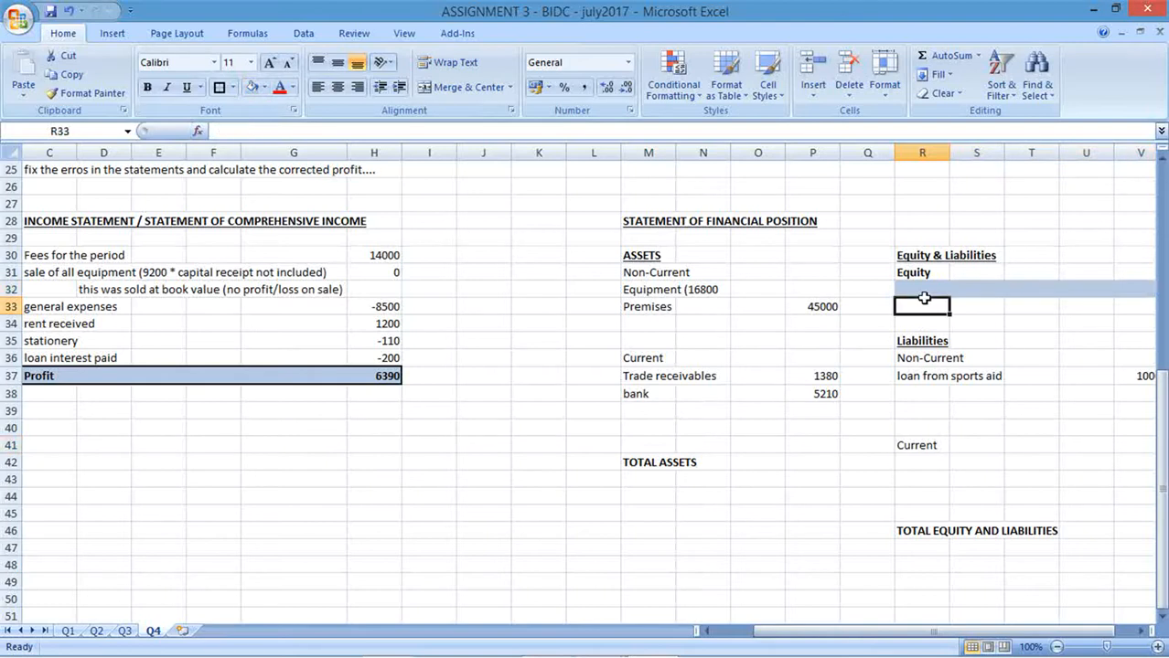
{"action": "left_click", "coordinate": [922, 289]}
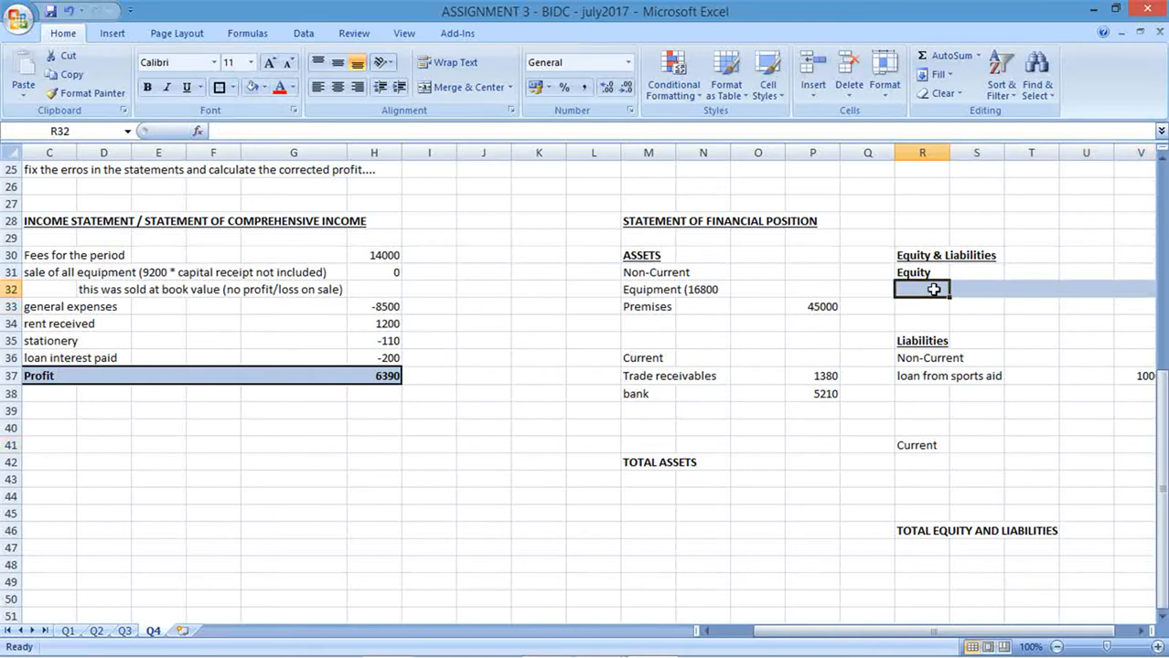
{"action": "type", "text": "Capital"}
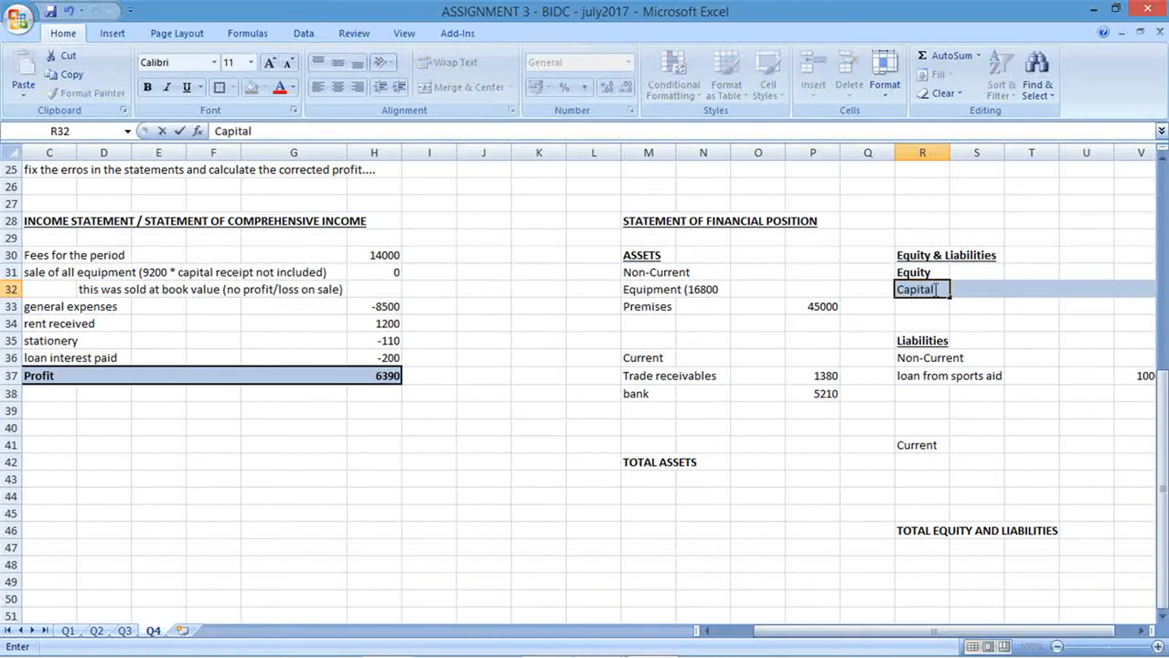
{"action": "type", "text": "( balanm"}
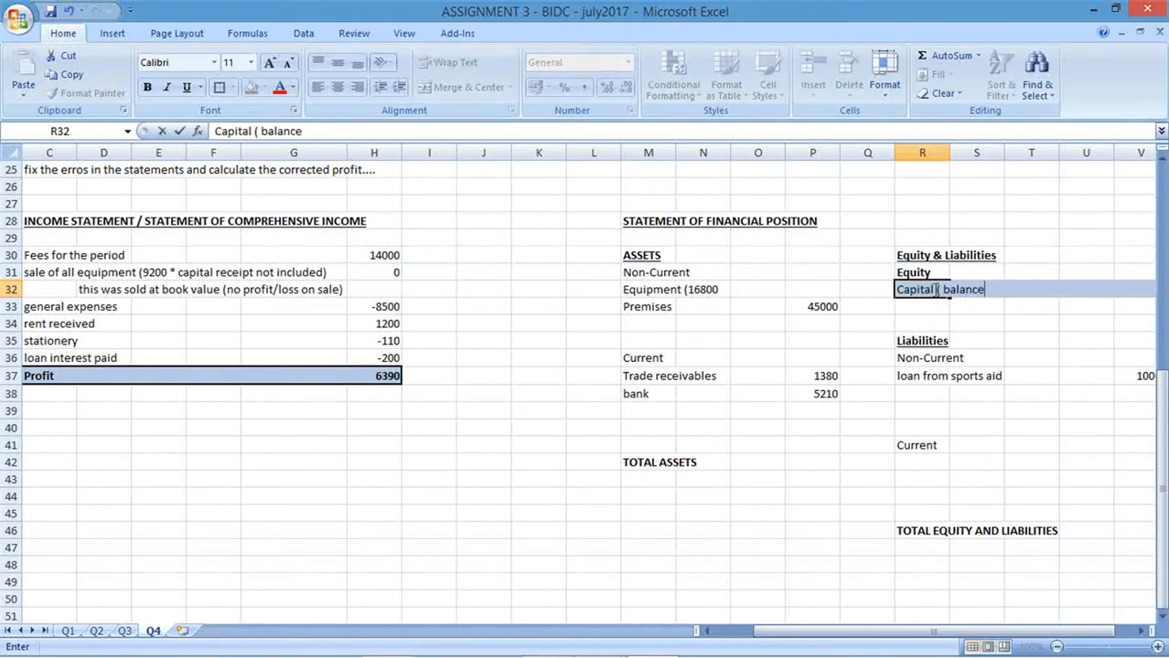
{"action": "type", "text": "+ profit"}
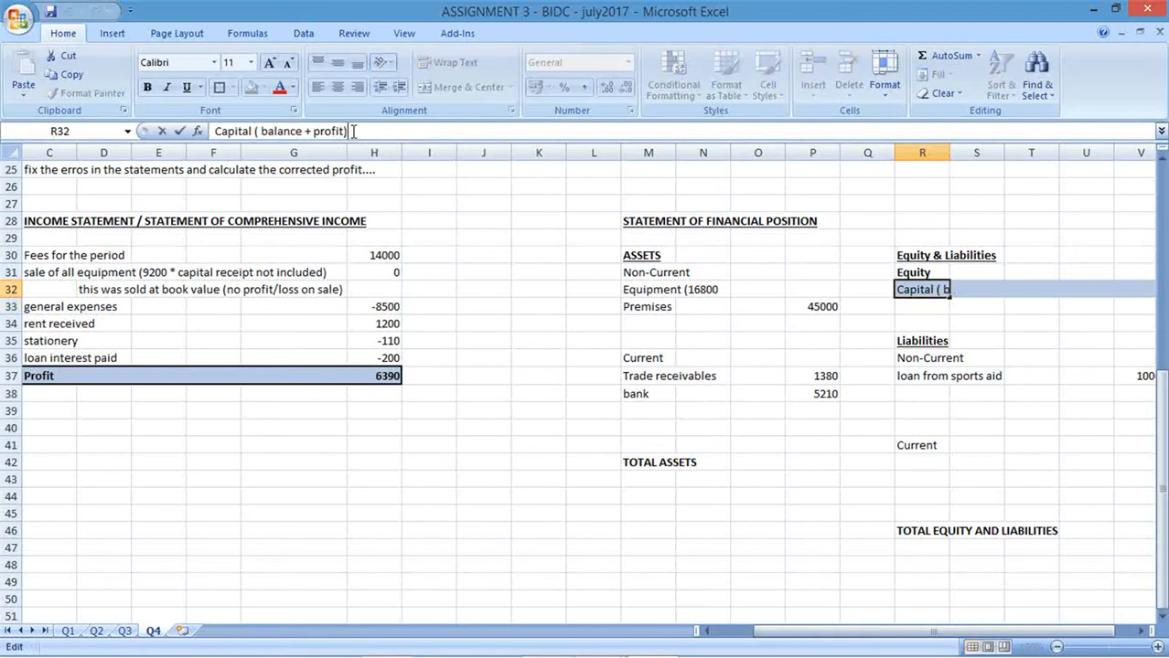
{"action": "type", "text": "= ?"}
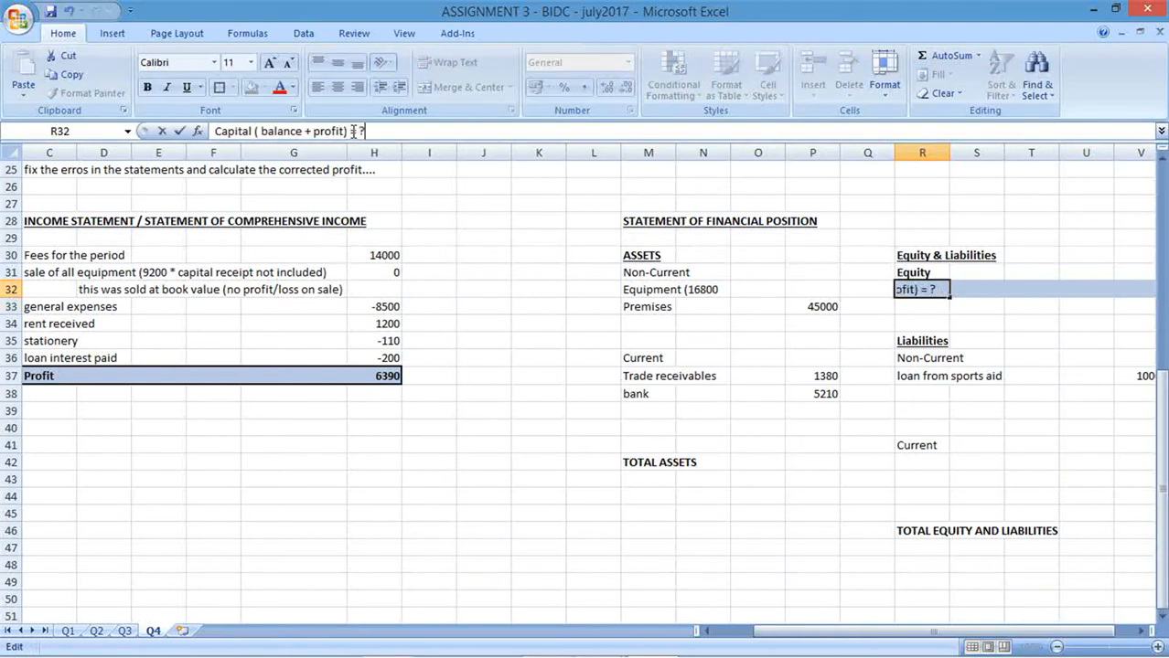
{"action": "type", "text": "?? +"}
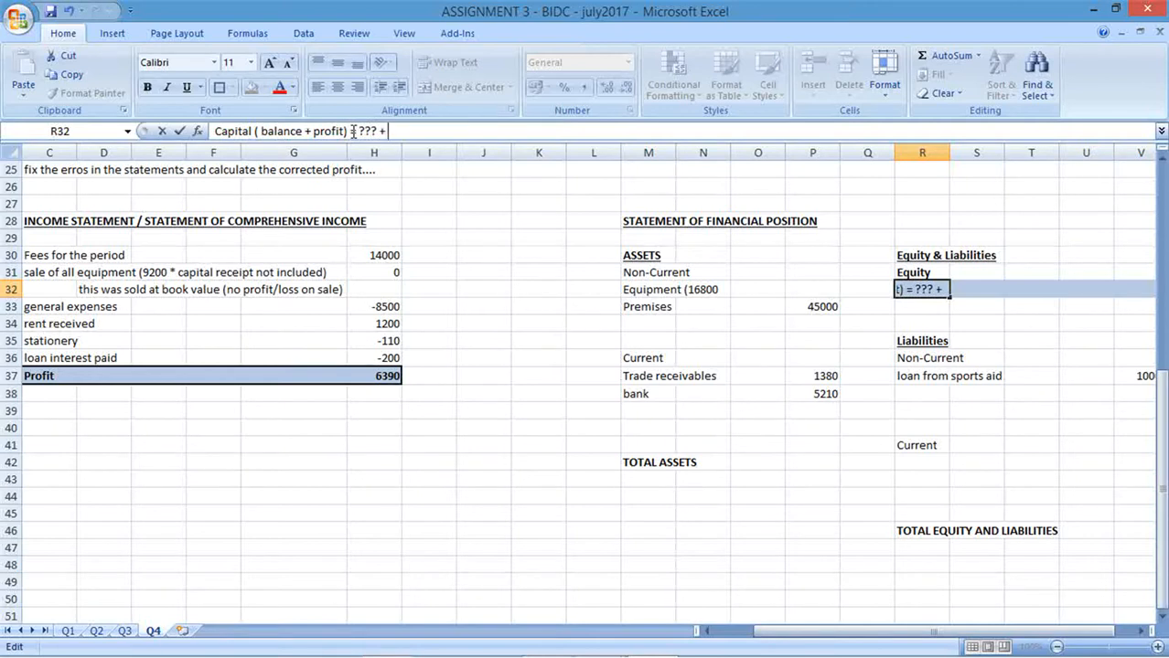
{"action": "type", "text": "6390"}
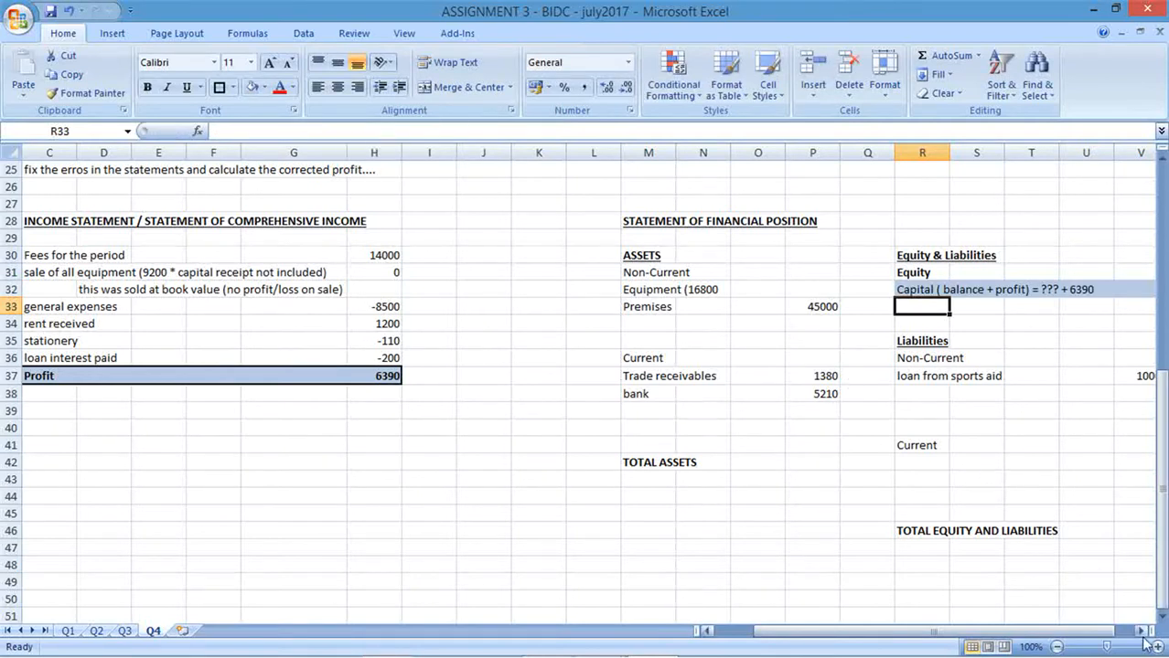
Remove a spare blank column via the column header menu, then scroll down the sheet.
{"action": "scroll", "scroll_direction": "right", "scroll_amount": 3}
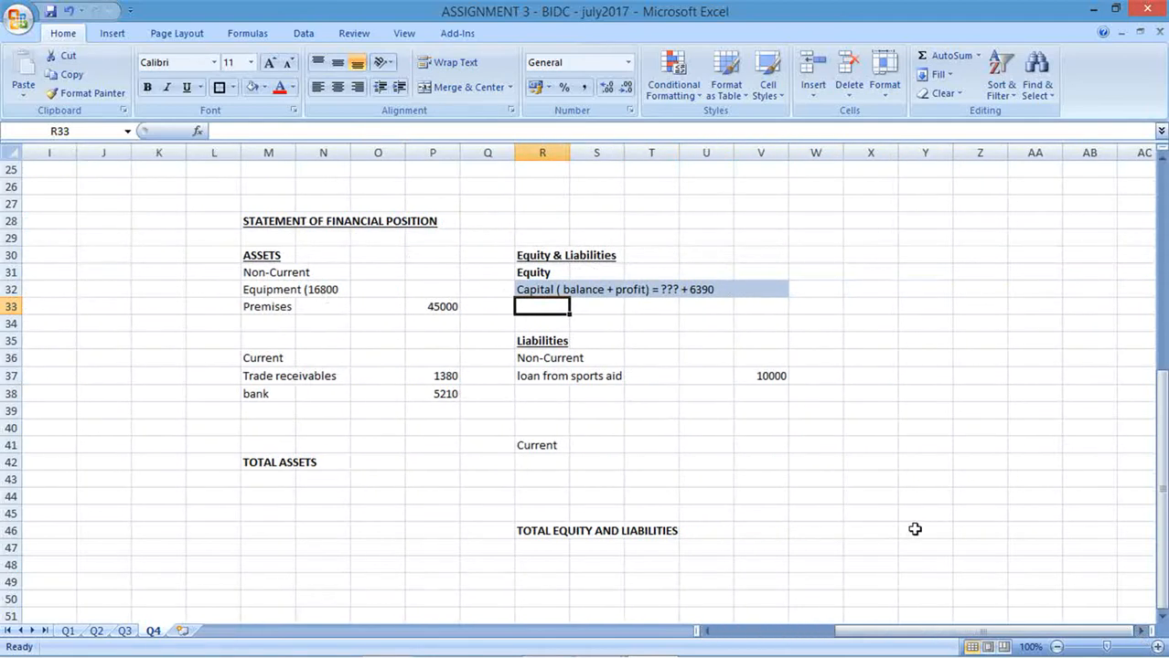
{"action": "mouse_move", "coordinate": [822, 505]}
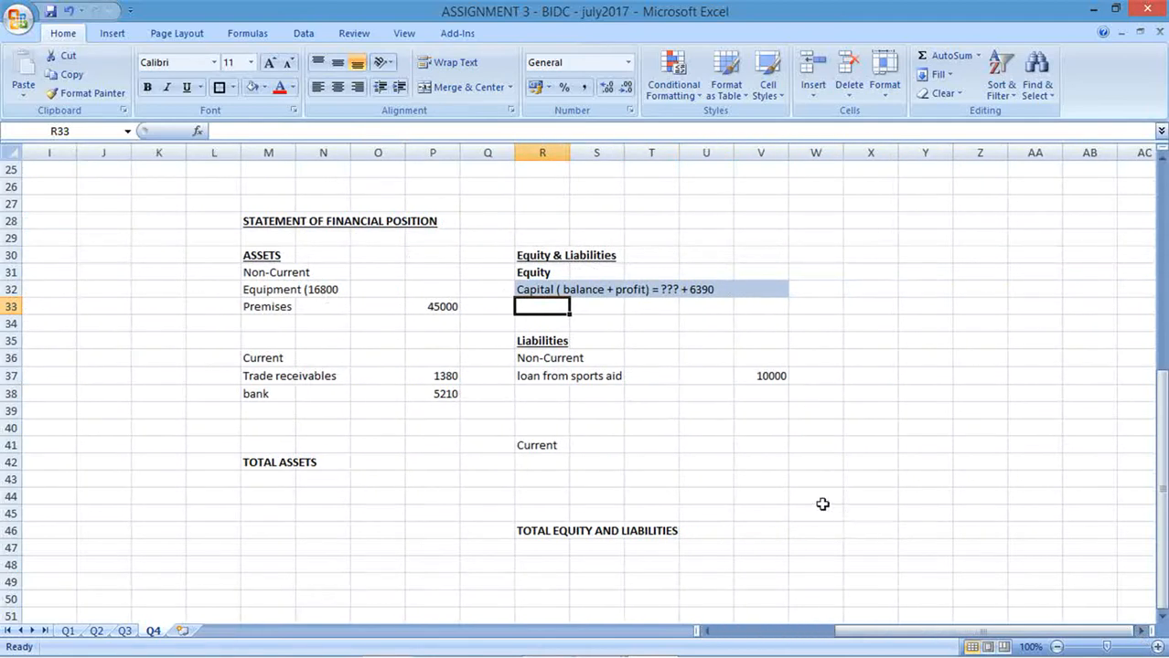
{"action": "mouse_move", "coordinate": [861, 582]}
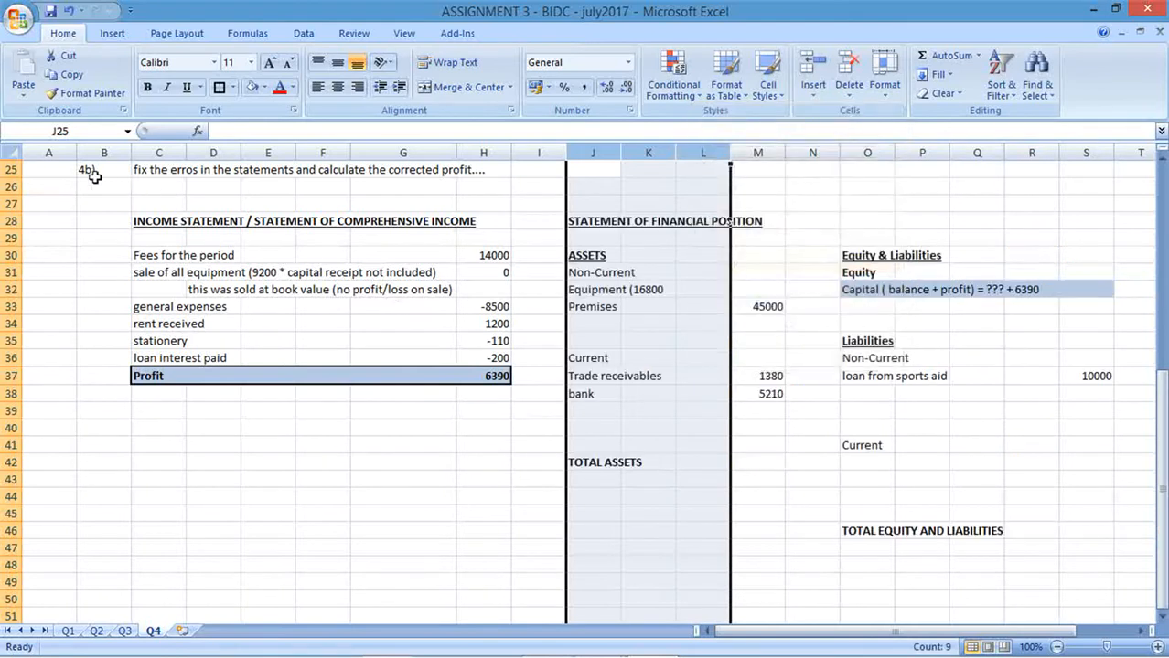
{"action": "right_click", "coordinate": [91, 174]}
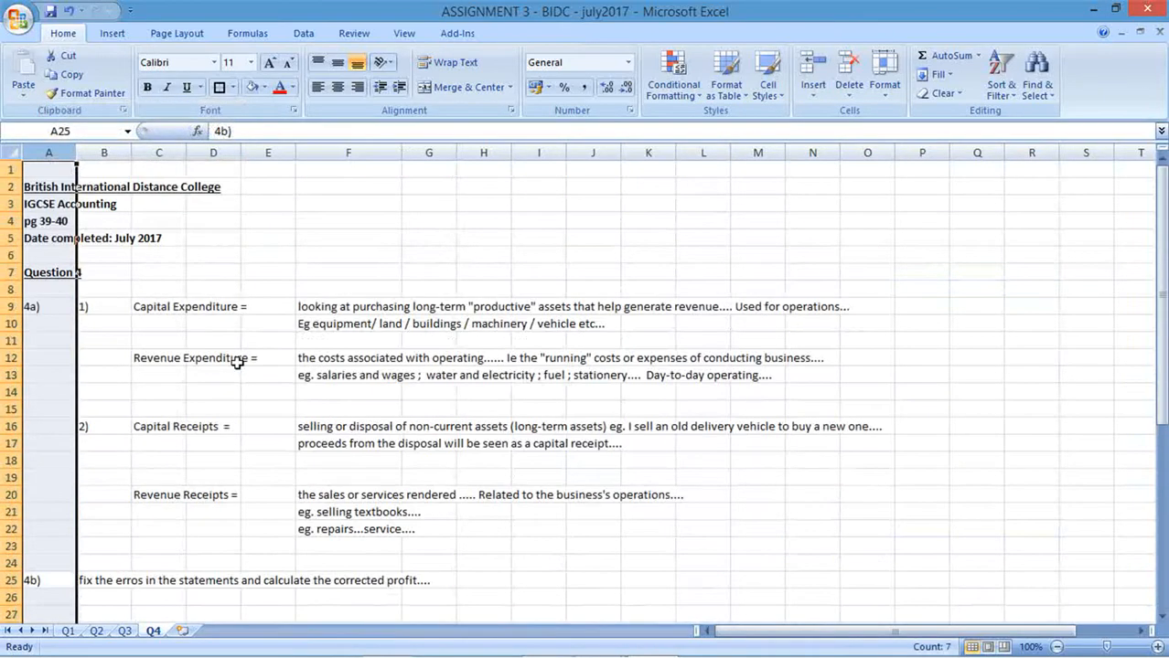
{"action": "scroll", "scroll_direction": "down", "scroll_amount": 3}
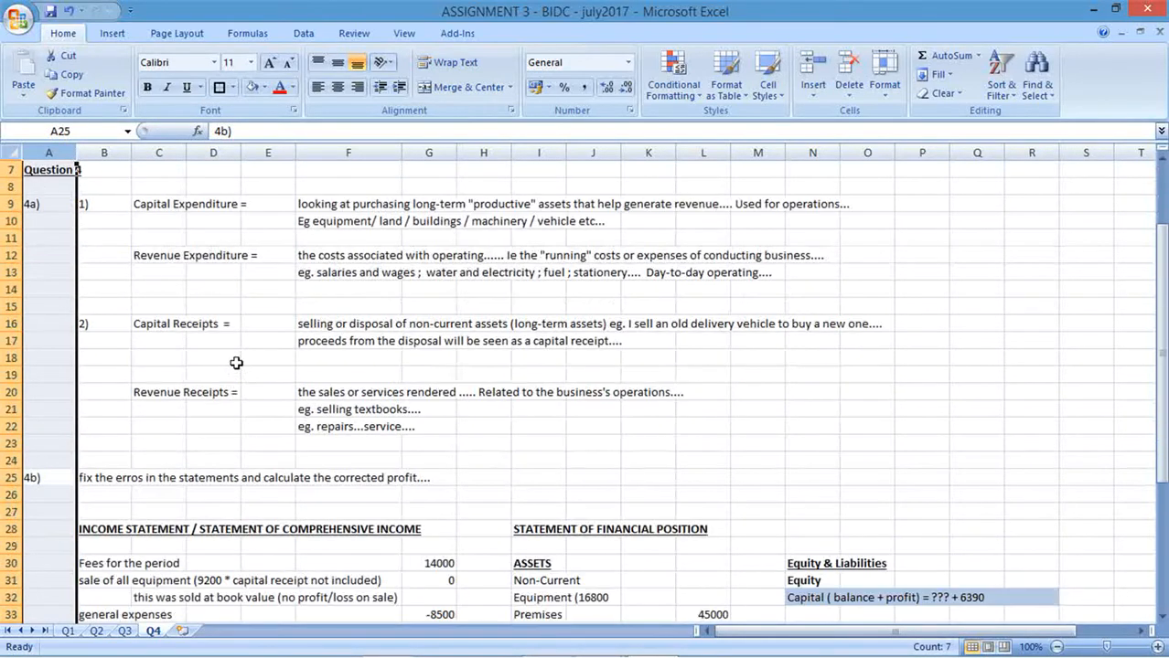
{"action": "scroll", "scroll_direction": "down", "scroll_amount": 3}
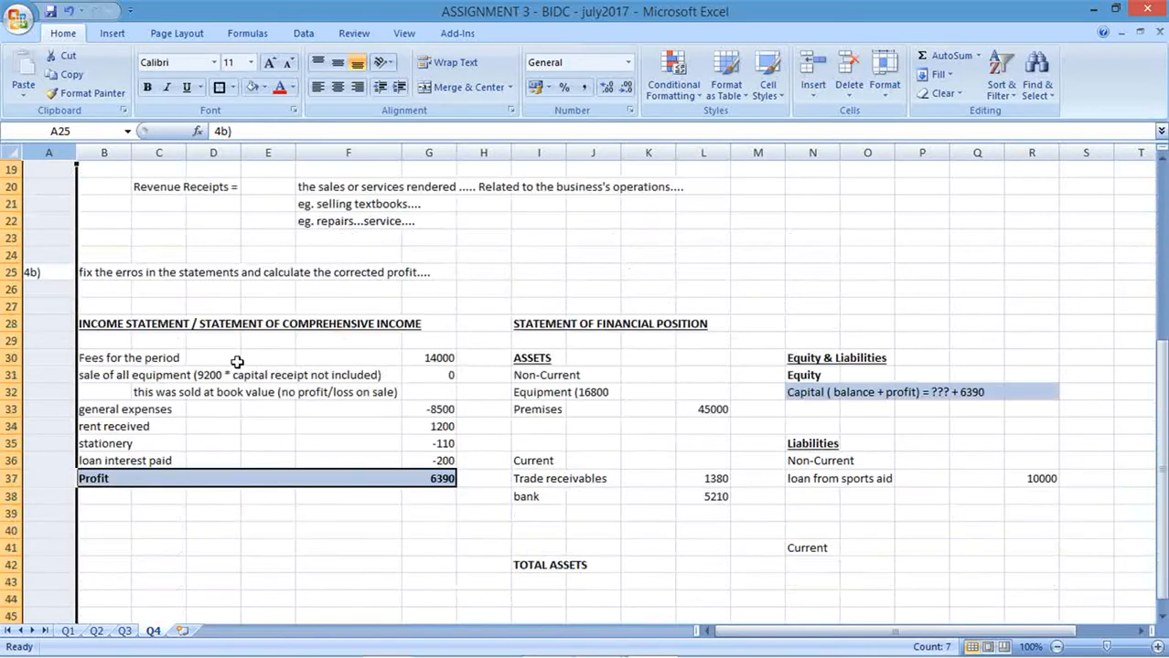
{"action": "scroll", "scroll_direction": "down", "scroll_amount": 3}
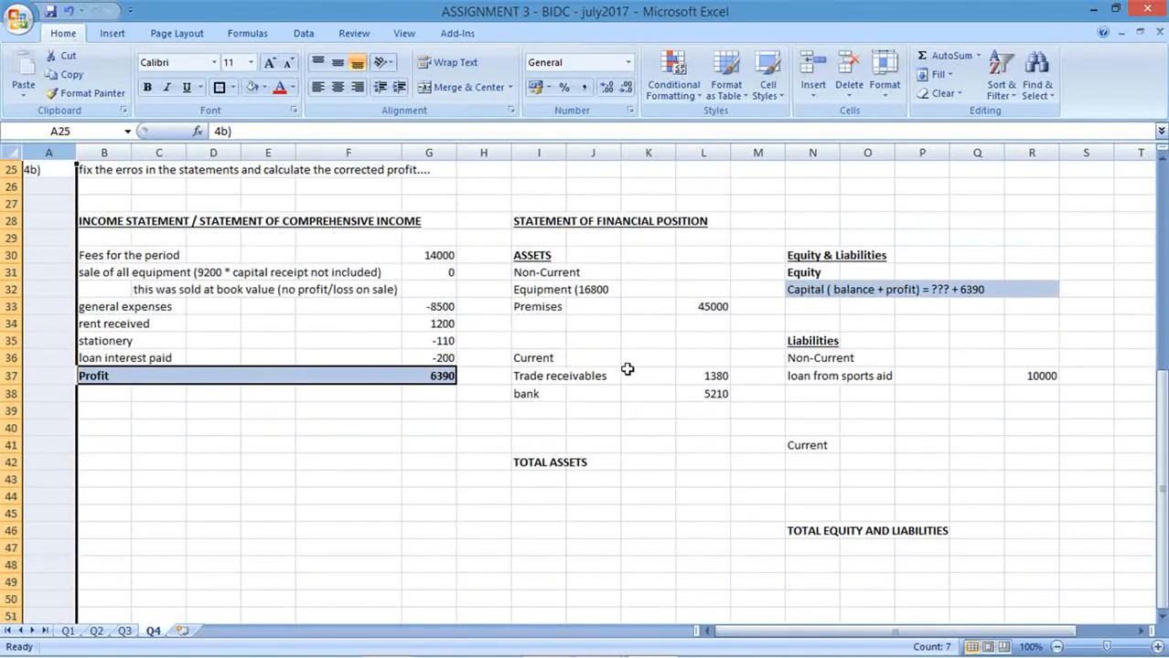
Enter equipment of 16800, build the total assets formula, and highlight the asset total rows.
{"action": "left_click", "coordinate": [704, 289]}
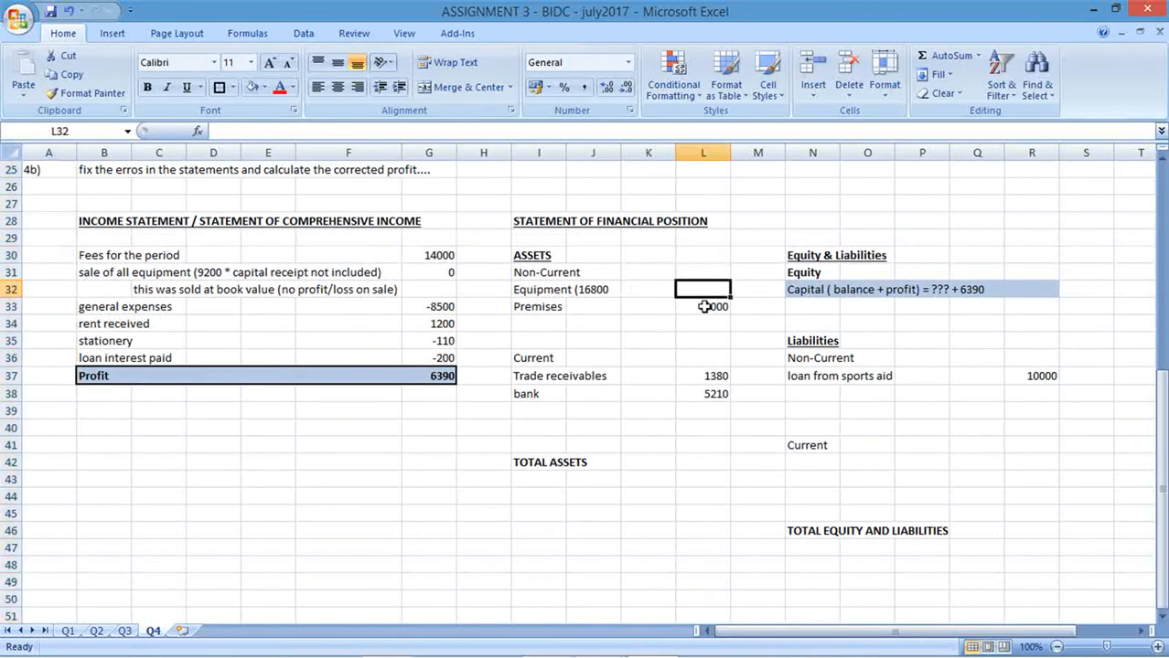
{"action": "type", "text": "16800"}
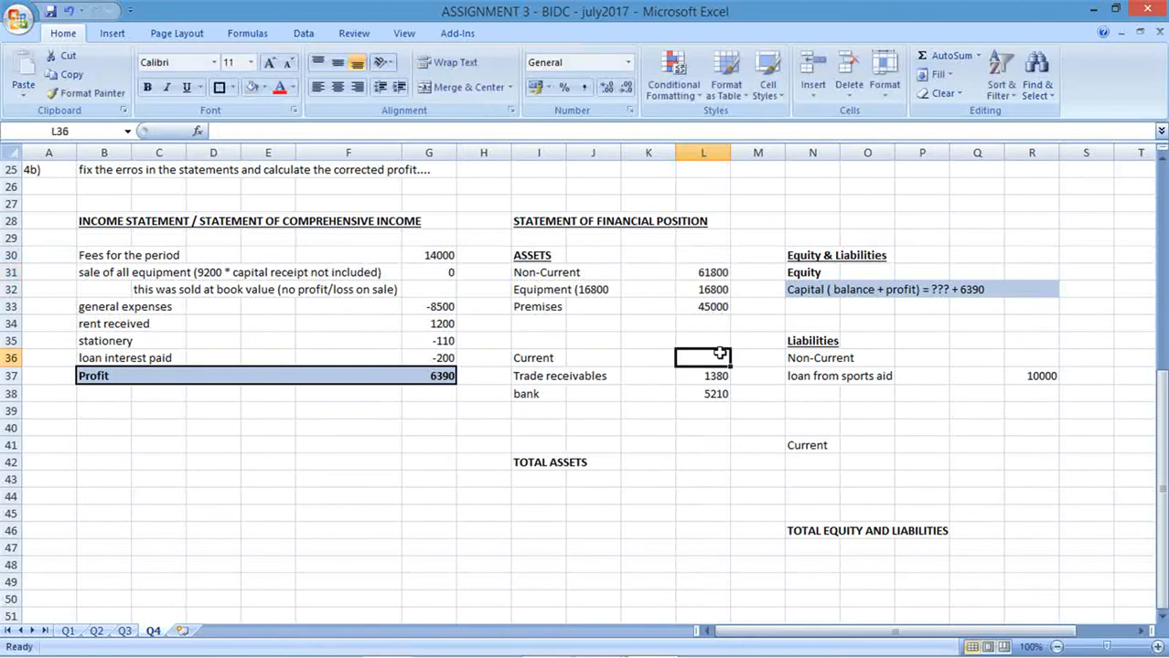
{"action": "type", "text": "="}
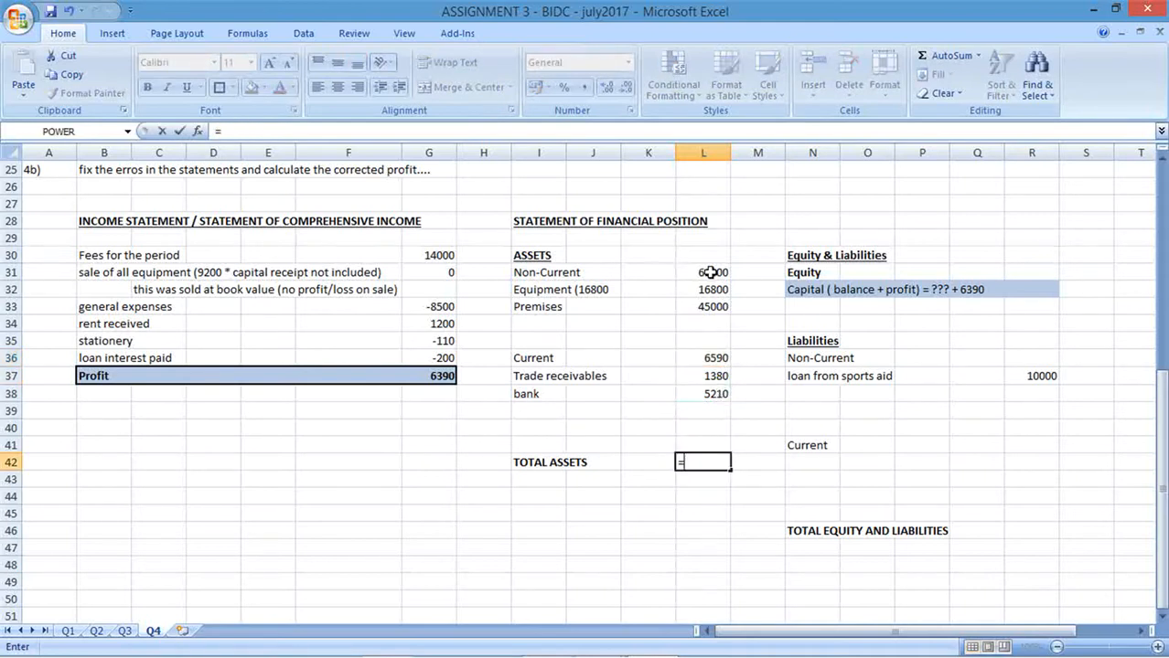
{"action": "left_click", "coordinate": [703, 271]}
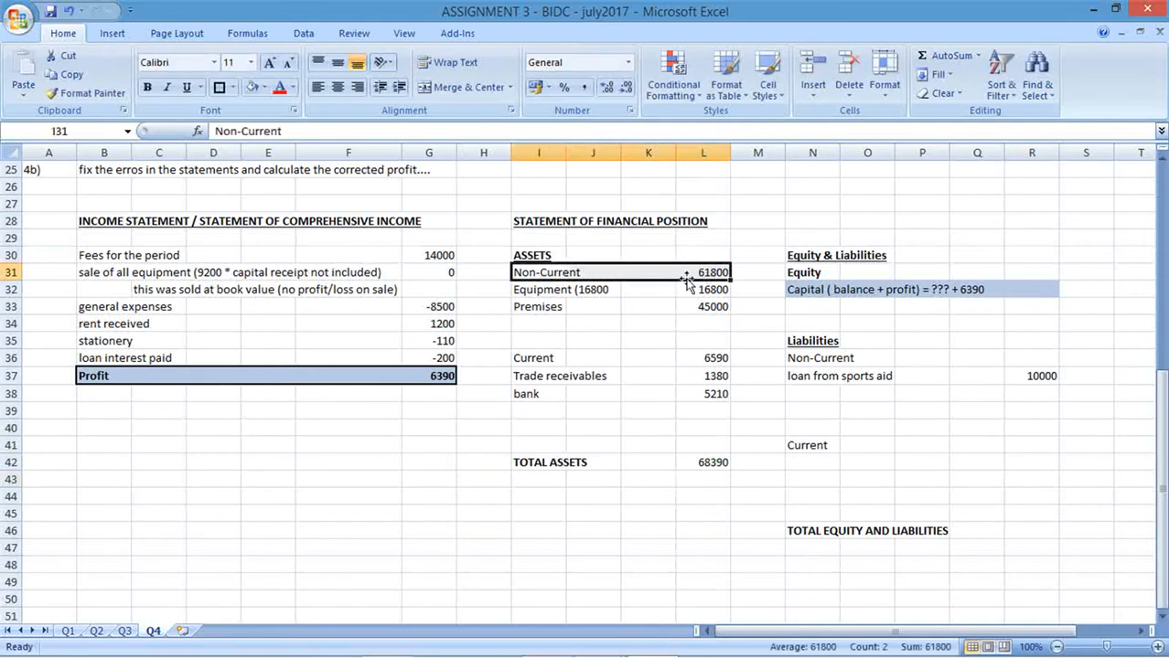
{"action": "left_click", "coordinate": [266, 87]}
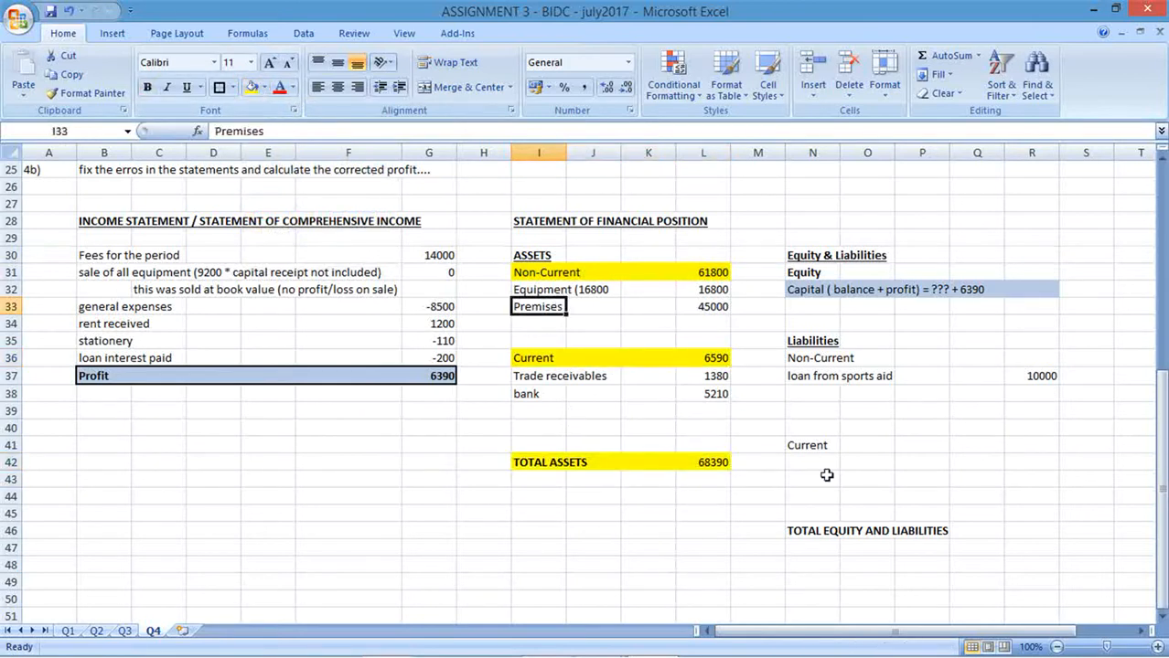
{"action": "left_click", "coordinate": [812, 478]}
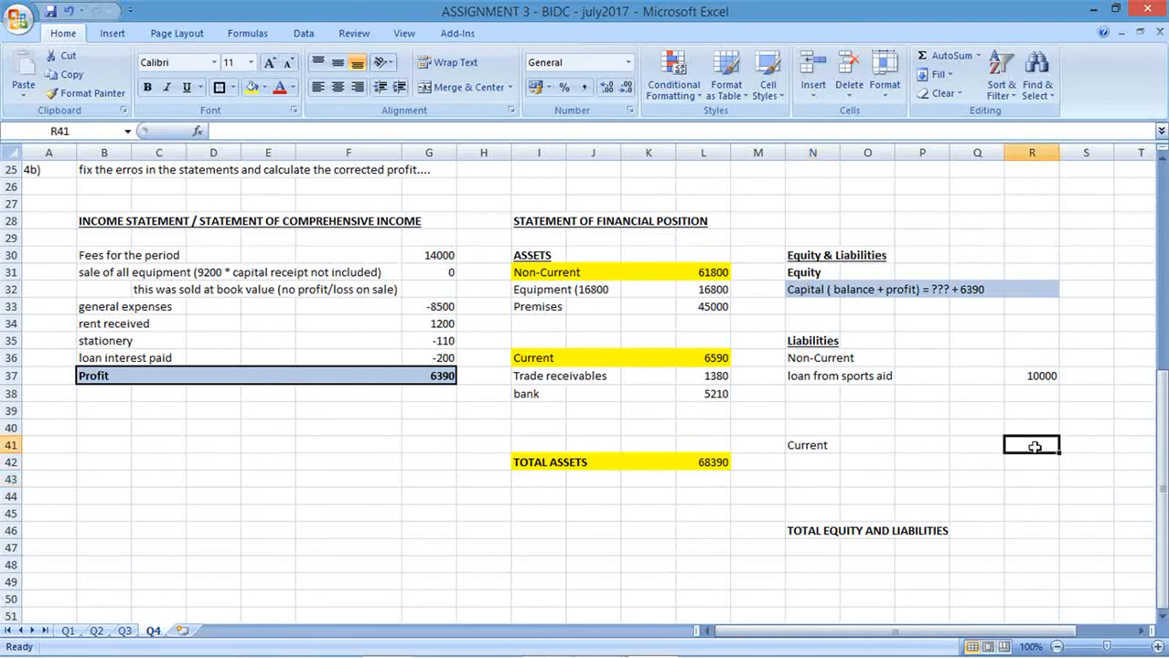
Enter non-current liabilities of 10000 and draw an arrow from TOTAL ASSETS toward the liabilities total.
{"action": "left_click", "coordinate": [1031, 358]}
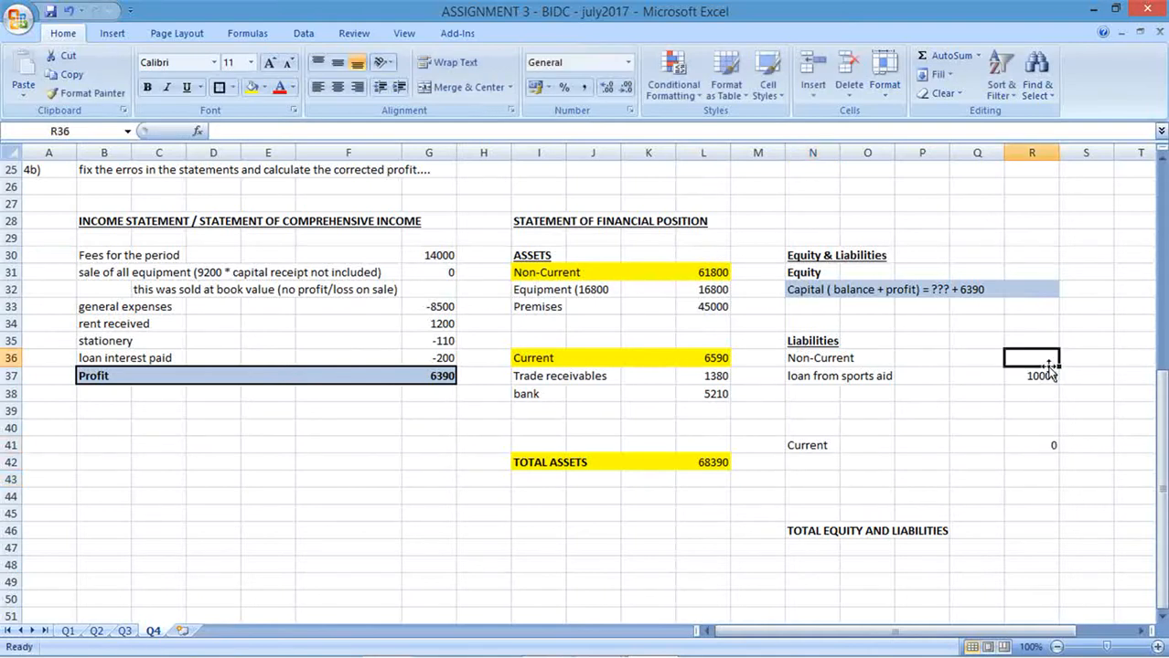
{"action": "type", "text": "10000"}
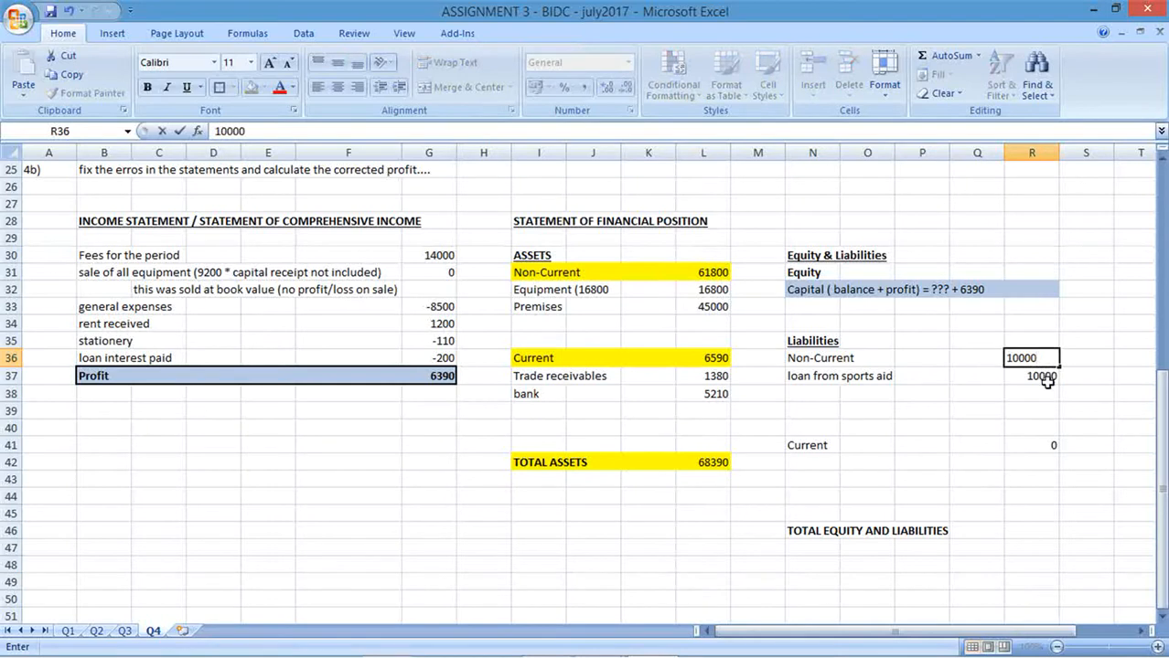
{"action": "left_click", "coordinate": [812, 358]}
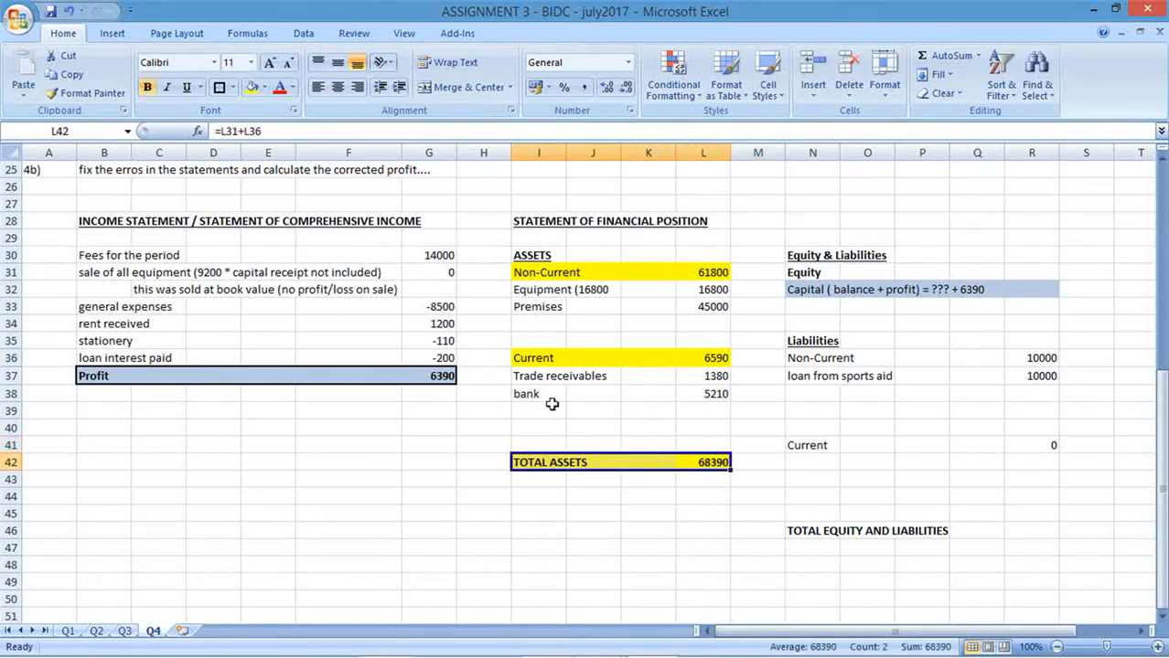
{"action": "left_click", "coordinate": [111, 33]}
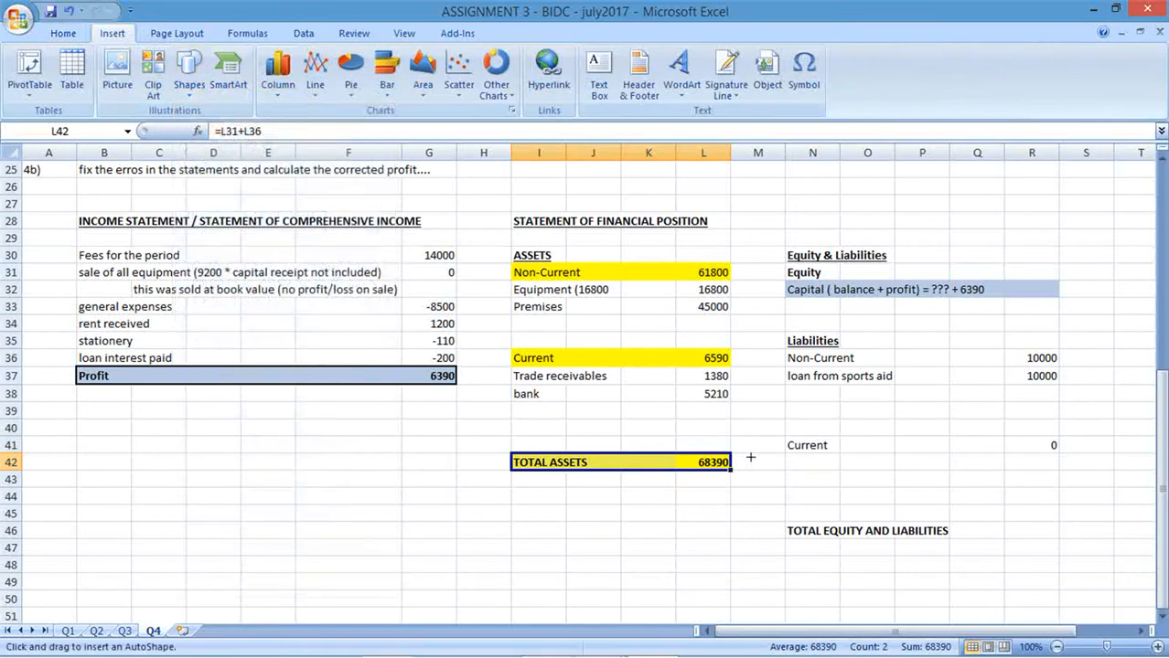
{"action": "left_click_drag", "start_coordinate": [737, 463], "coordinate": [780, 515]}
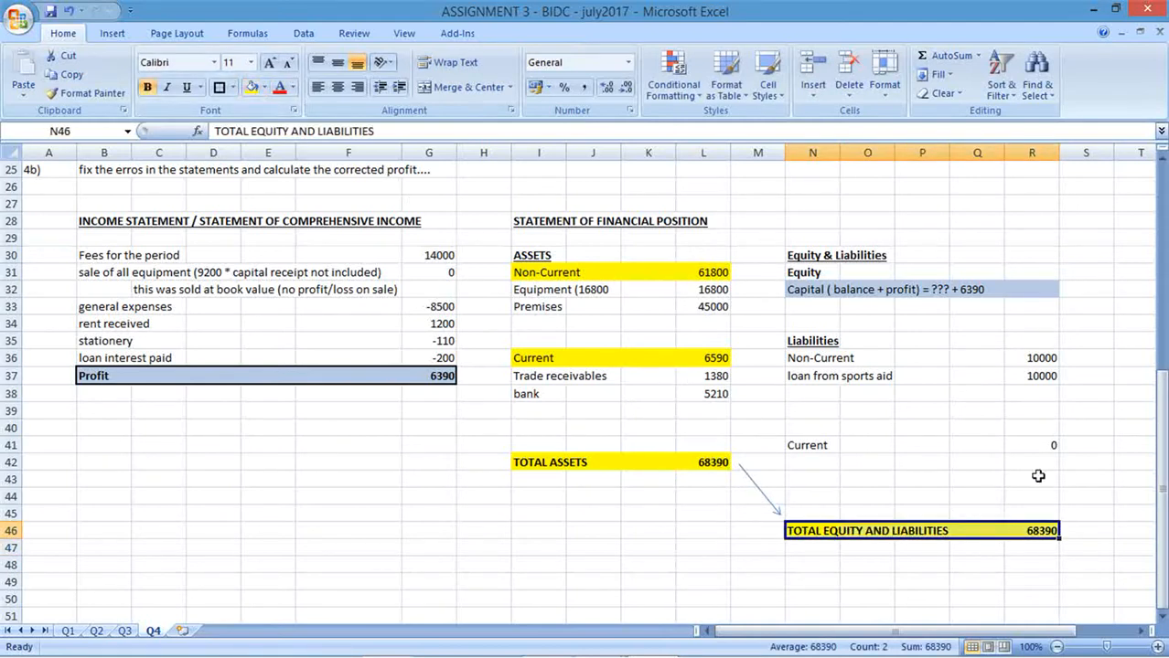
{"action": "left_click", "coordinate": [1031, 289]}
{"action": "type", "text": "="}
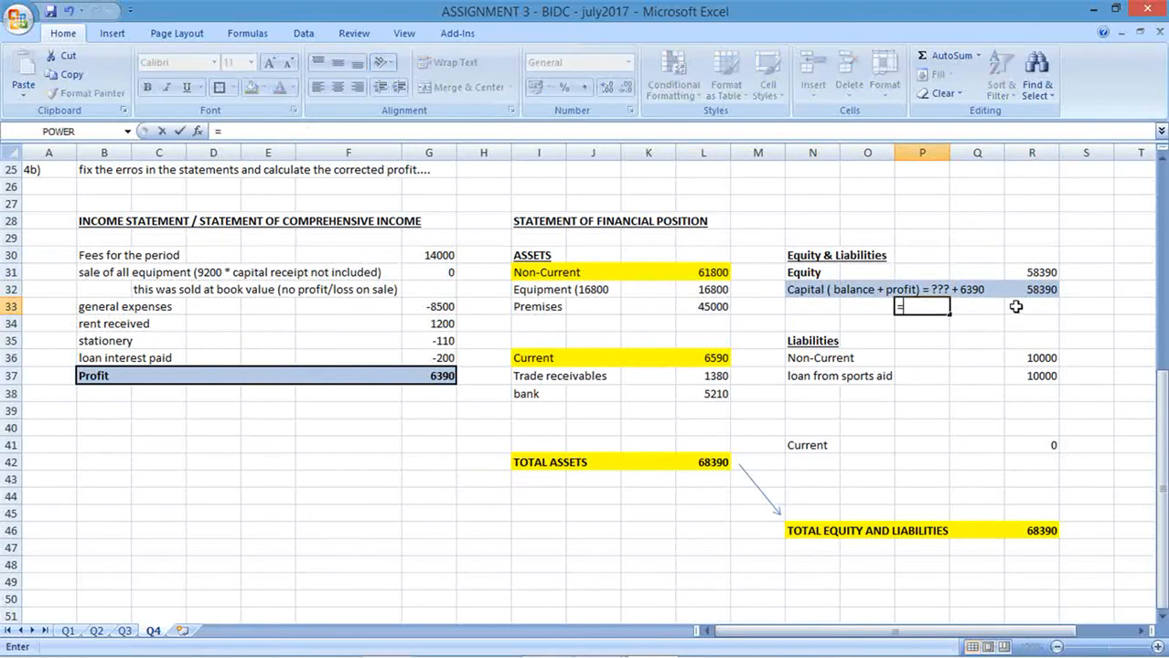
Reference the capital total in the balance formula and turn 'balance' and '???' red.
{"action": "left_click", "coordinate": [1031, 289]}
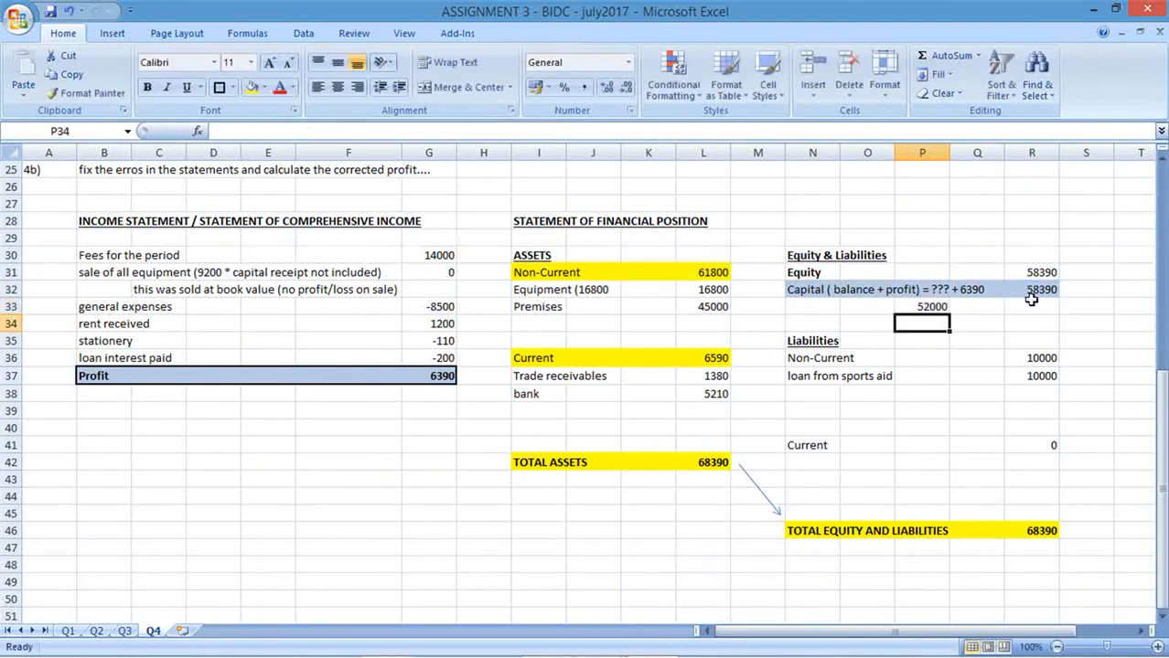
{"action": "left_click", "coordinate": [812, 288]}
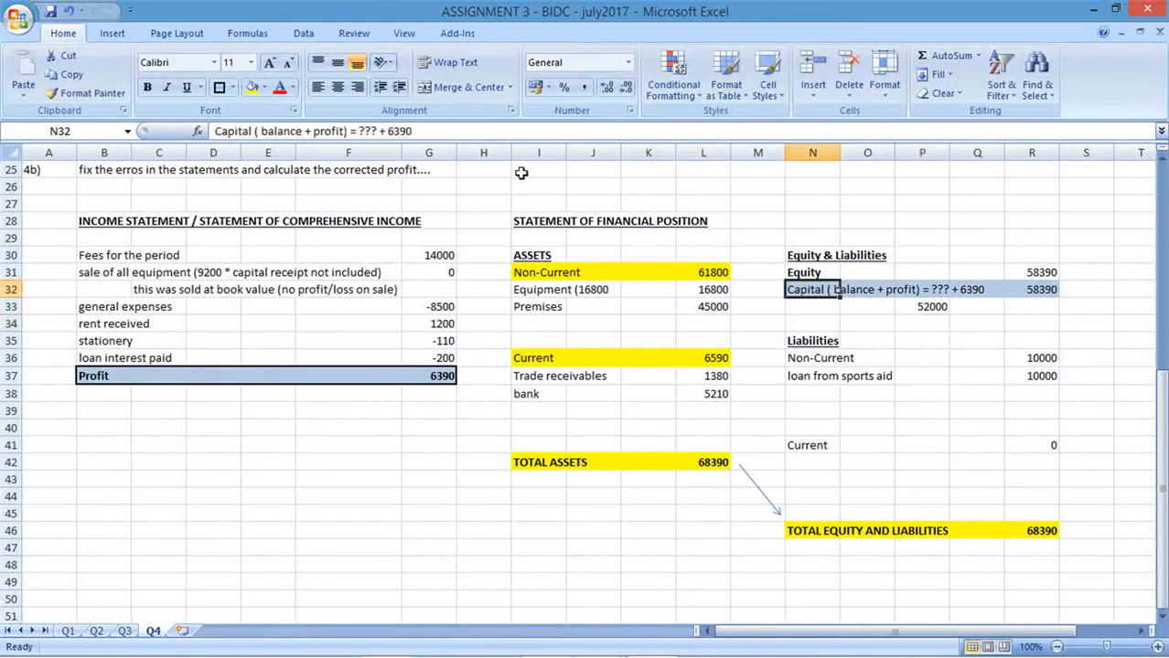
{"action": "double_click", "coordinate": [812, 289]}
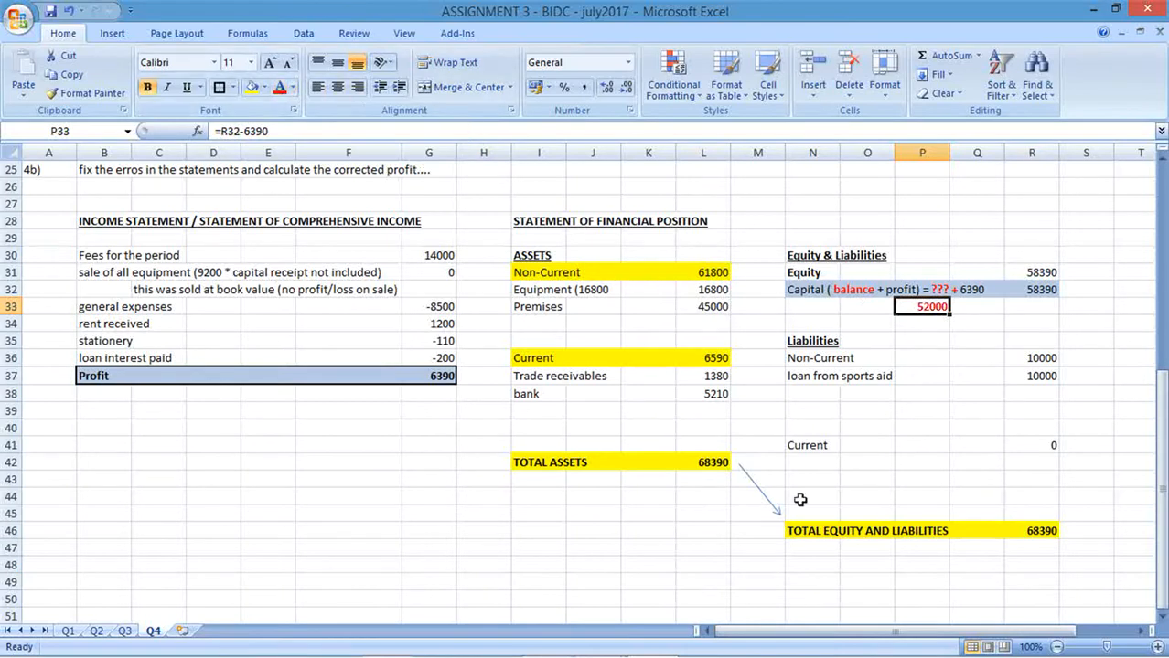
{"action": "left_click", "coordinate": [812, 582]}
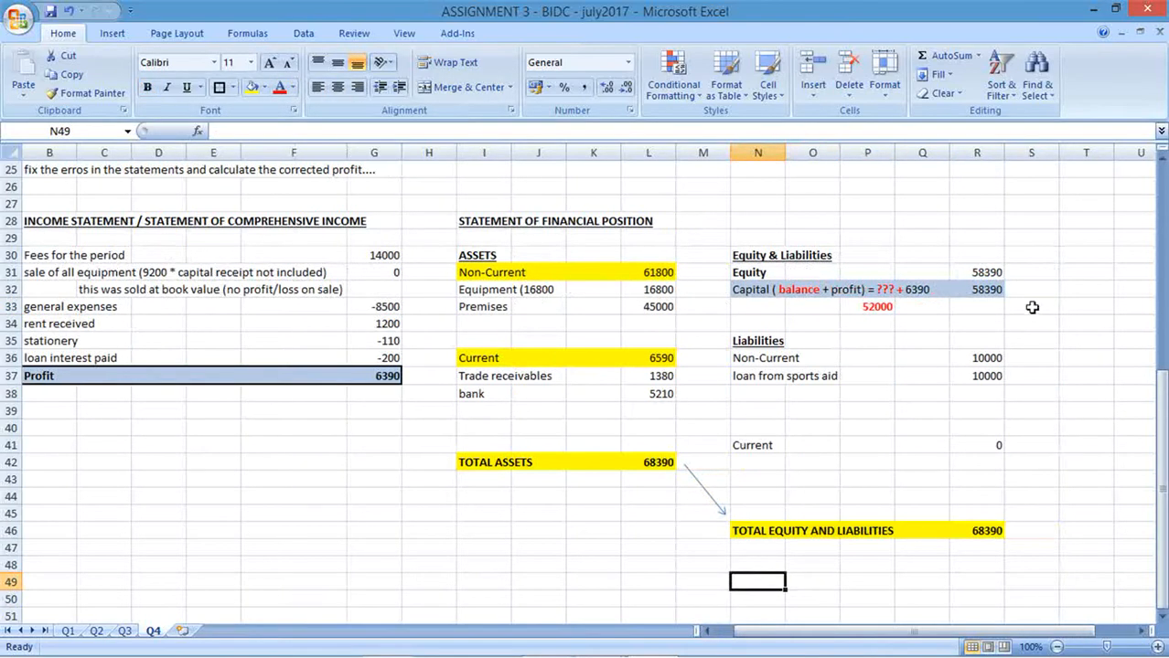
Type '* capital balance = 52000 + profit from the SOCI.' in S32, beside the 58390 capital.
{"action": "left_click", "coordinate": [1031, 289]}
{"action": "type", "text": "* capital balance"}
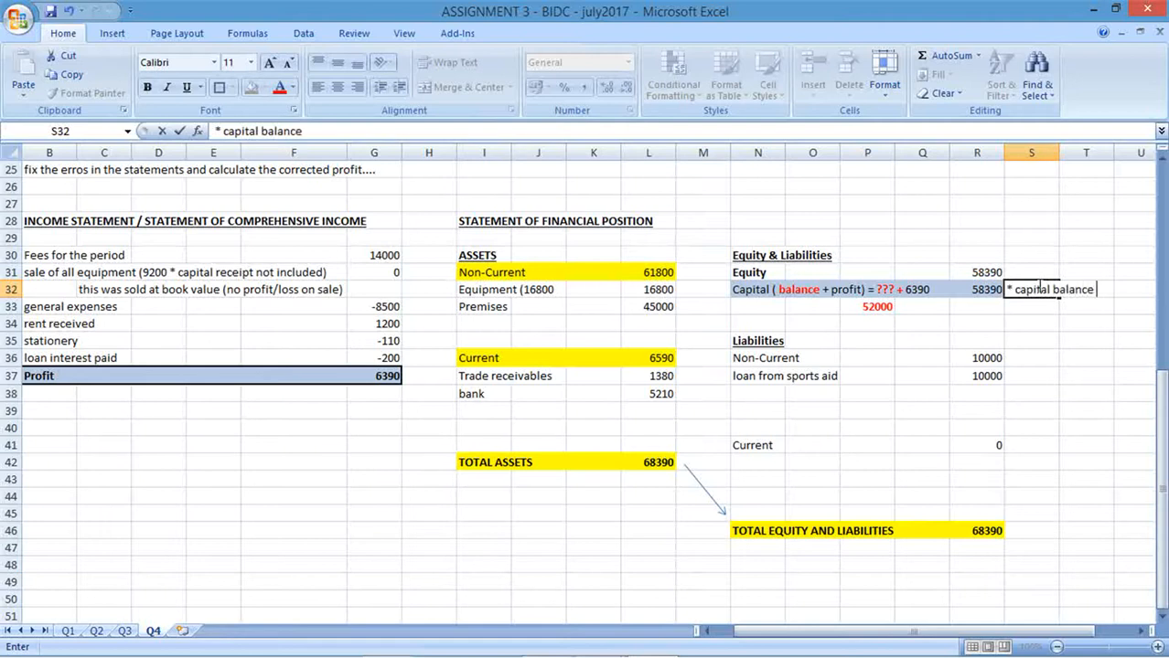
{"action": "type", "text": "="}
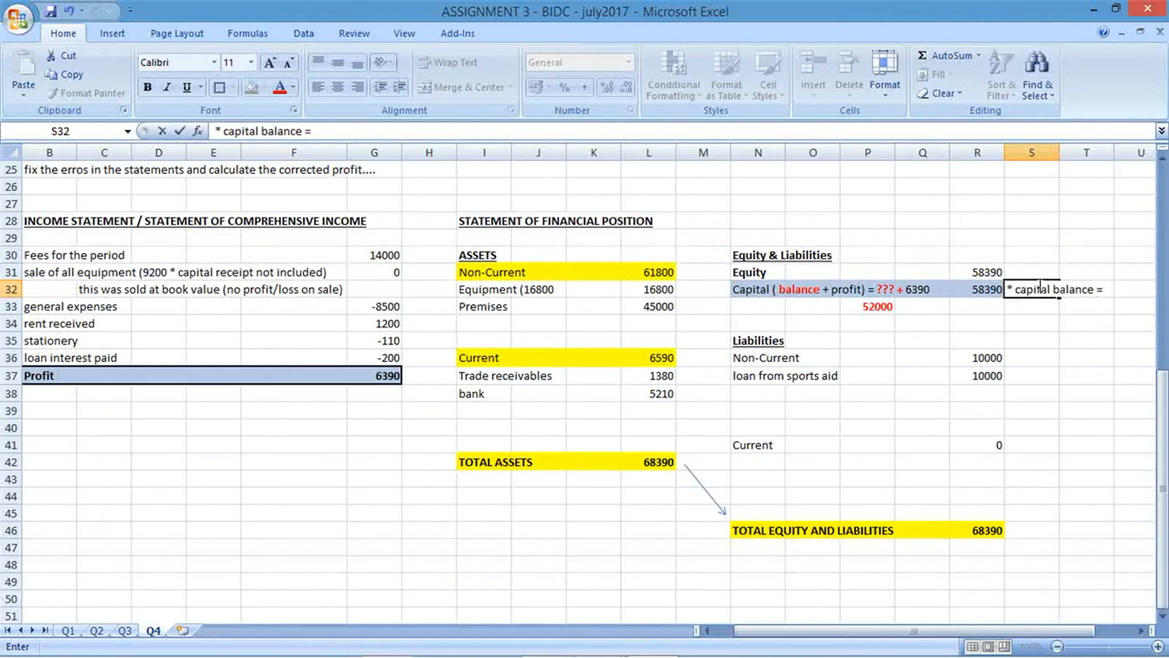
{"action": "type", "text": "52000"}
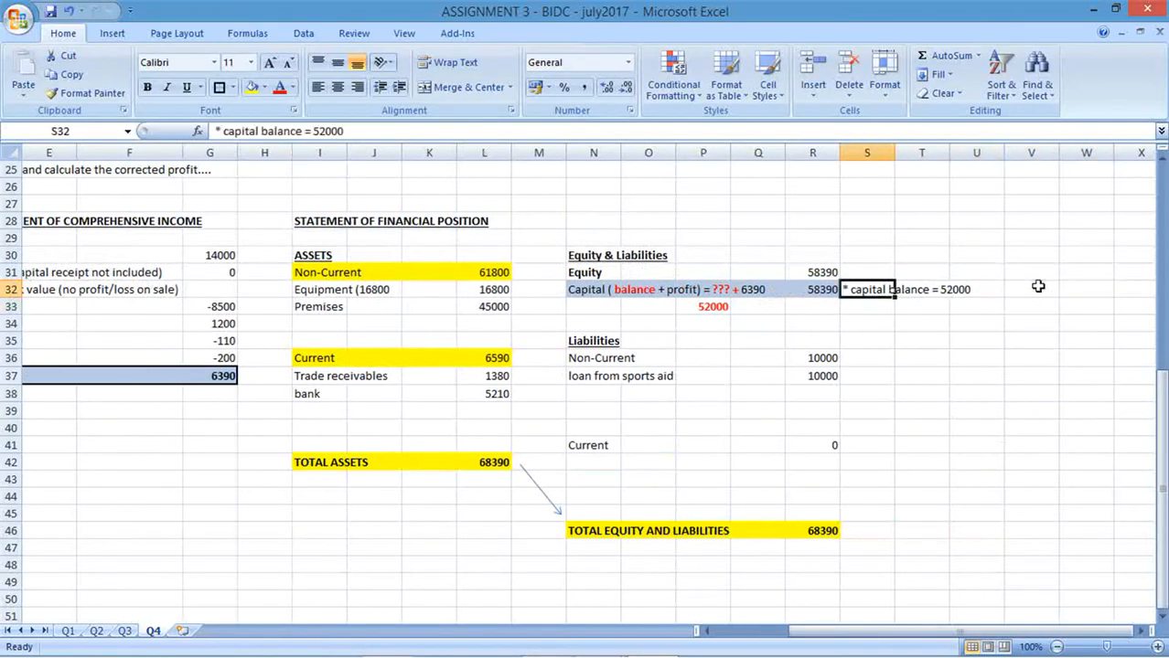
{"action": "type", "text": "+"}
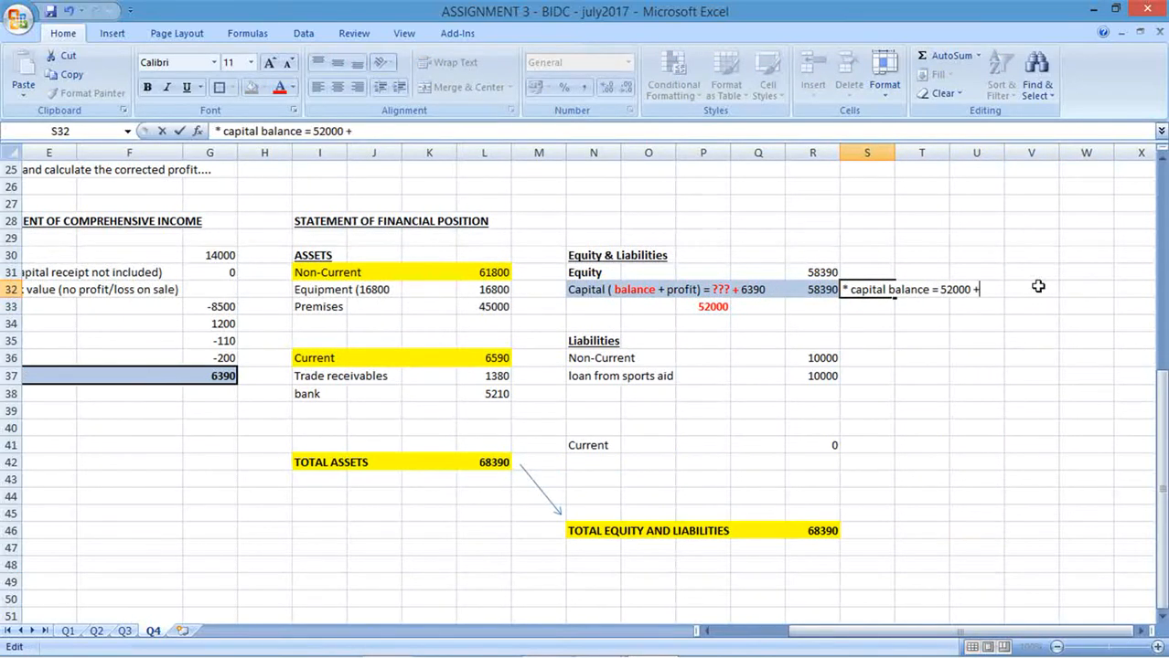
{"action": "type", "text": "prof"}
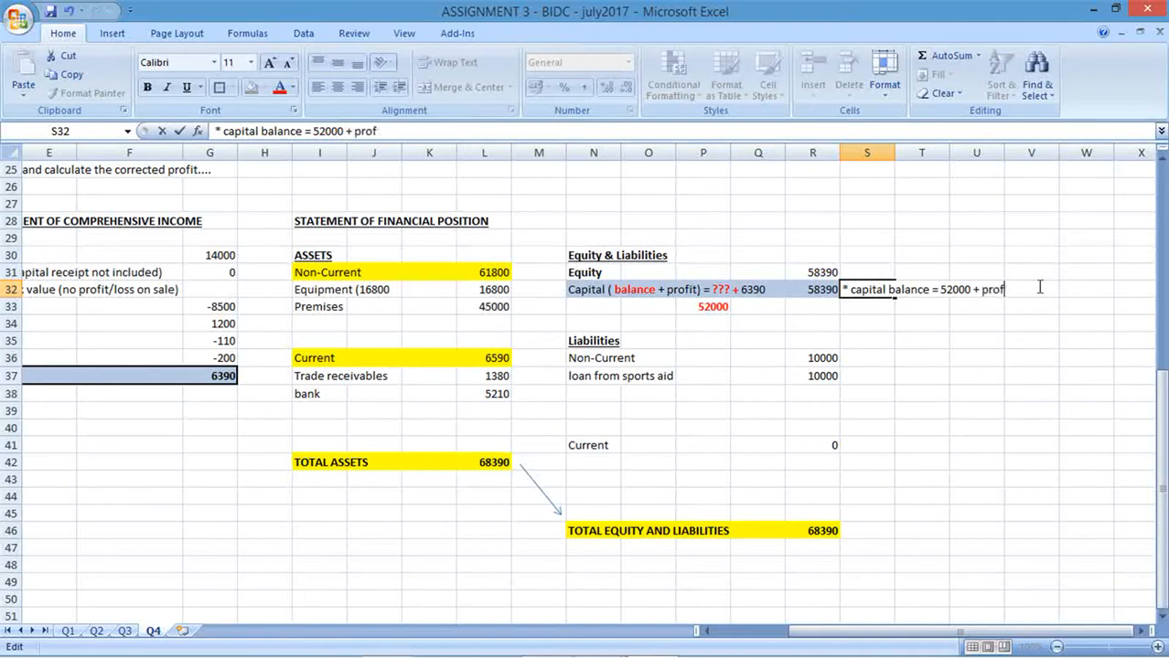
{"action": "type", "text": "it from the"}
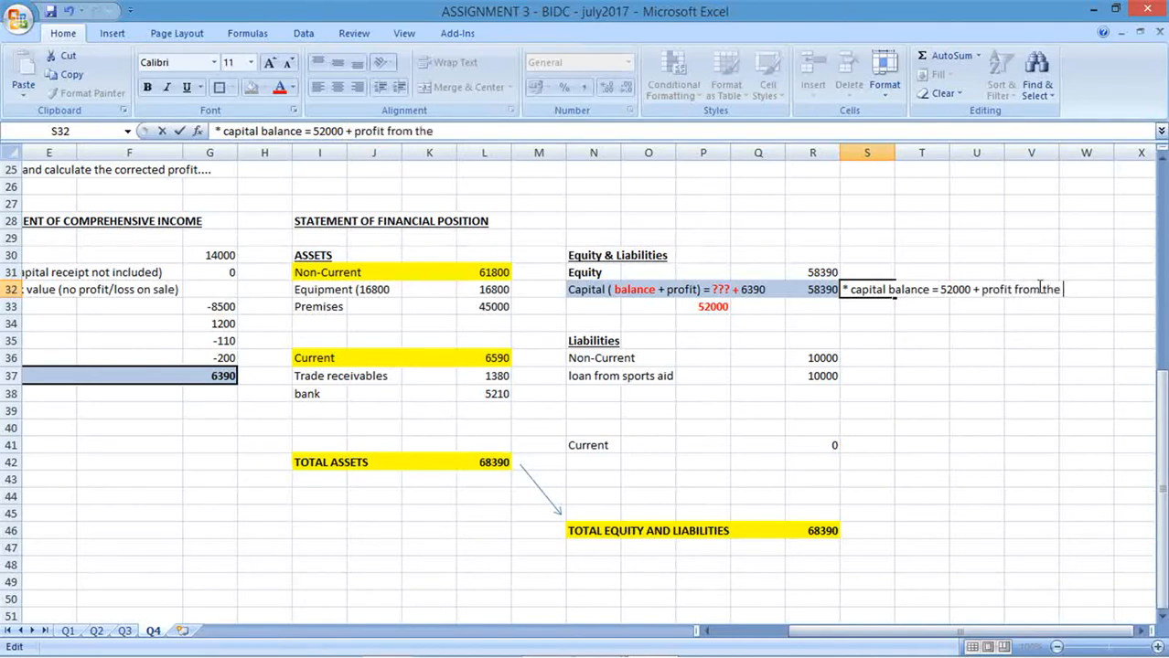
{"action": "type", "text": "SOCI."}
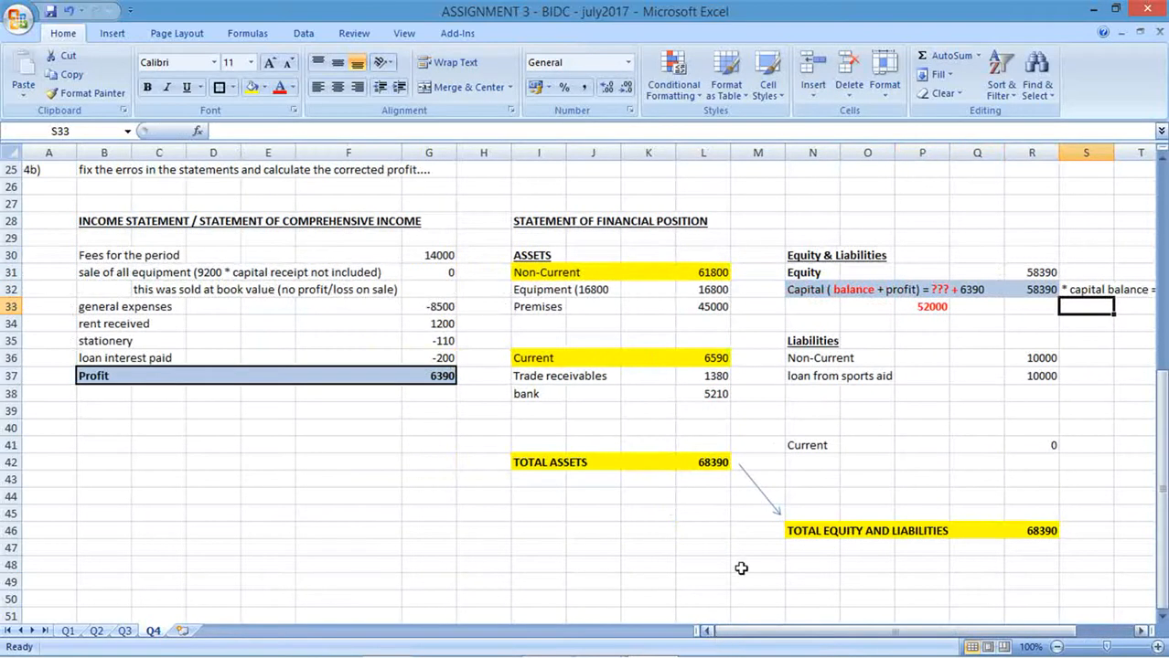
{"action": "mouse_move", "coordinate": [828, 448]}
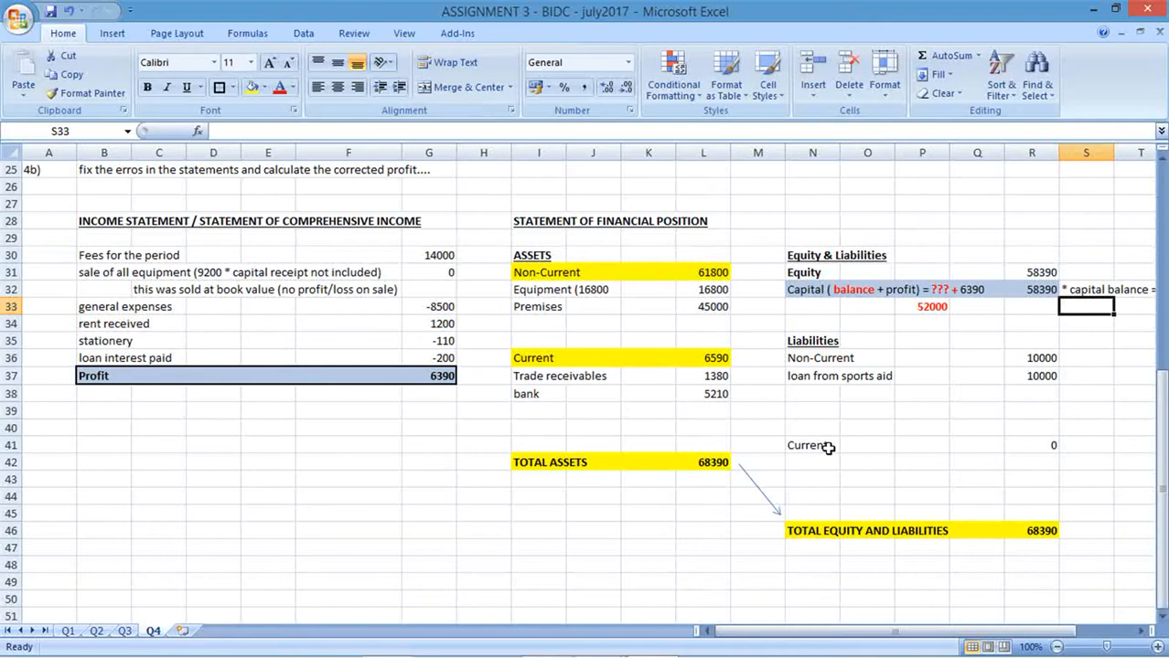
{"action": "mouse_move", "coordinate": [738, 437]}
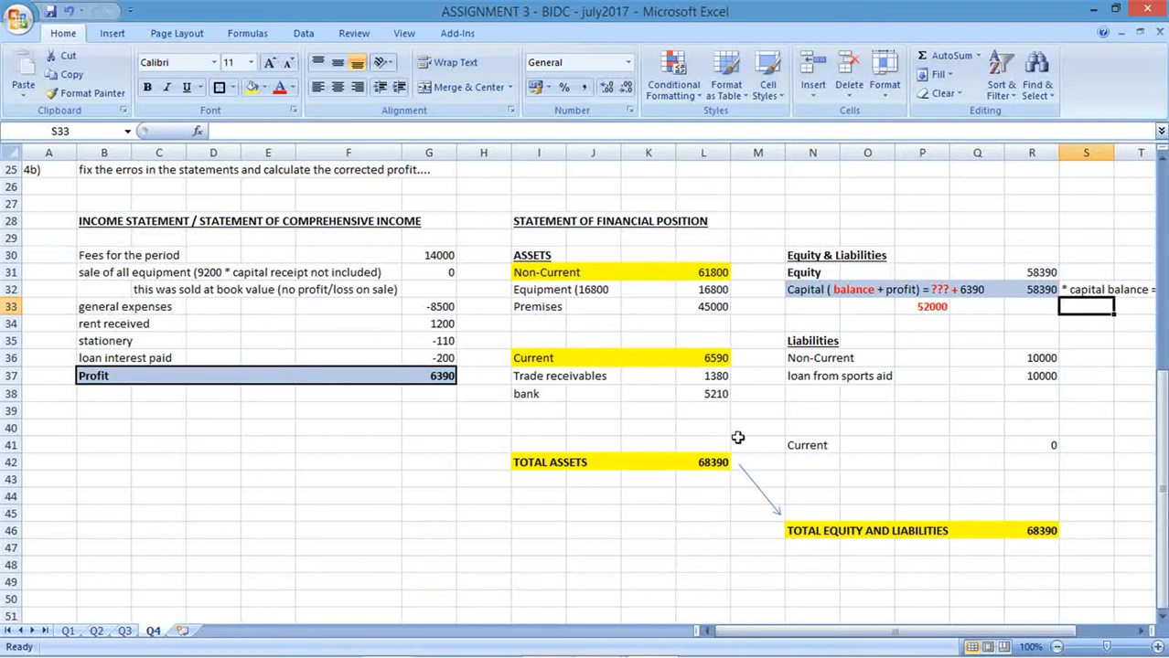